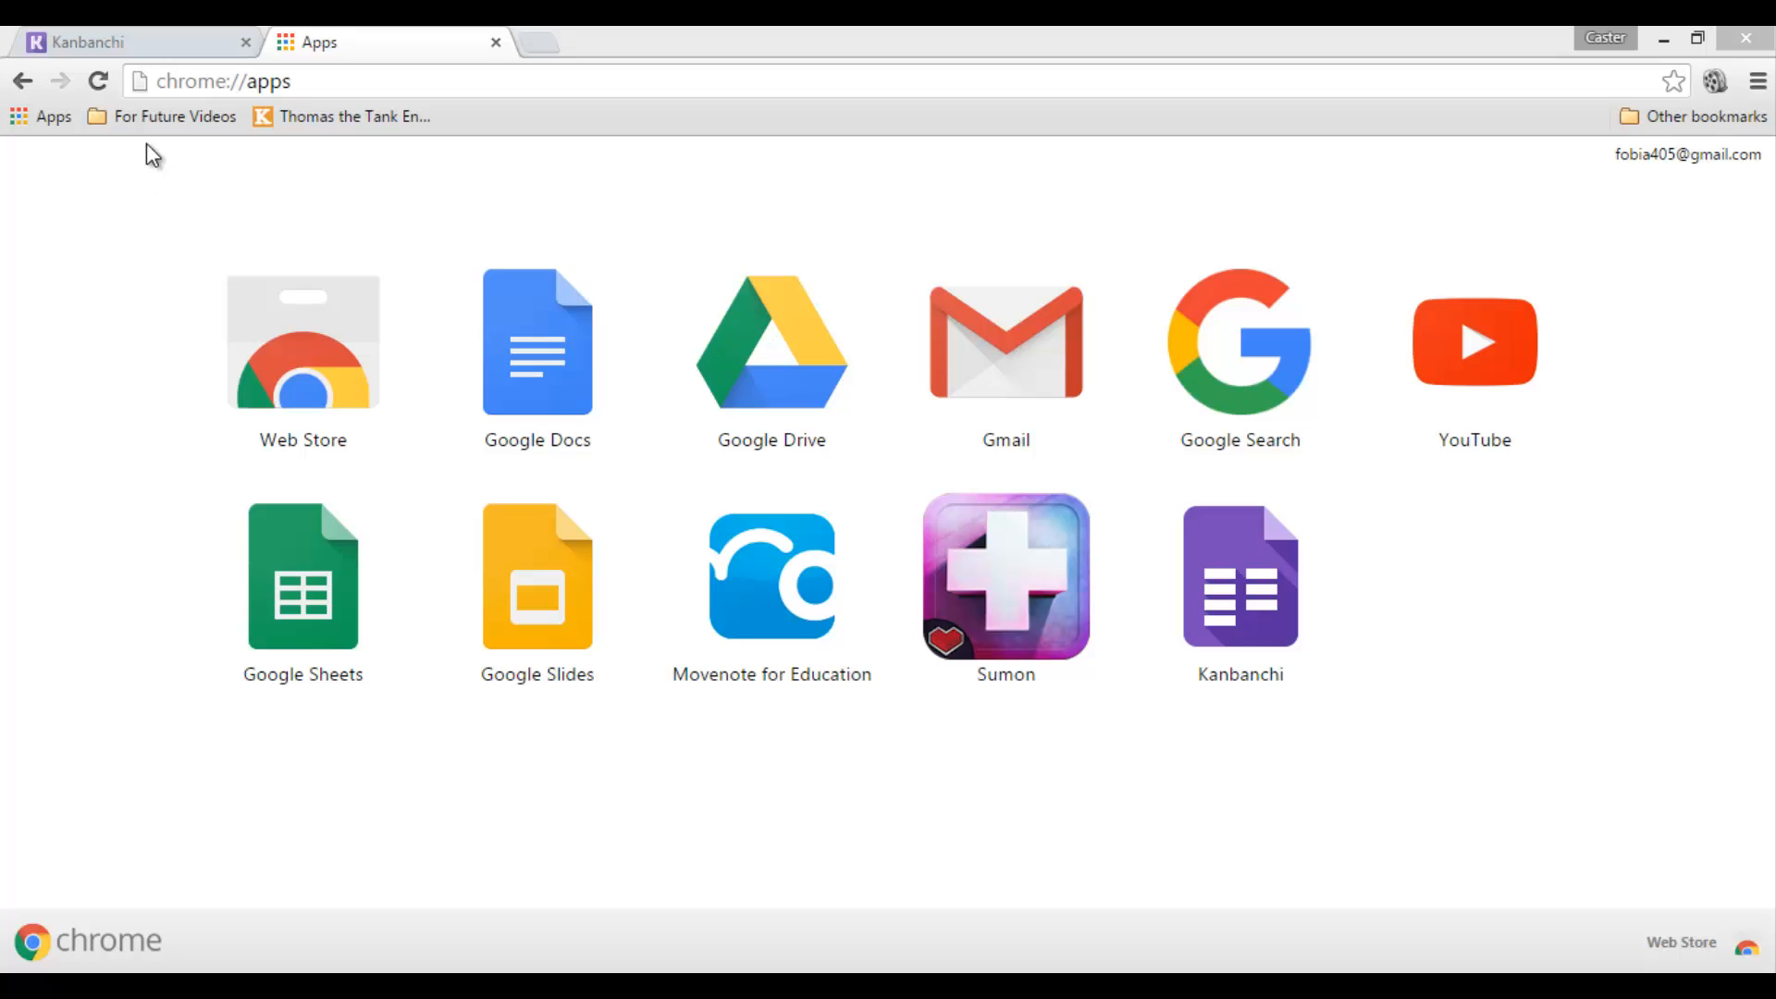
# - Name the new dashboard 'Meet up plan Flipped Classroom'
pyautogui.click(113, 43)
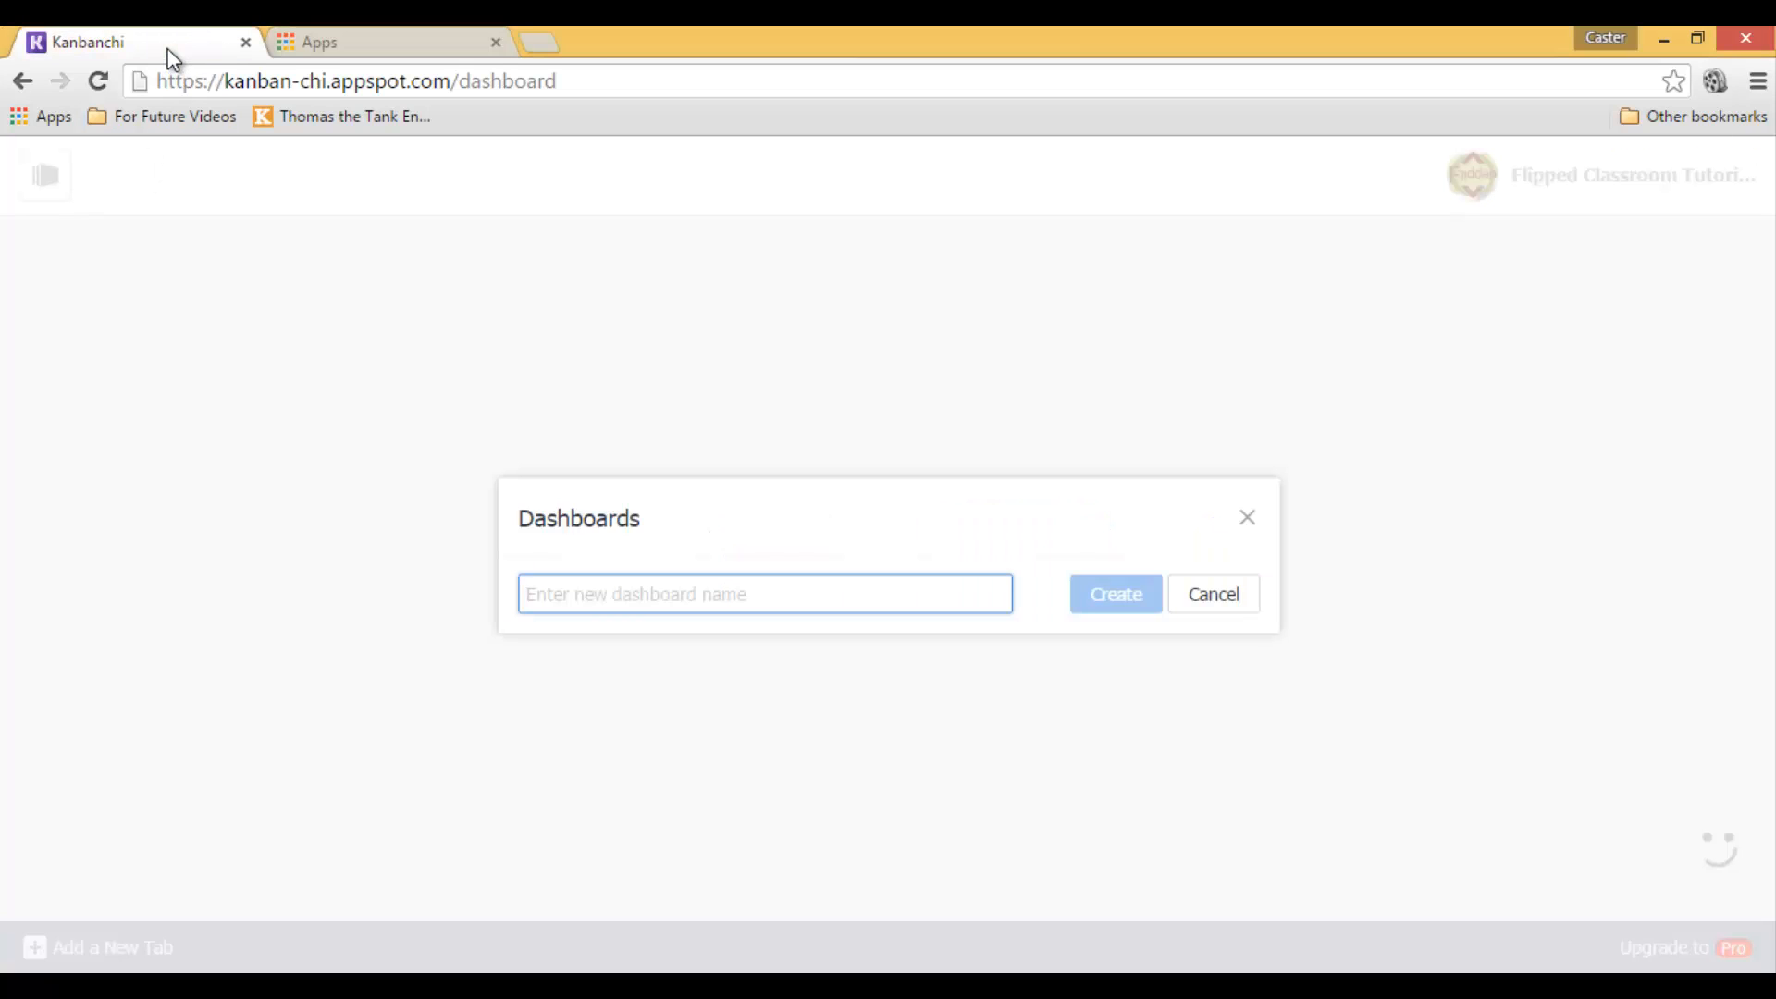
pyautogui.moveTo(538, 440)
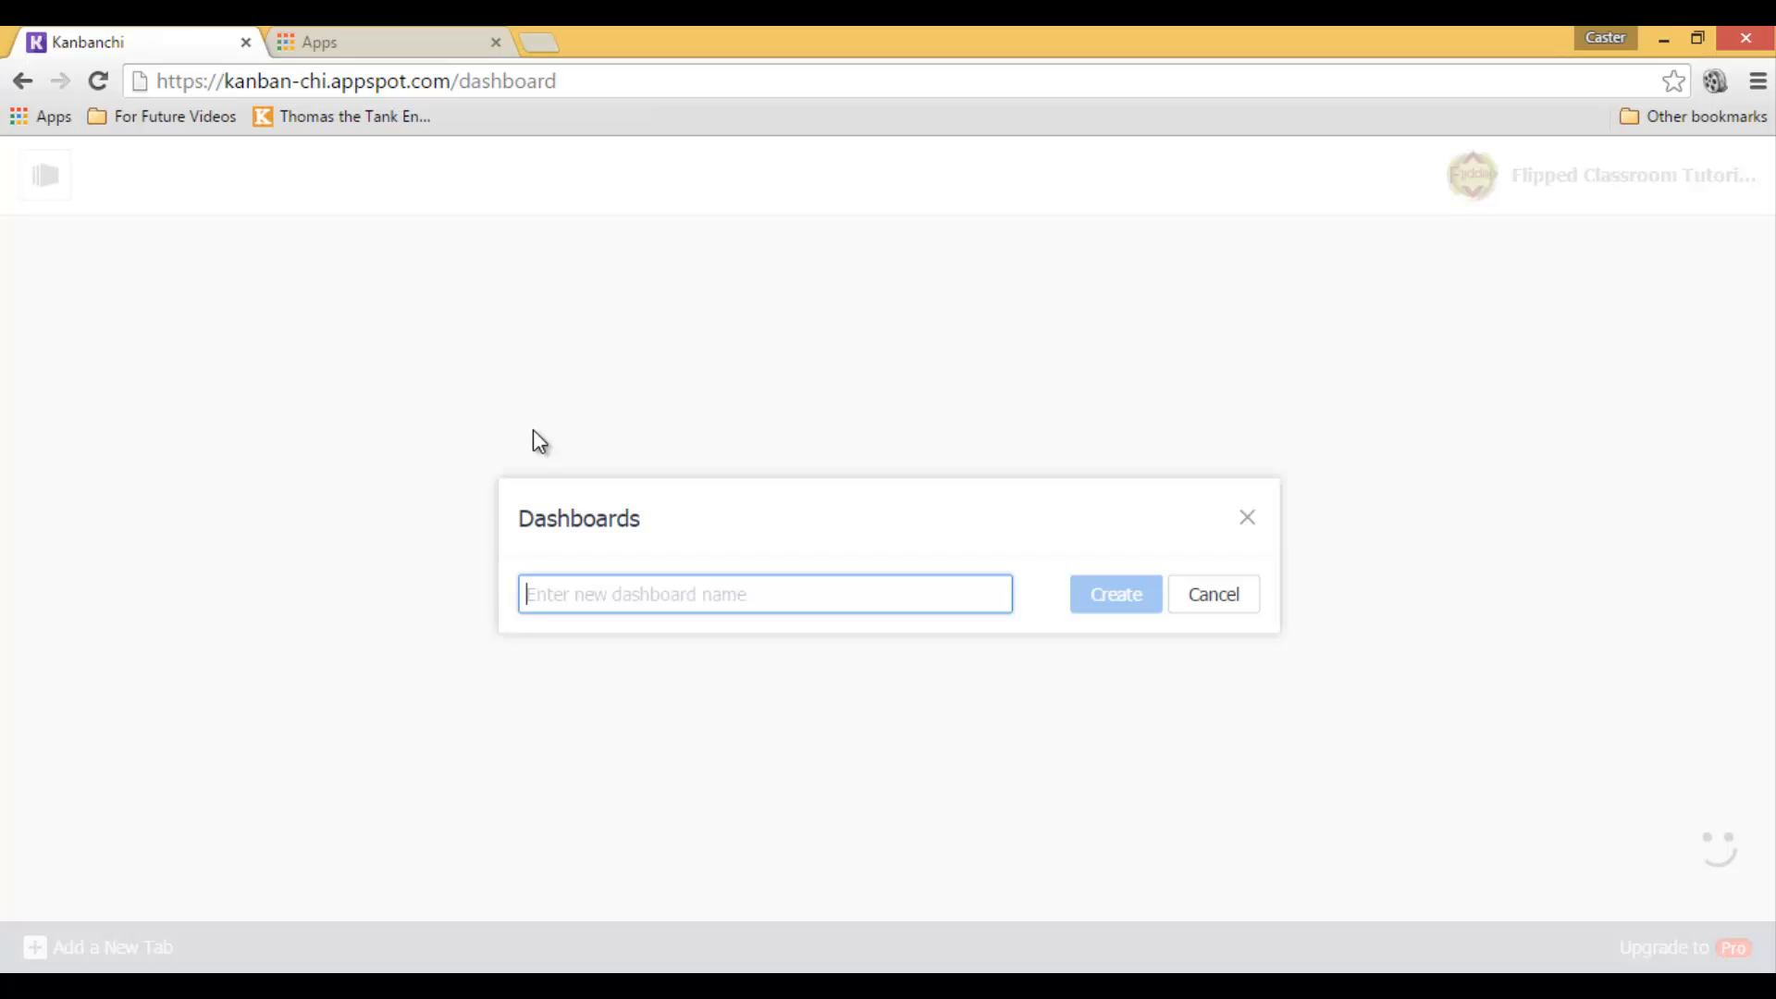
pyautogui.moveTo(684, 629)
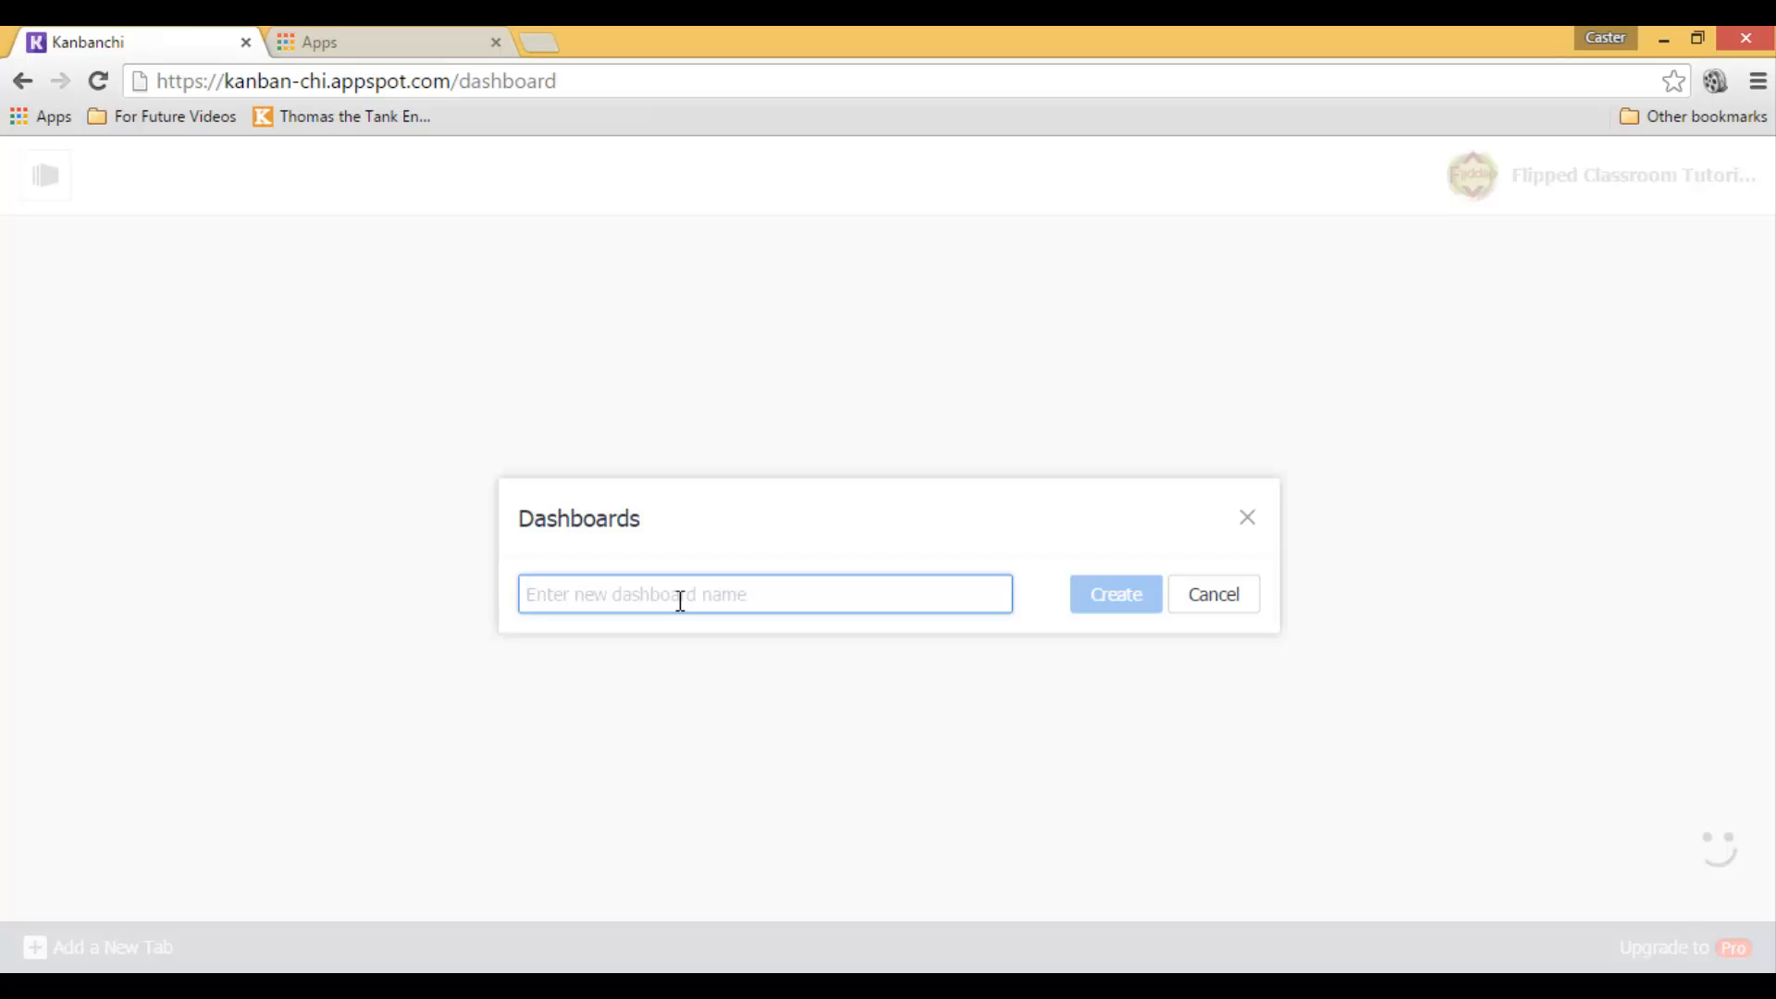
pyautogui.write('Meet up pl')
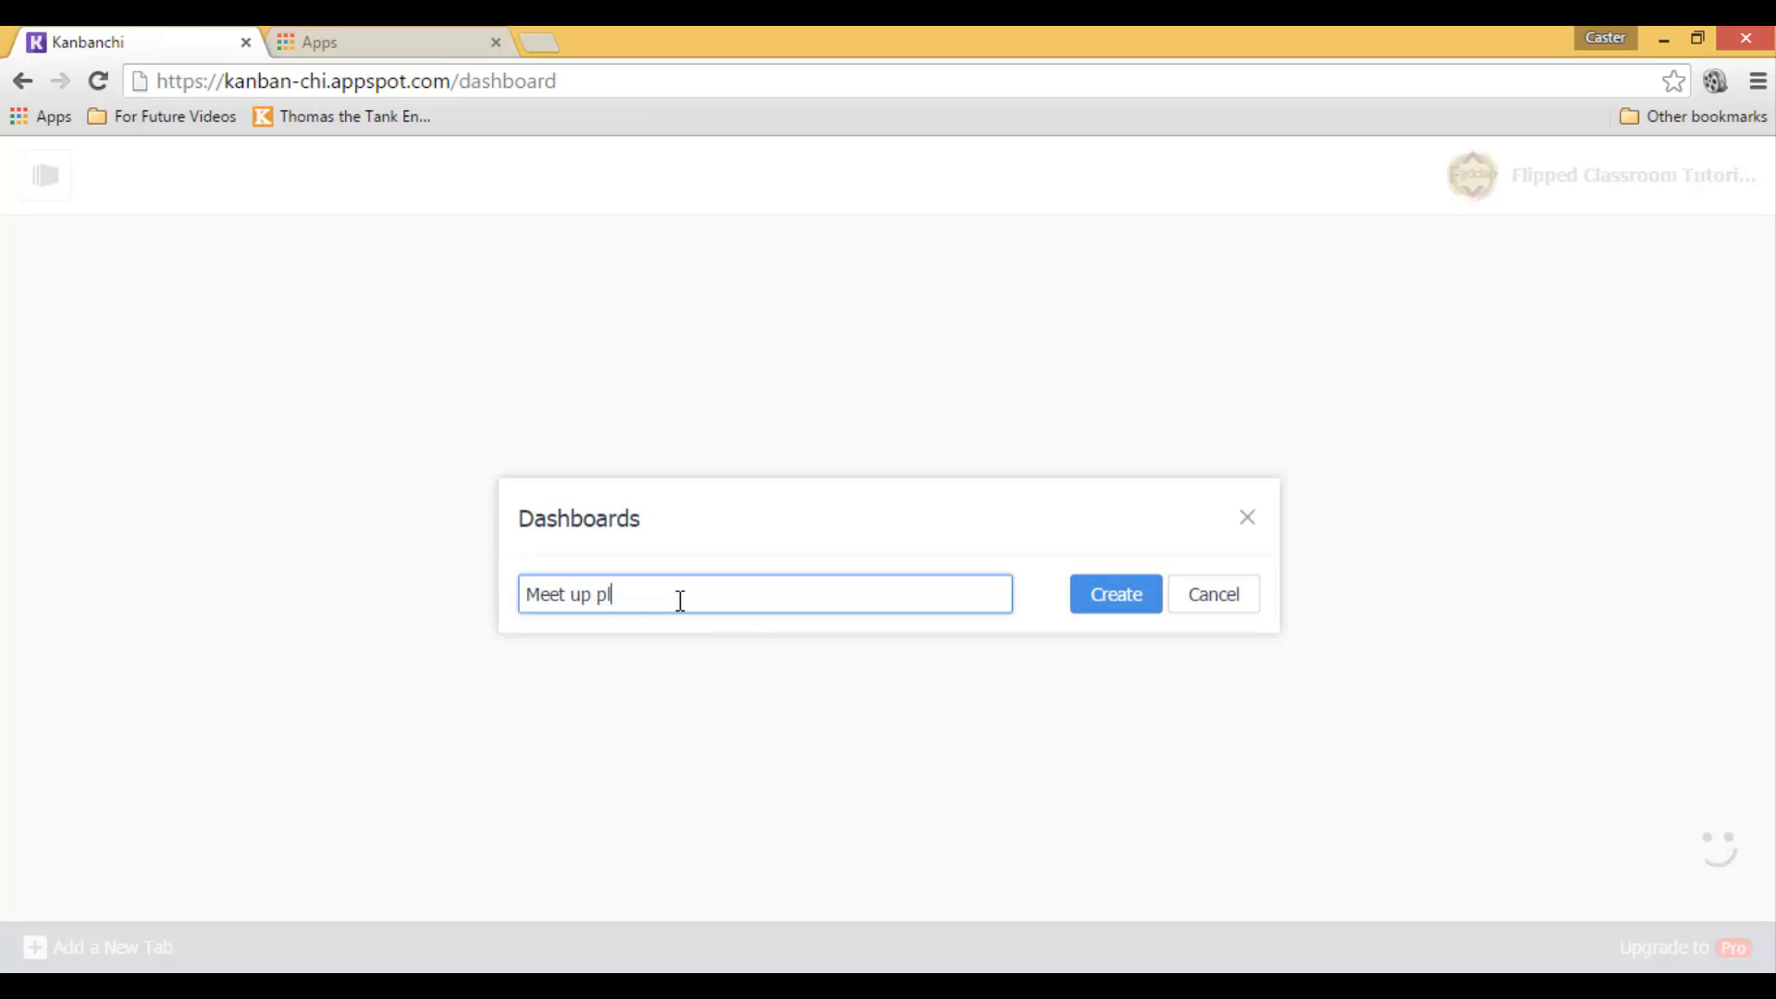
pyautogui.write('an Flipped Classroom')
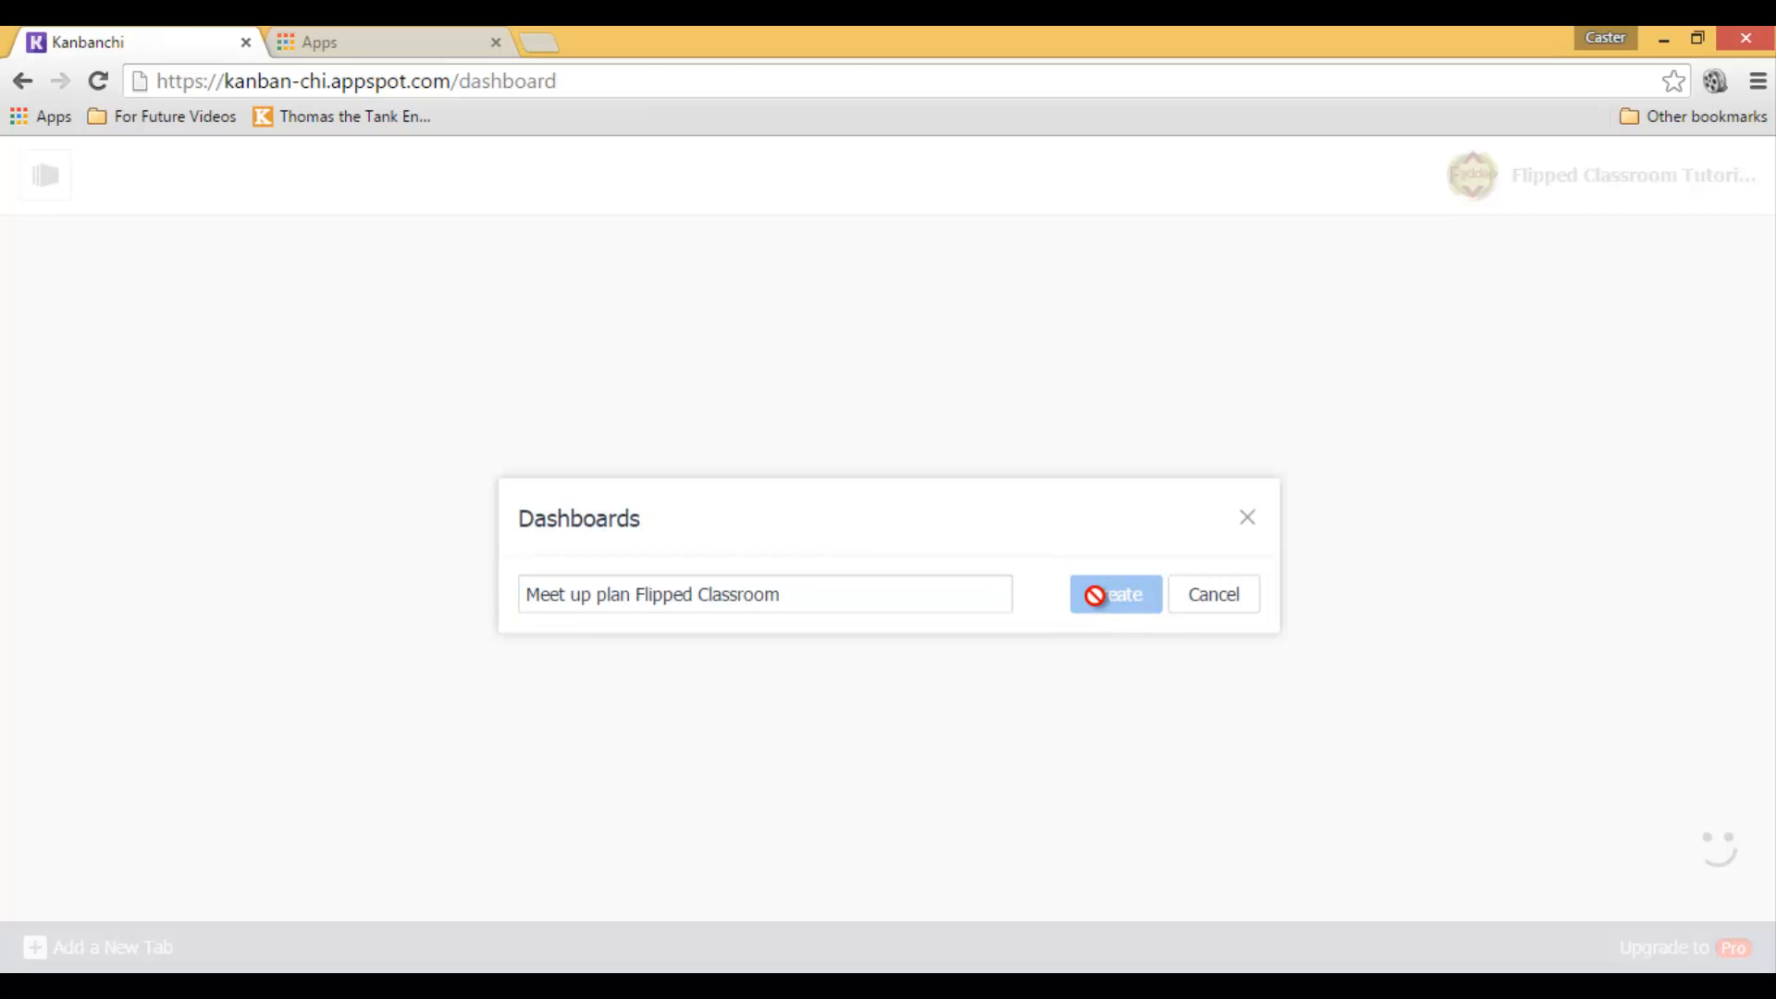
# - Create the dashboard and dismiss the To Do list details
pyautogui.click(1114, 594)
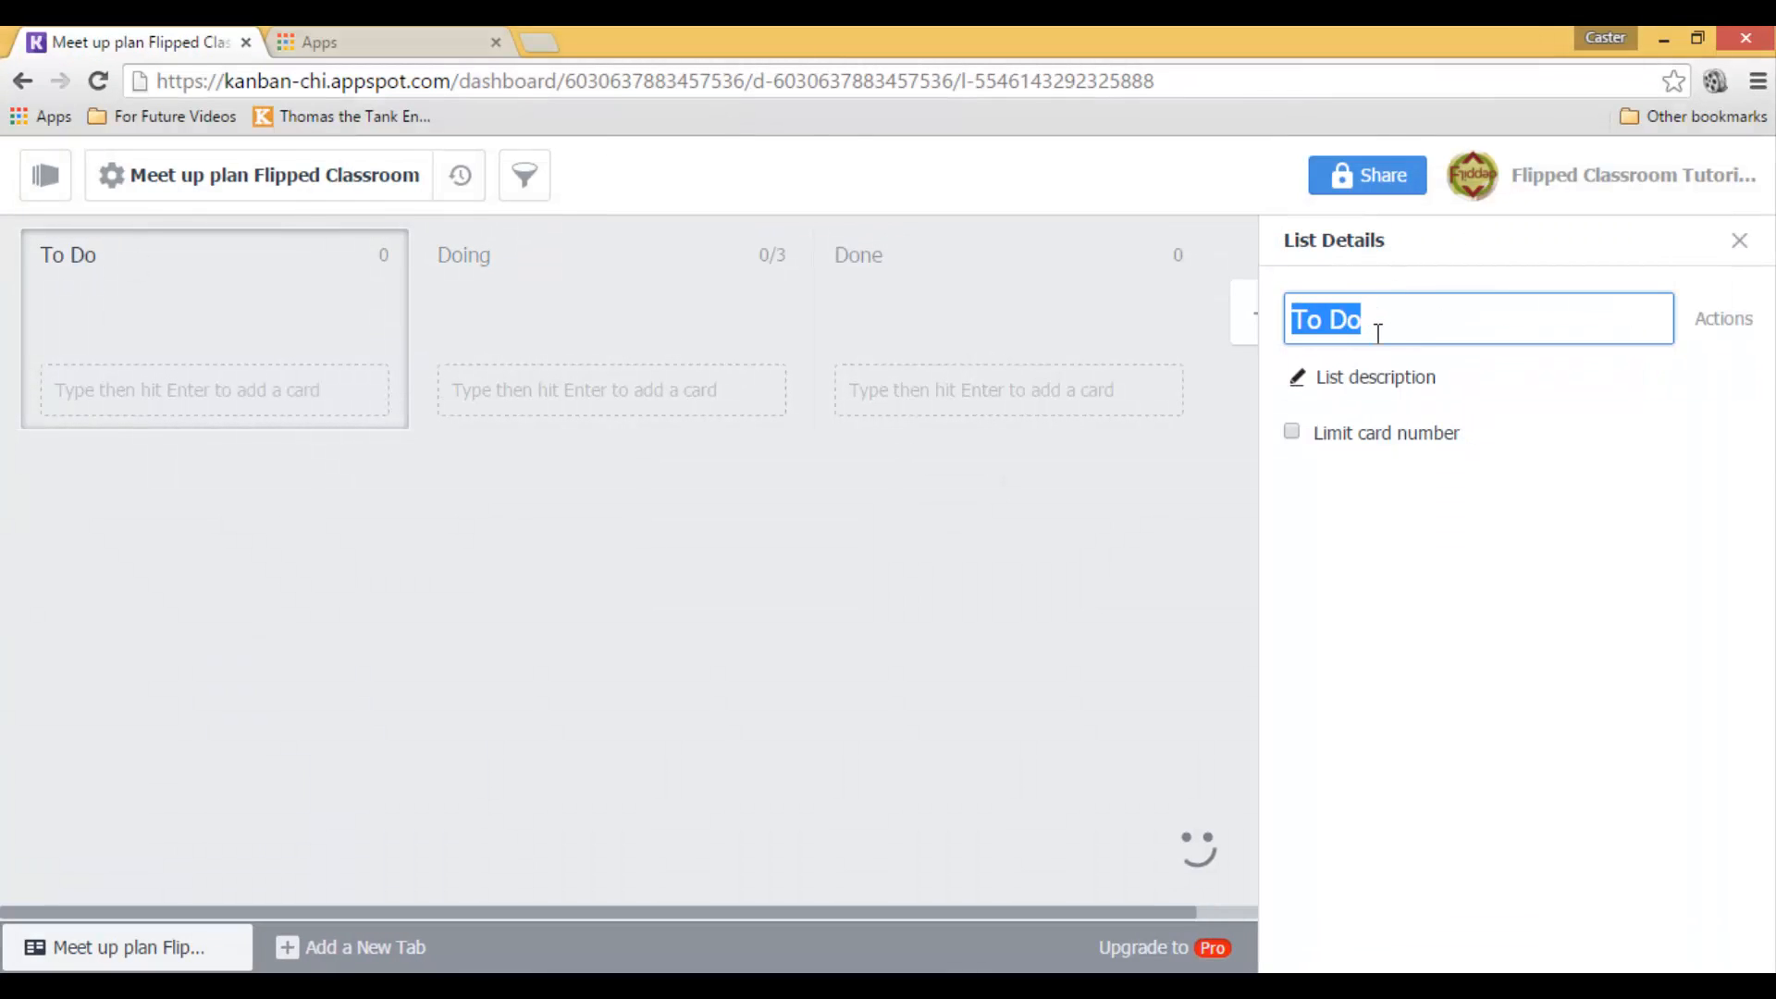
pyautogui.click(1741, 241)
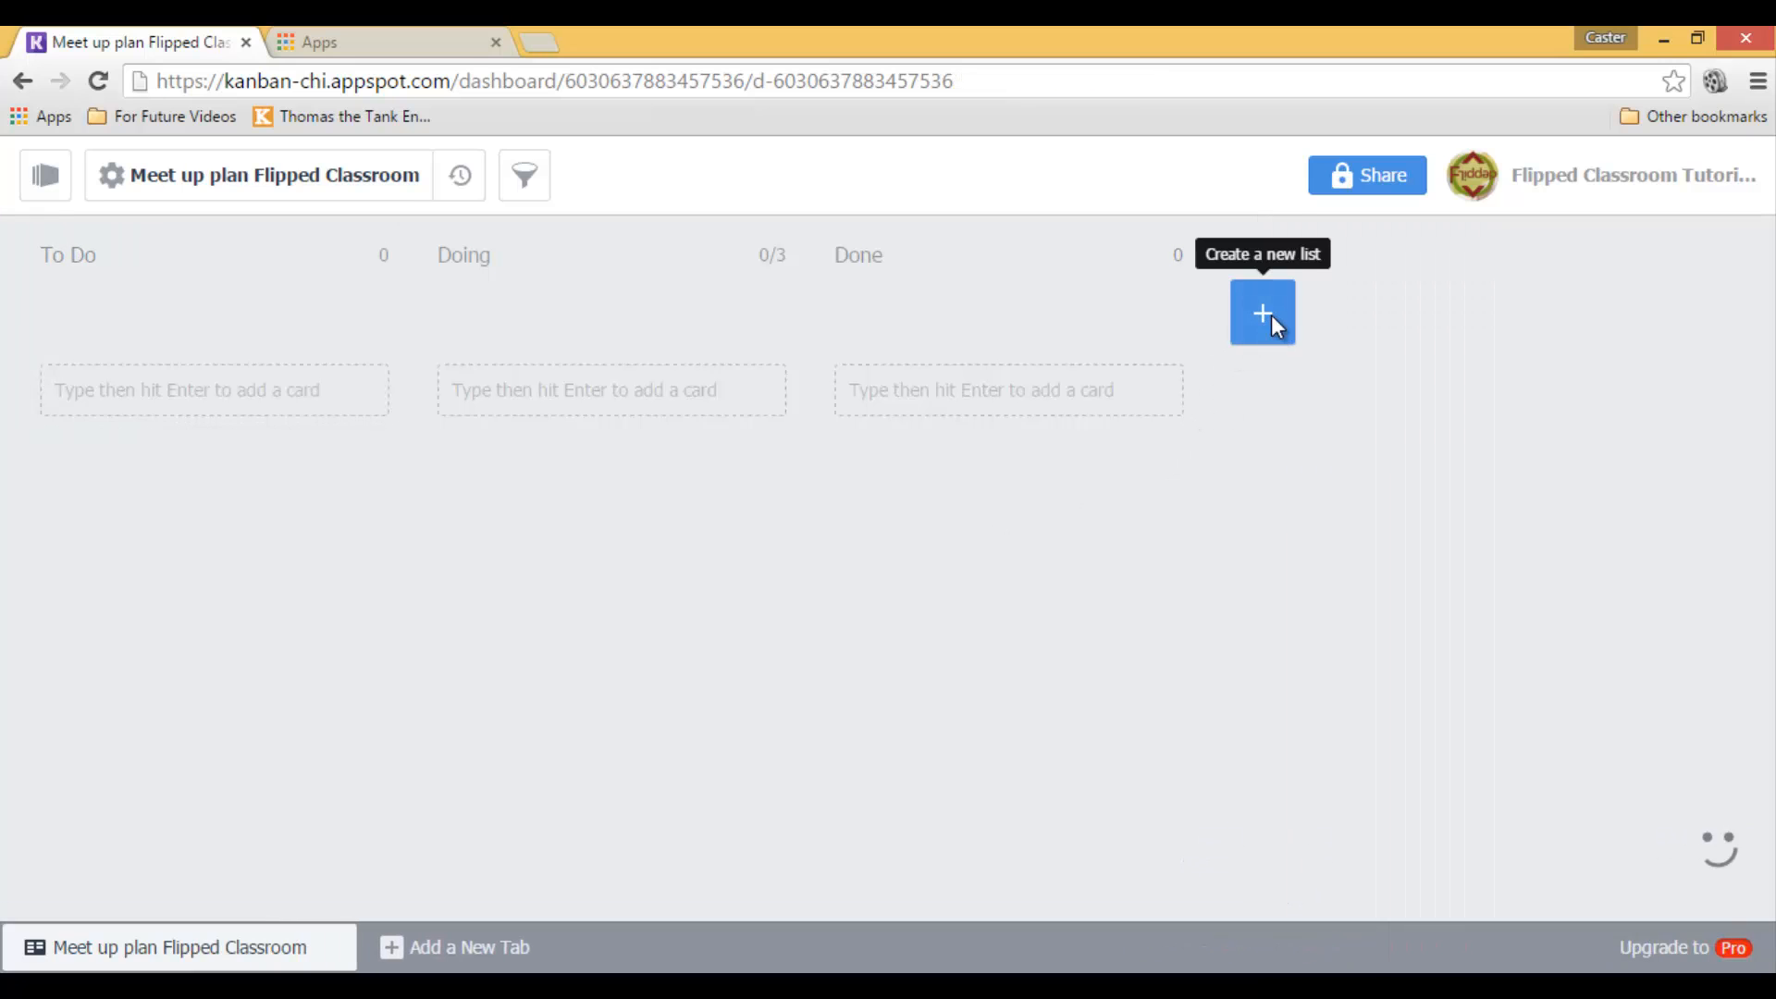
# - Add a fourth list named Resources to the board
pyautogui.click(1260, 313)
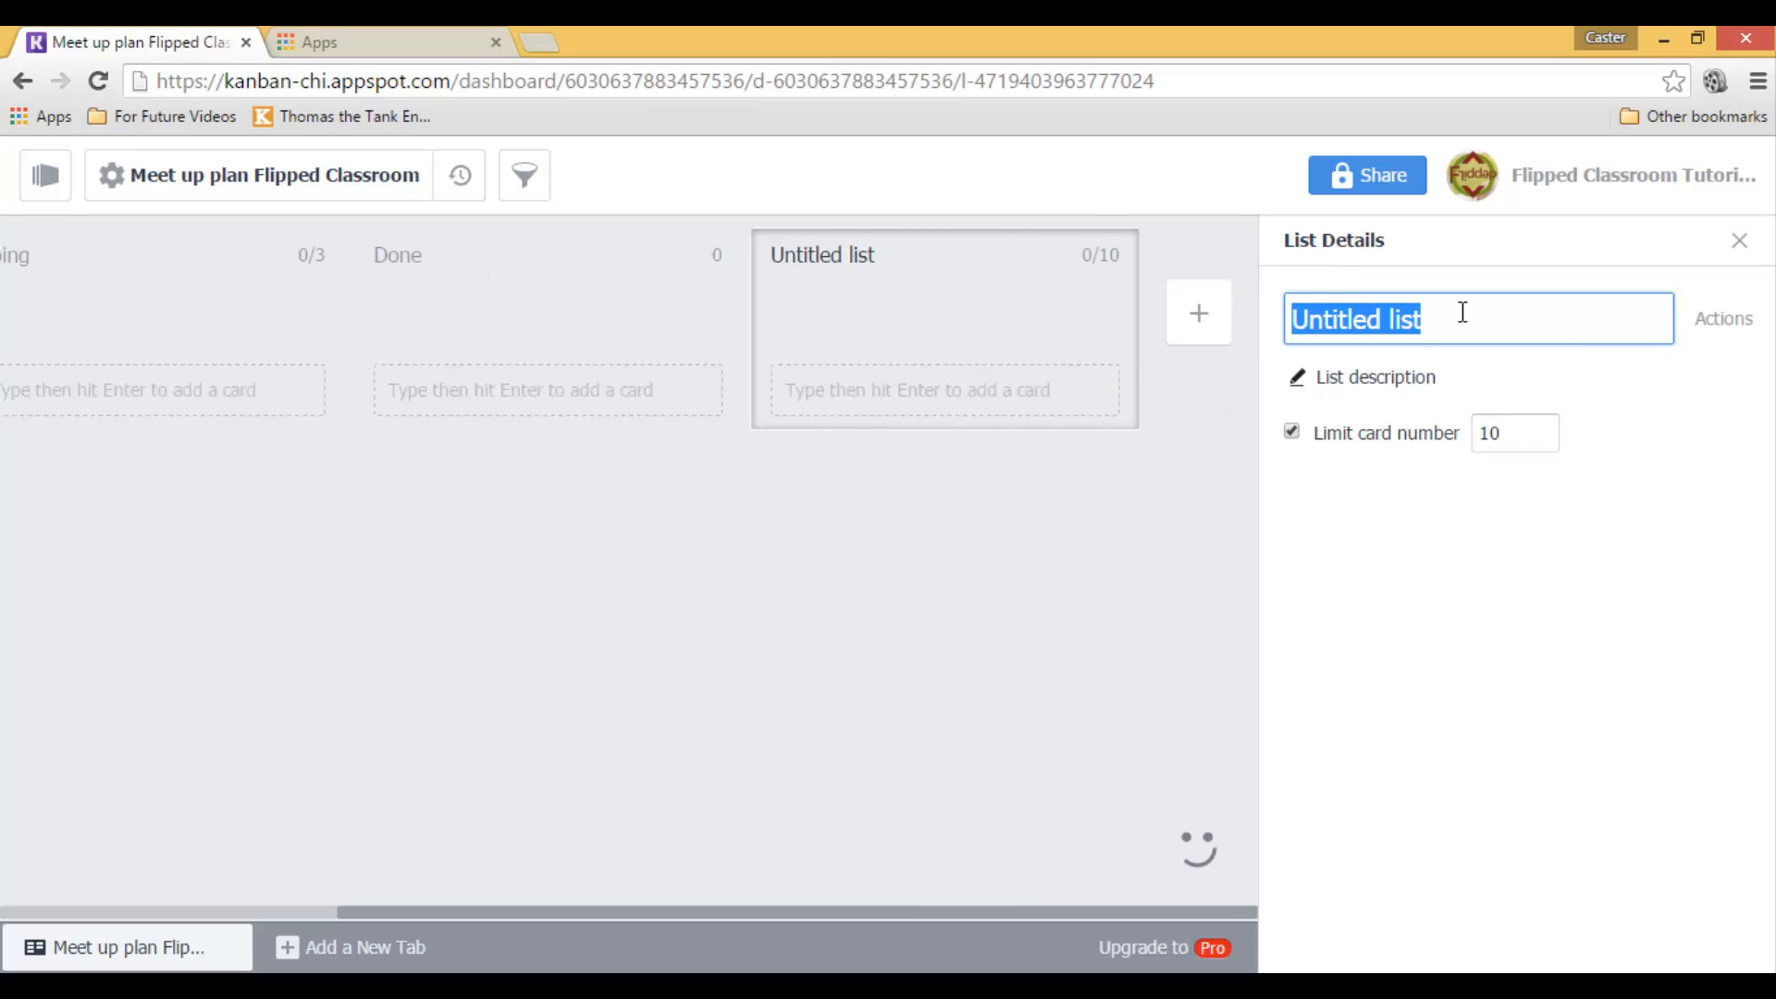
pyautogui.write('Rsour')
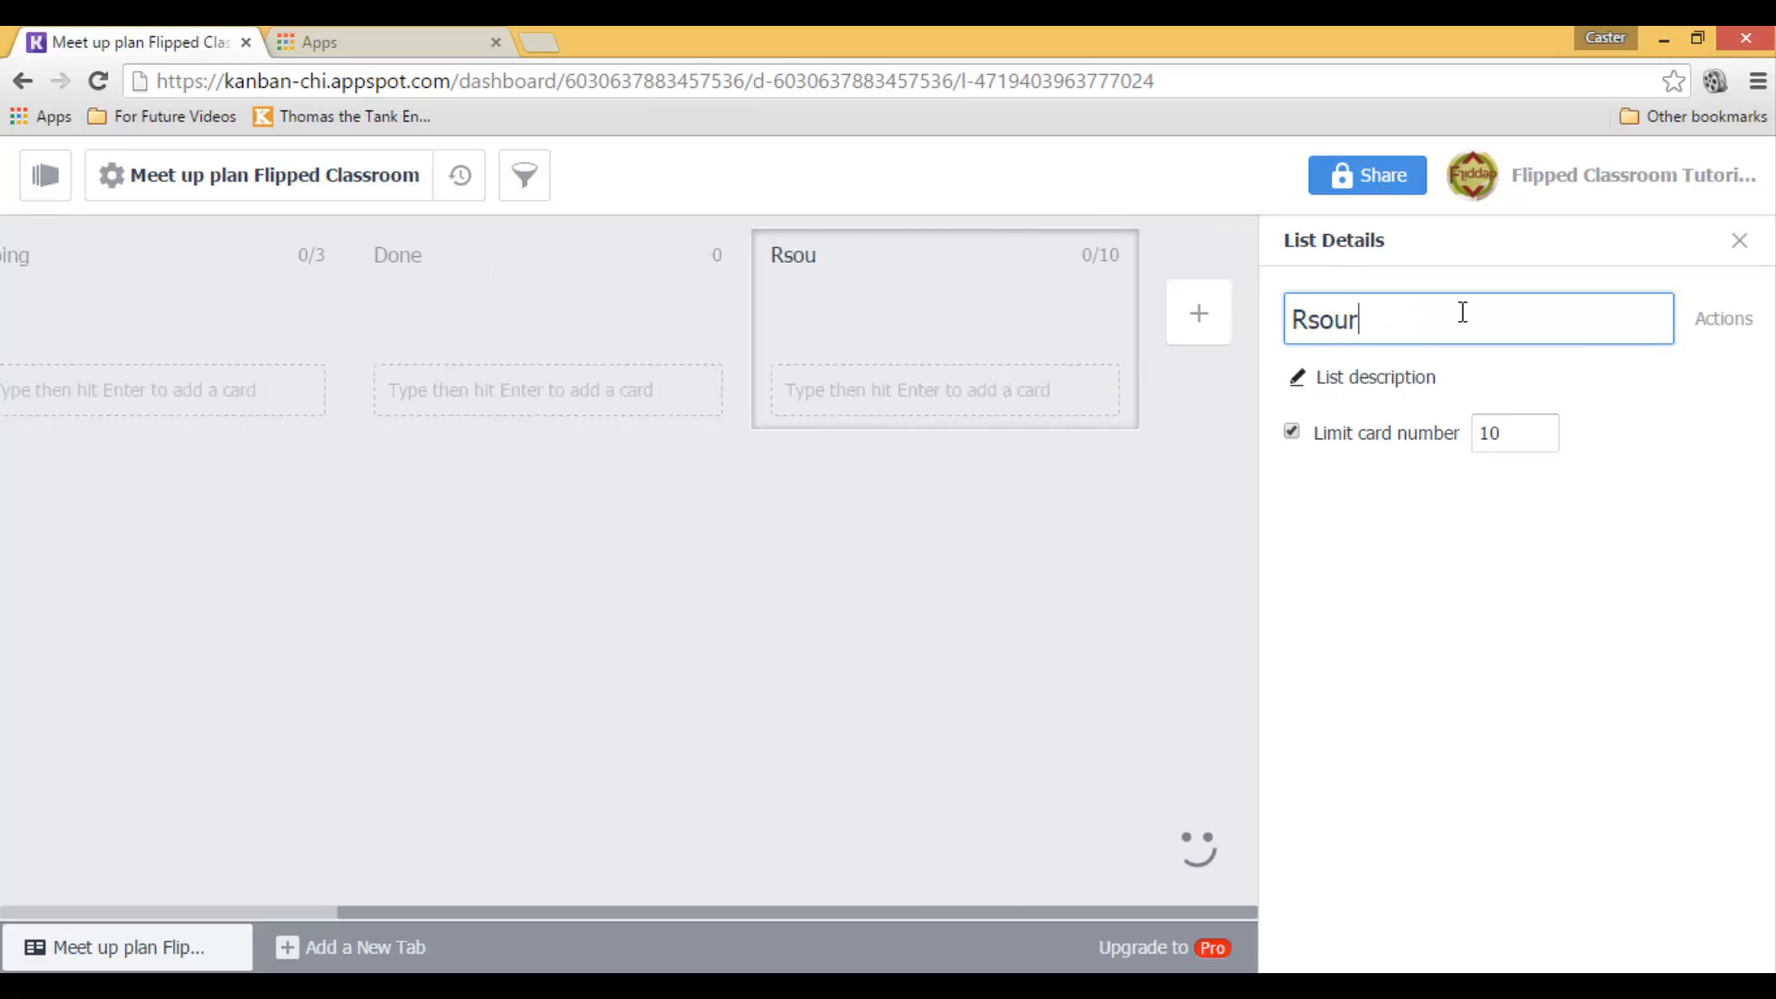
pyautogui.write('ces')
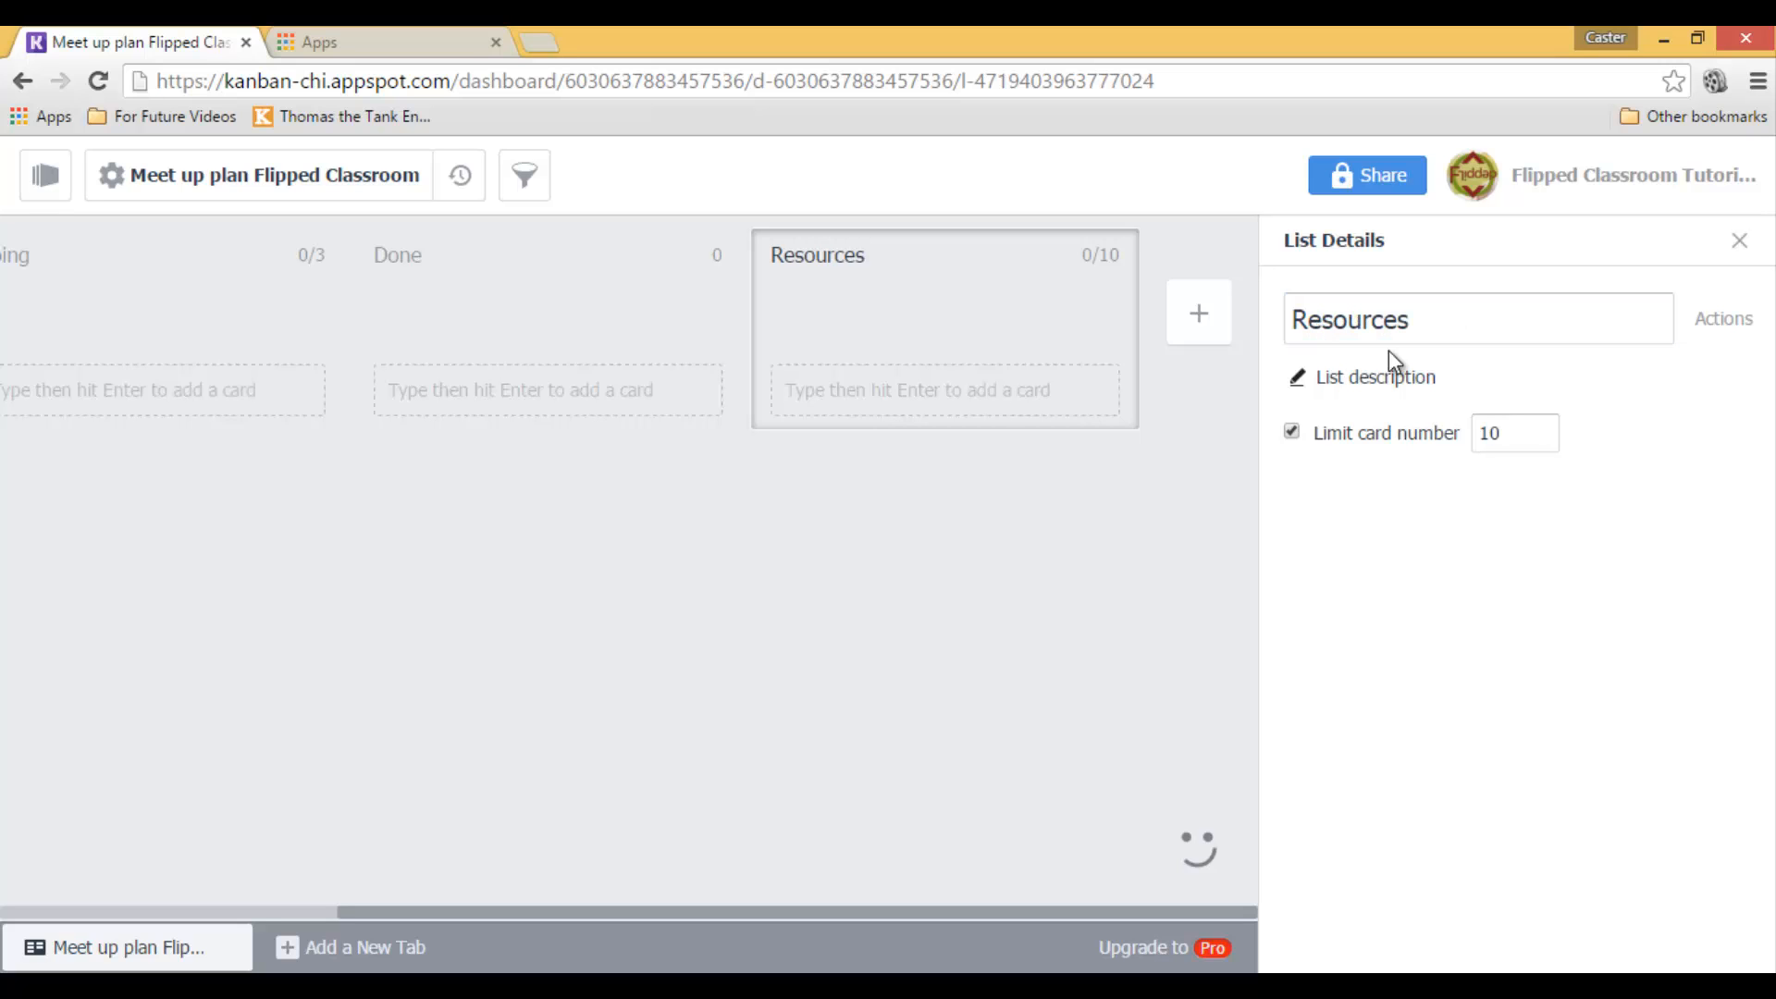
pyautogui.click(1739, 240)
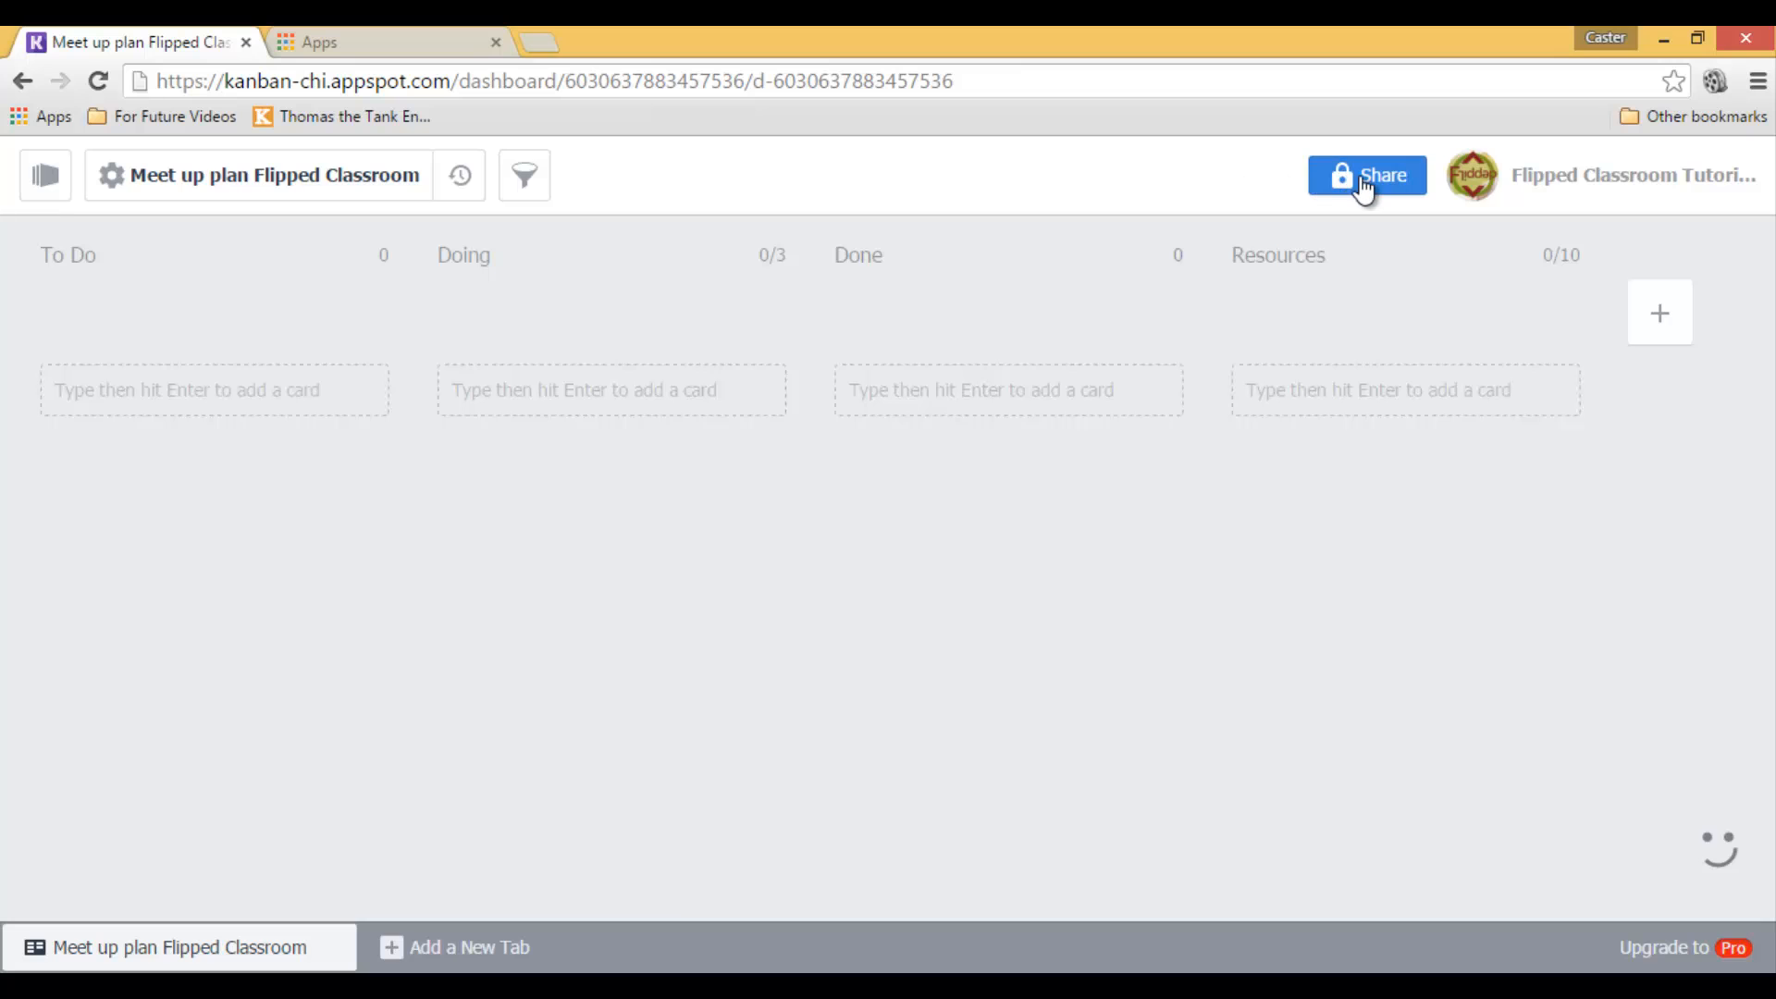
# - Share the dashboard with 'sethi' with Can edit access and send the invitation
pyautogui.click(1365, 175)
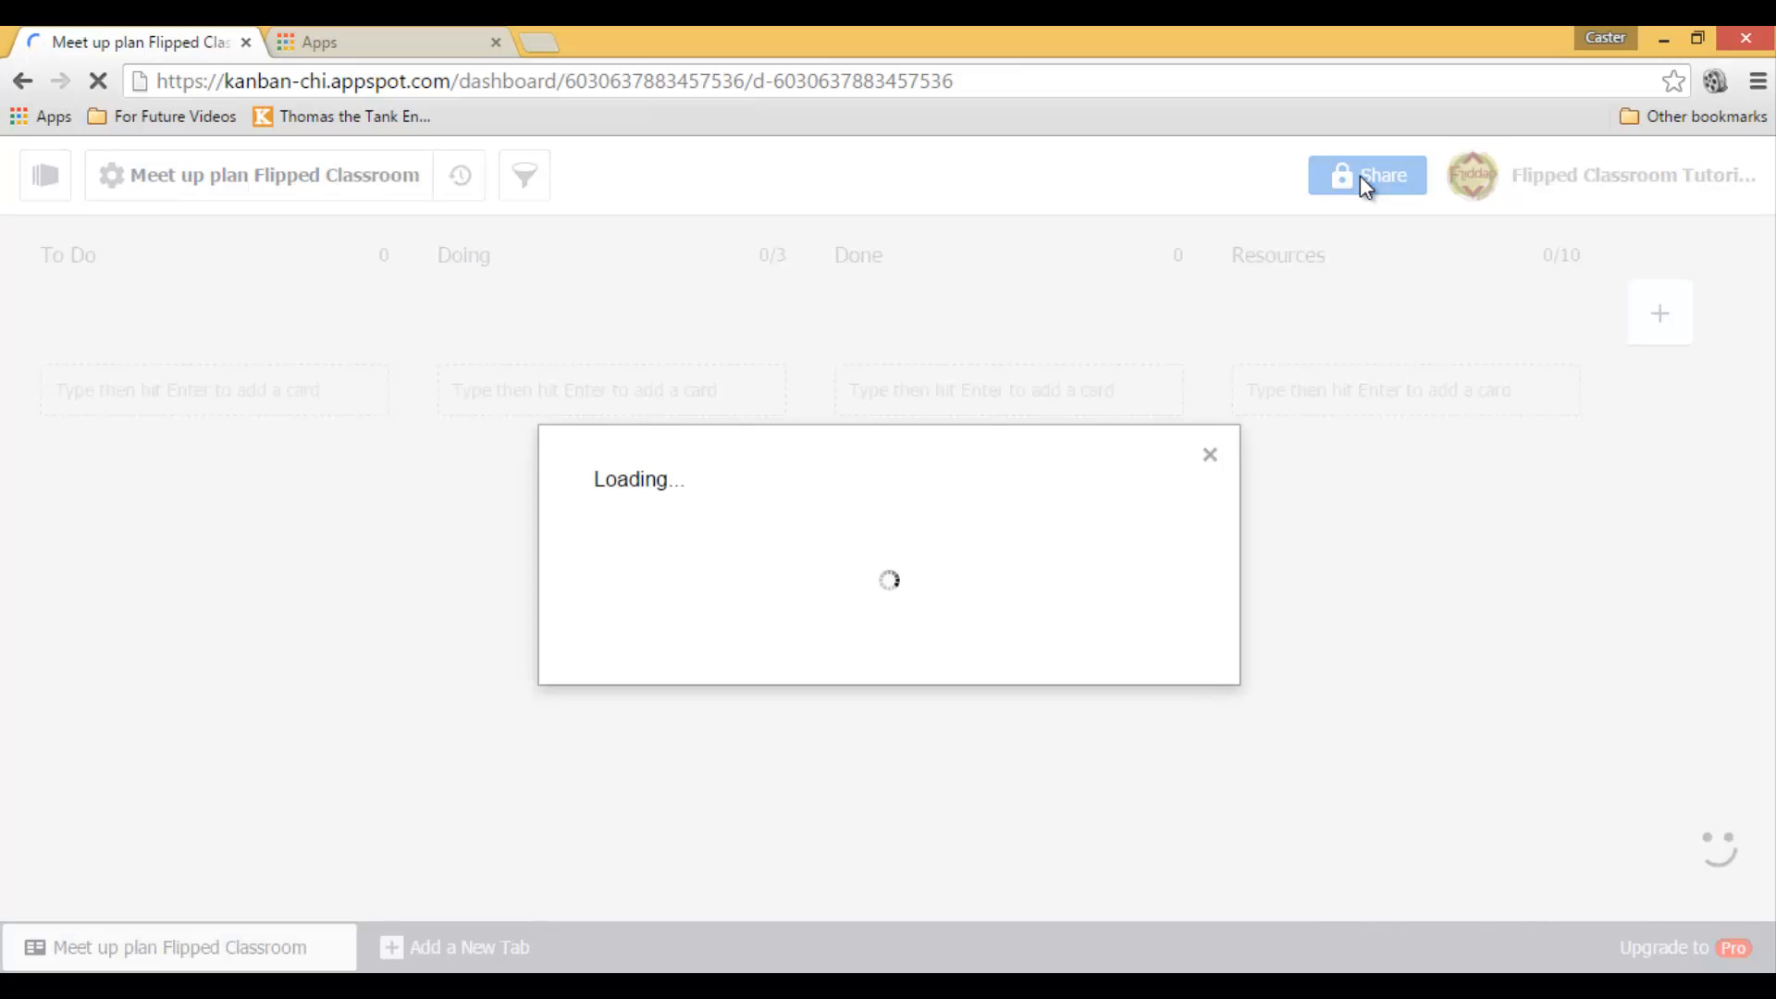
pyautogui.moveTo(727, 466)
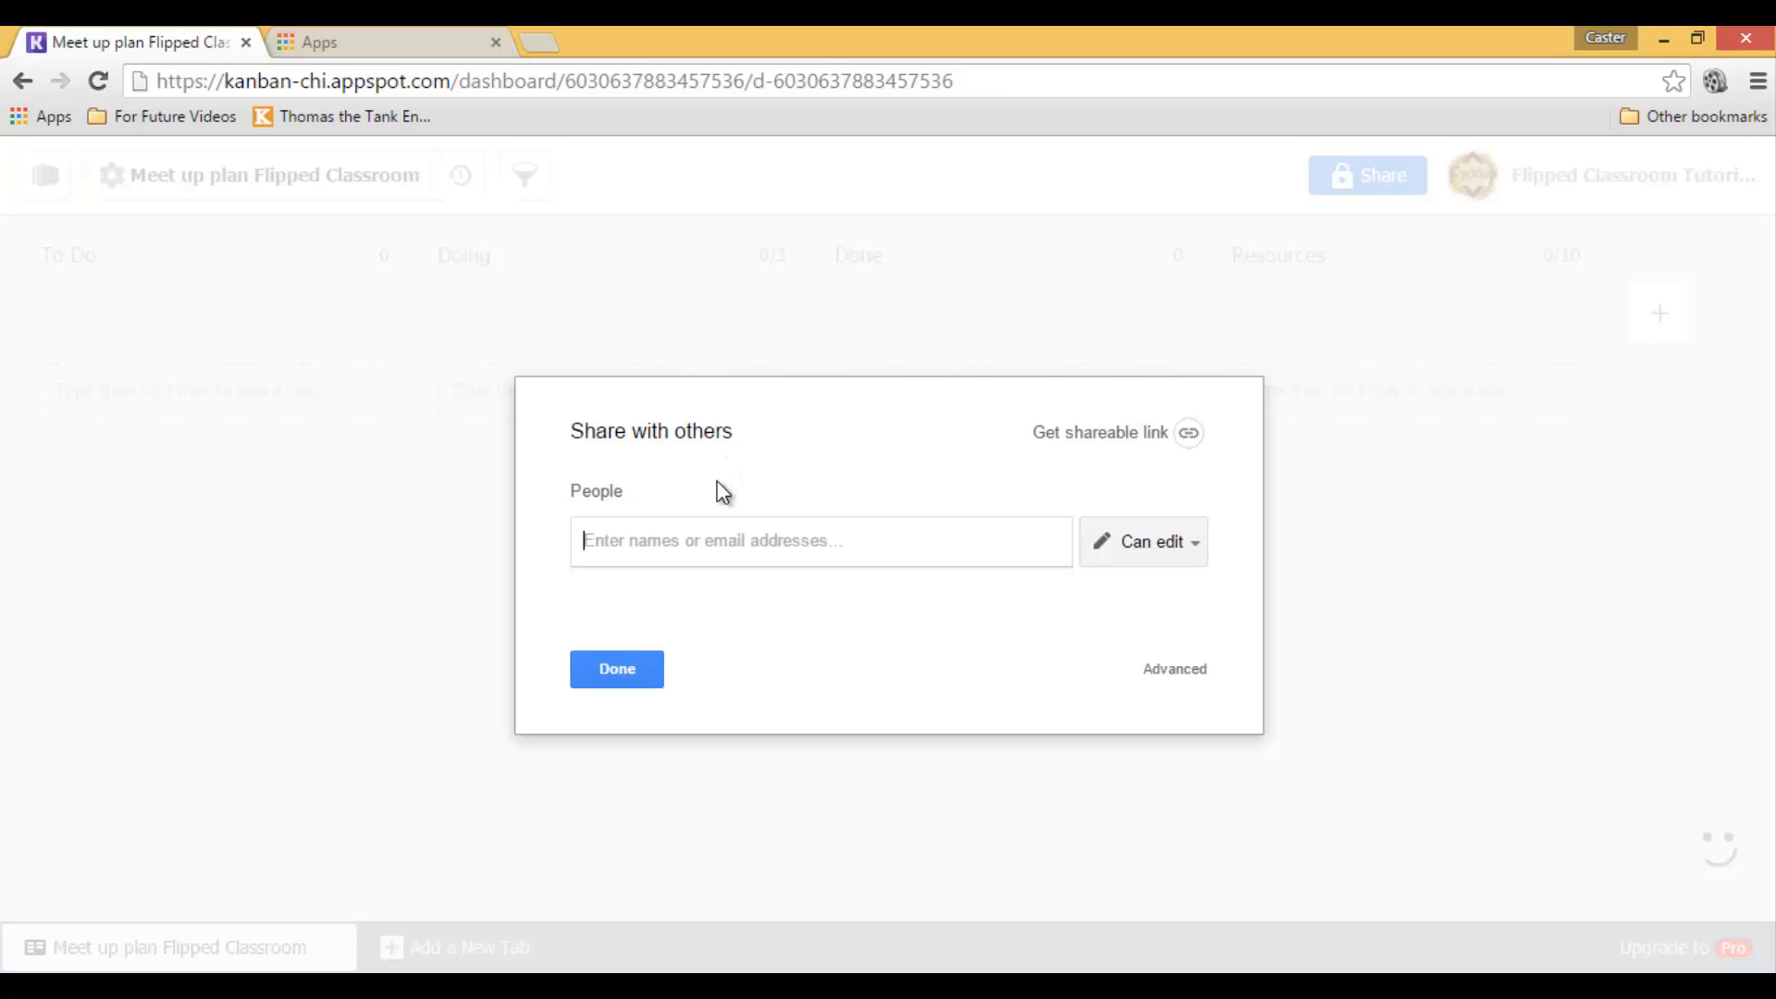
pyautogui.write('sethi De Clercq')
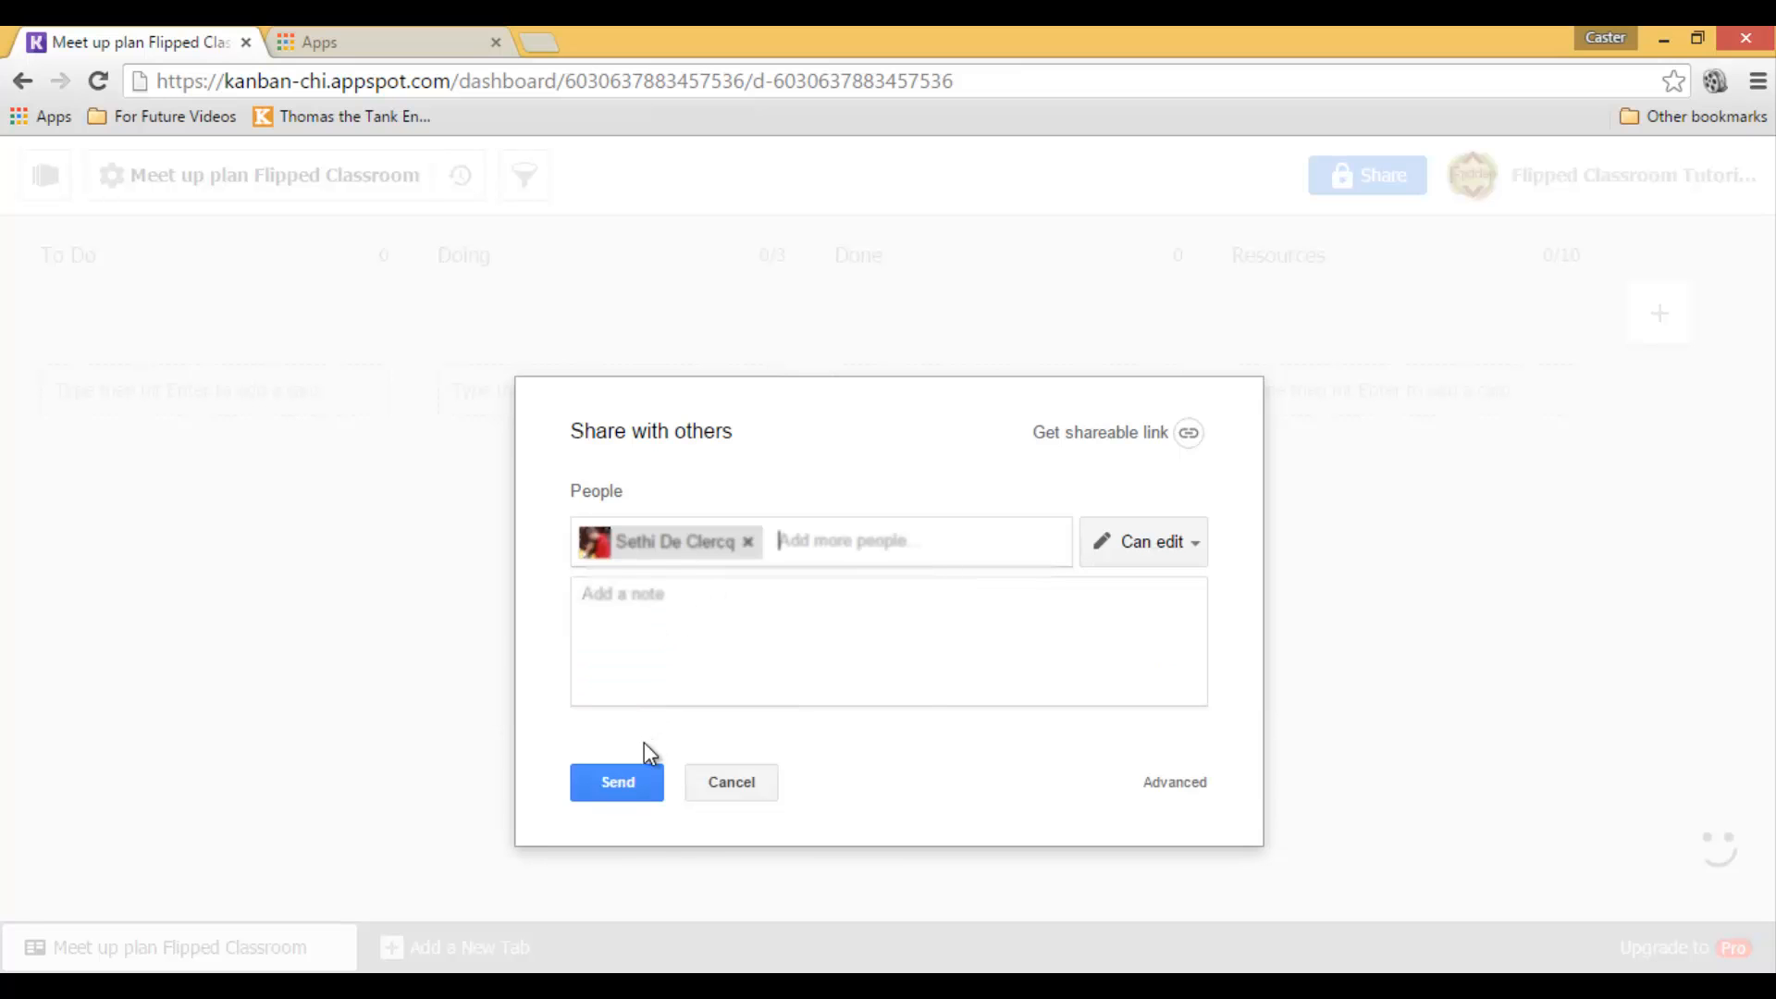
pyautogui.click(731, 781)
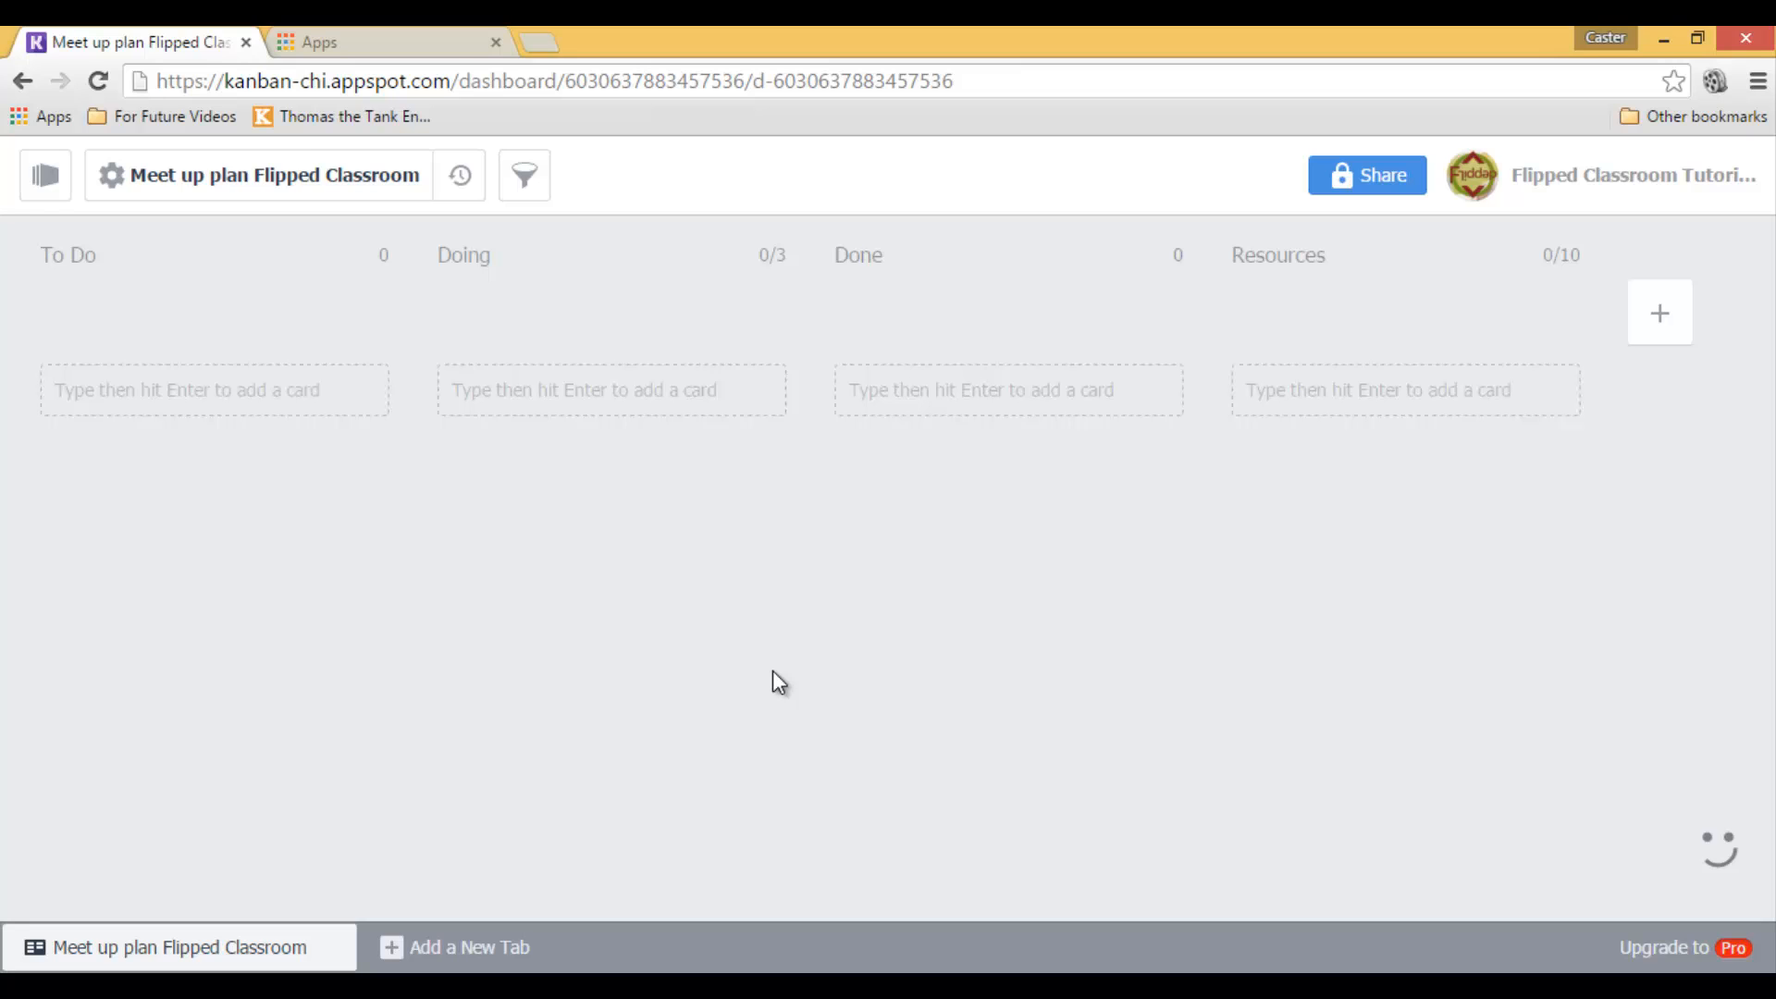
pyautogui.moveTo(316, 555)
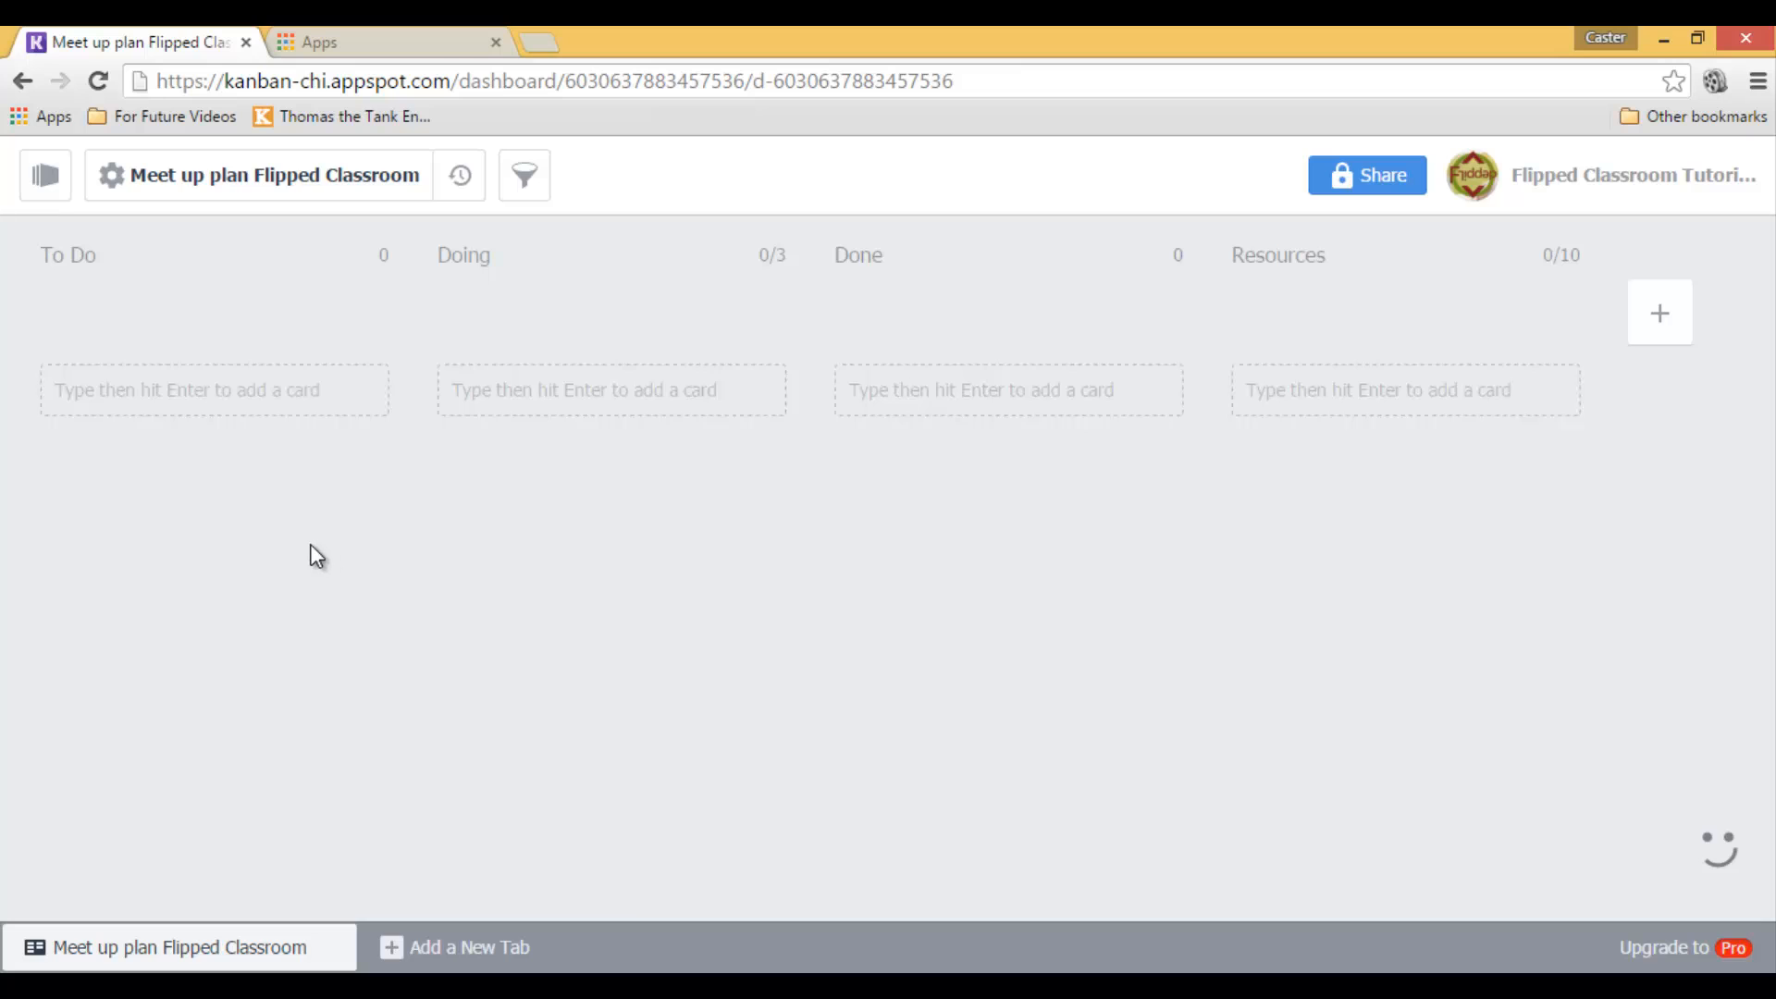
pyautogui.moveTo(214, 281)
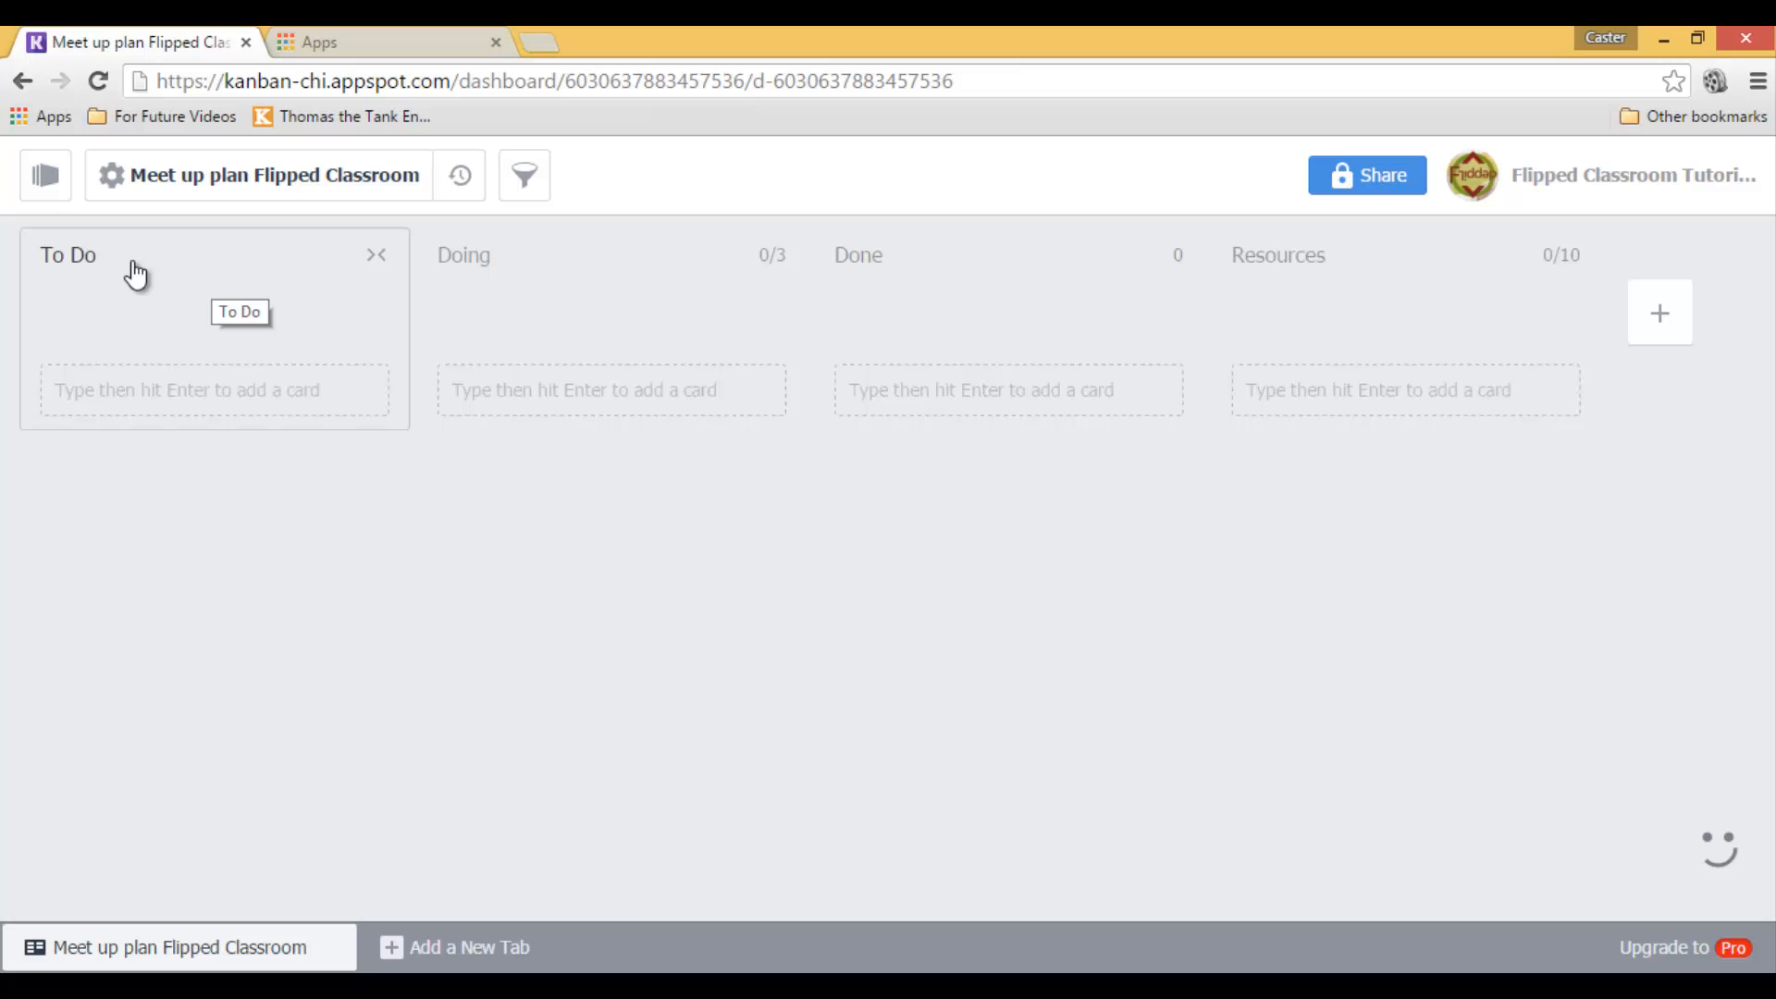
pyautogui.moveTo(133, 263)
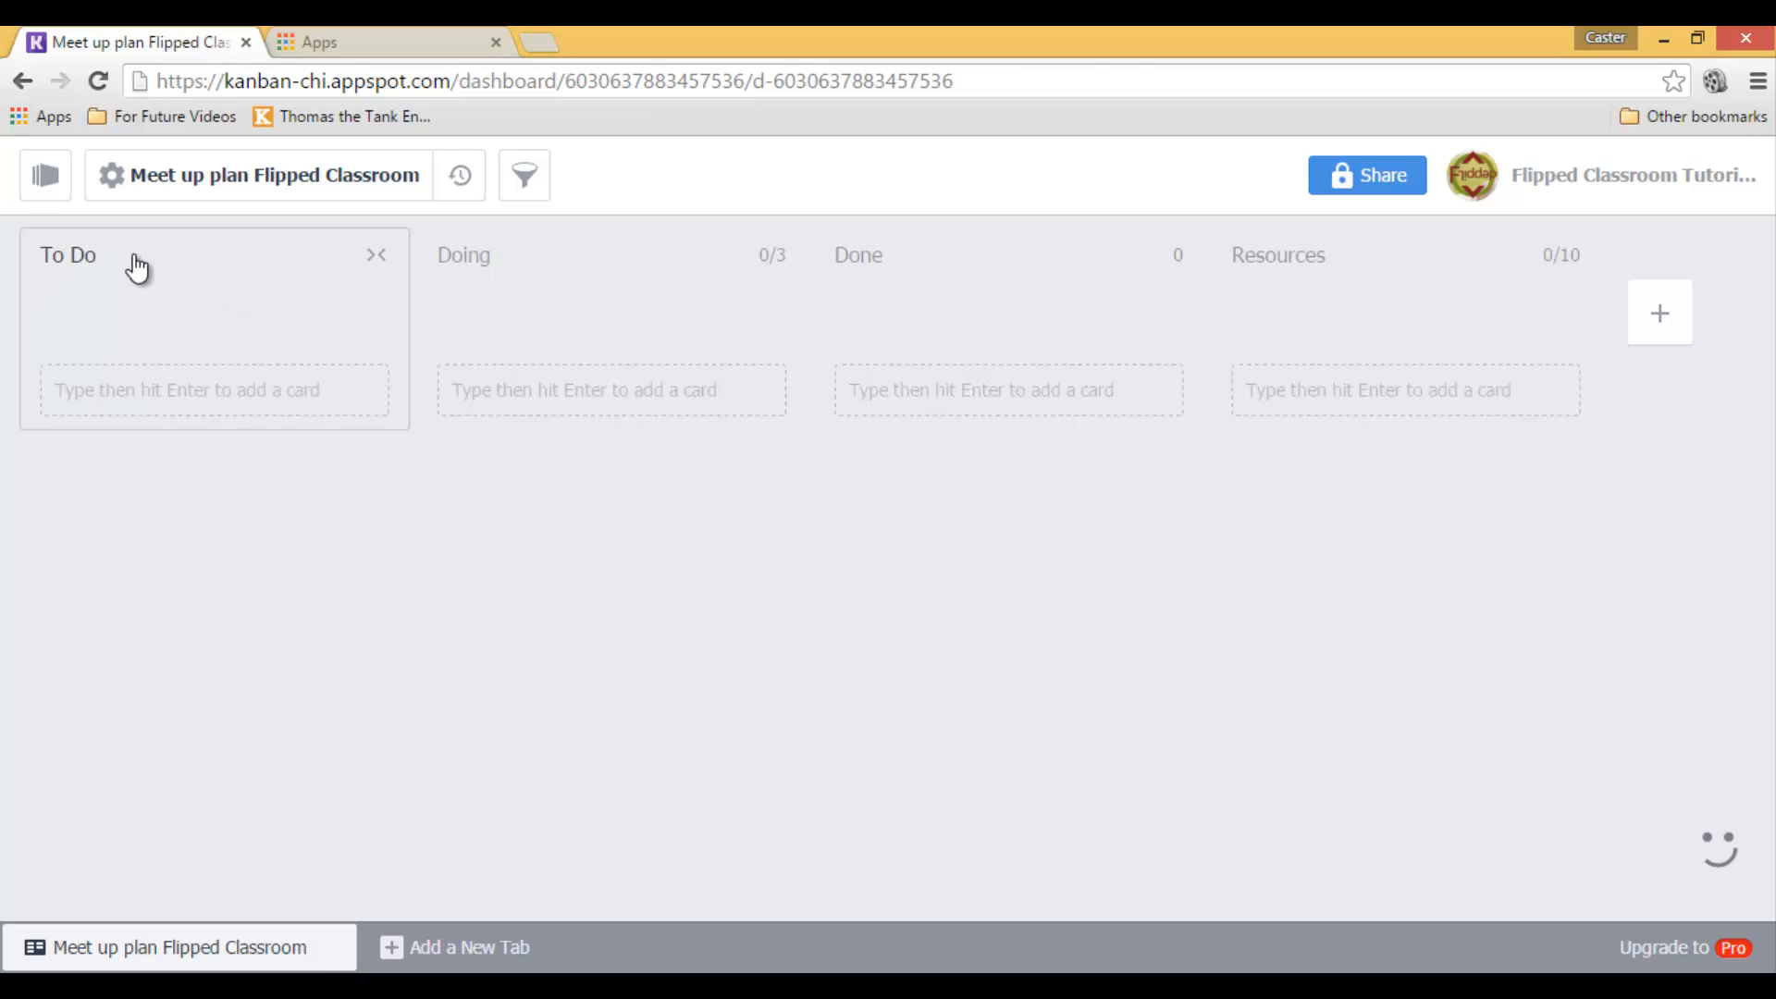
# - Give the To Do list the description 'All the jobs that need to be done' and return to the board
pyautogui.click(68, 253)
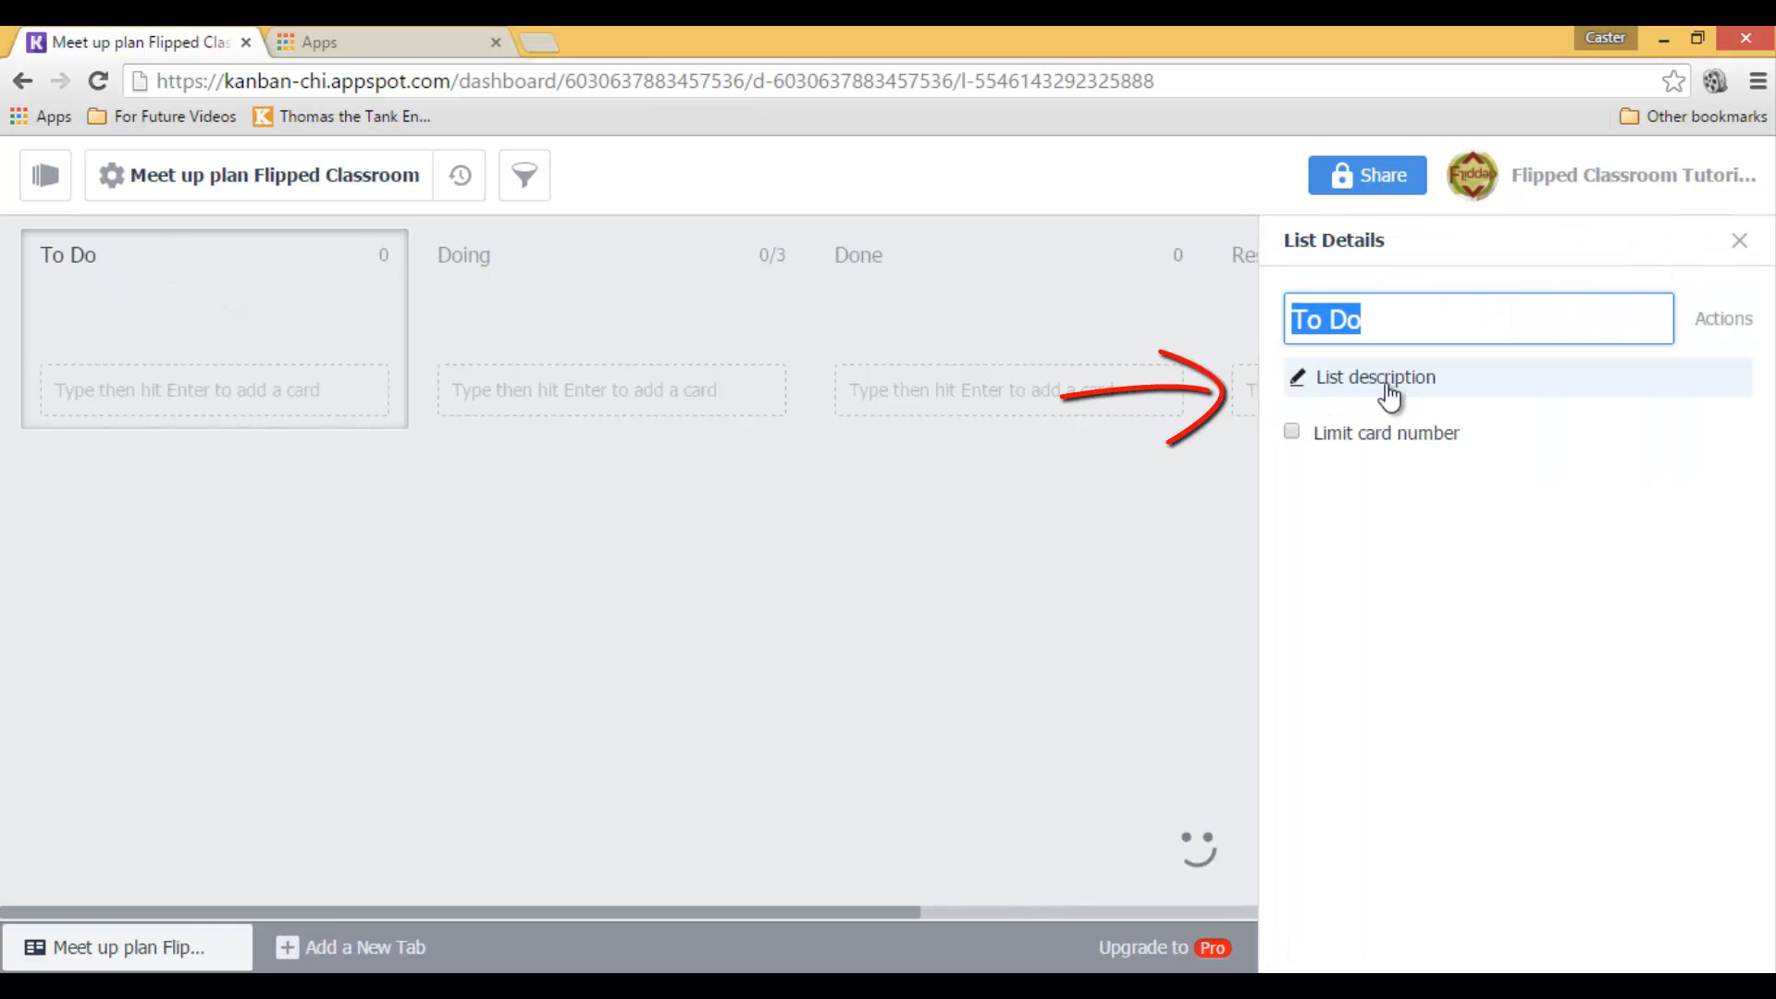
pyautogui.click(1375, 377)
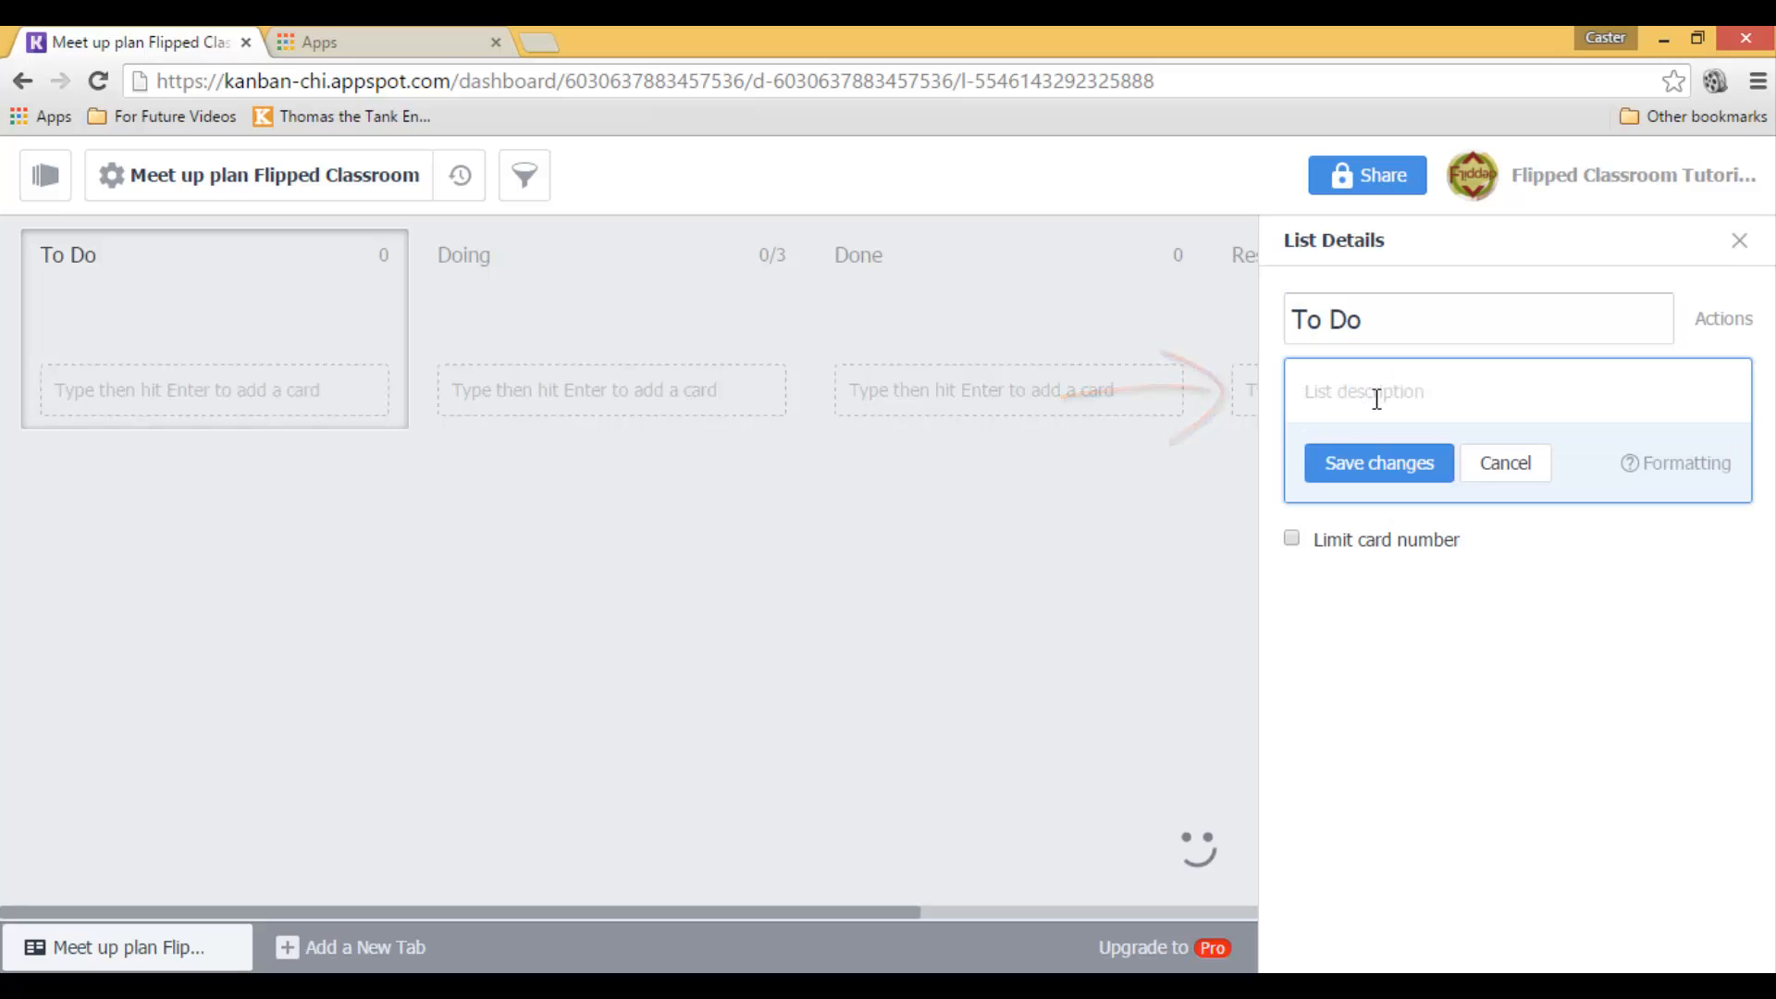
pyautogui.write('All t')
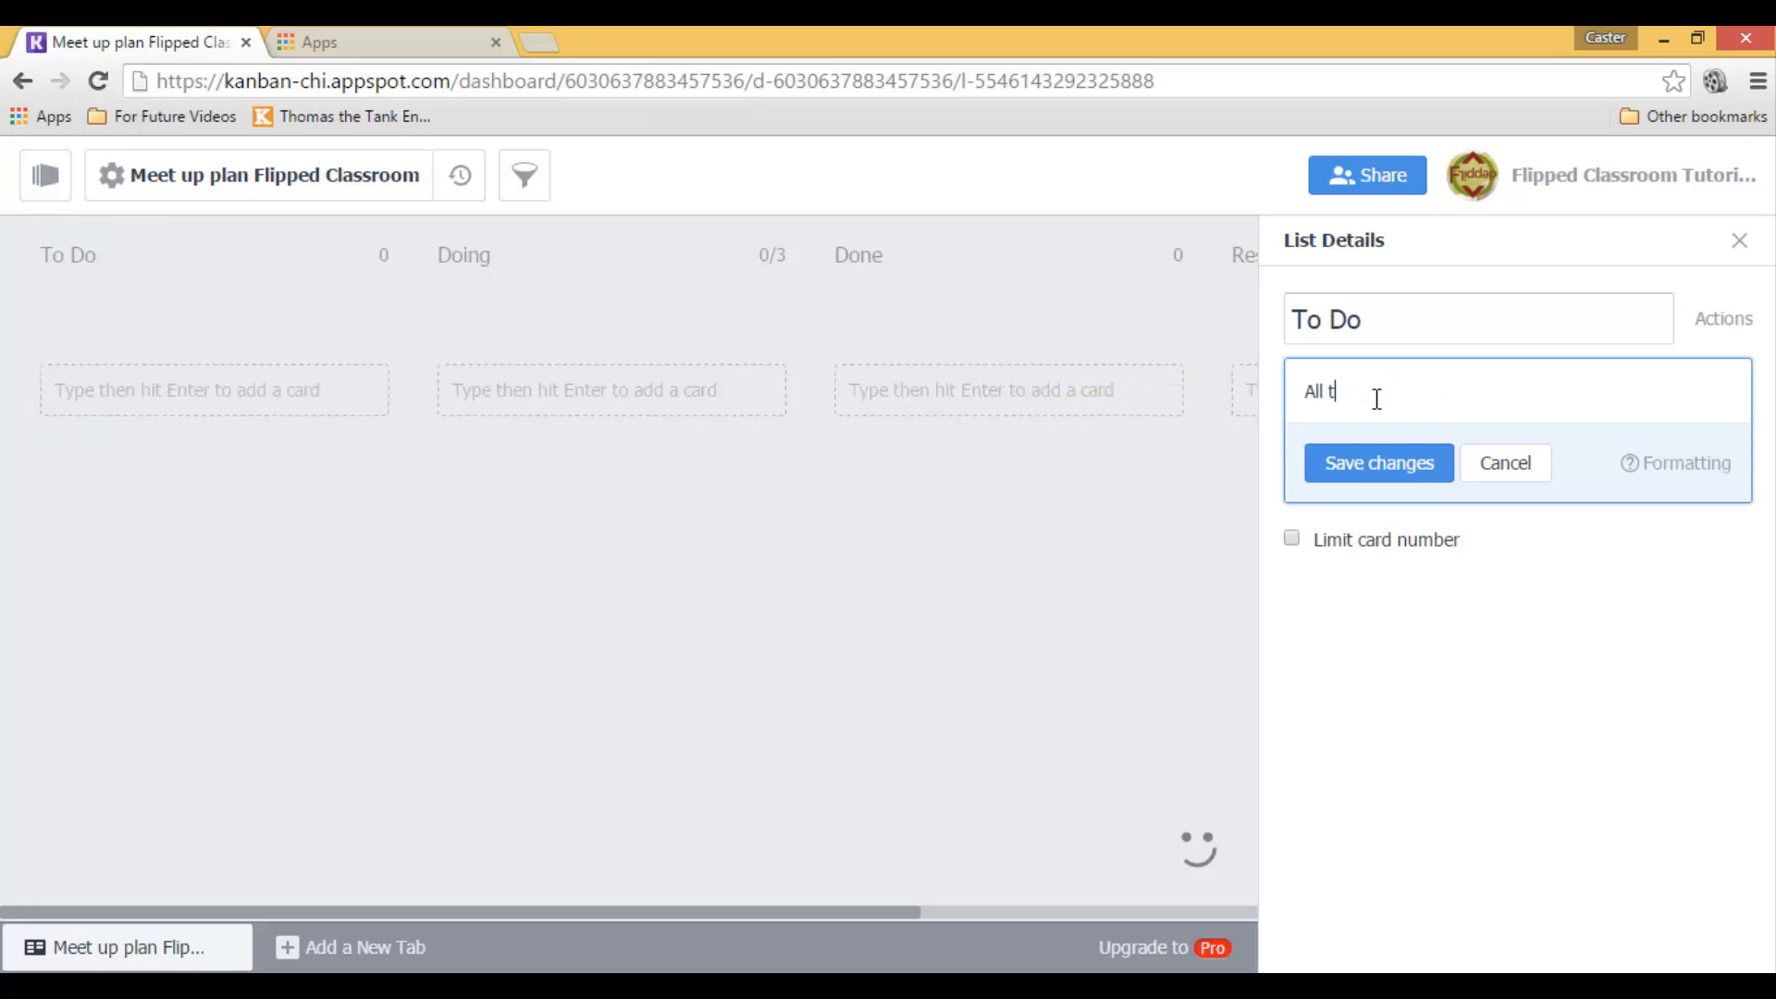
pyautogui.write('he job')
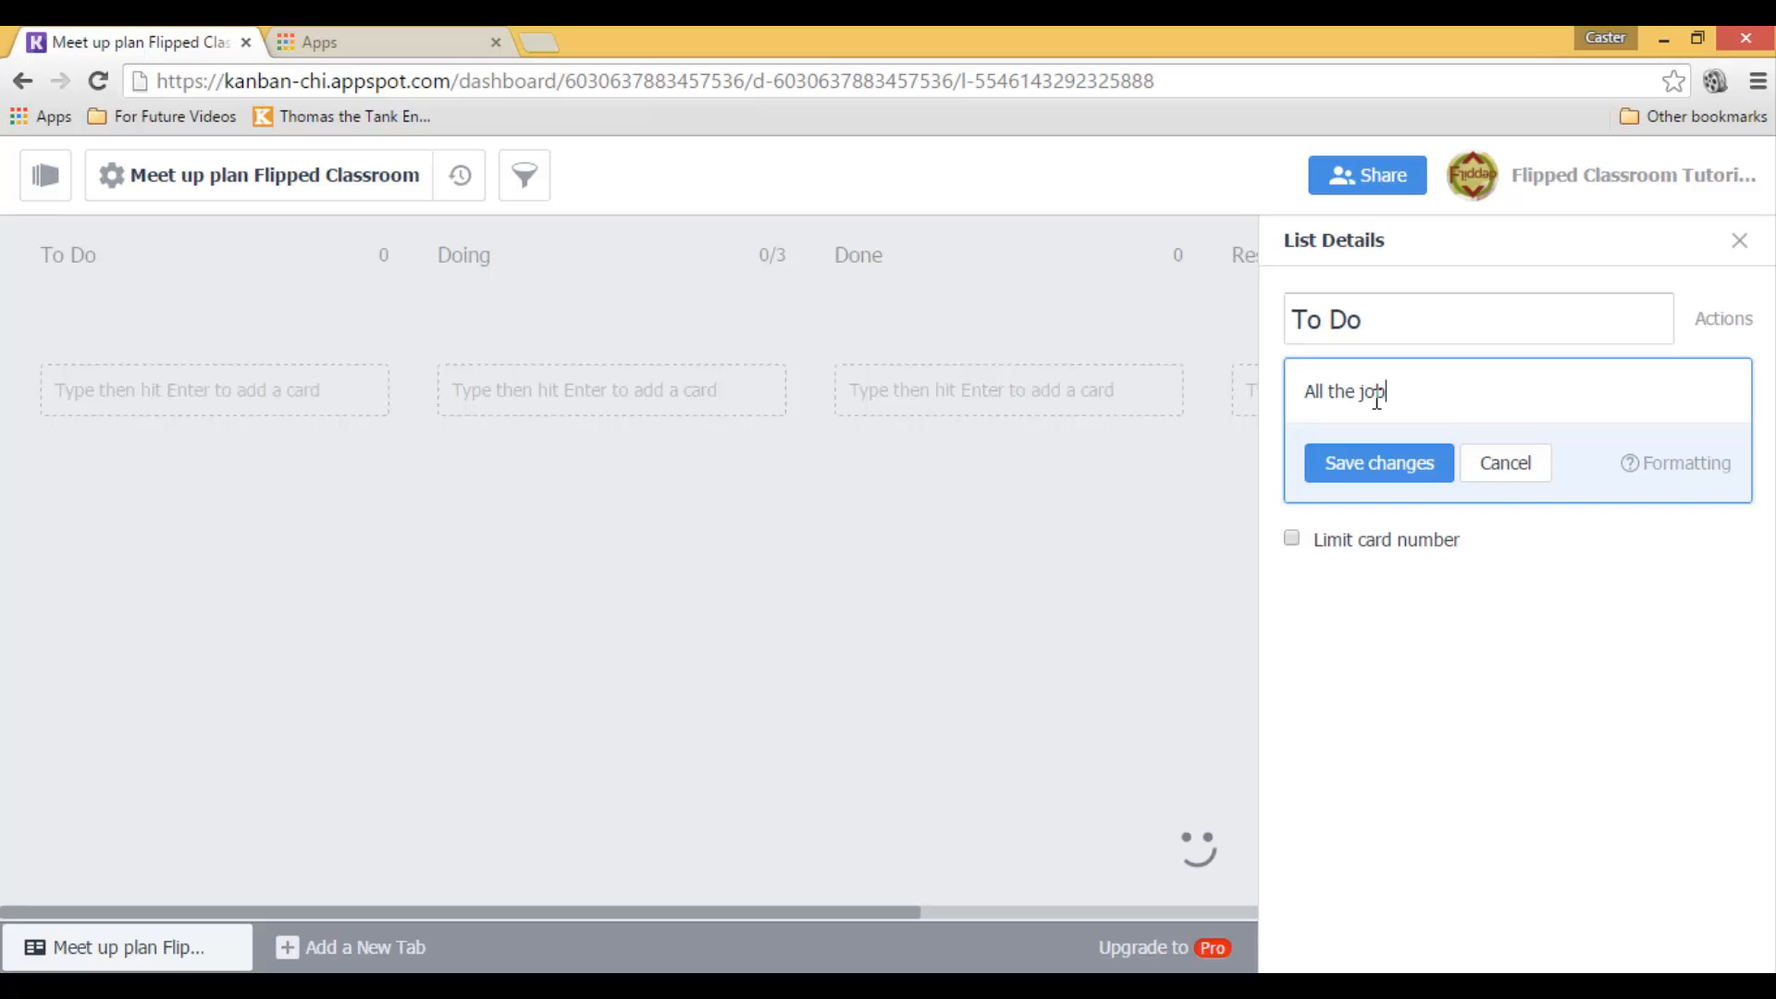
pyautogui.write('s that need t')
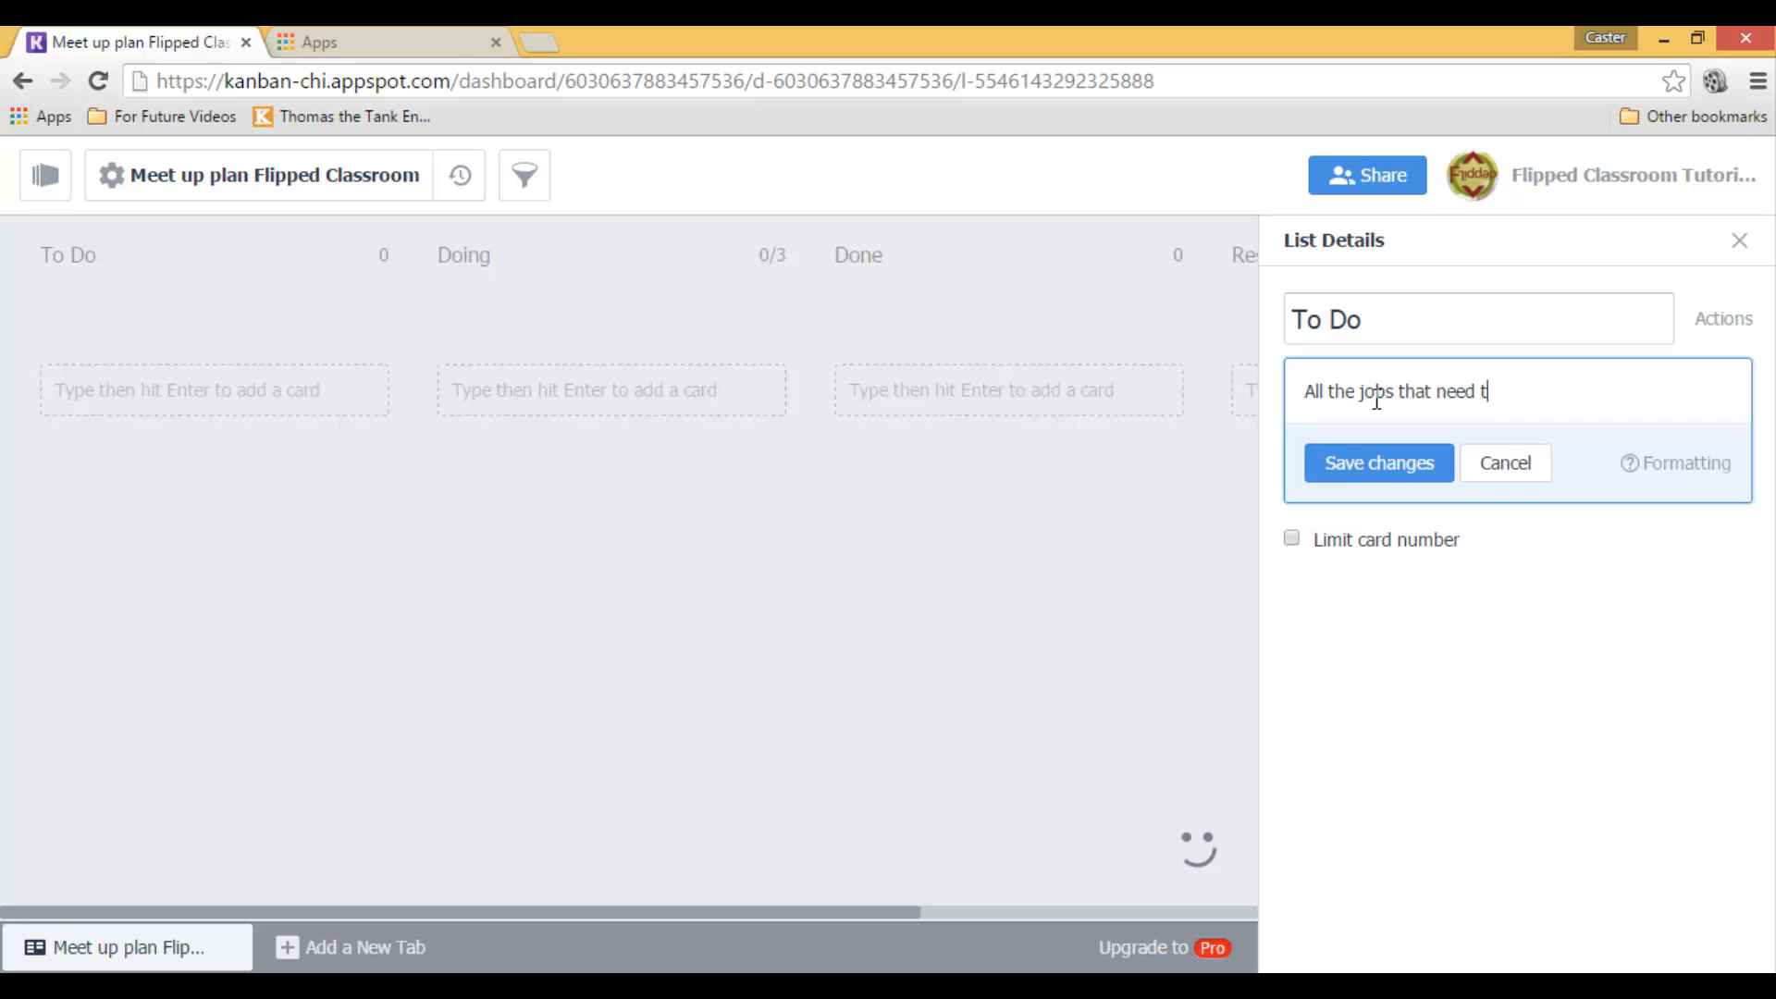
pyautogui.write('o be done')
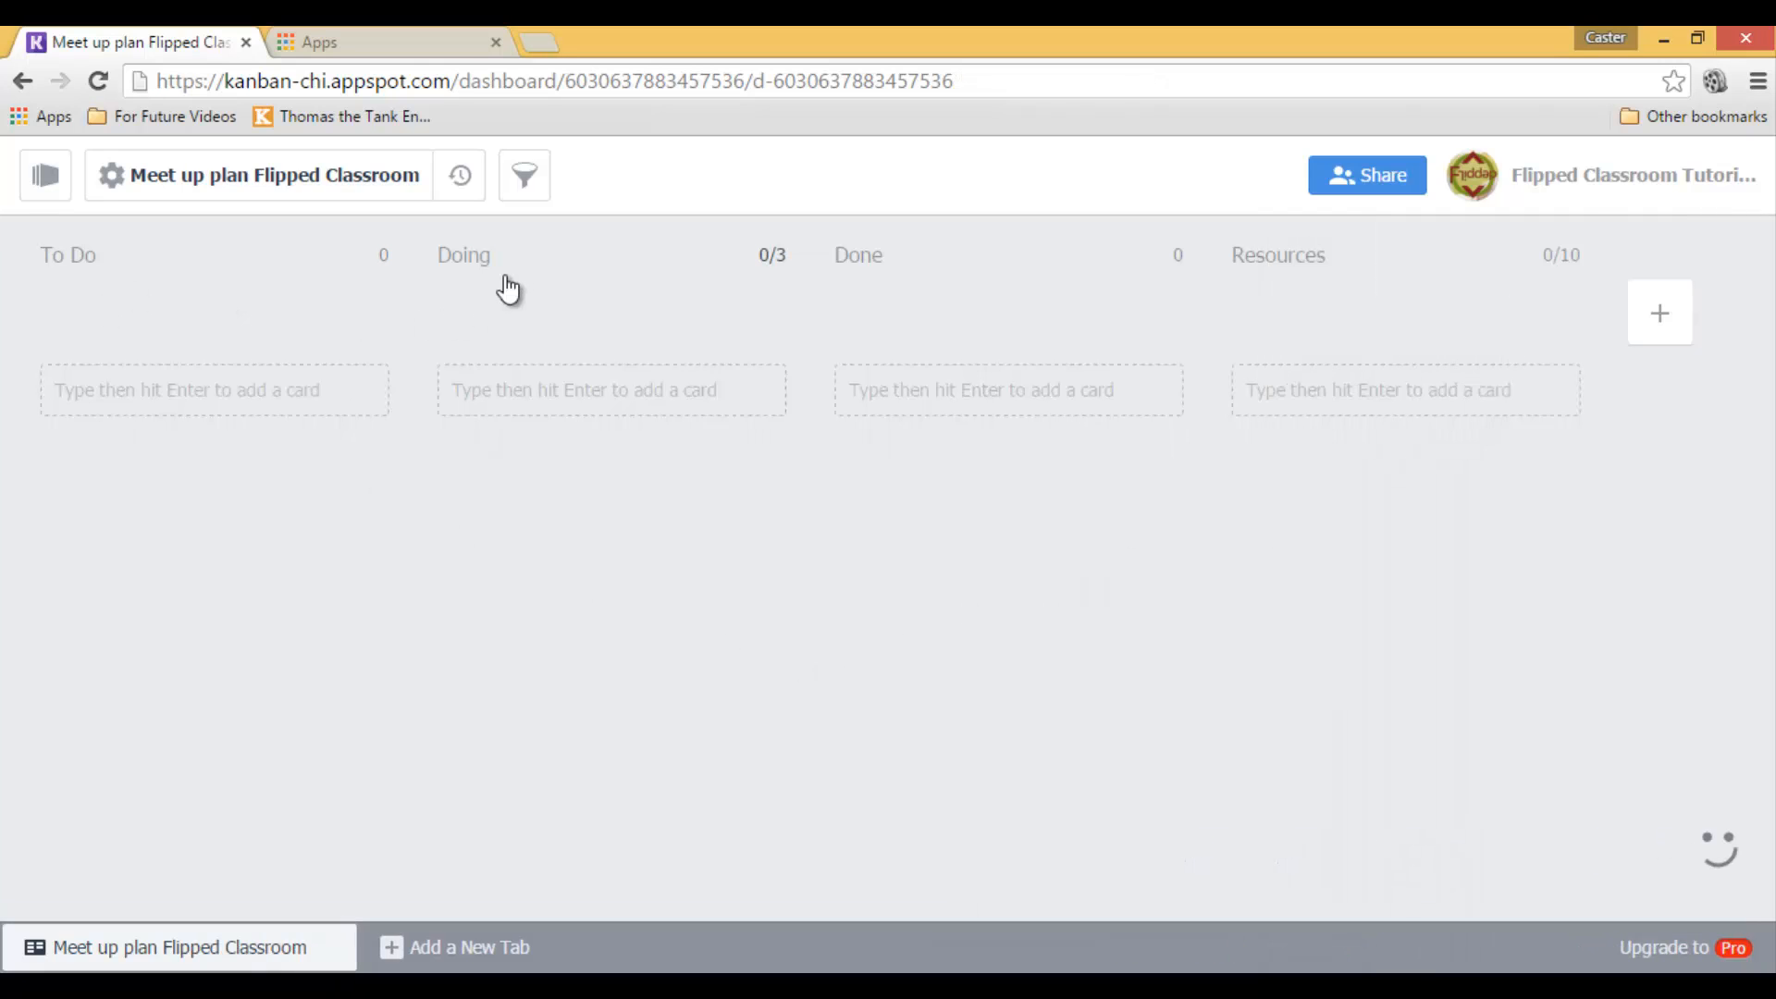
pyautogui.click(462, 255)
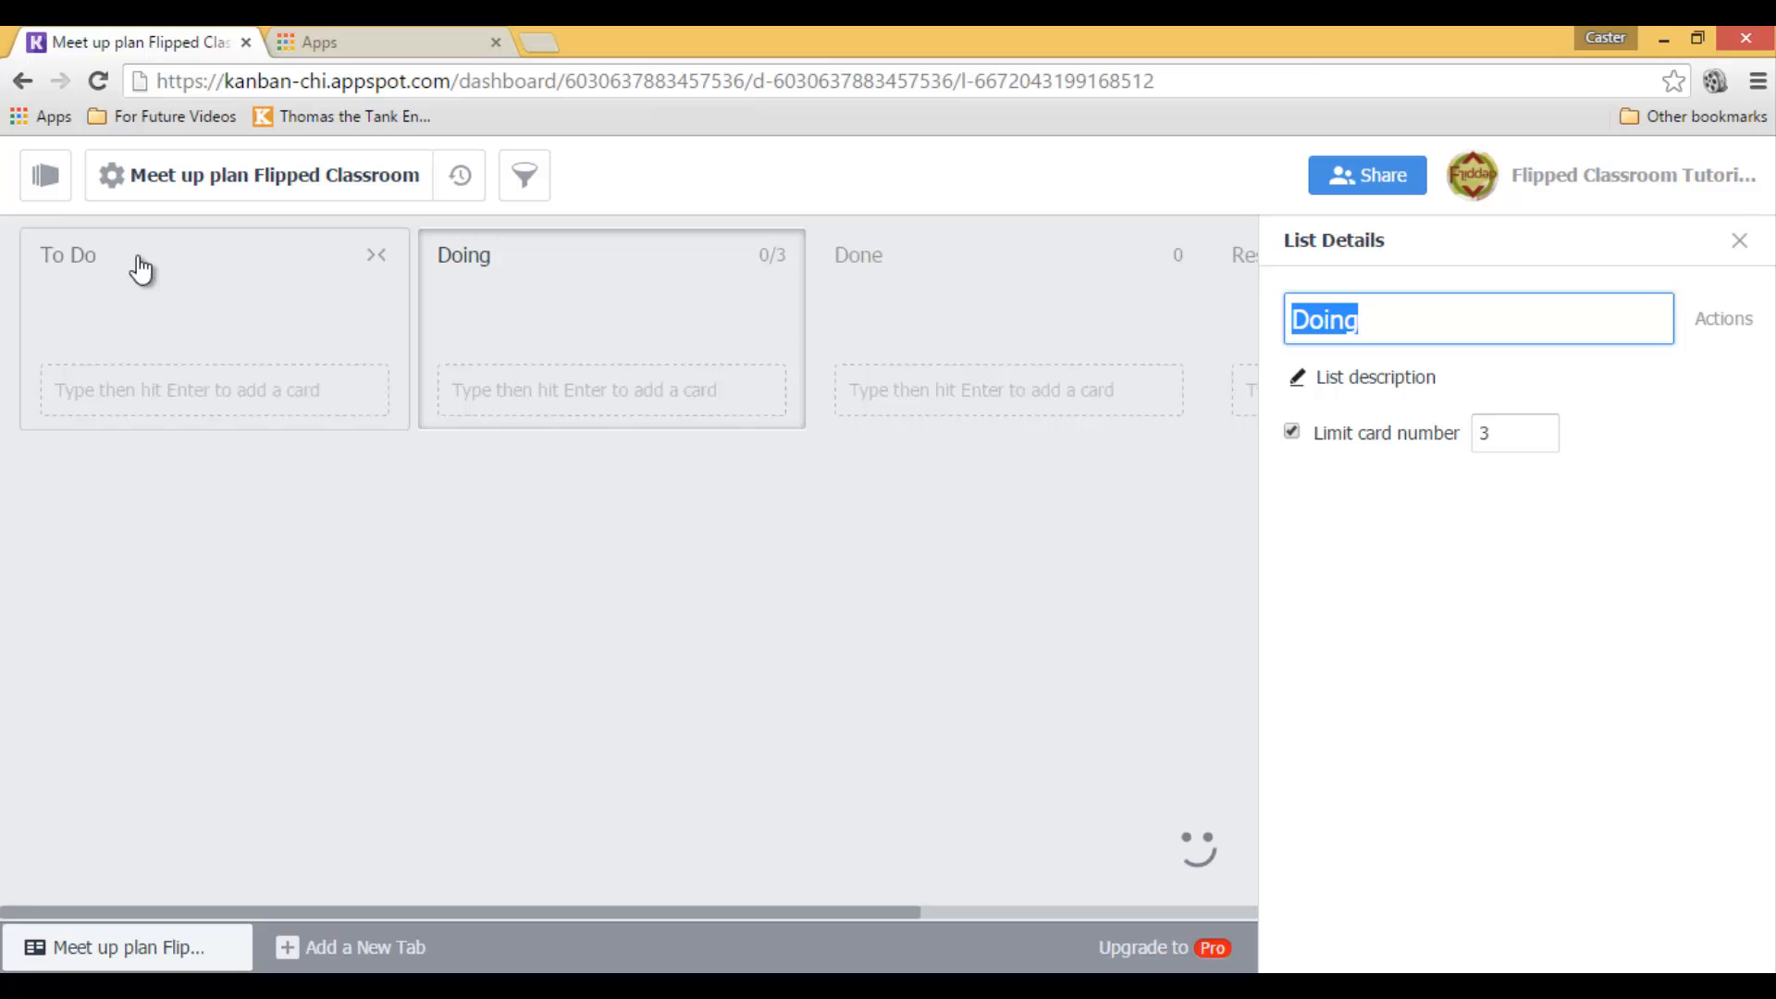
pyautogui.click(1737, 240)
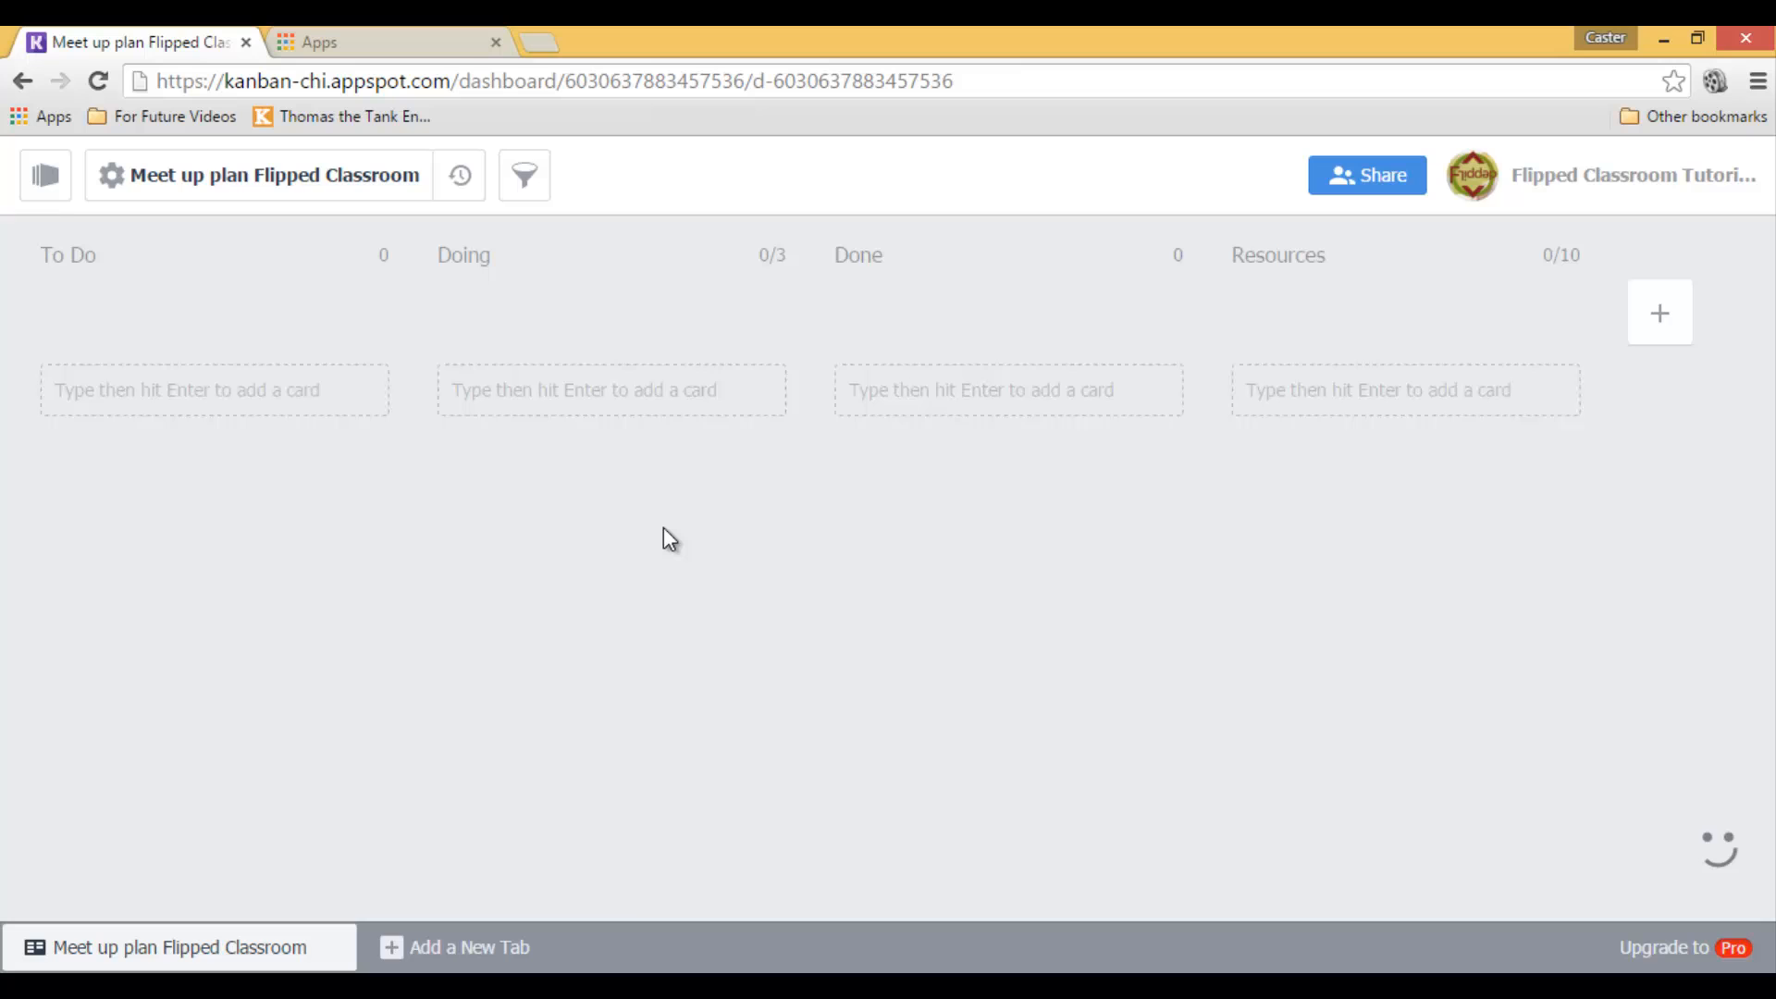
pyautogui.moveTo(794, 533)
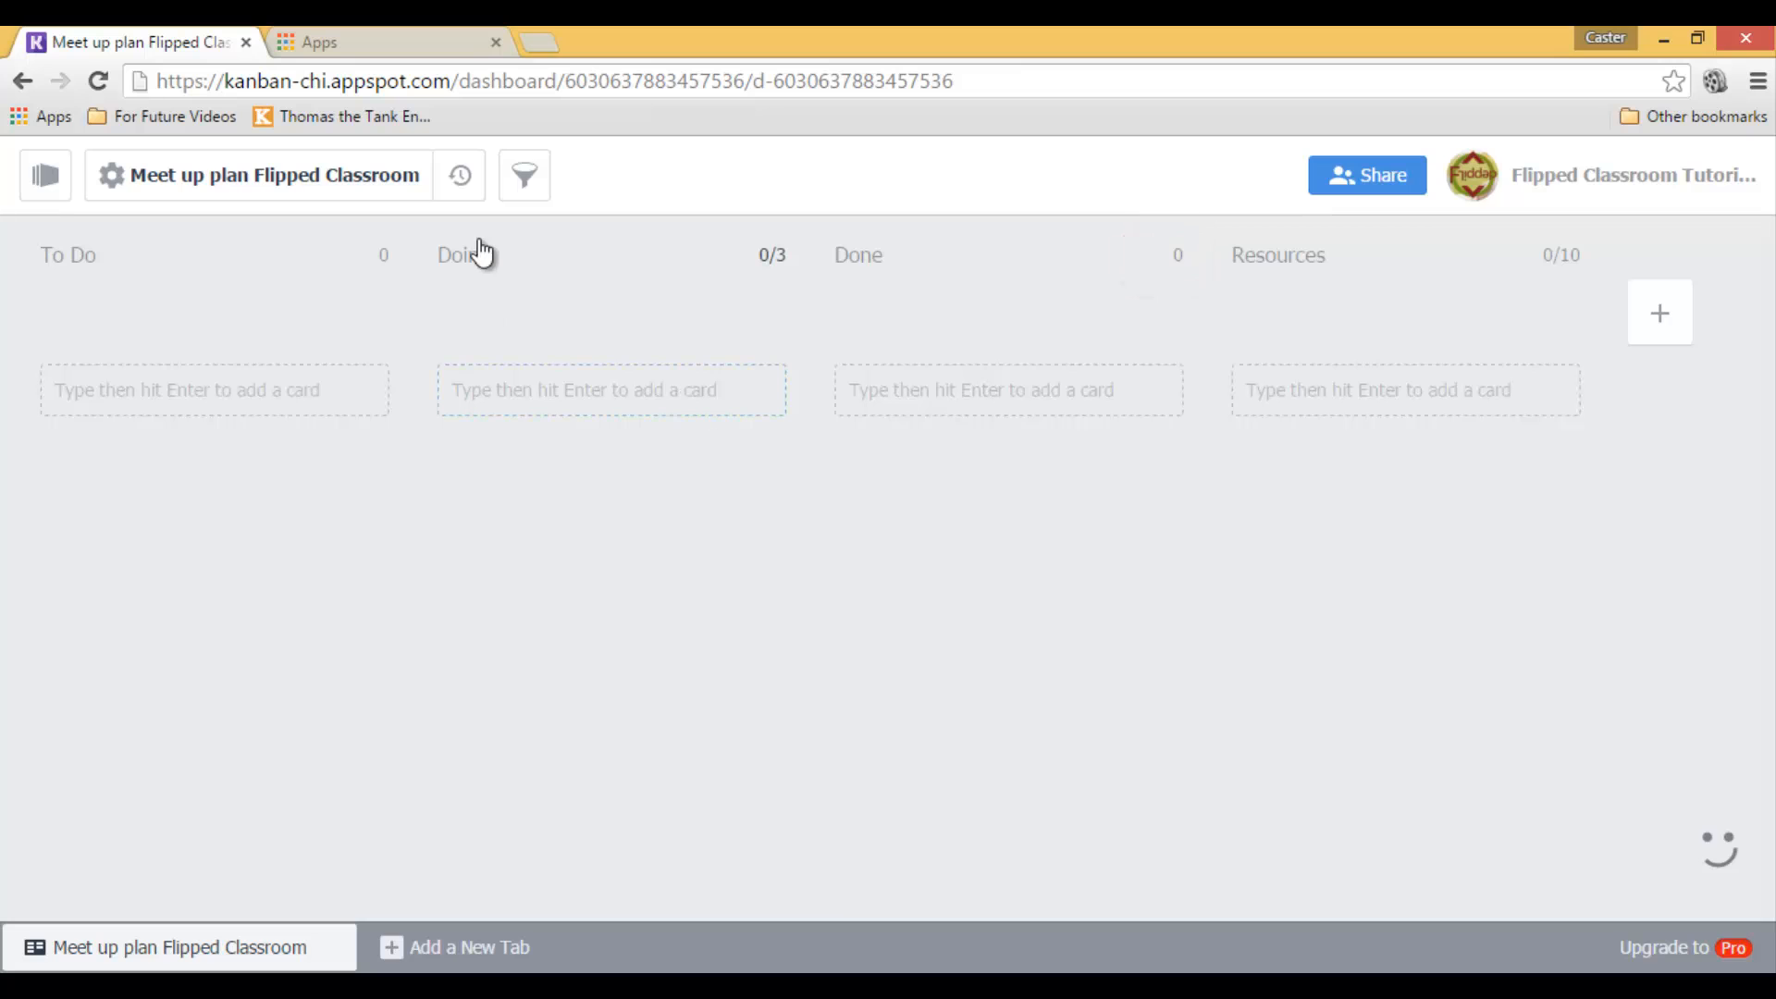
pyautogui.click(462, 254)
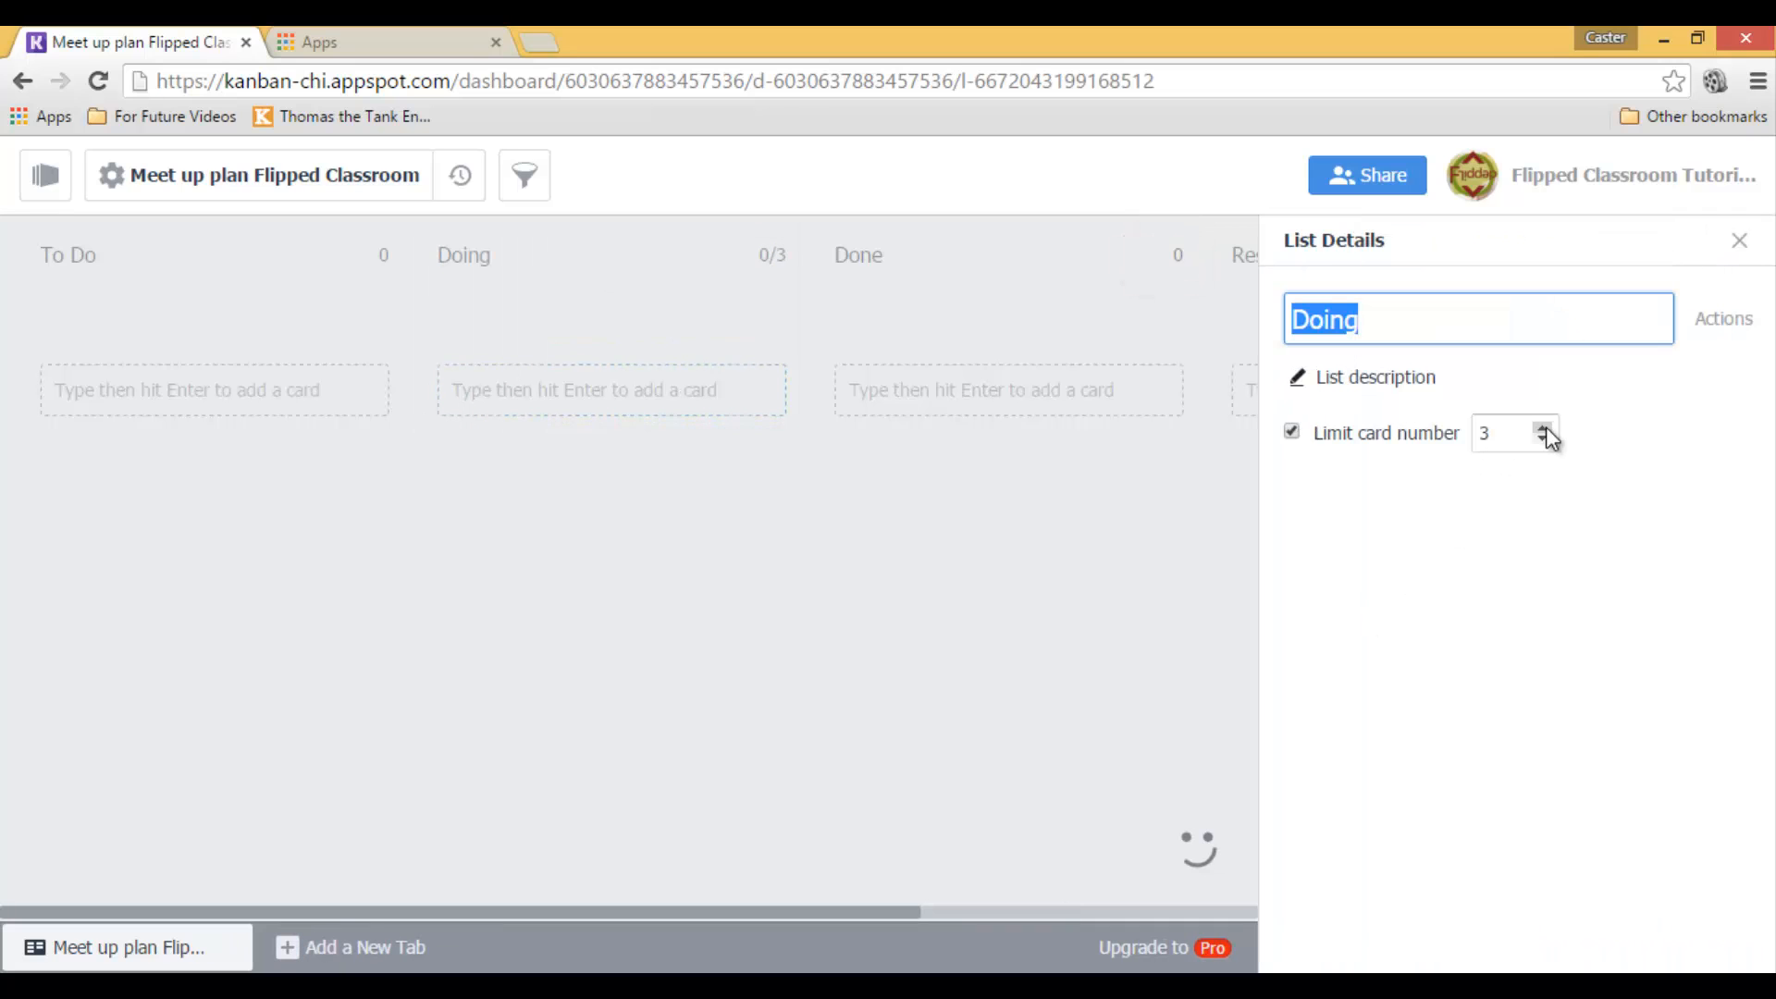
pyautogui.click(1543, 425)
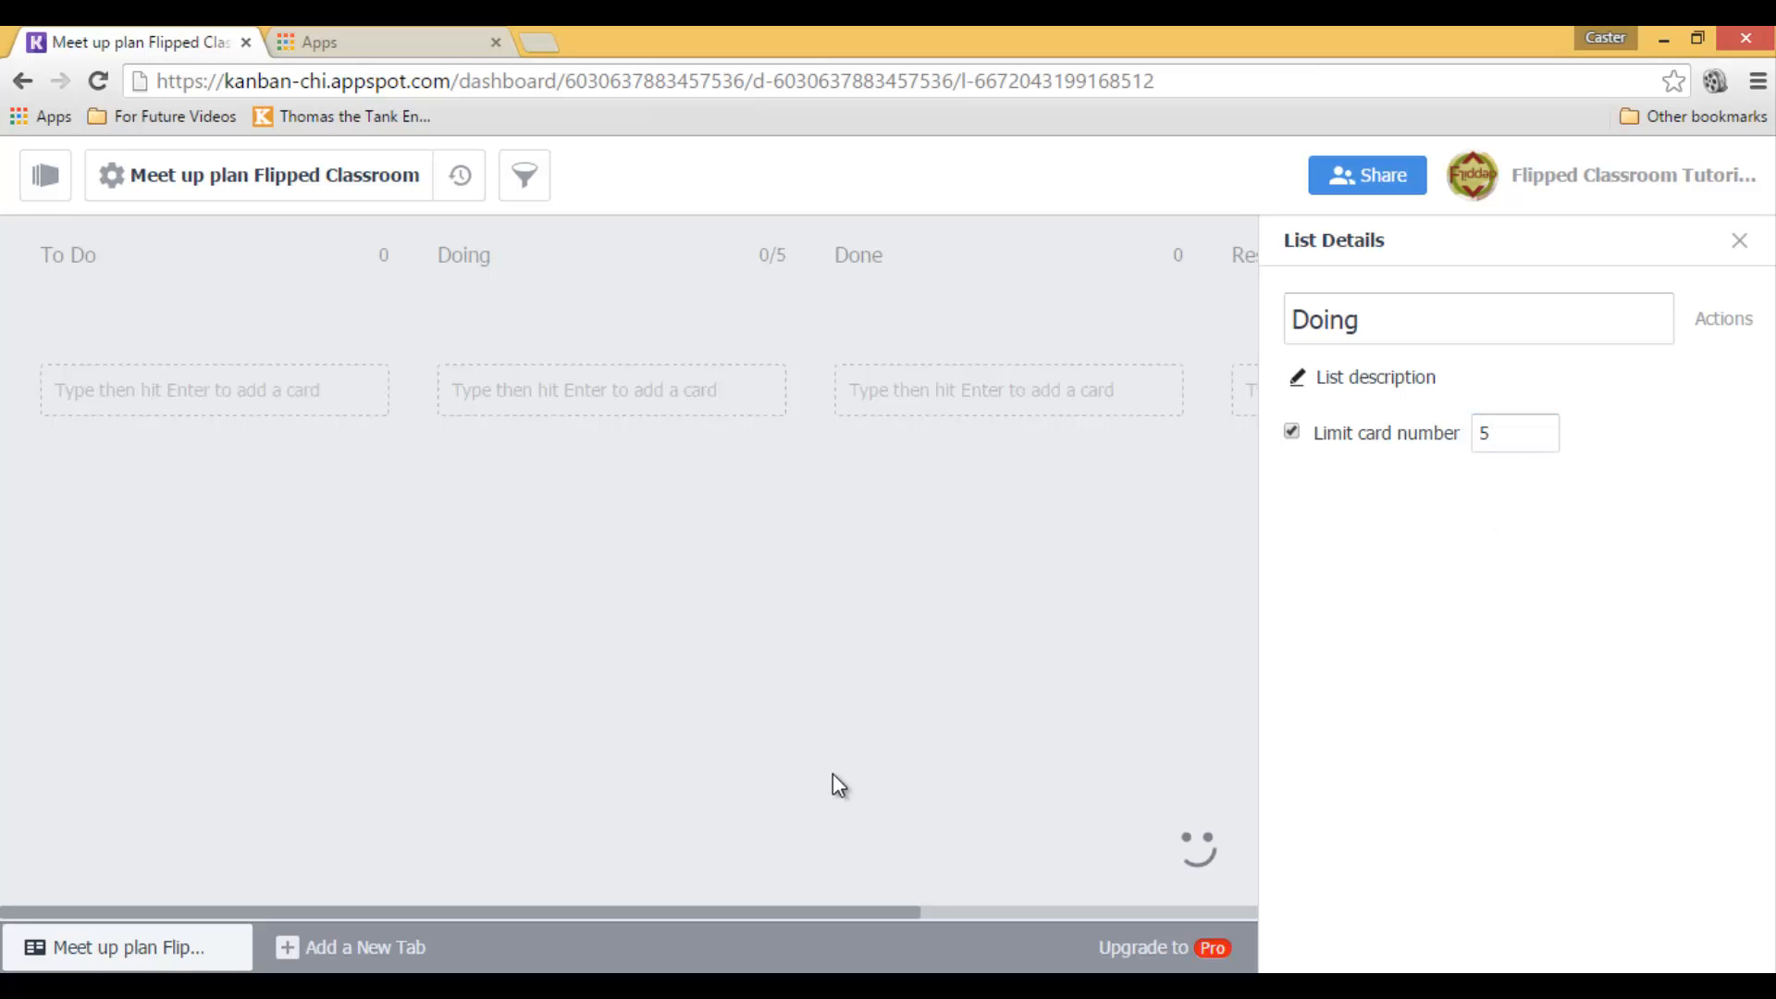
pyautogui.click(1739, 240)
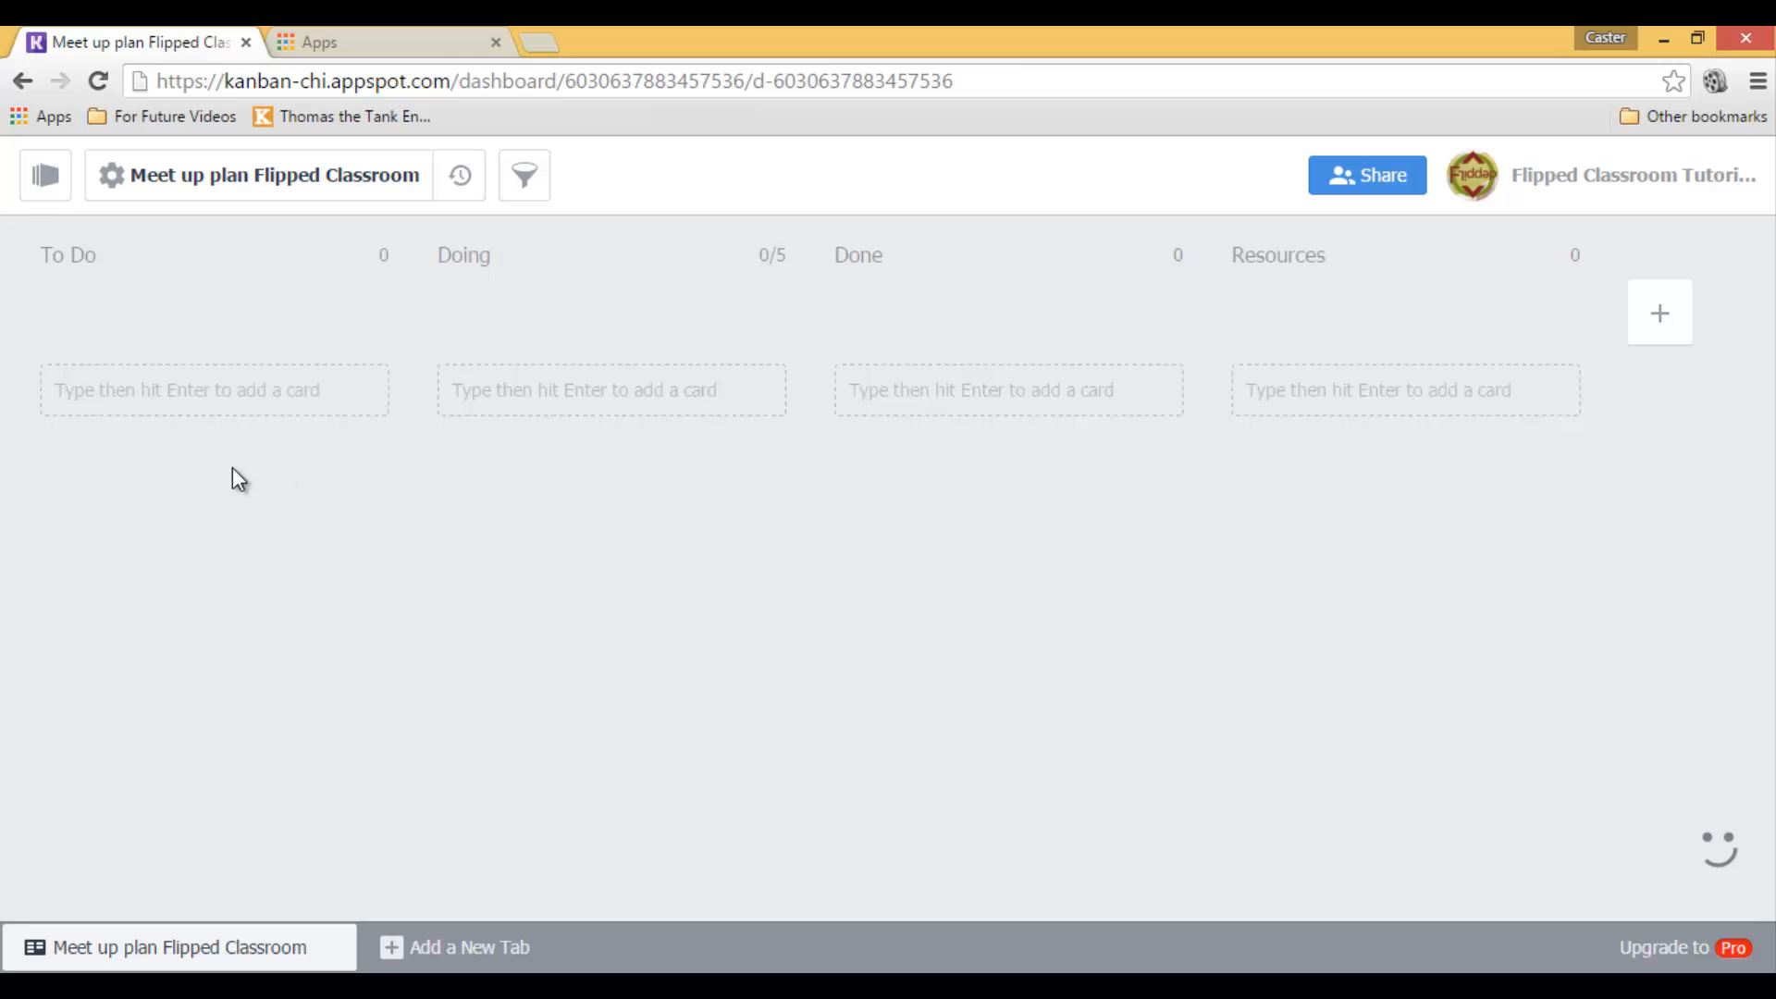
pyautogui.moveTo(239, 501)
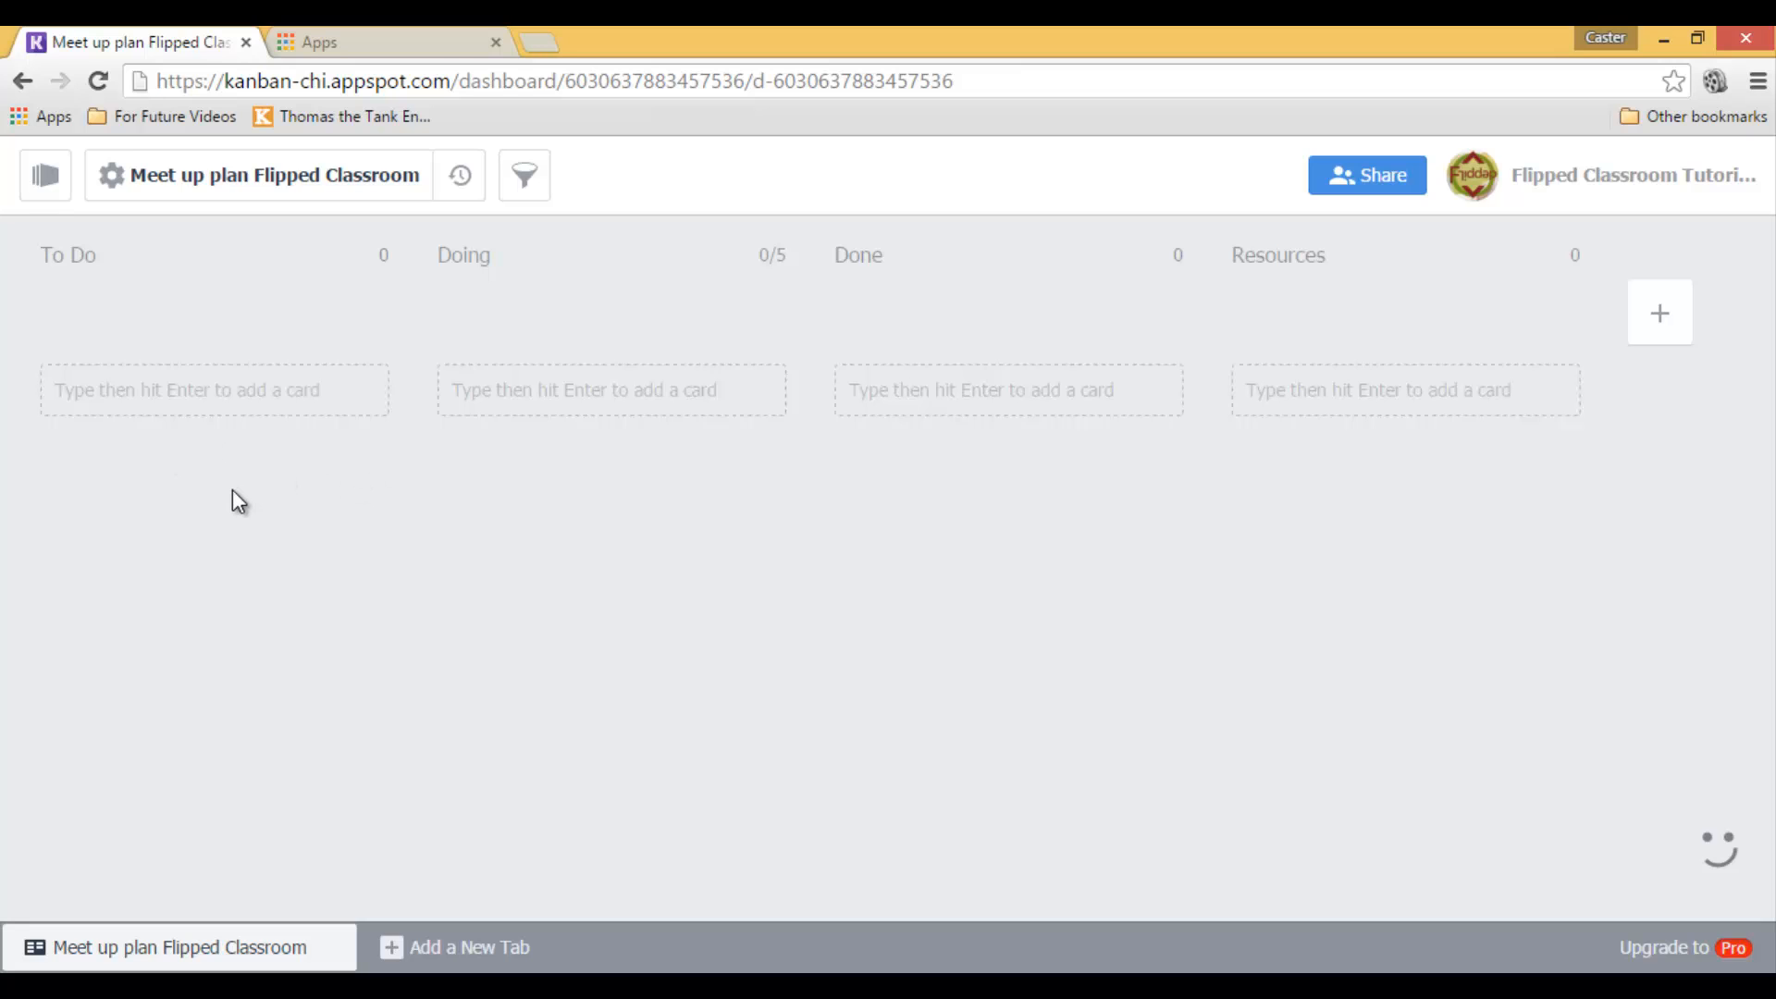
# - Add a card 'Theme or Topic to be decided' to To Do and view its details
pyautogui.click(215, 391)
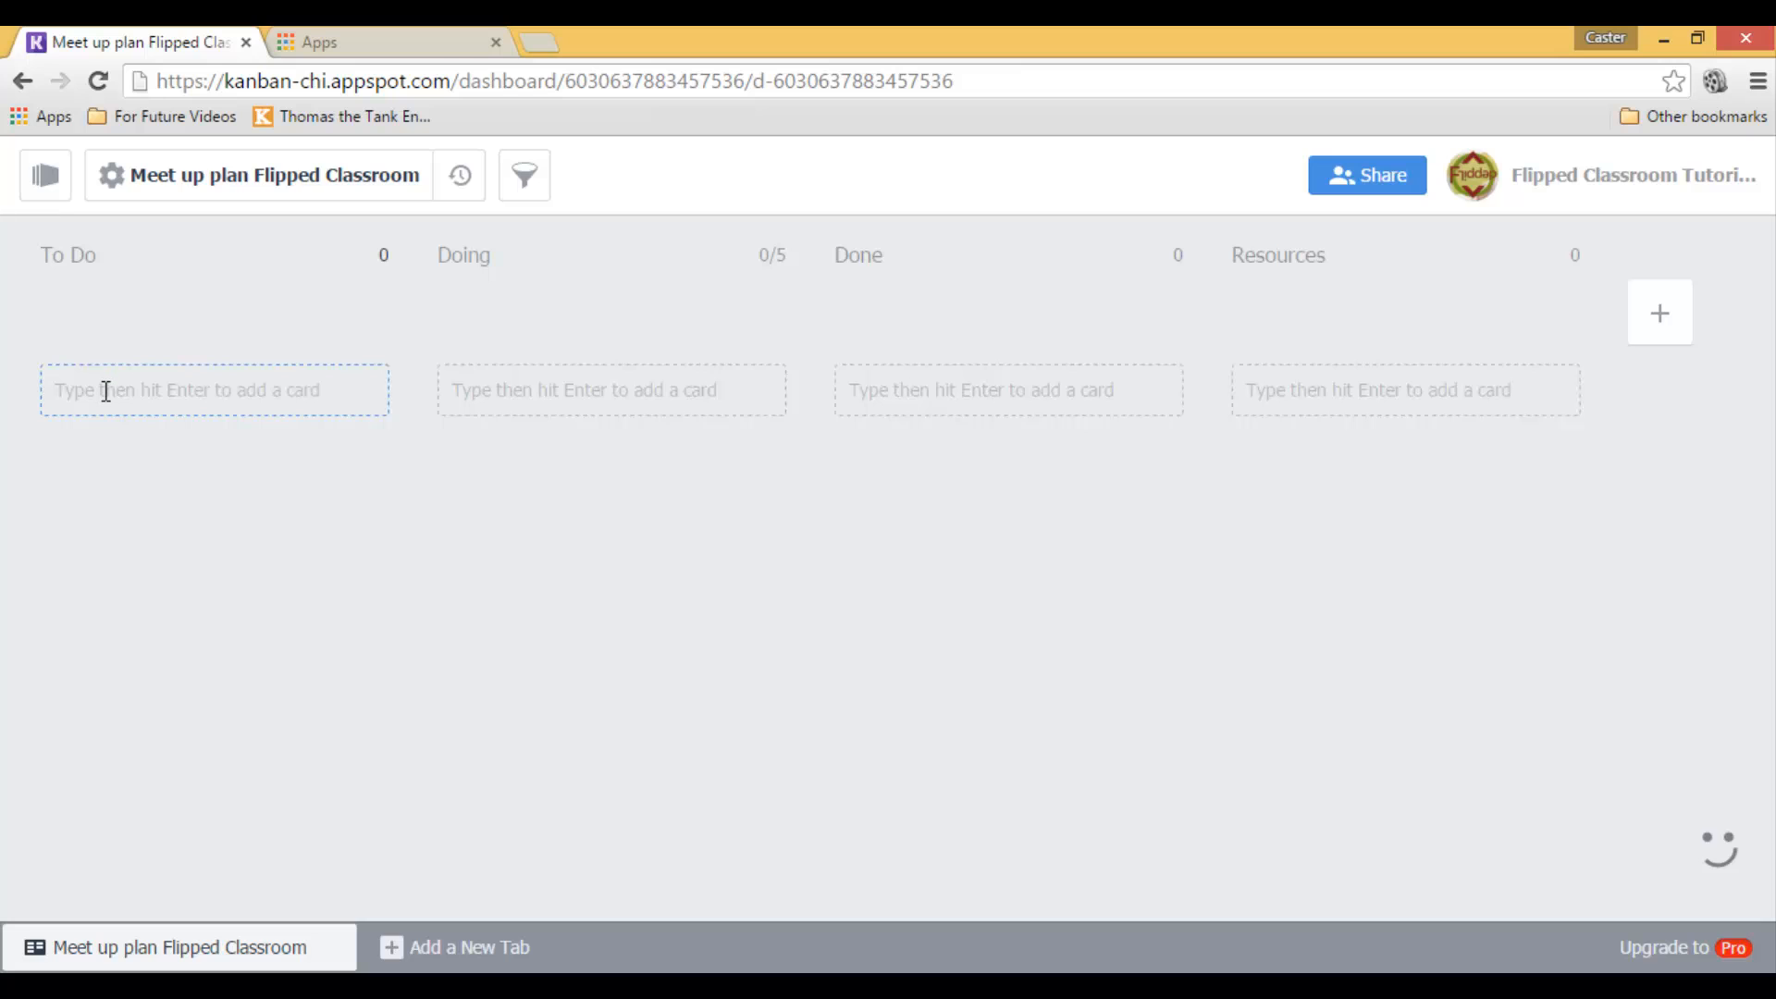
pyautogui.click(214, 390)
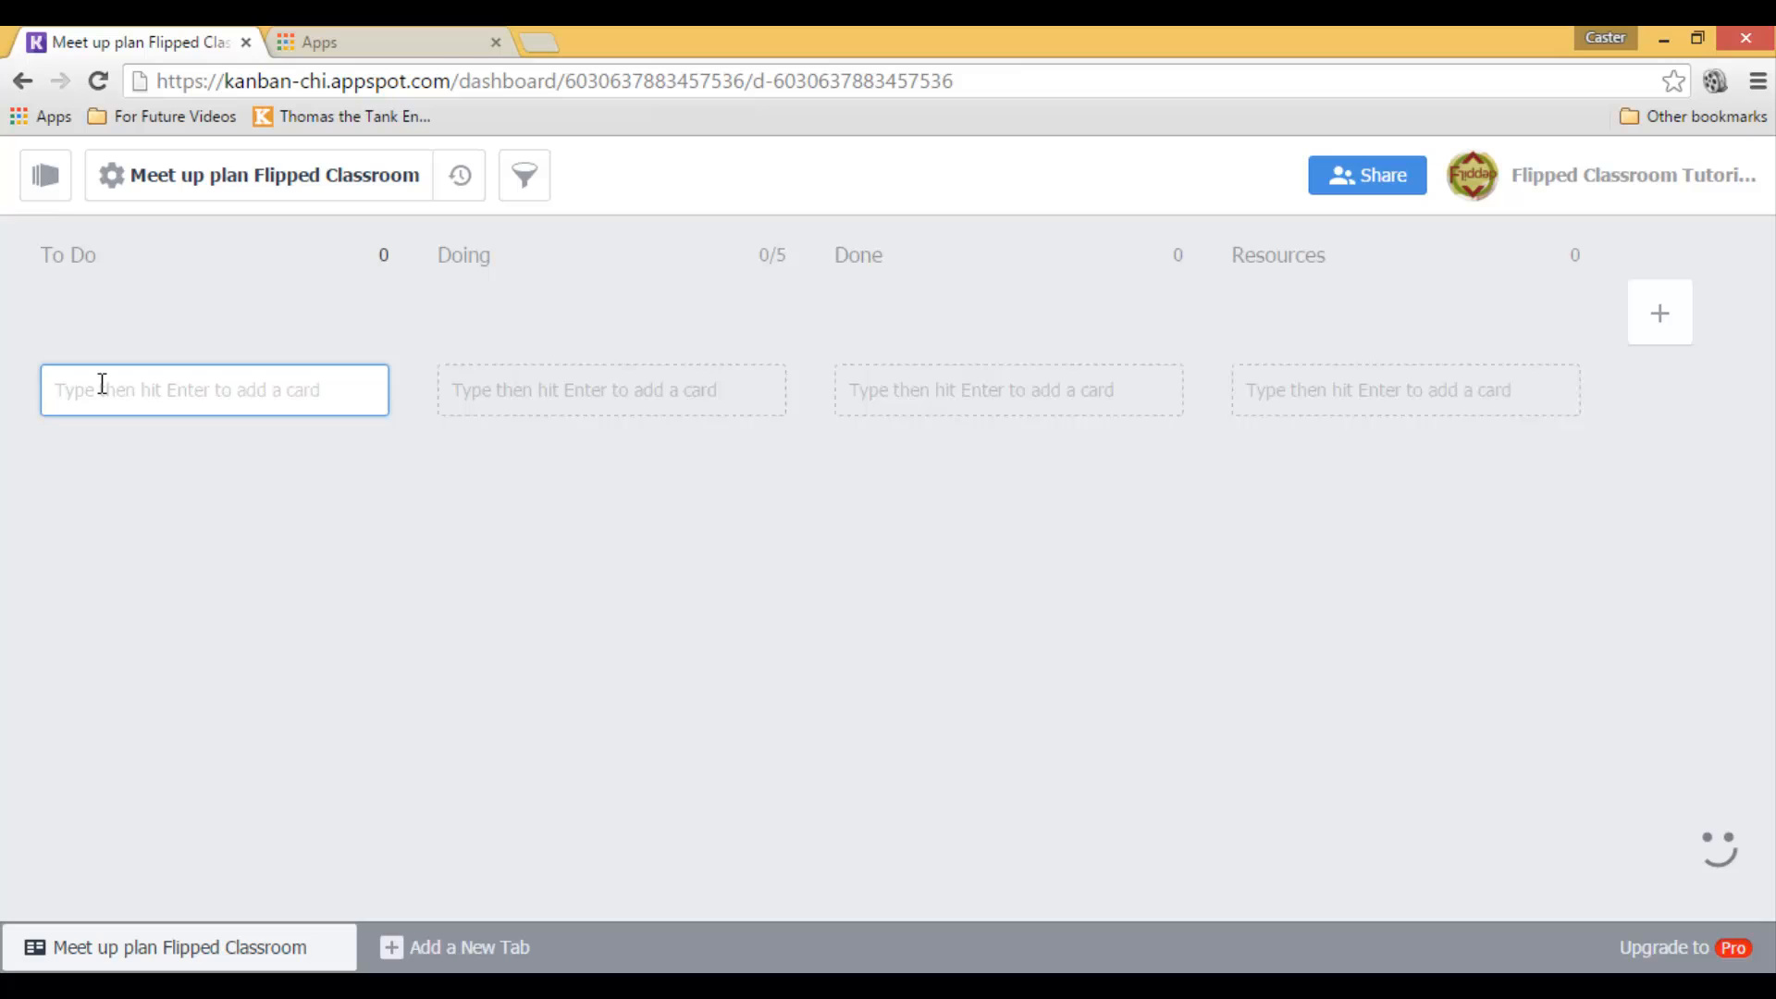
pyautogui.write('Thme or T')
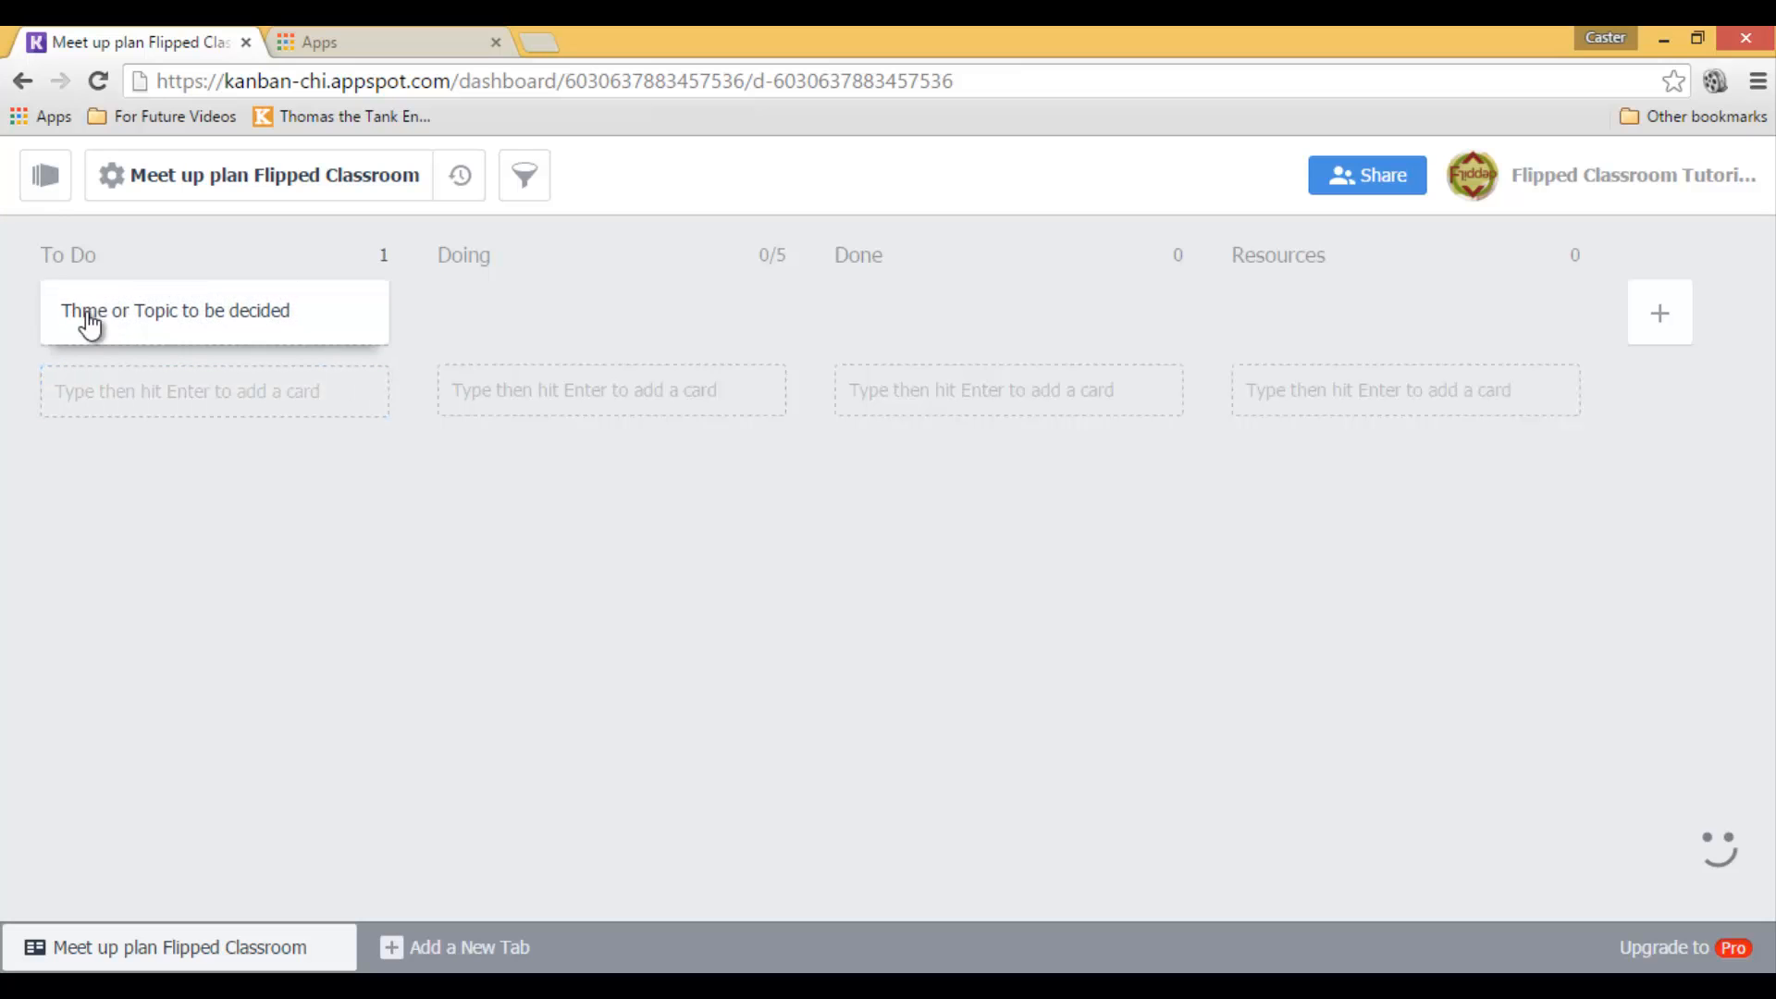
pyautogui.click(176, 311)
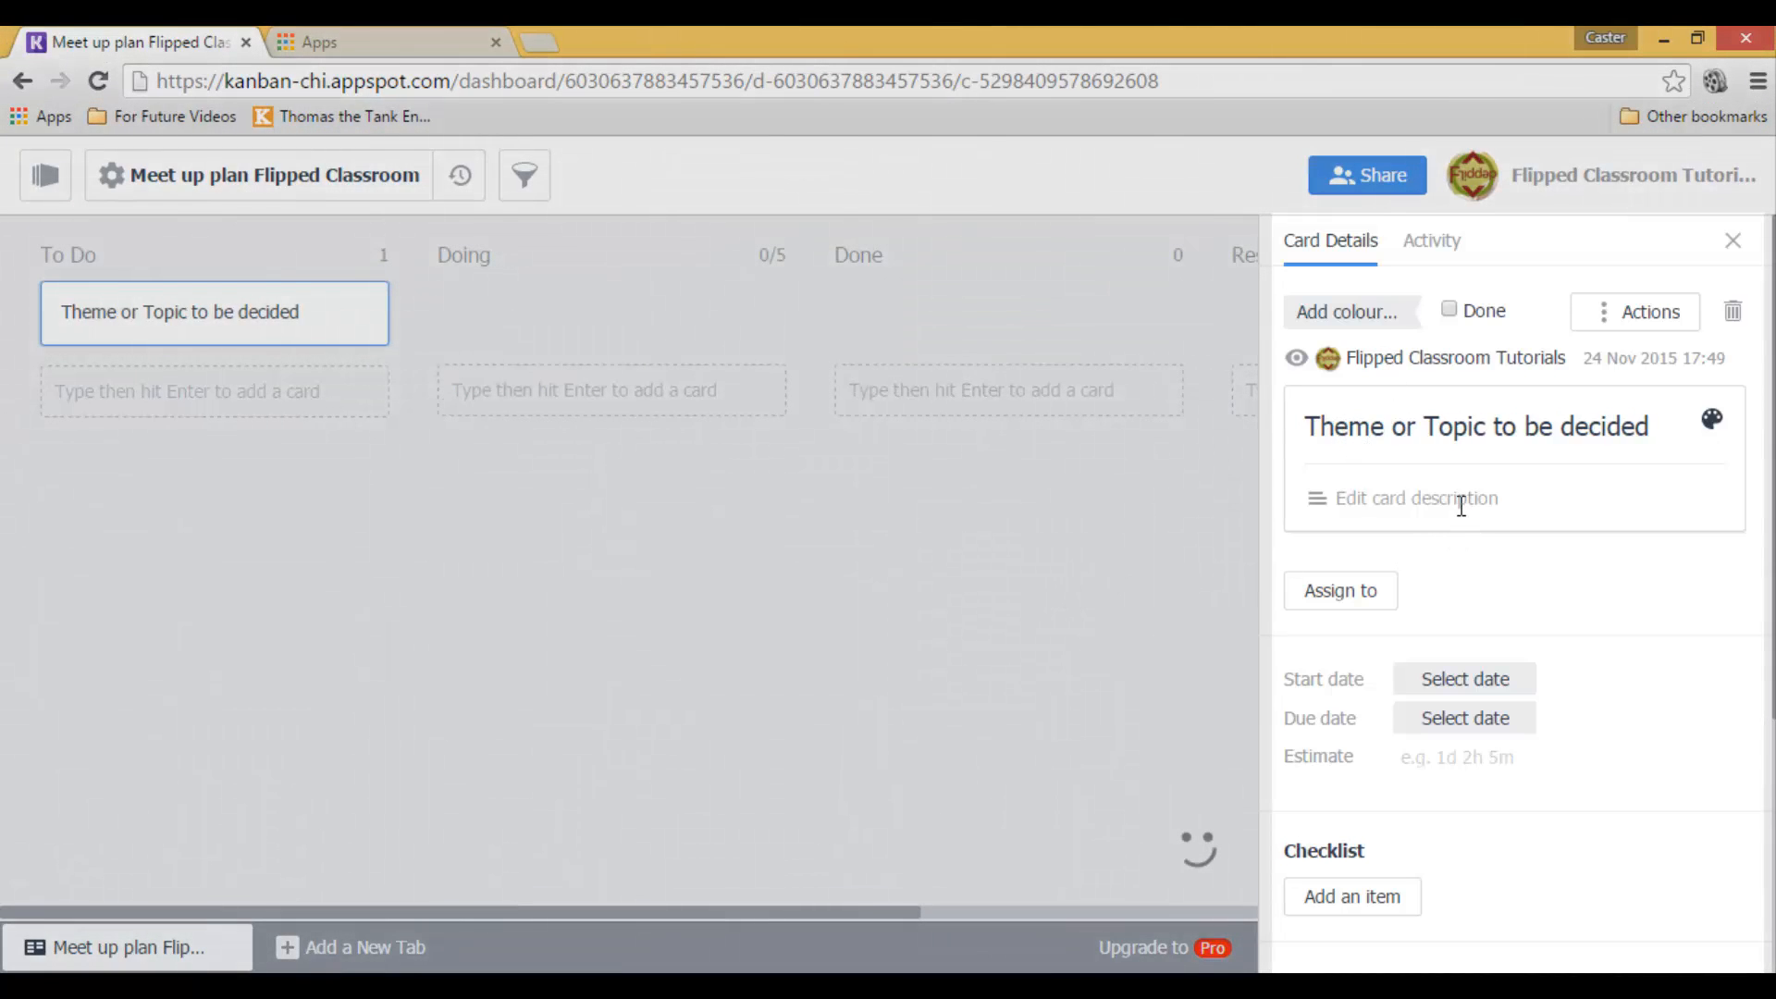
# - Assign a board member to the card and set its due date to 27 Nov 2015
pyautogui.click(1410, 498)
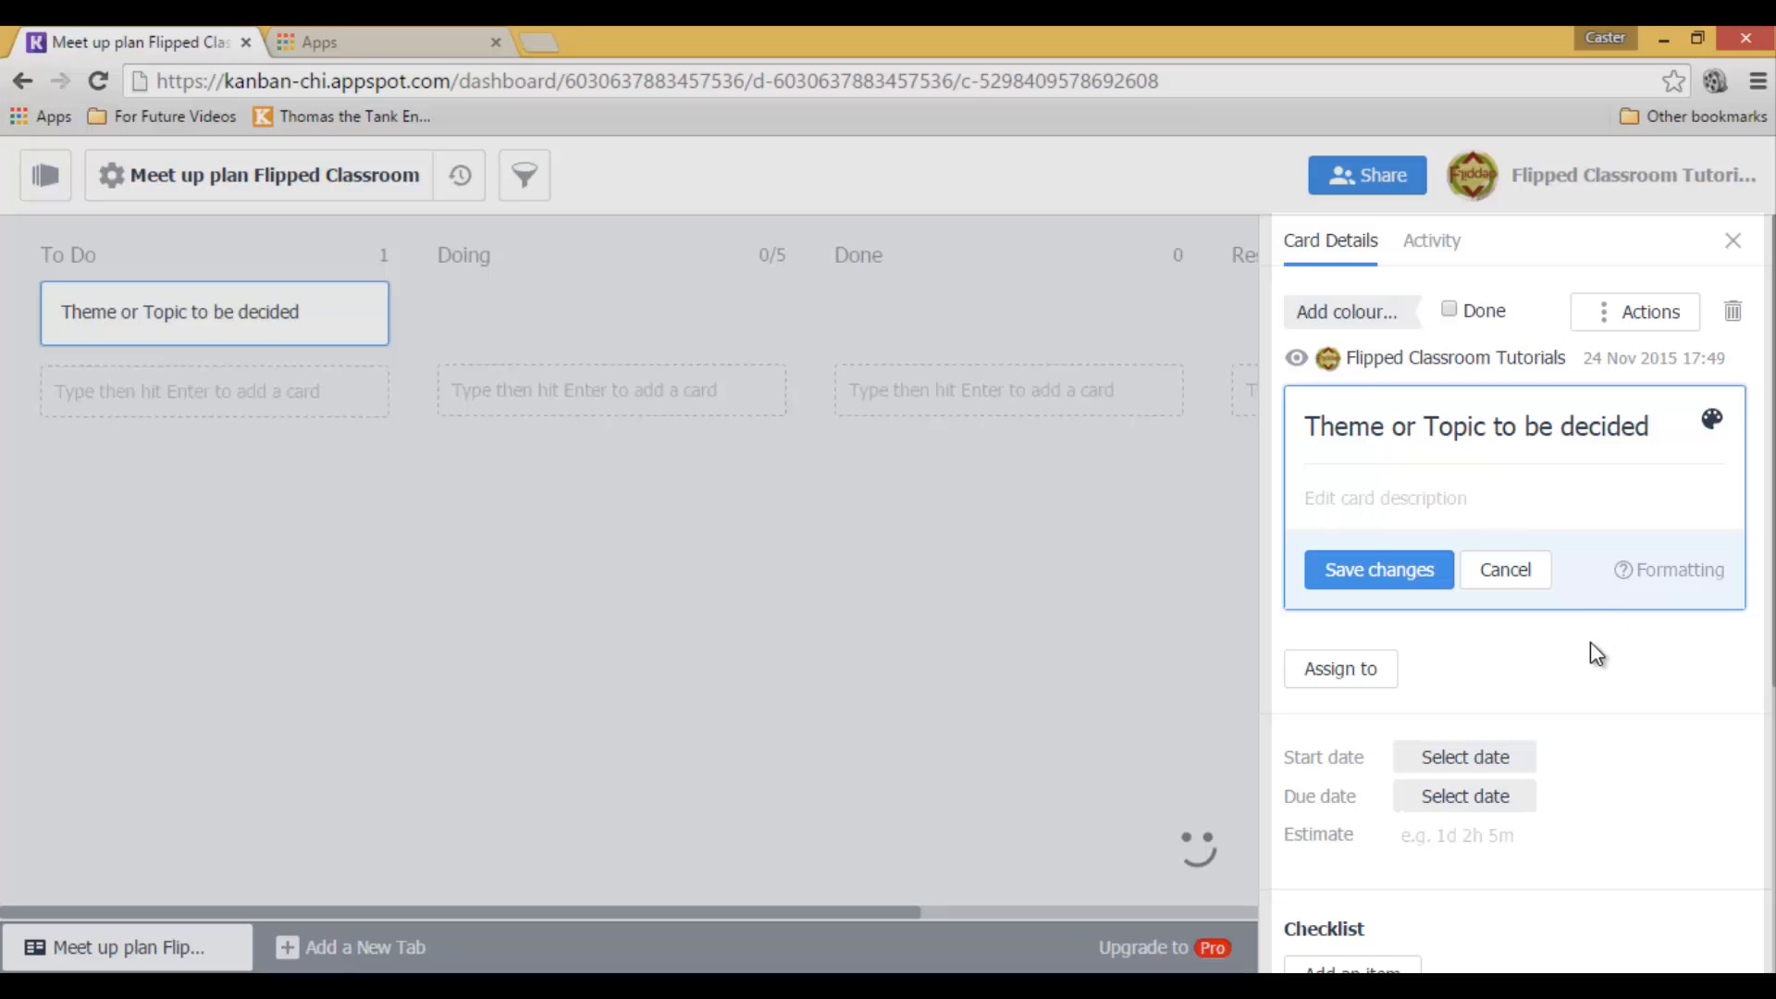
pyautogui.moveTo(1360, 679)
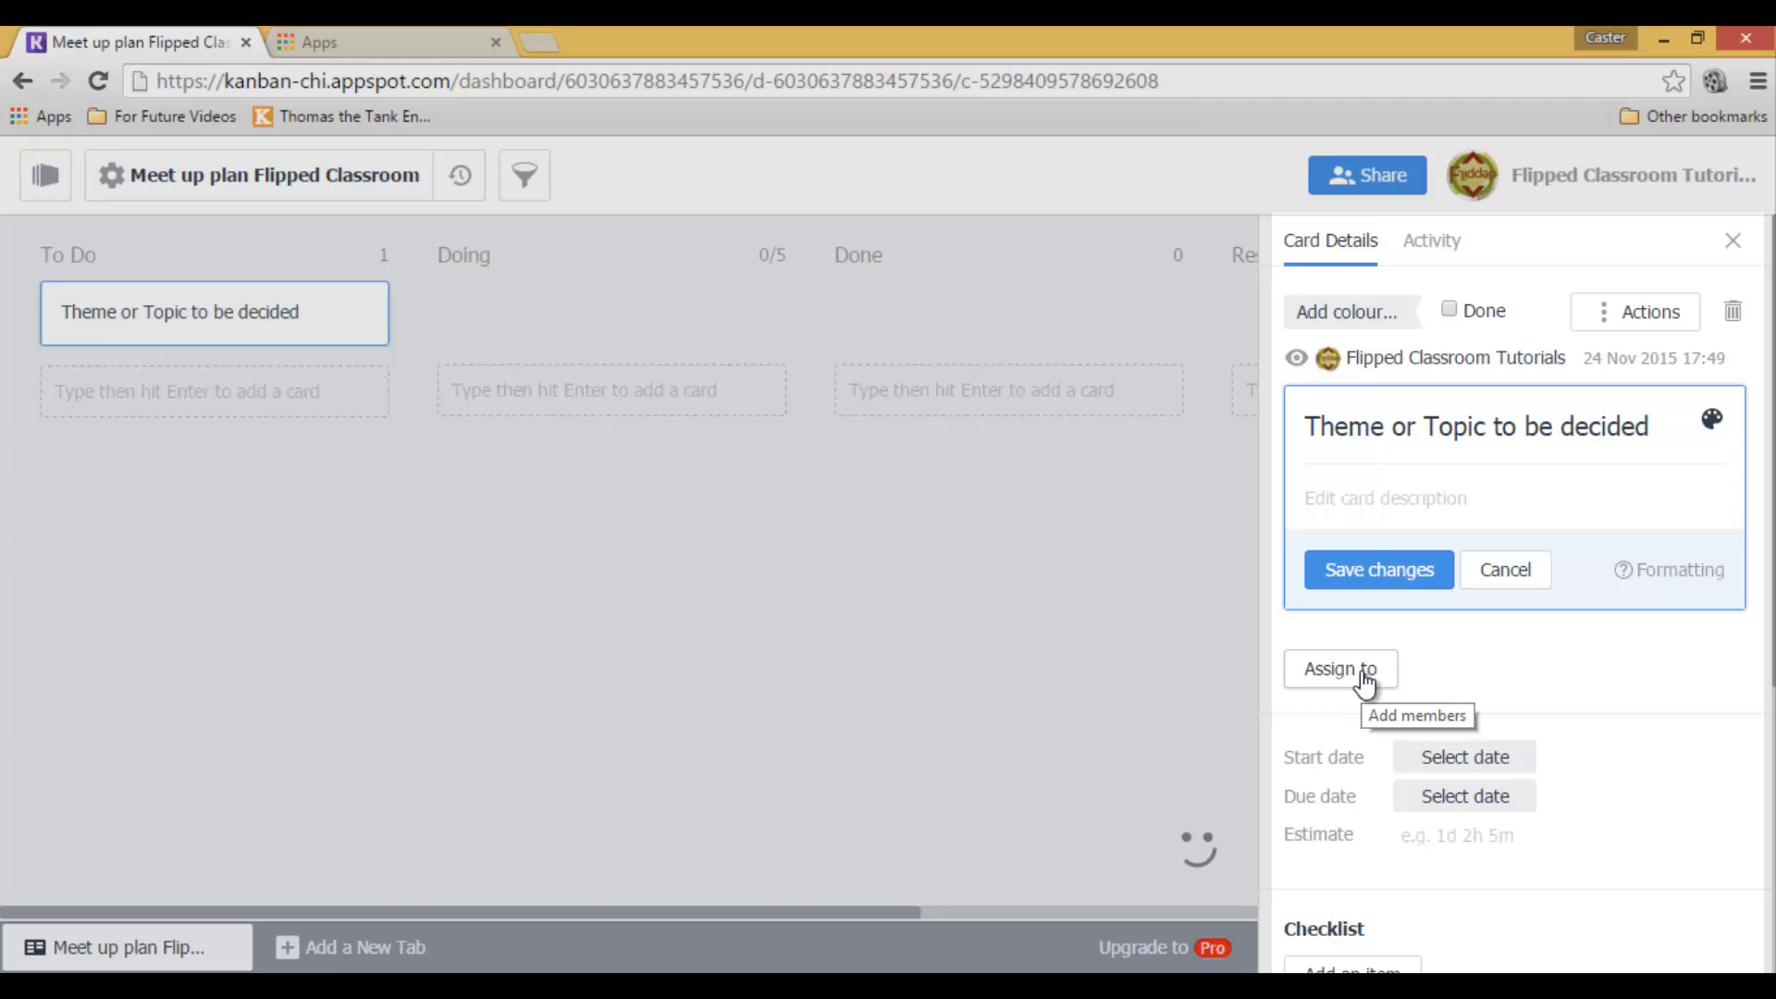
pyautogui.moveTo(1182, 253)
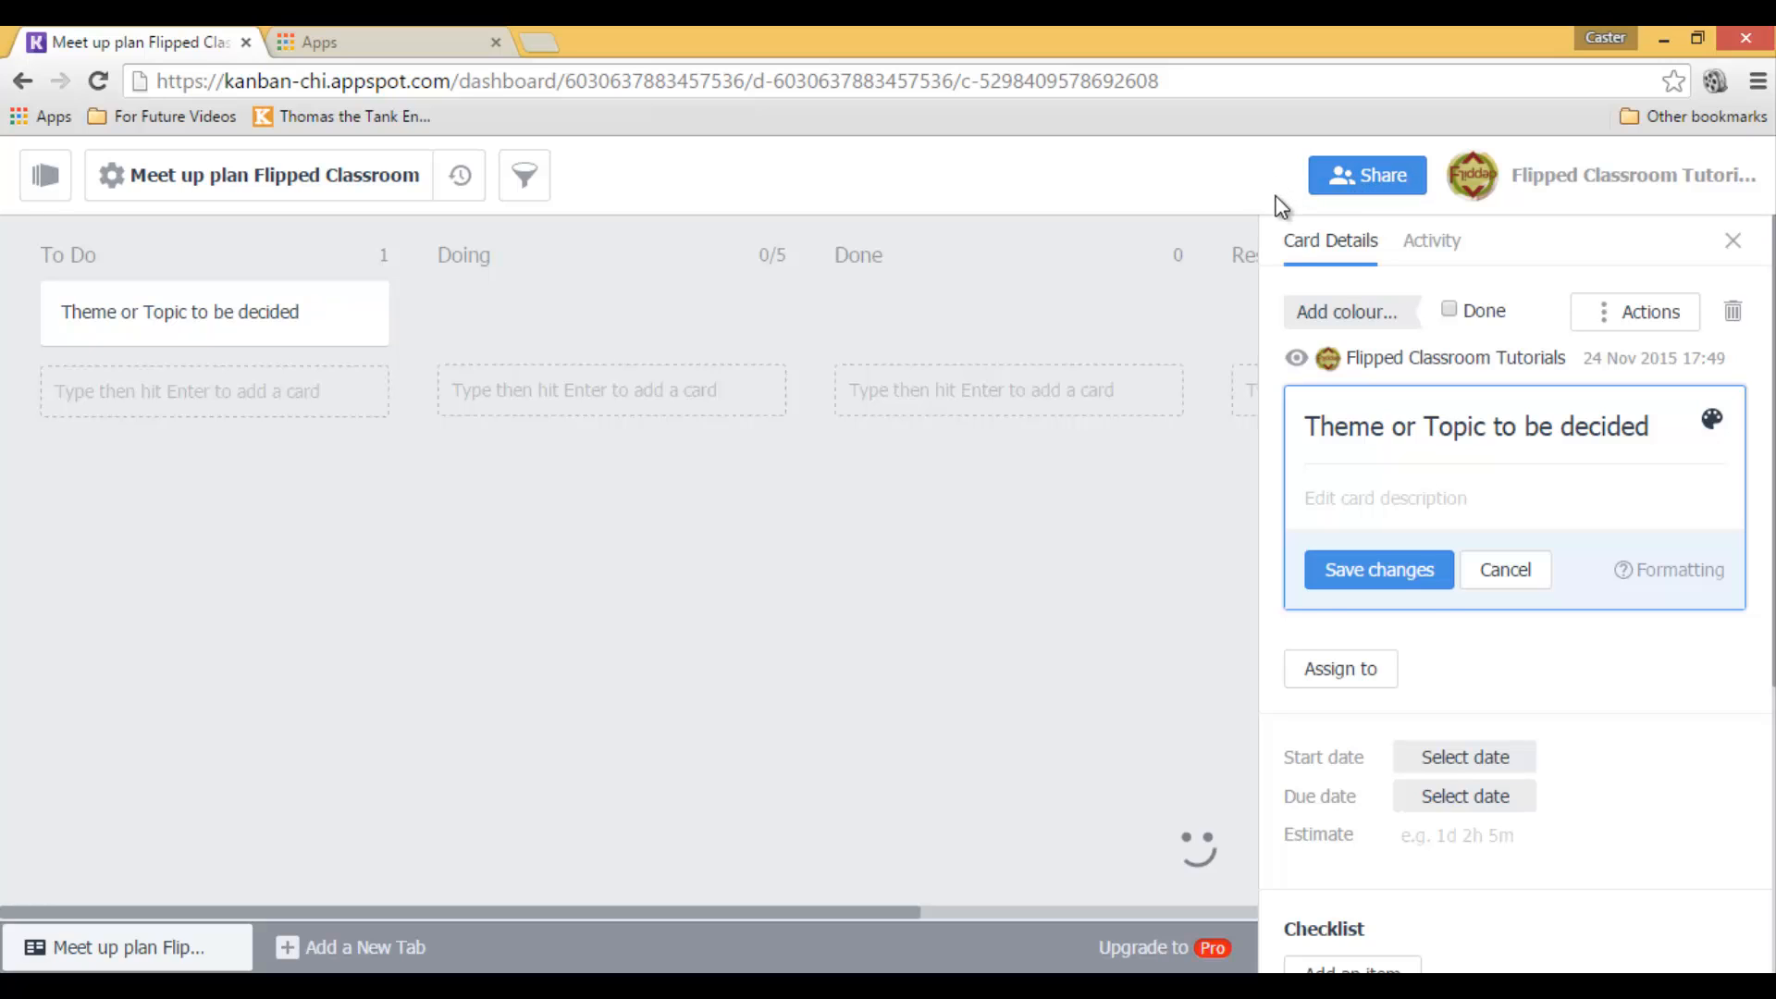
pyautogui.click(1339, 668)
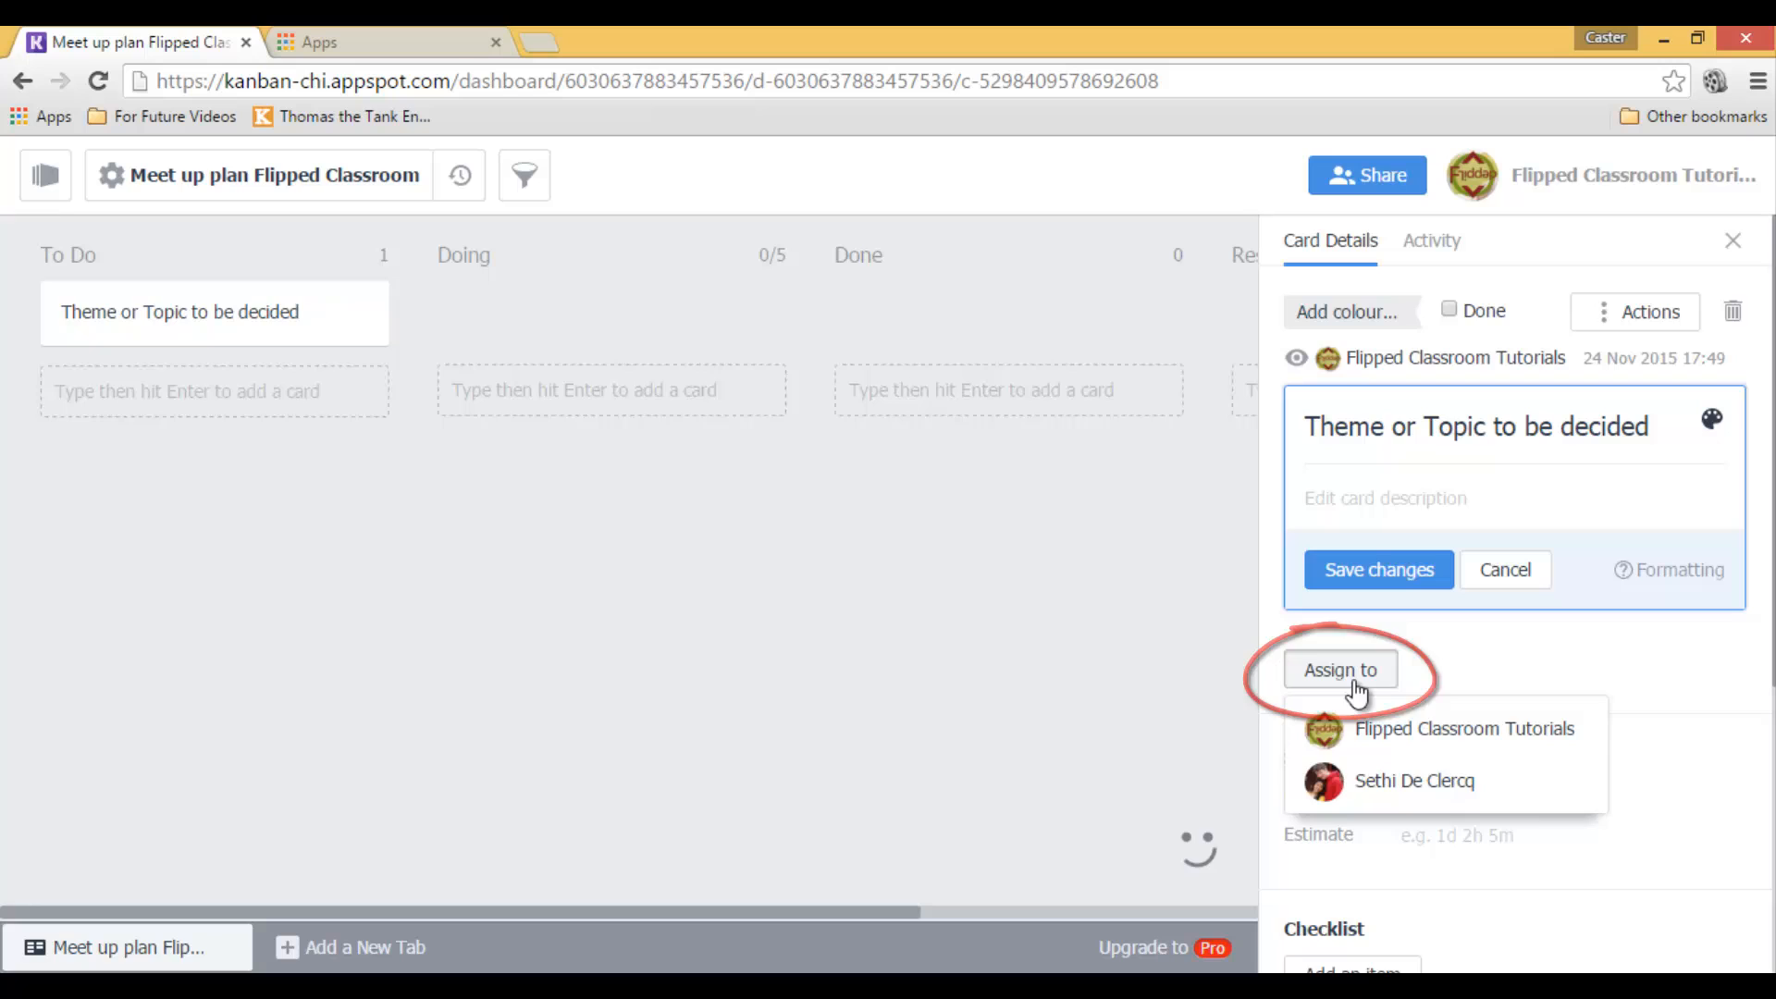
pyautogui.click(1414, 781)
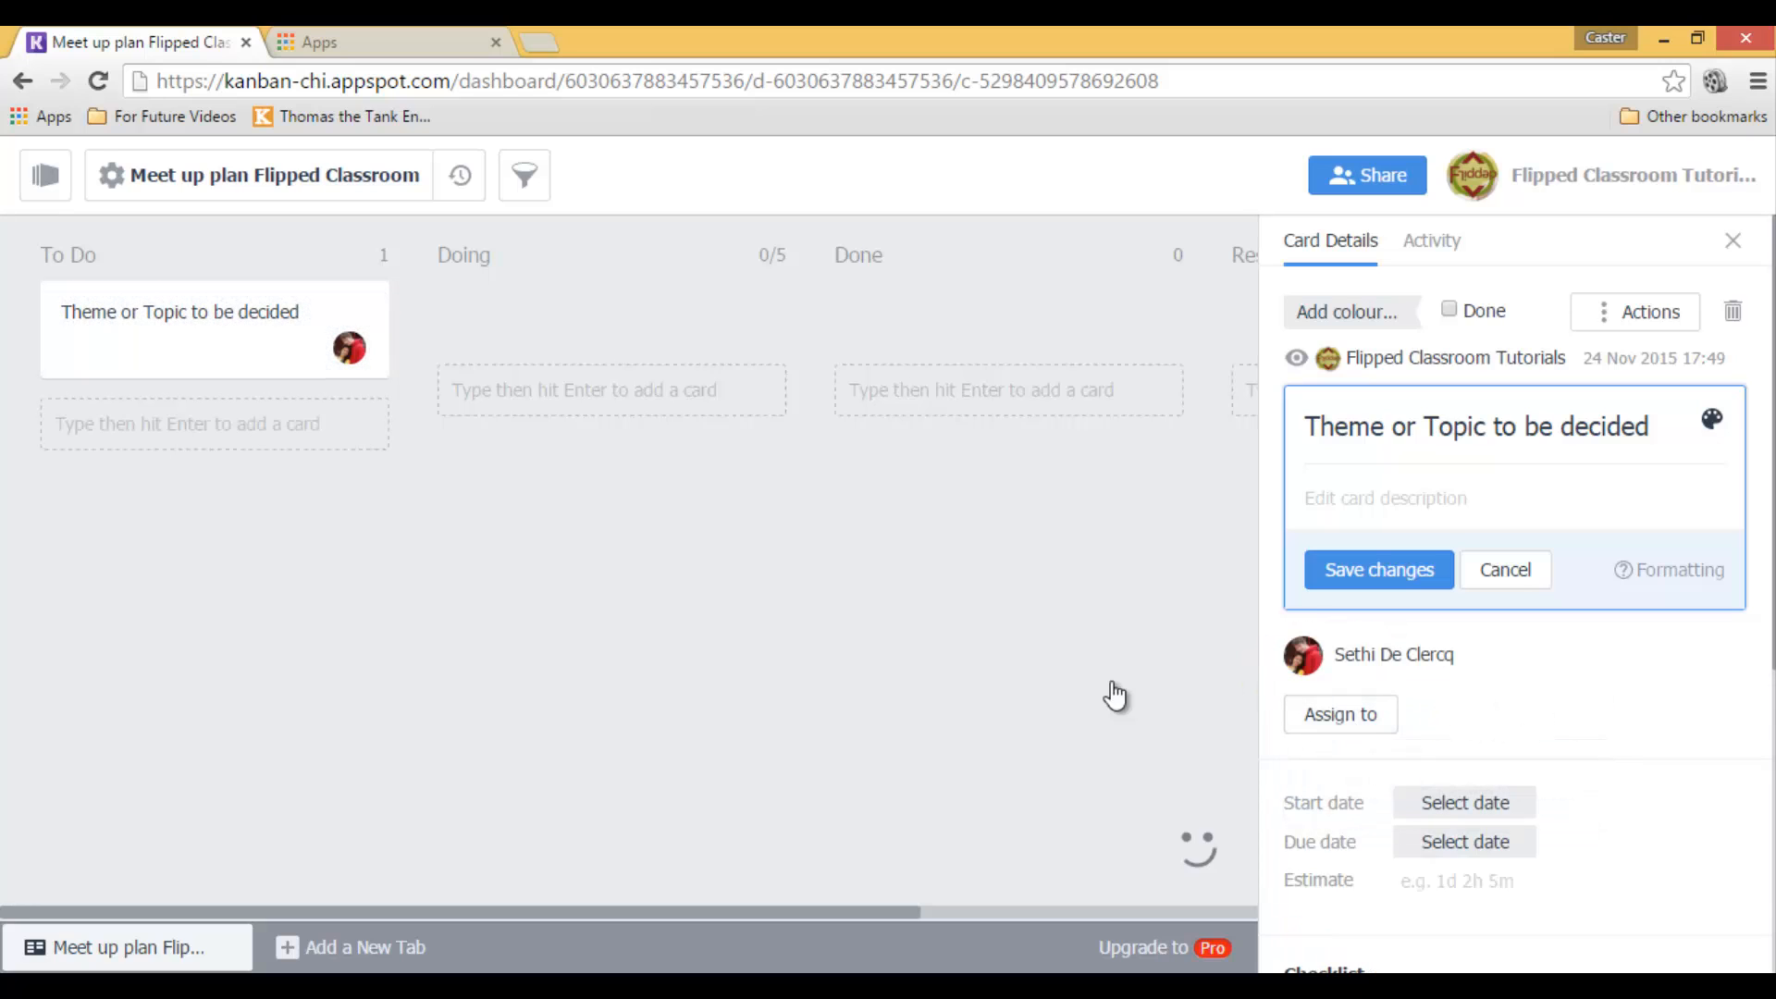
pyautogui.moveTo(649, 629)
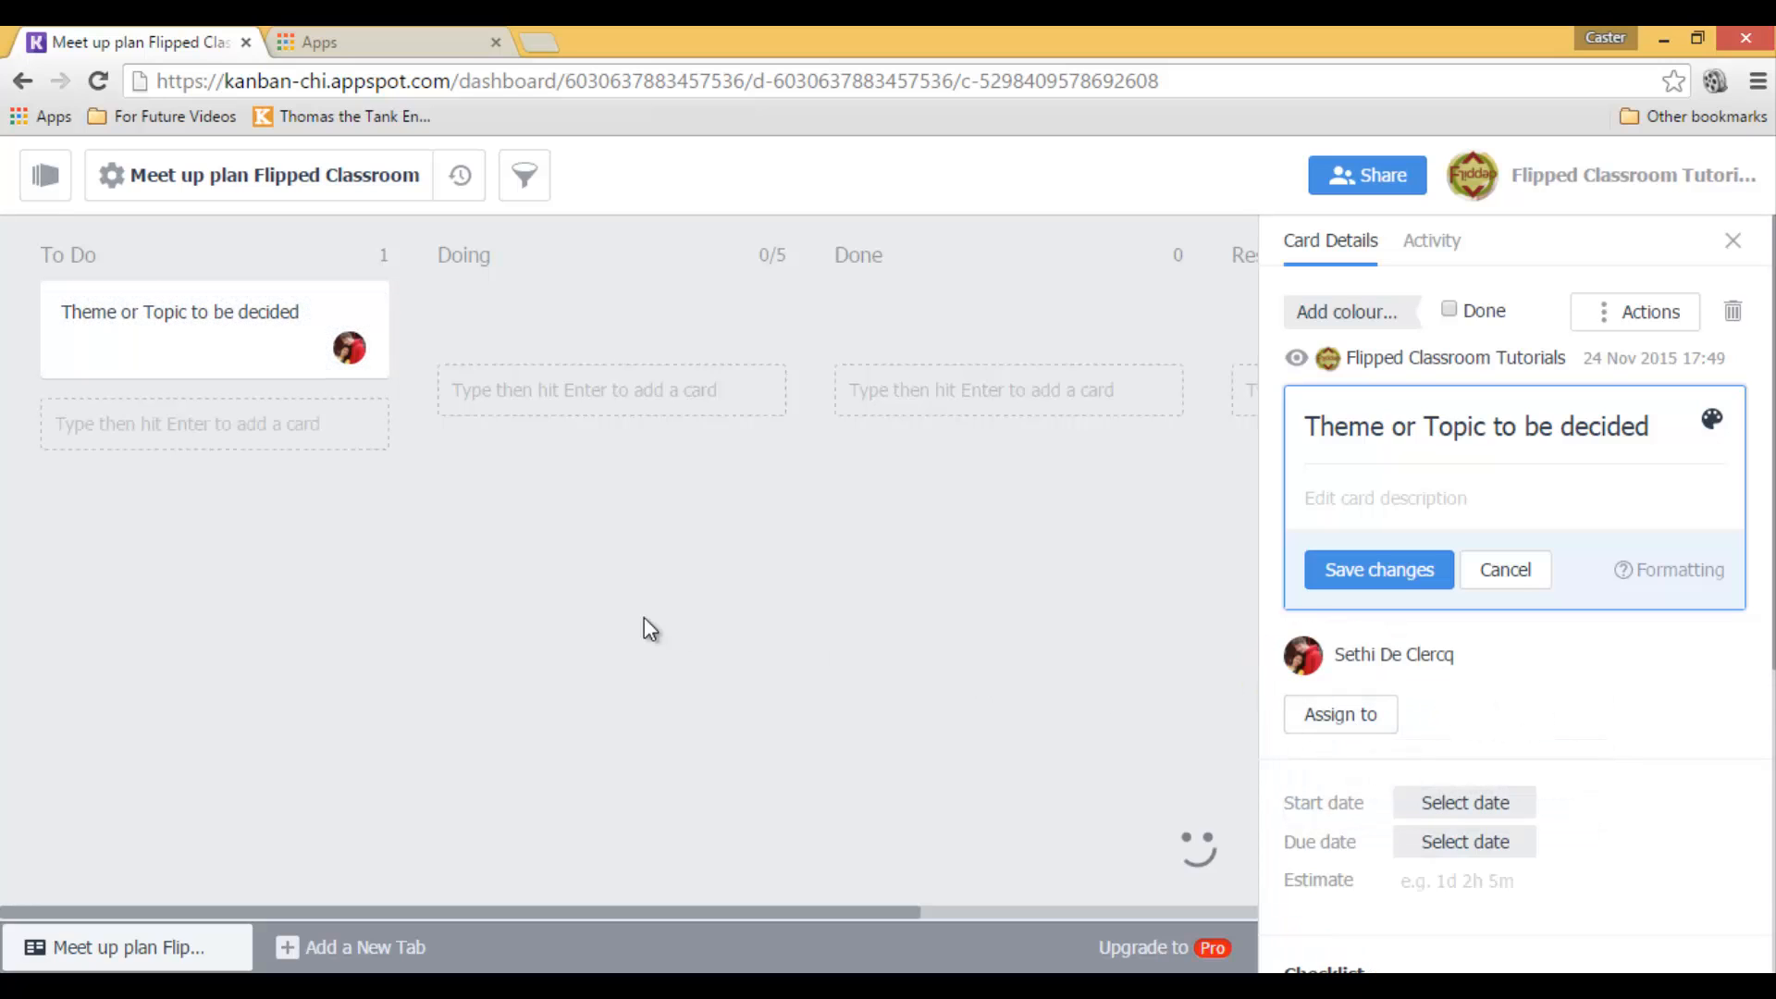
pyautogui.scroll(-3)
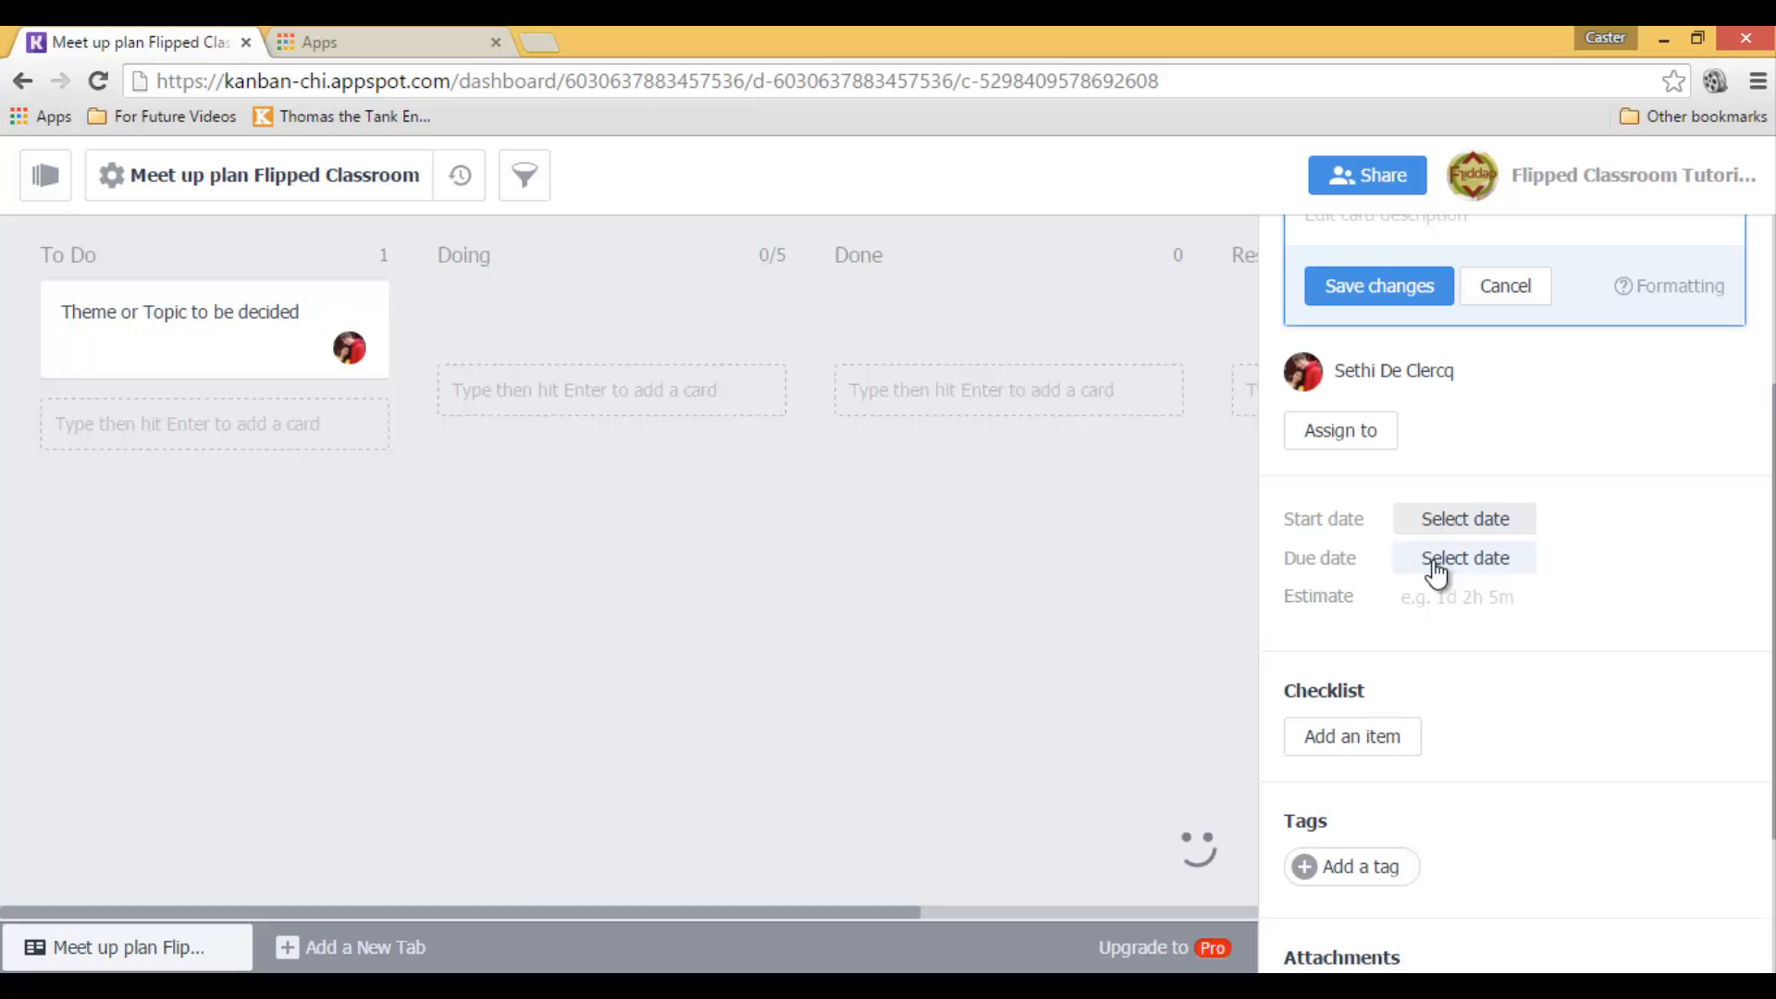
pyautogui.click(1465, 557)
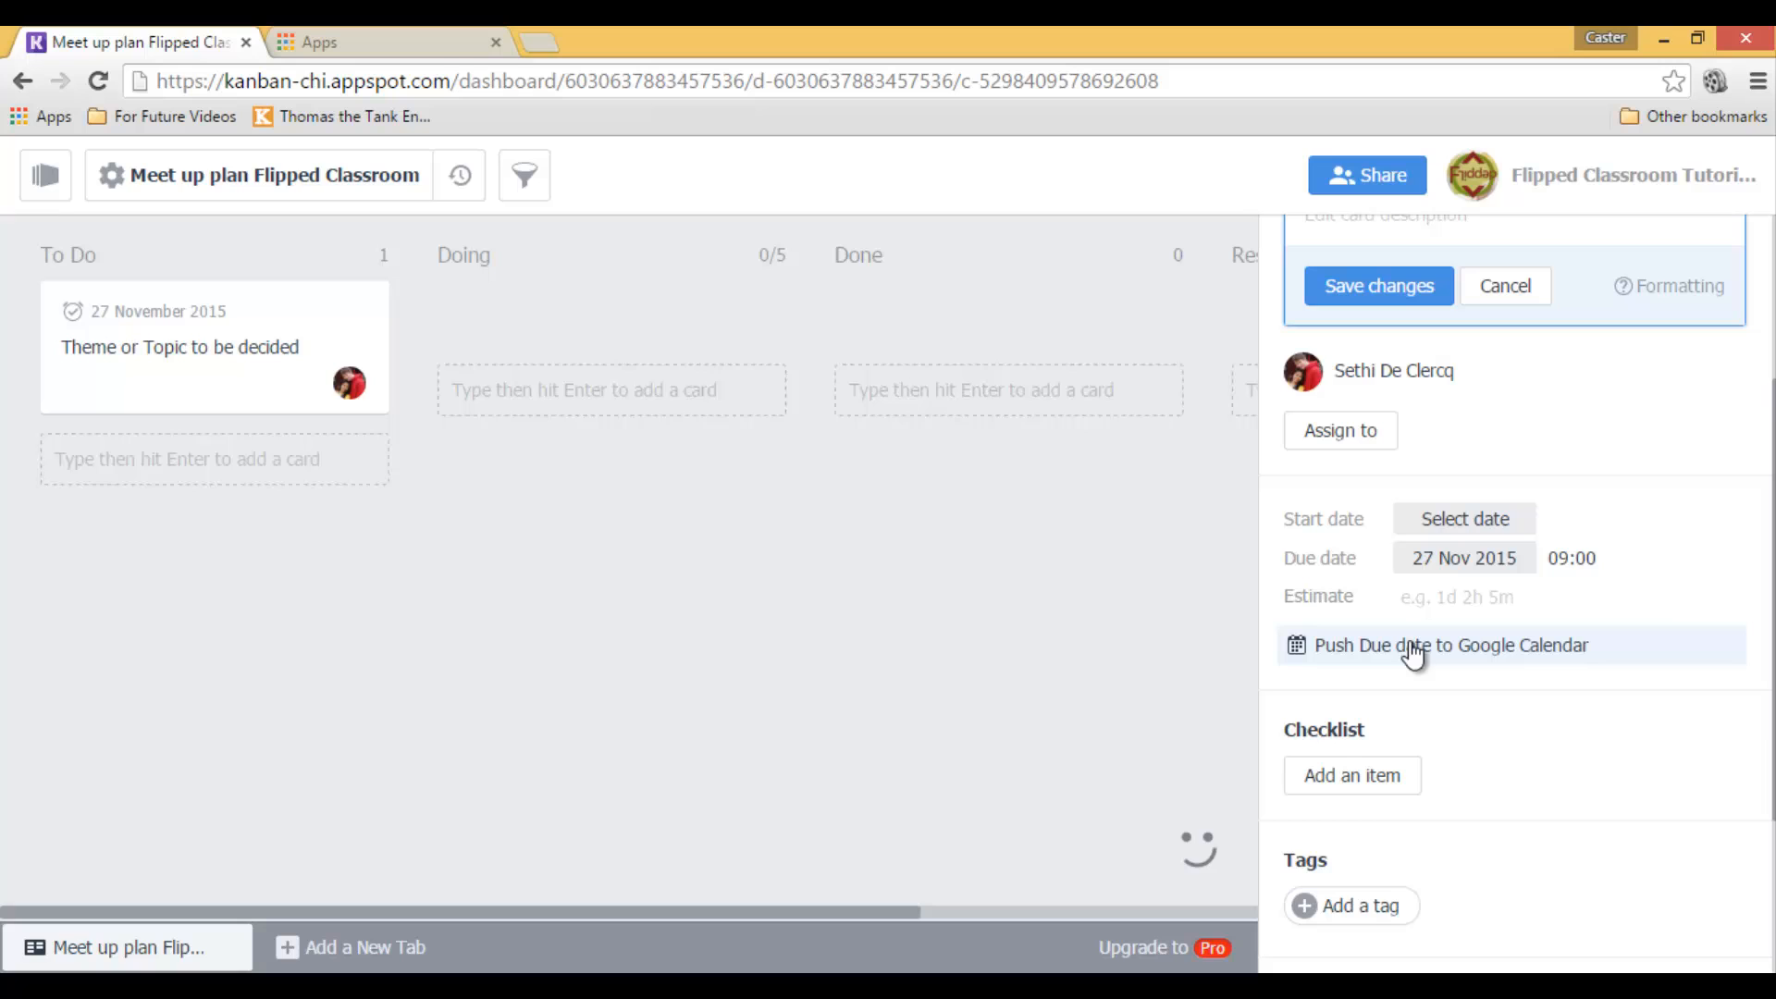
pyautogui.moveTo(1529, 712)
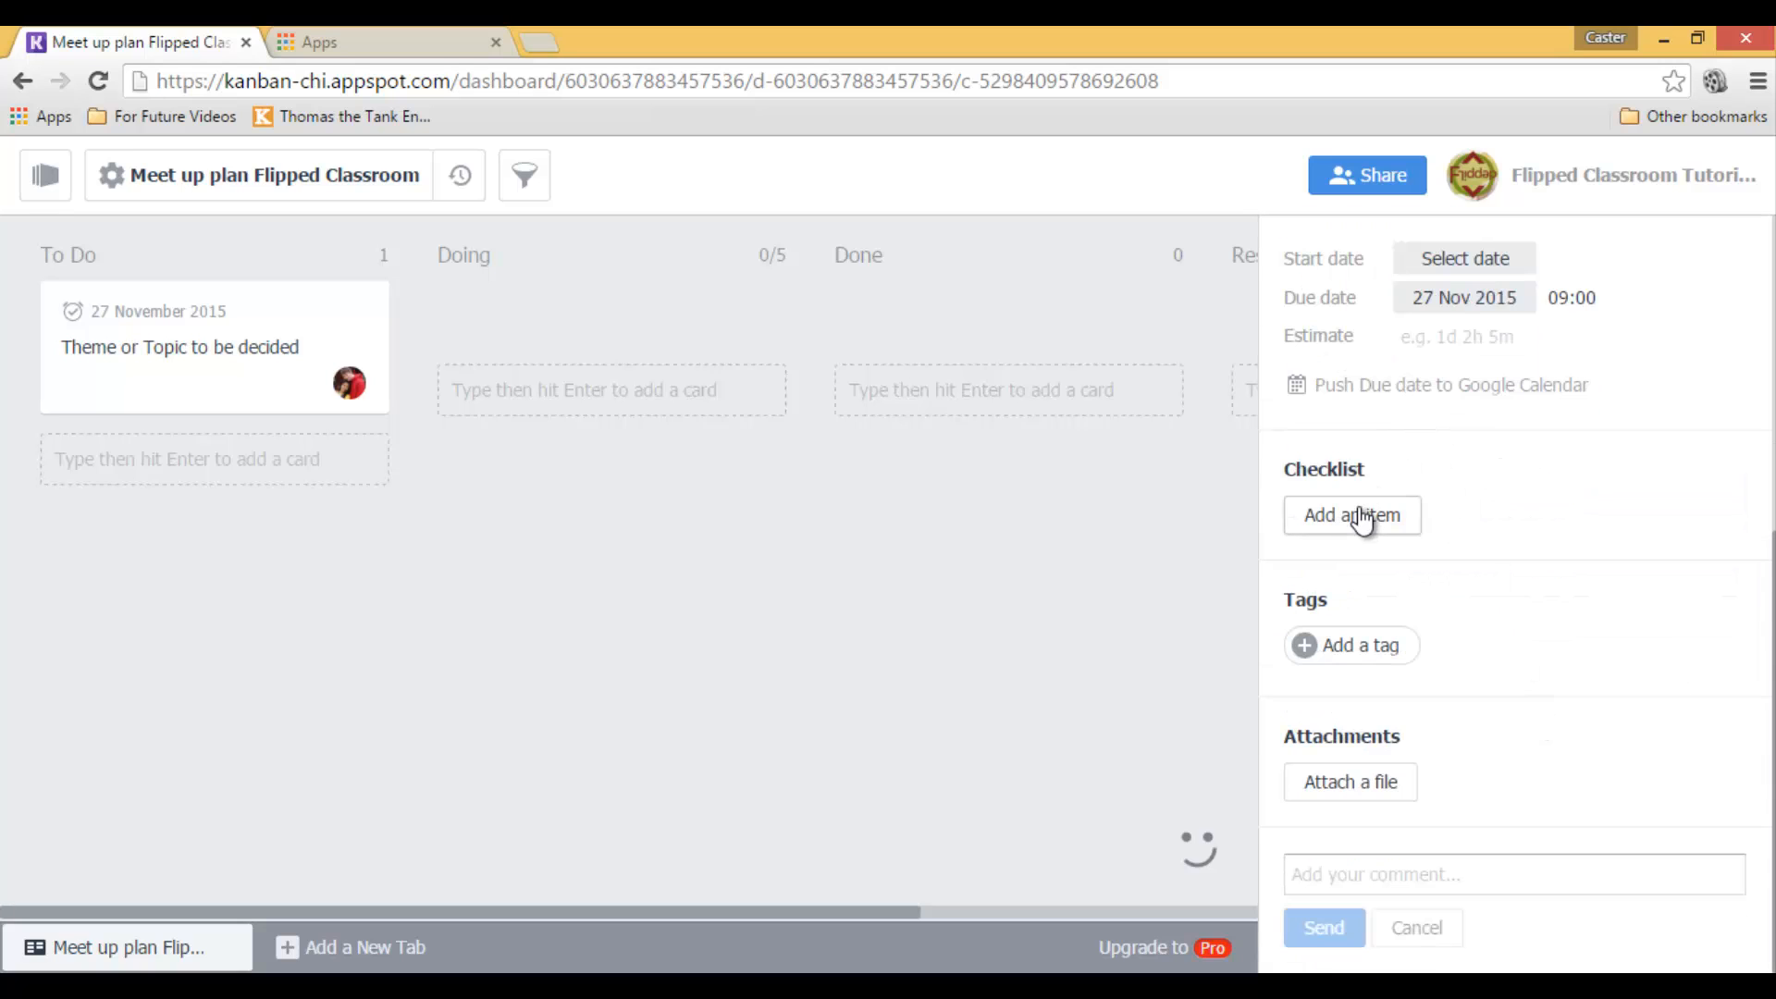
# - Add checklist items item 1, item 2 and item 3 to the card
pyautogui.click(1351, 516)
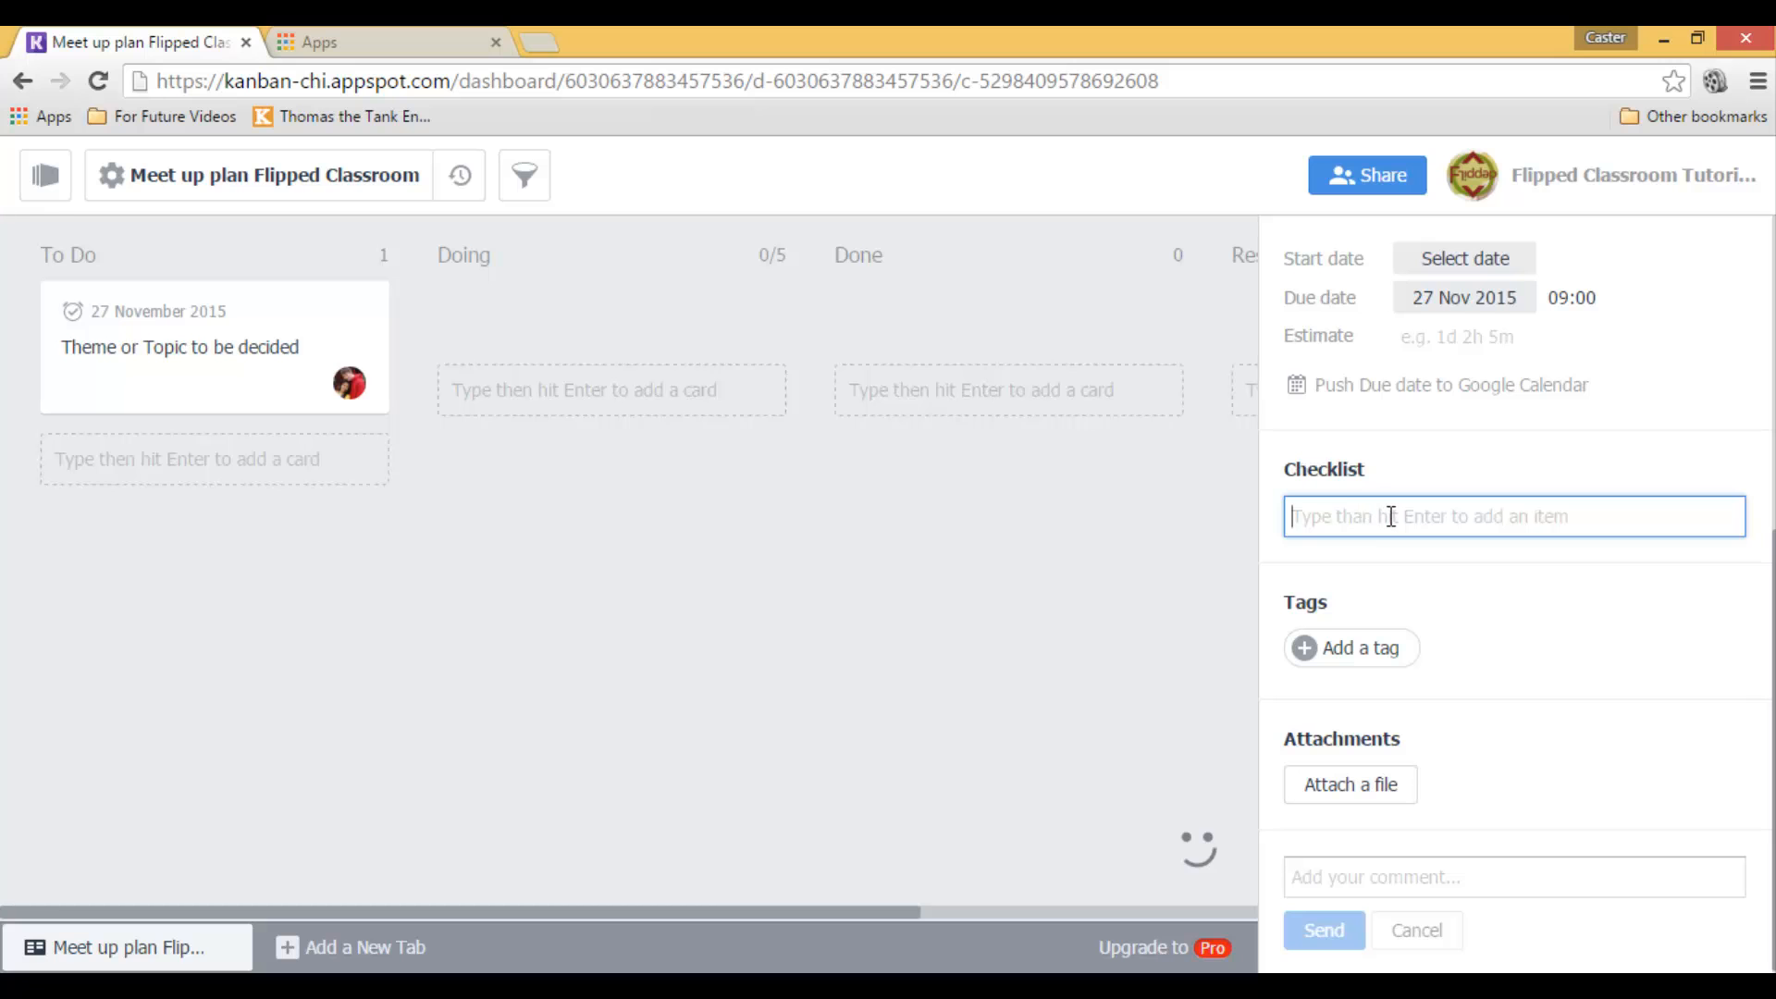
pyautogui.write('it')
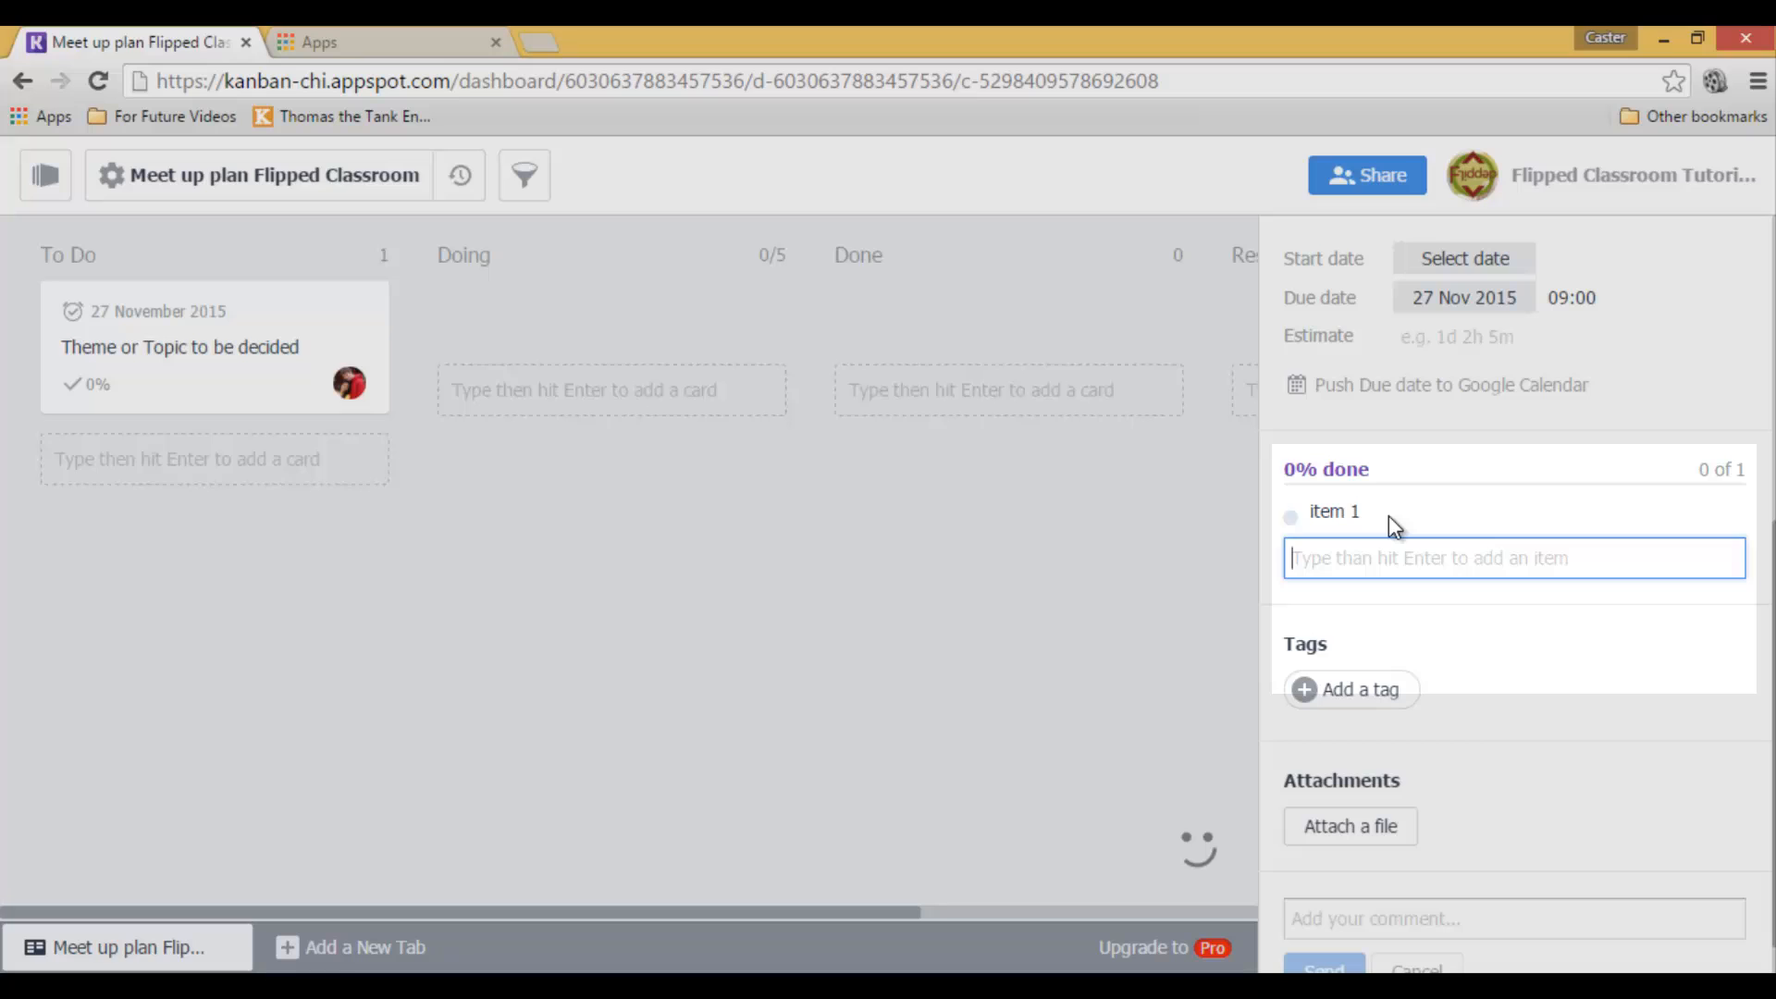
pyautogui.write('item 2')
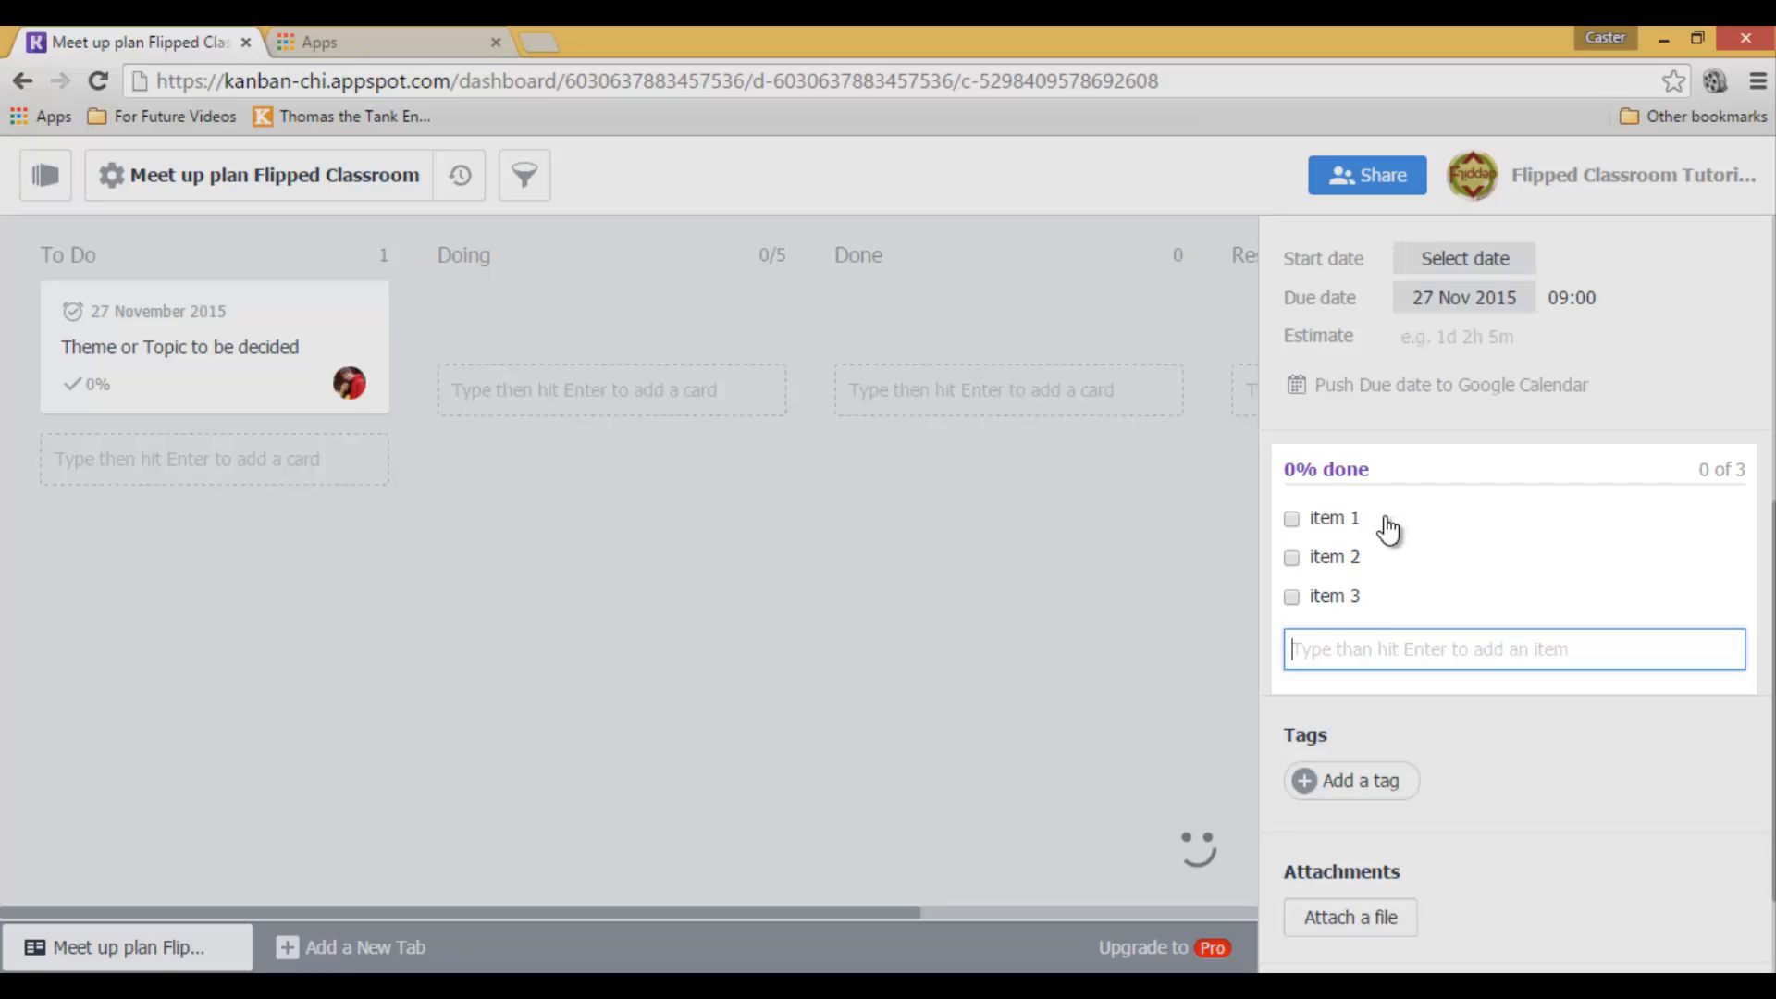
pyautogui.moveTo(1376, 633)
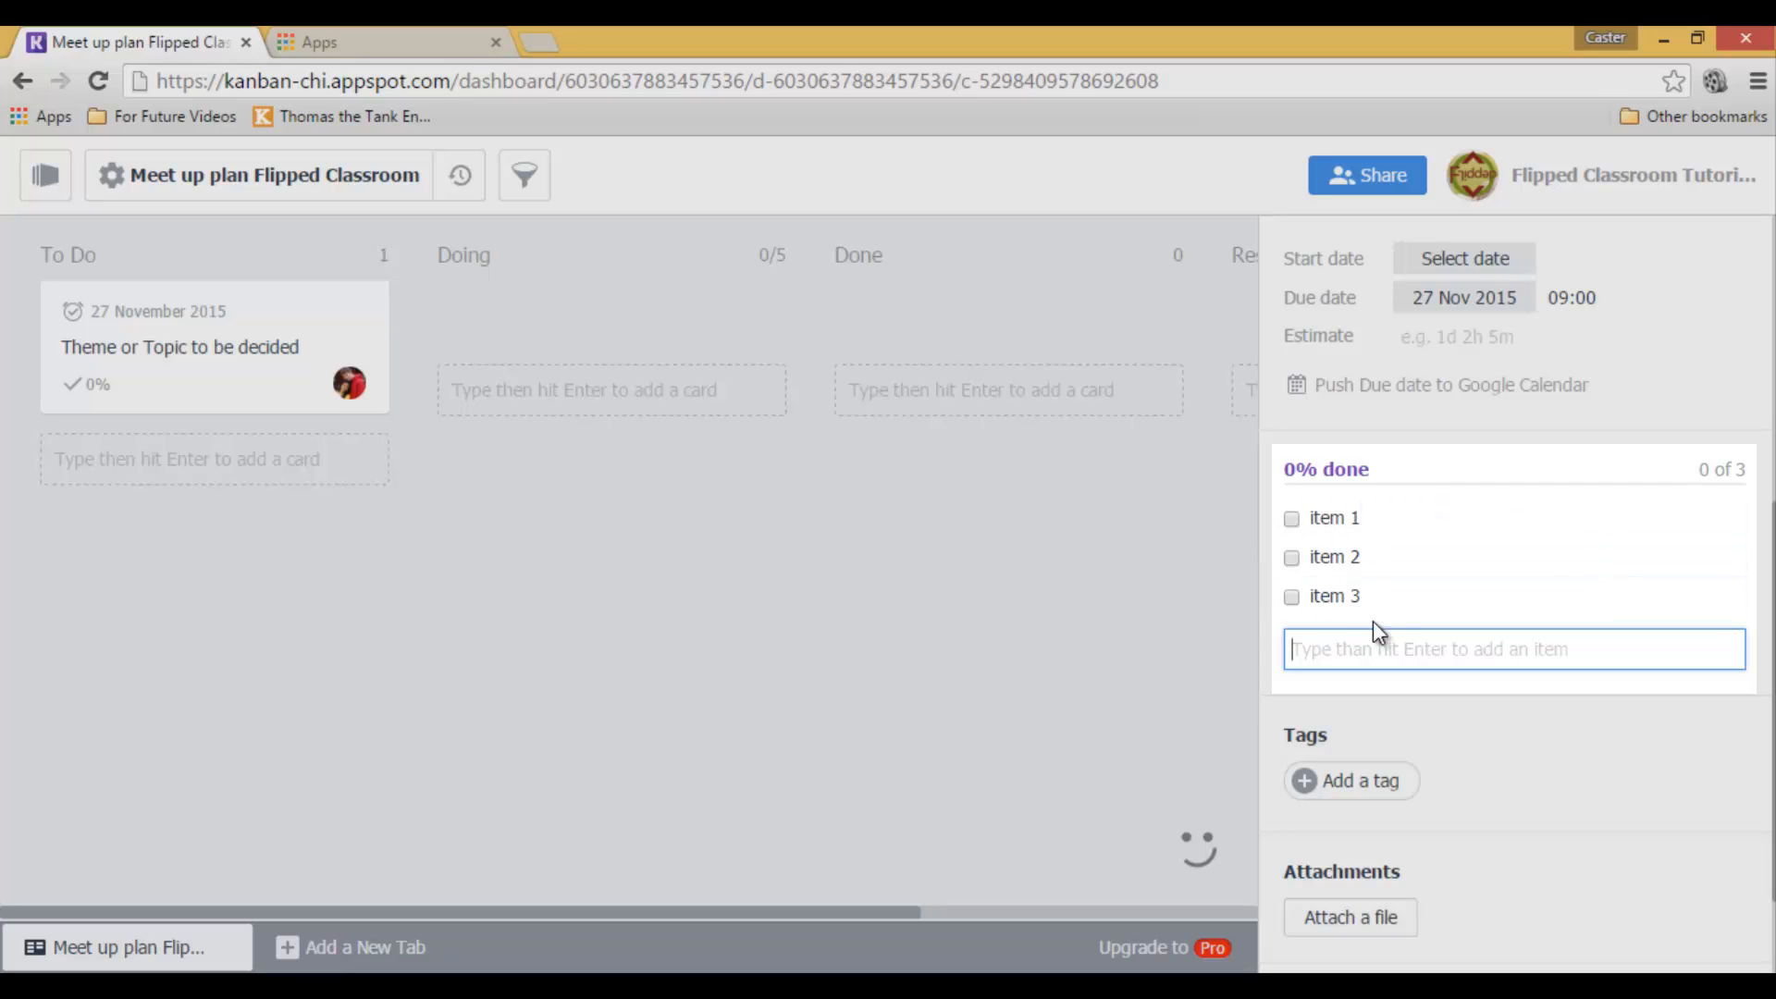
pyautogui.moveTo(1398, 518)
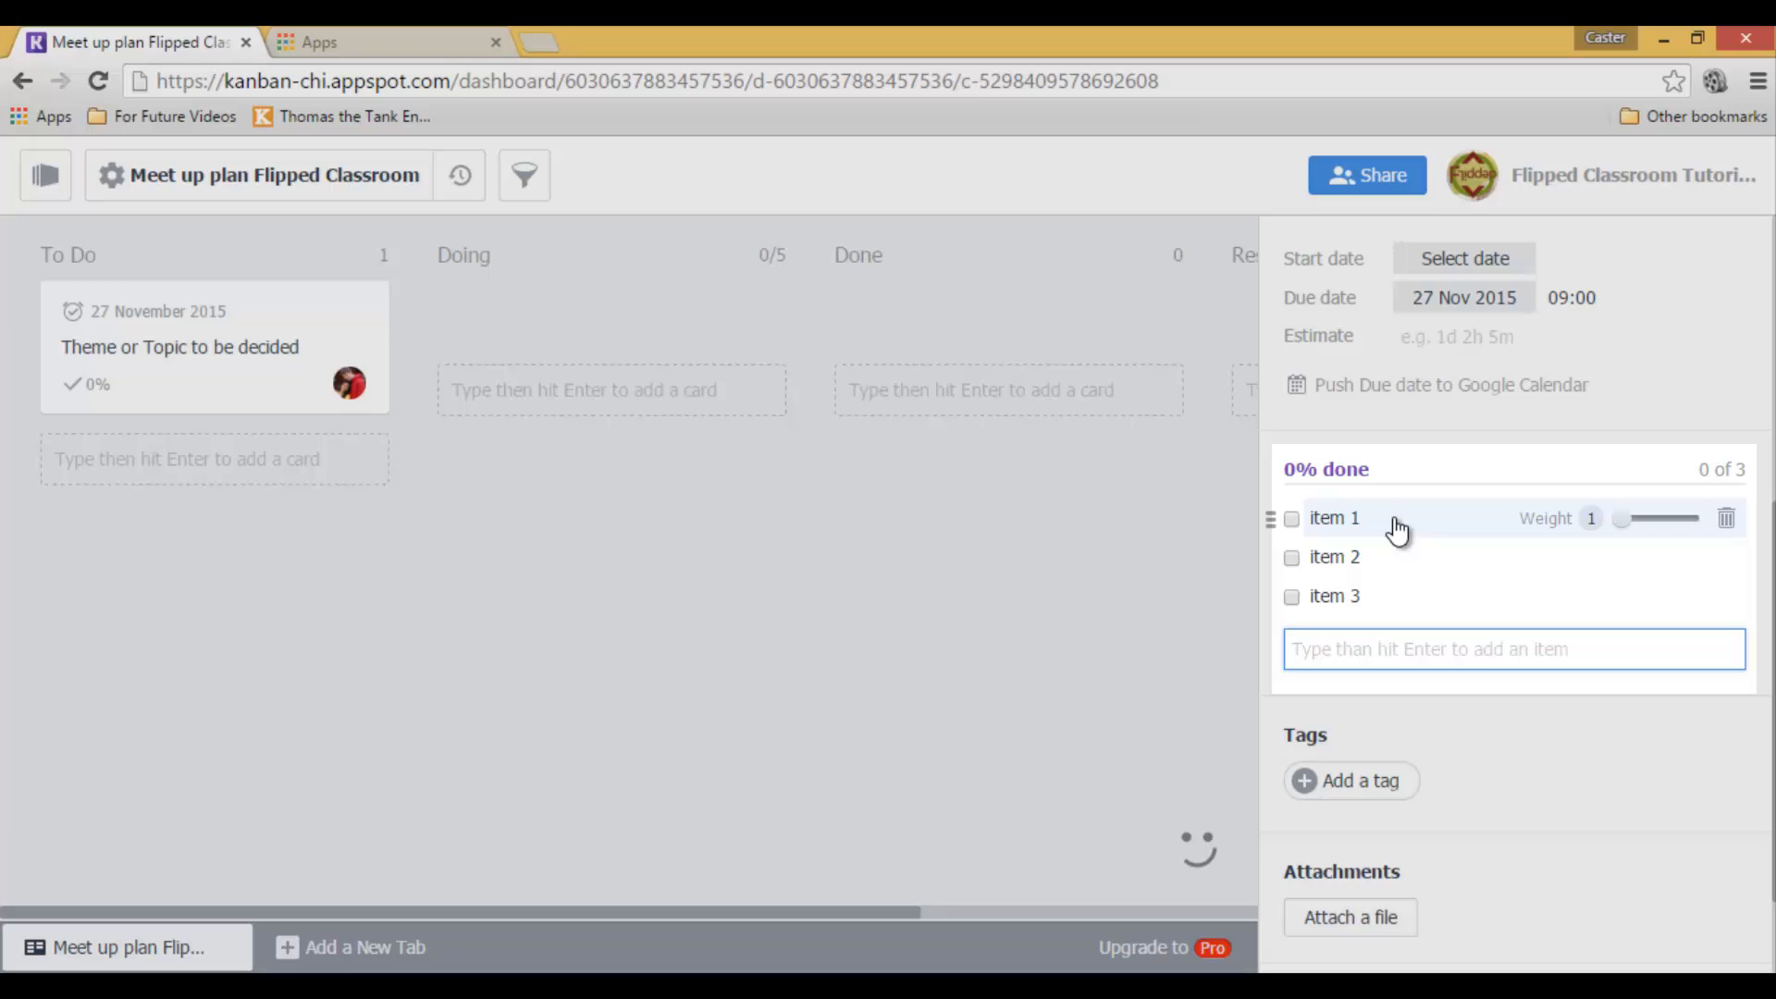
pyautogui.click(1334, 518)
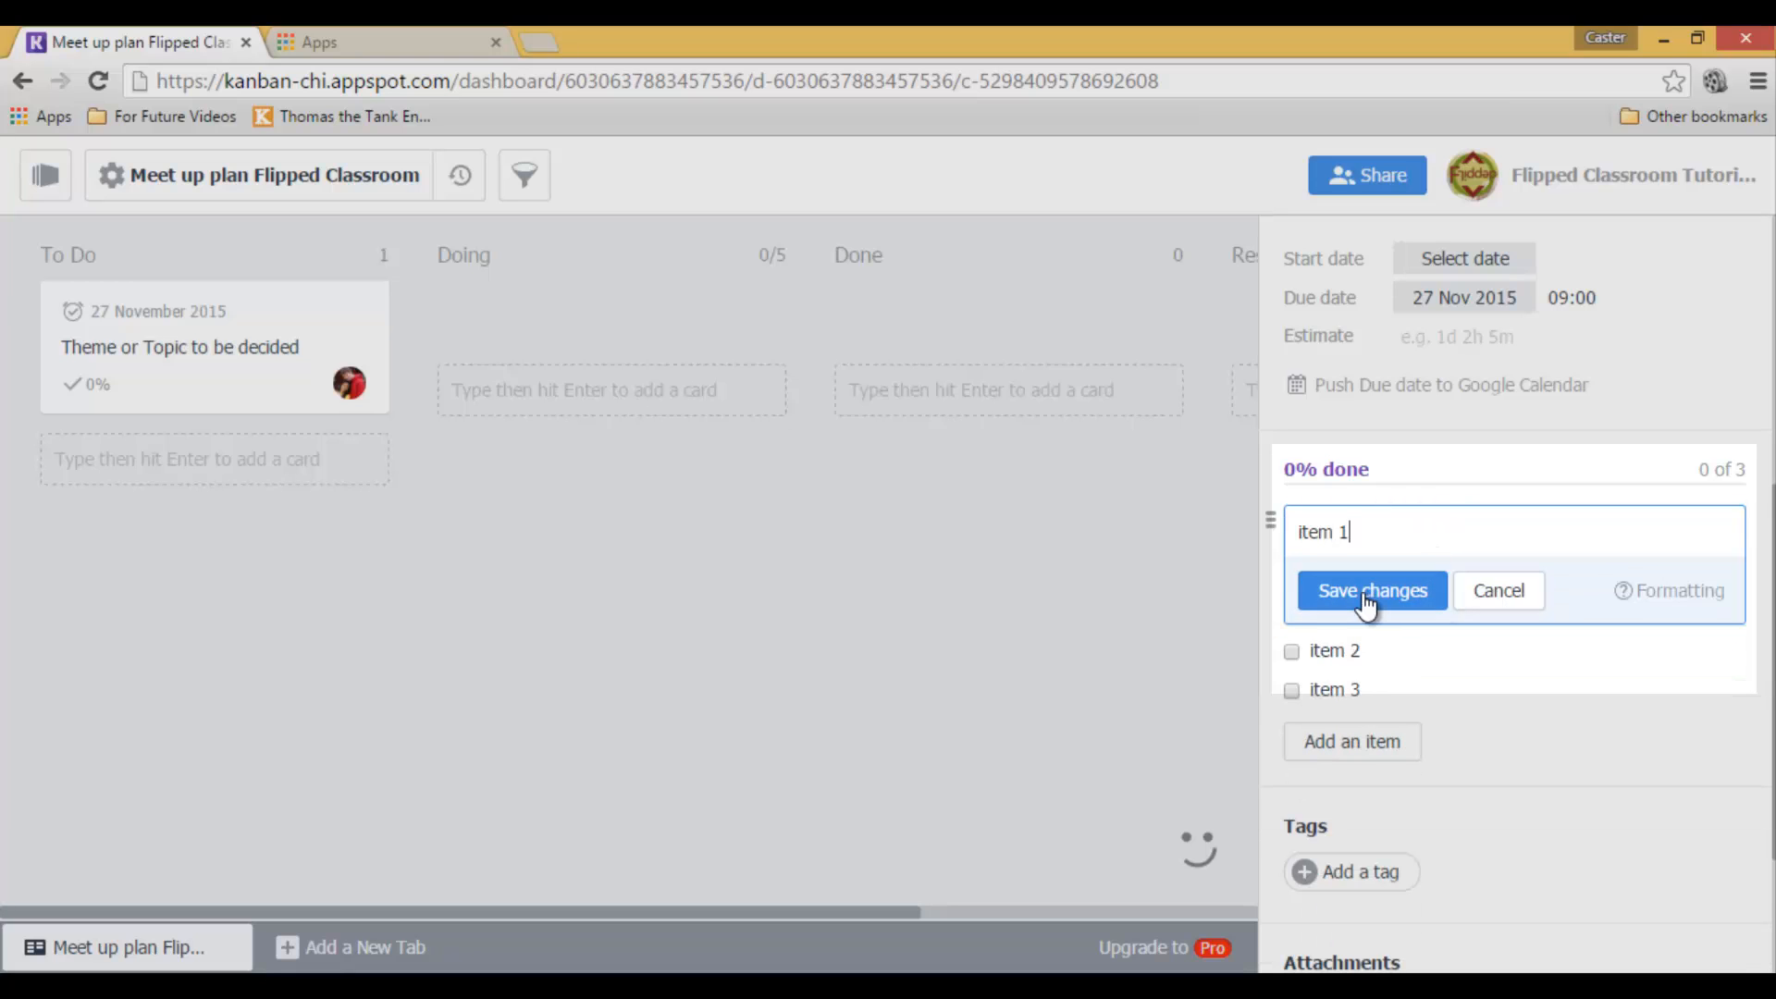
pyautogui.click(1371, 590)
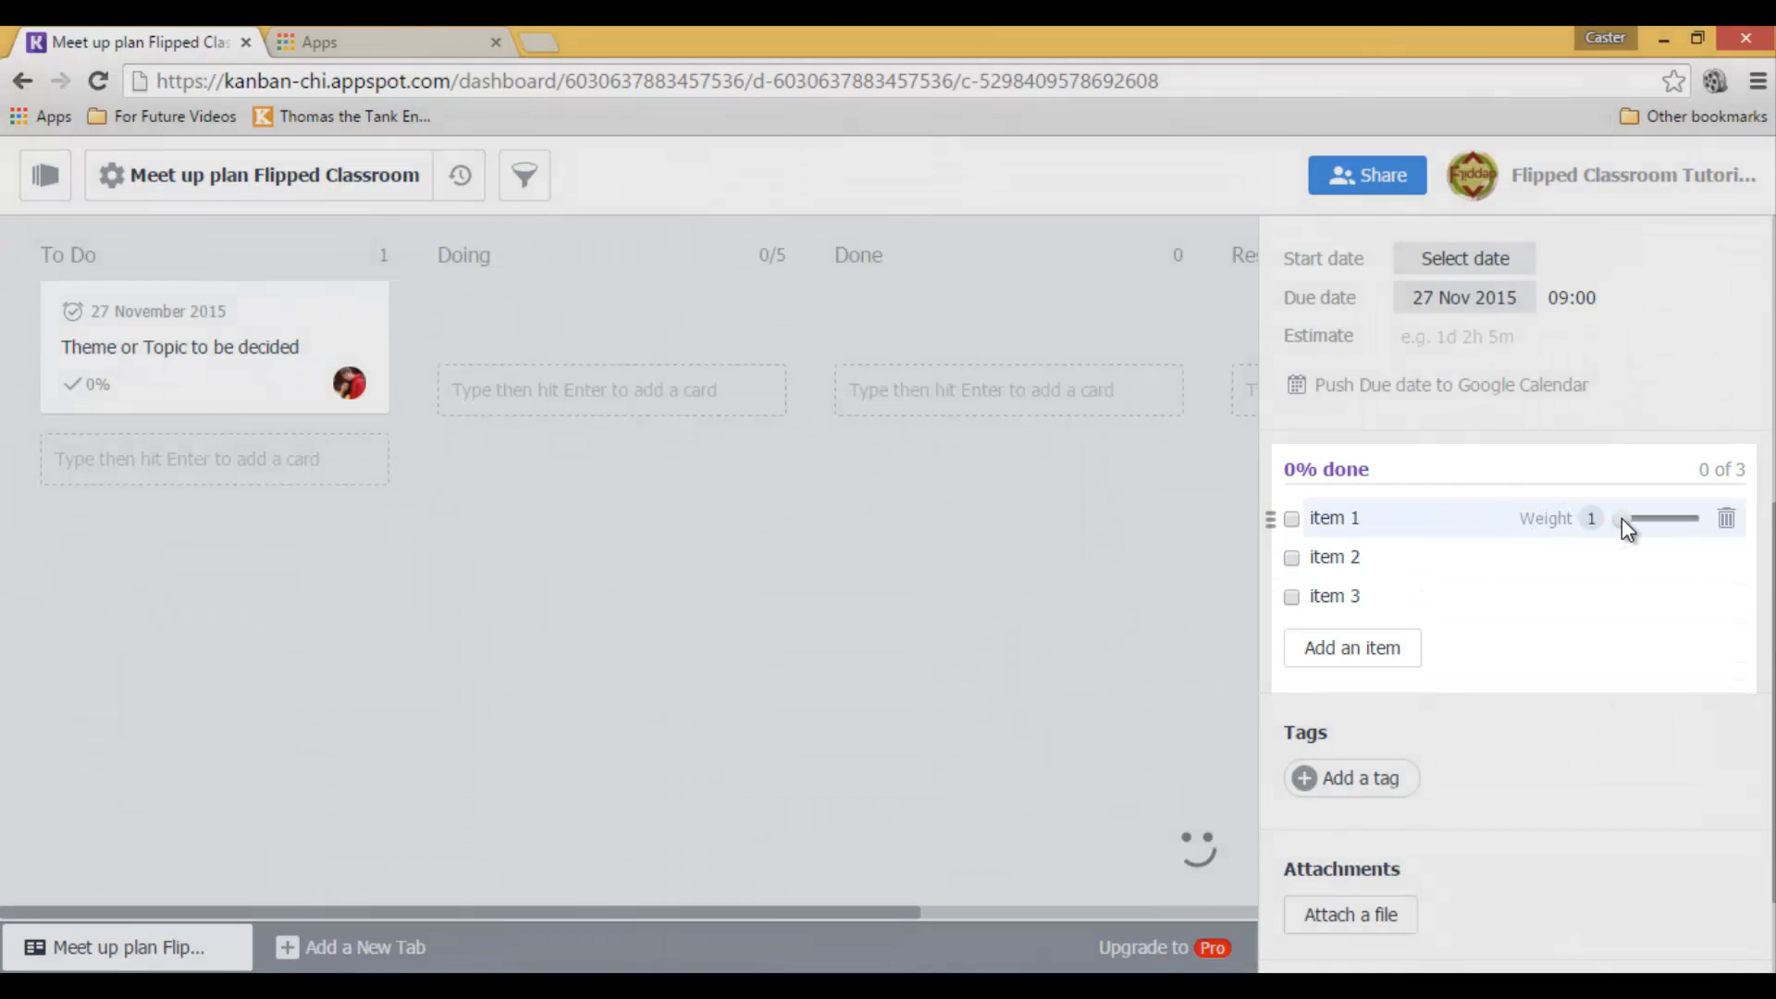
# - Weight item 1 at 5 and item 3 at 3
pyautogui.moveTo(1617, 518); pyautogui.dragTo(1664, 519)
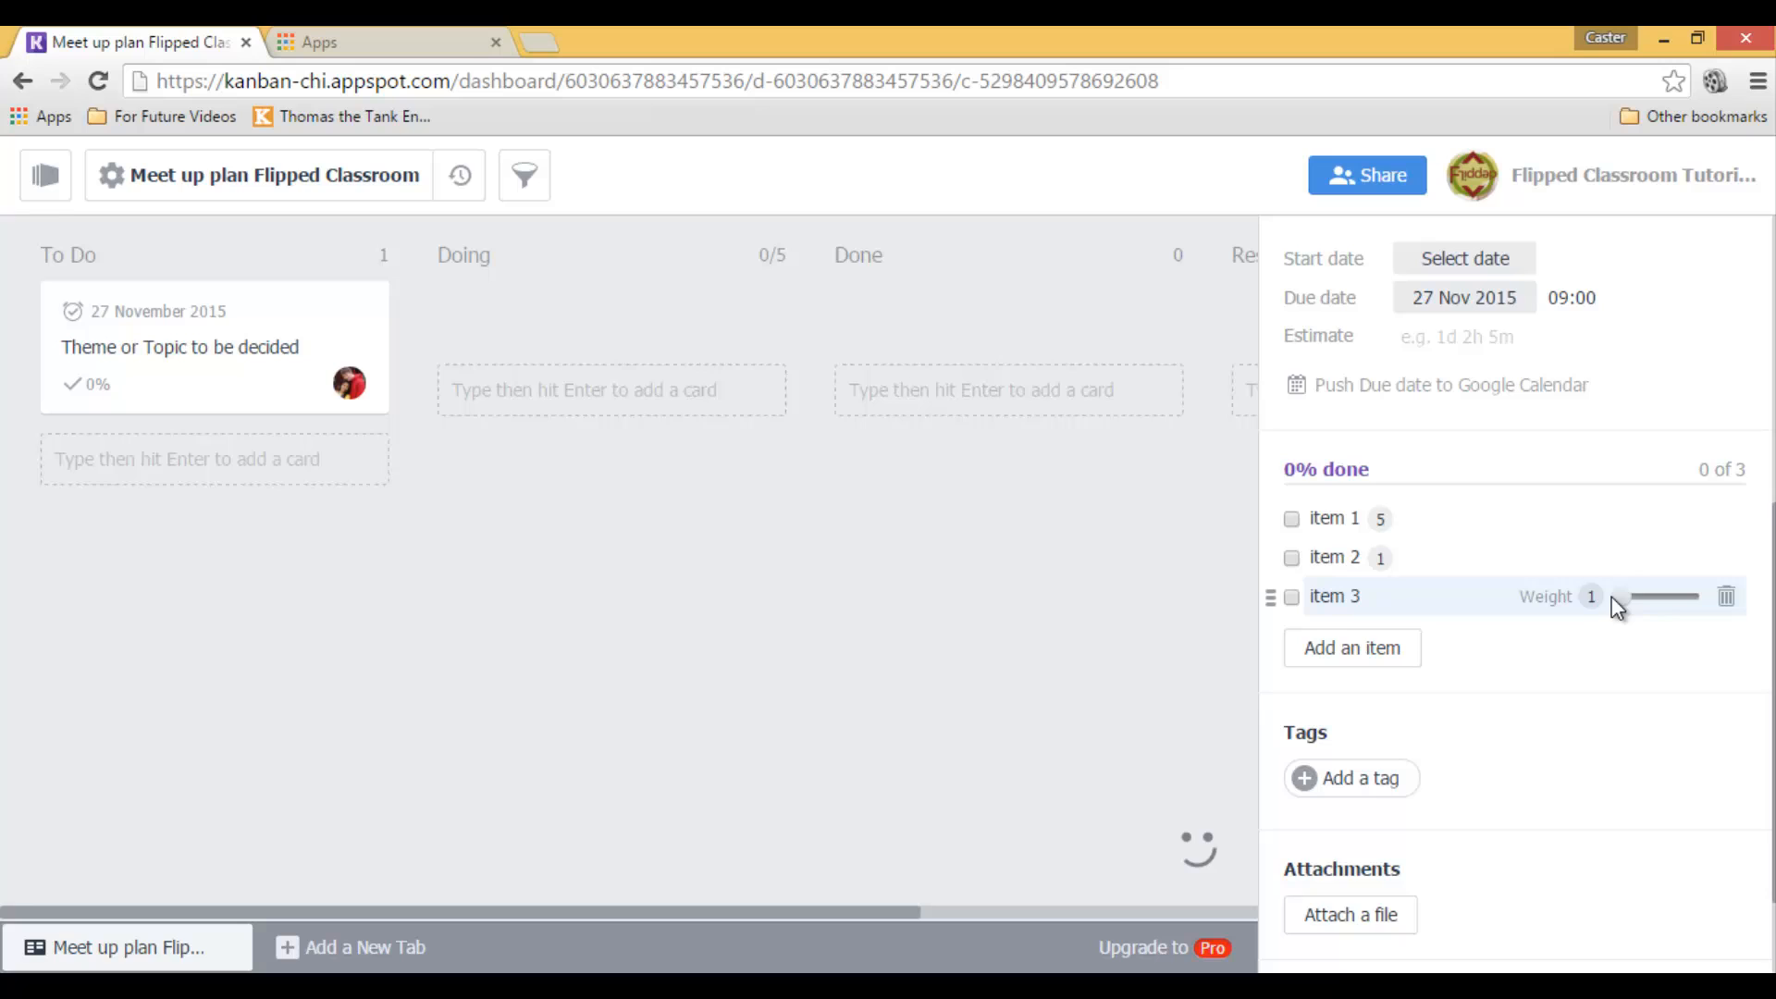
pyautogui.moveTo(1614, 597); pyautogui.dragTo(1641, 597)
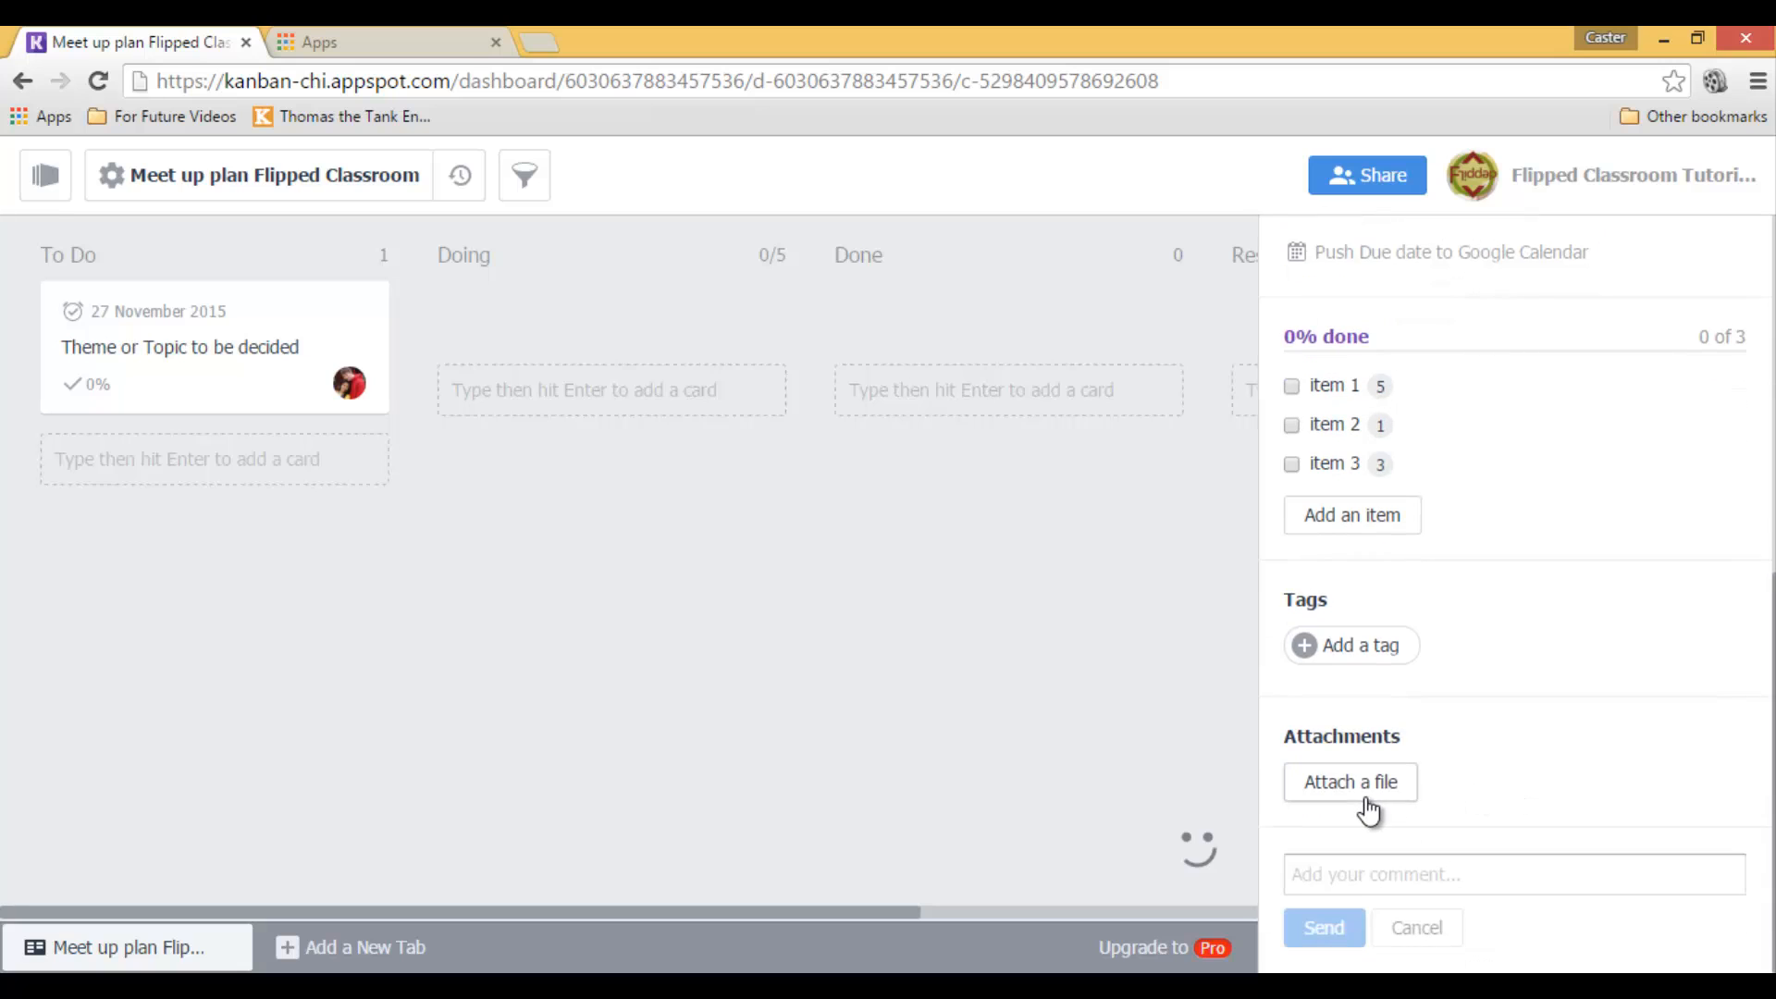
pyautogui.moveTo(1304, 734)
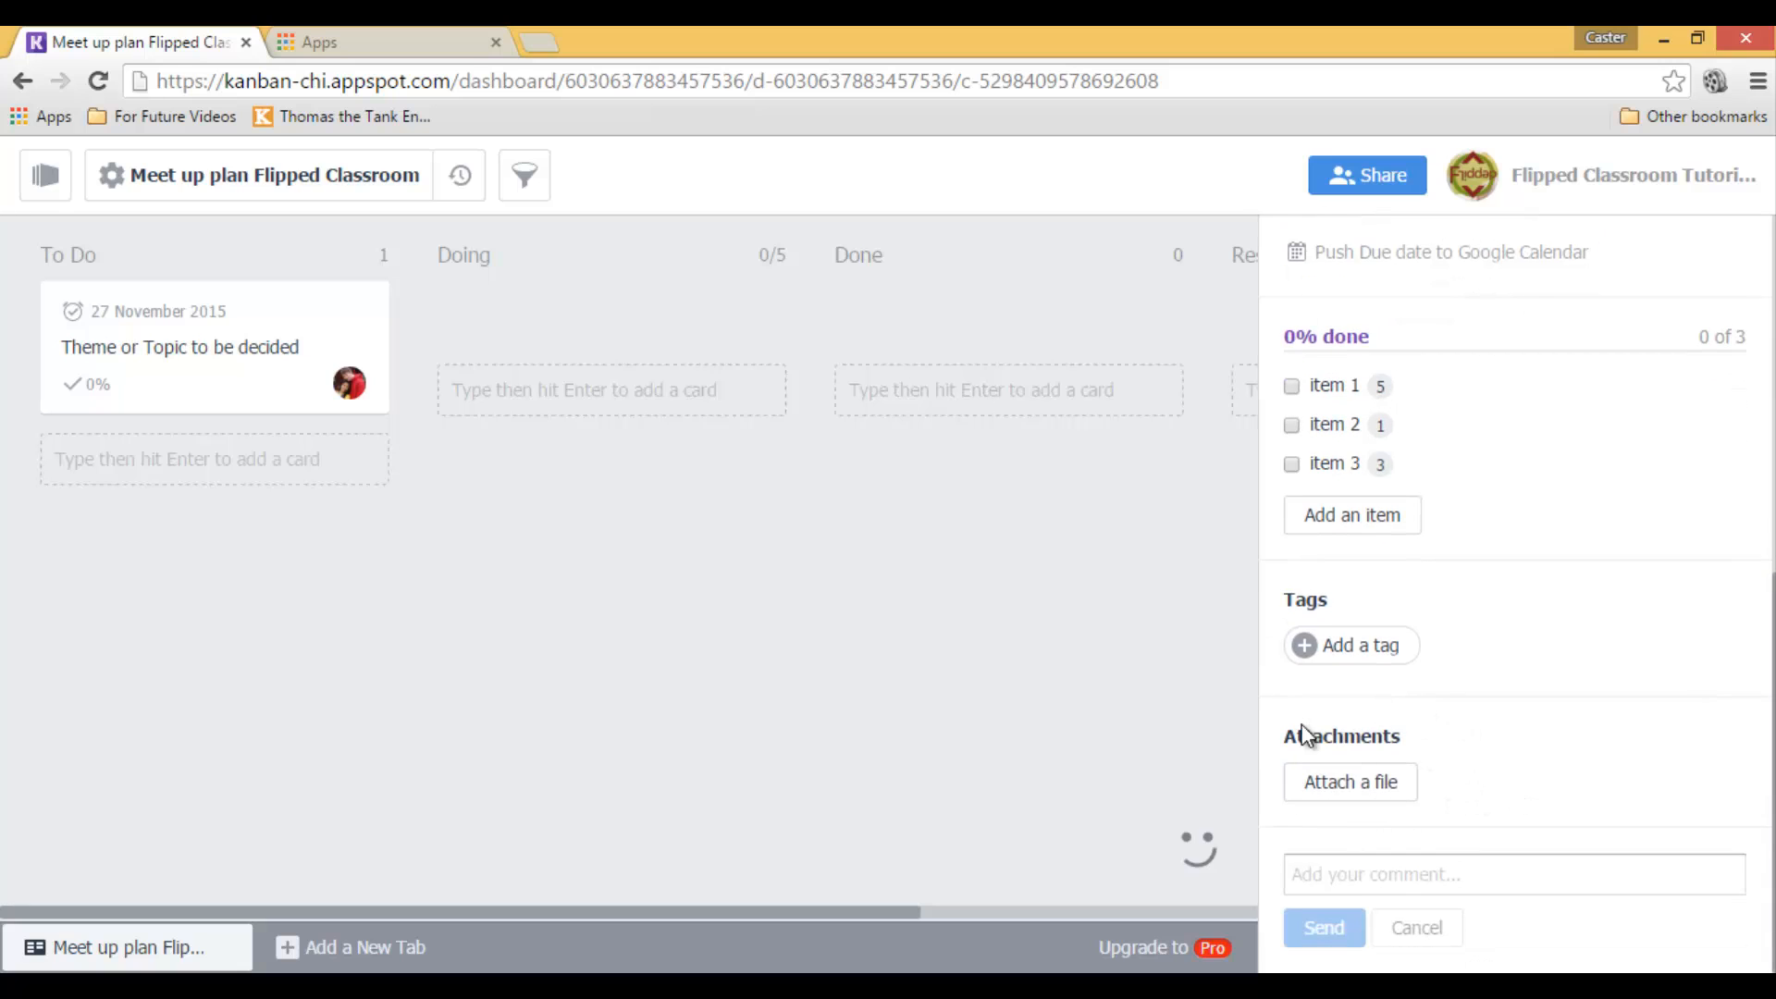
pyautogui.moveTo(1173, 760)
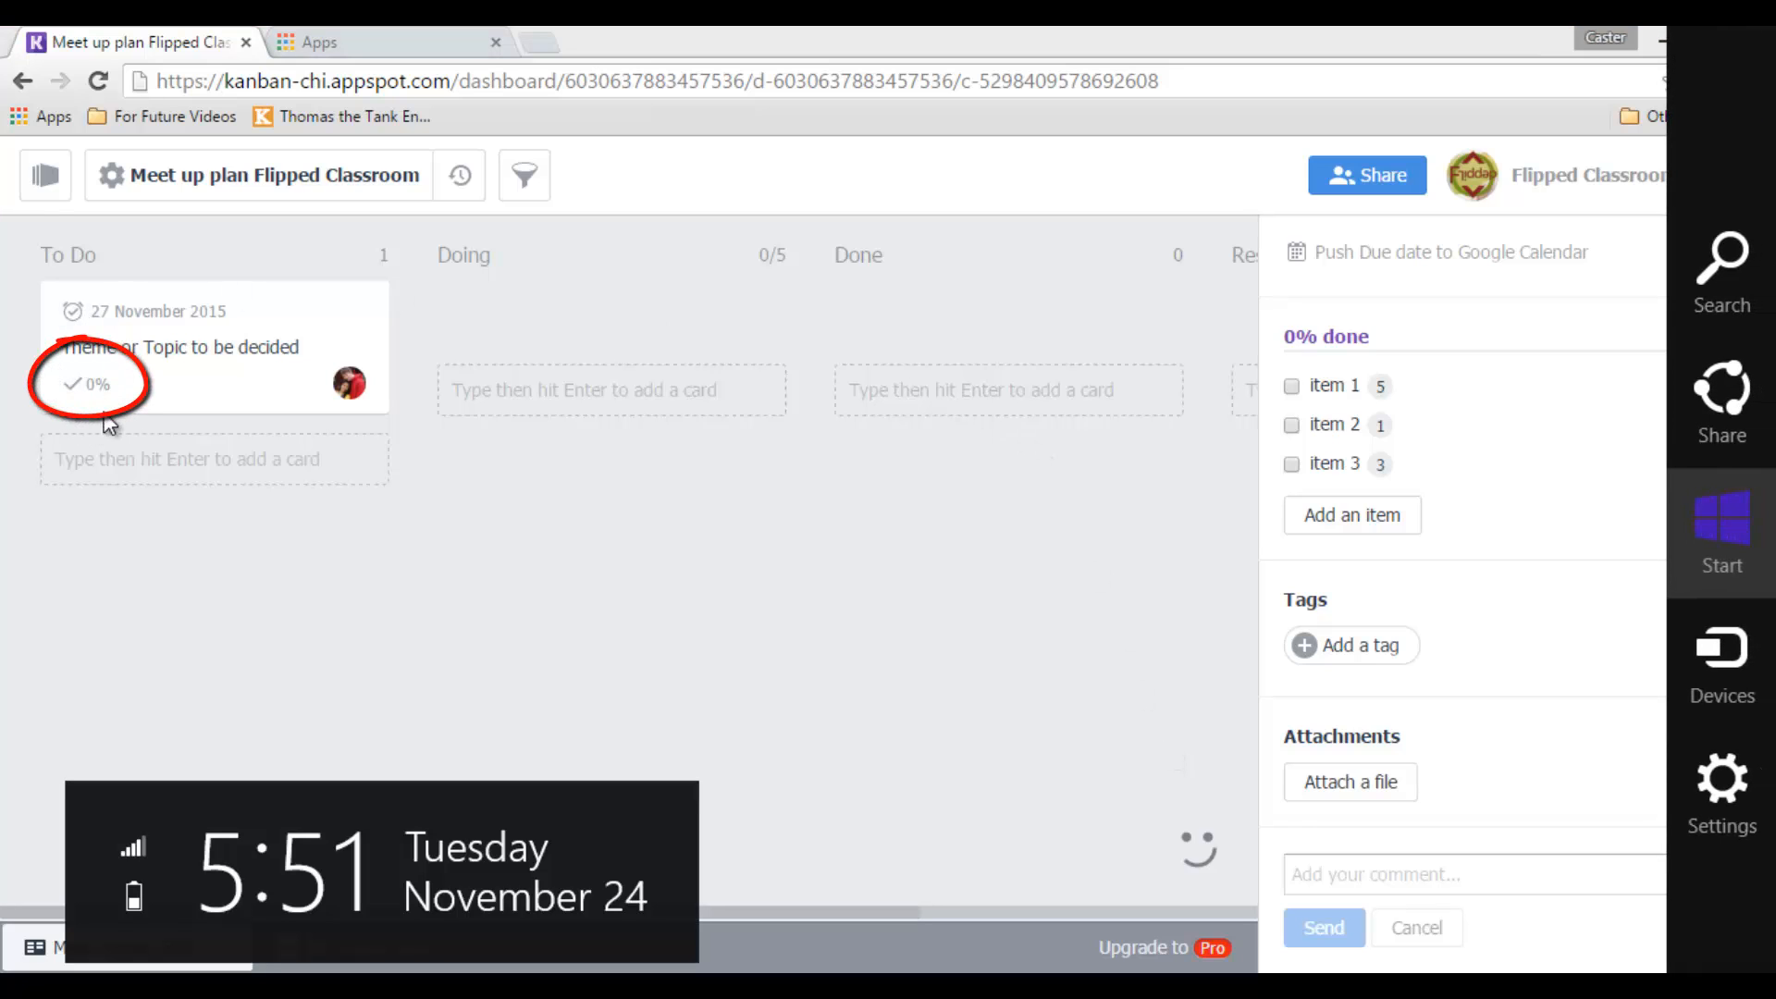
pyautogui.moveTo(1008, 372)
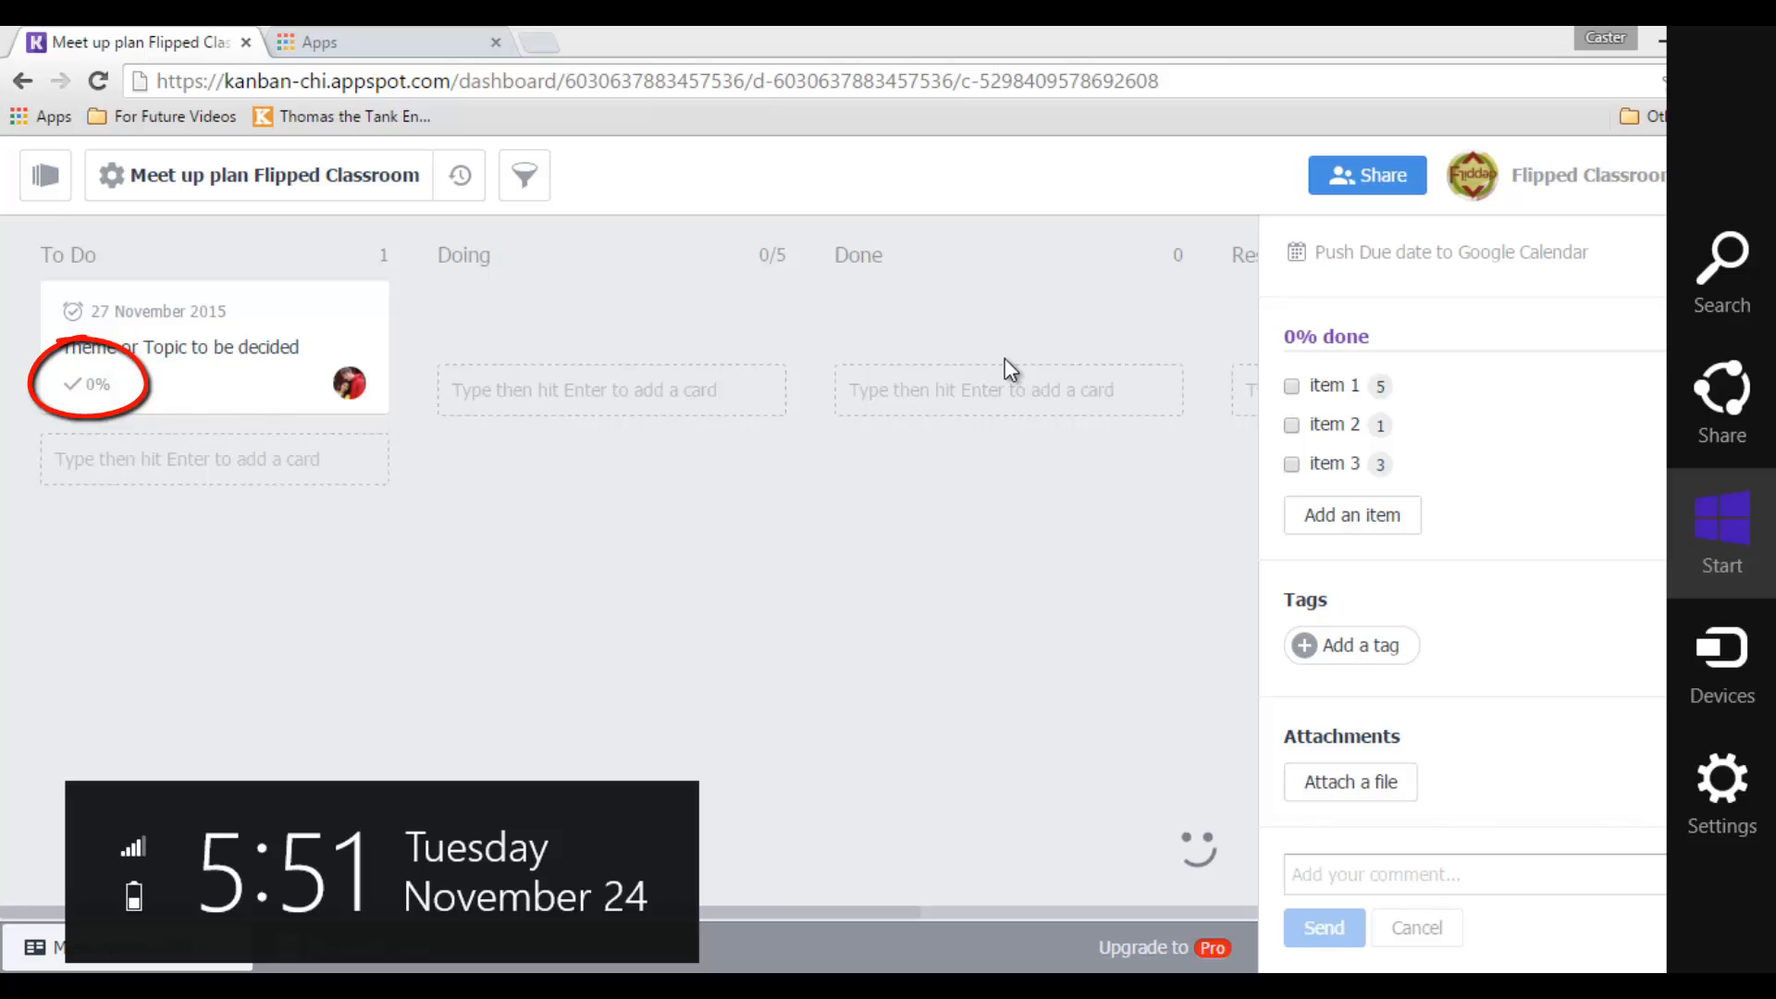
pyautogui.moveTo(1371, 405)
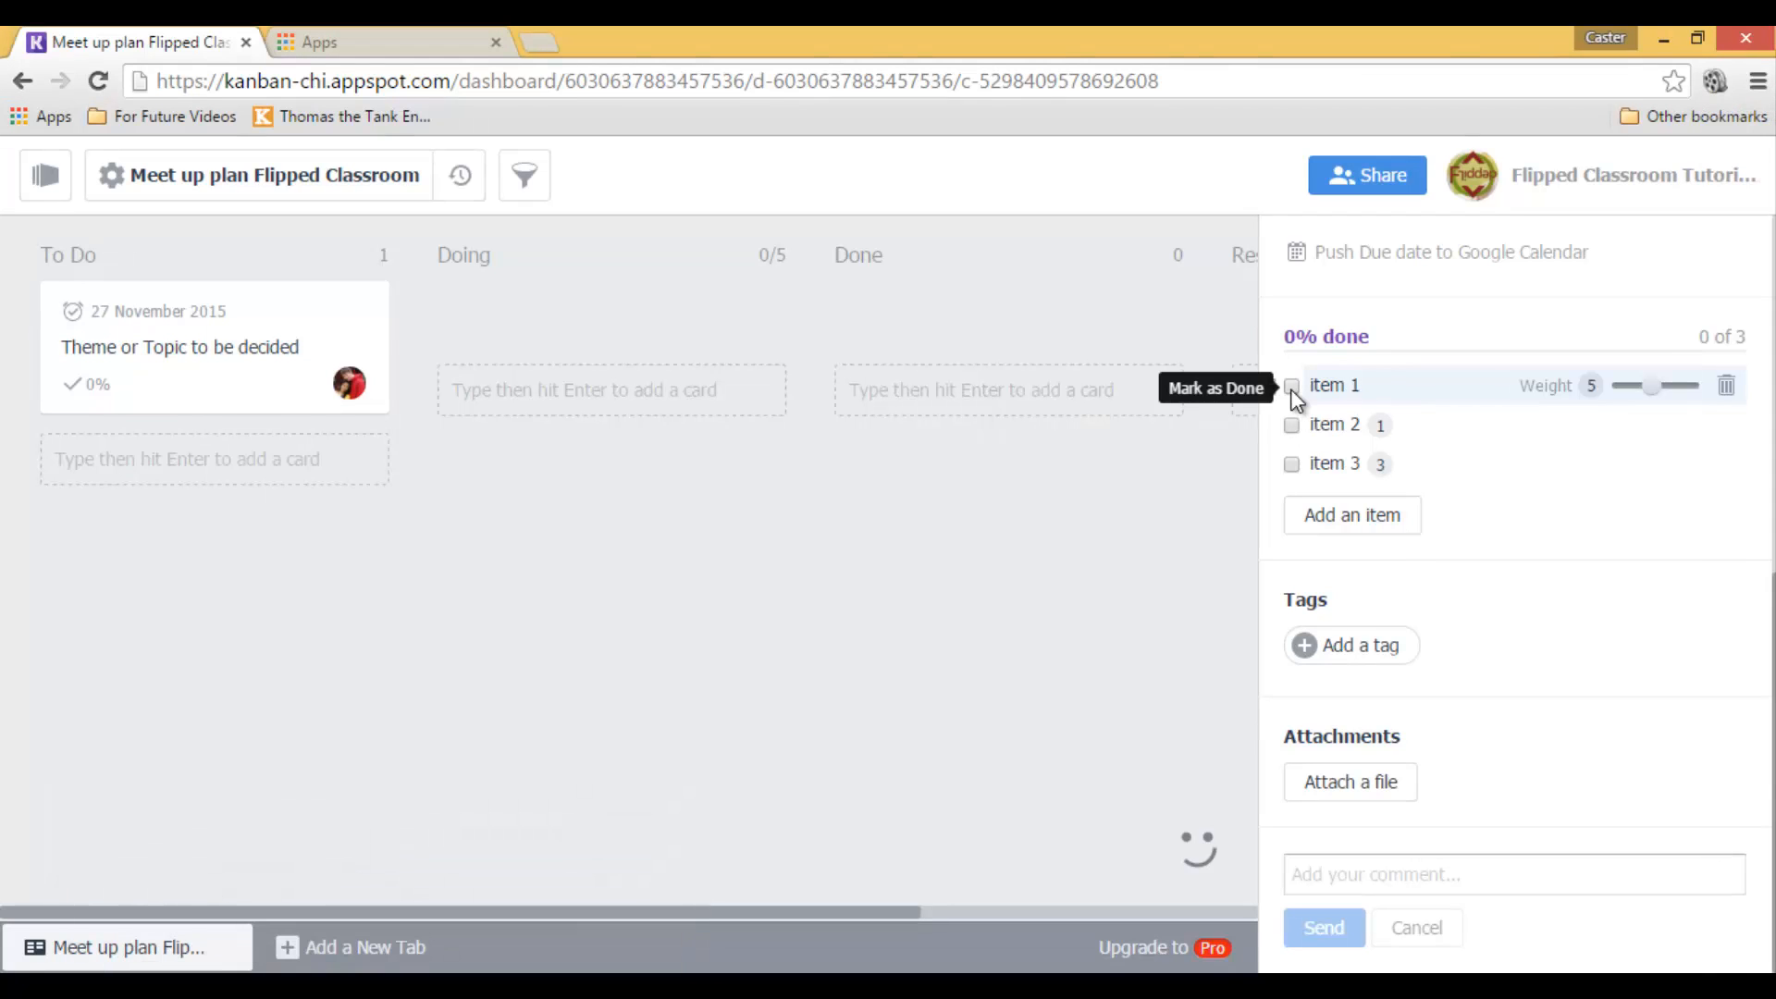
# - Tick and untick checklist items to preview progress, leaving the card at 0% done
pyautogui.click(1292, 384)
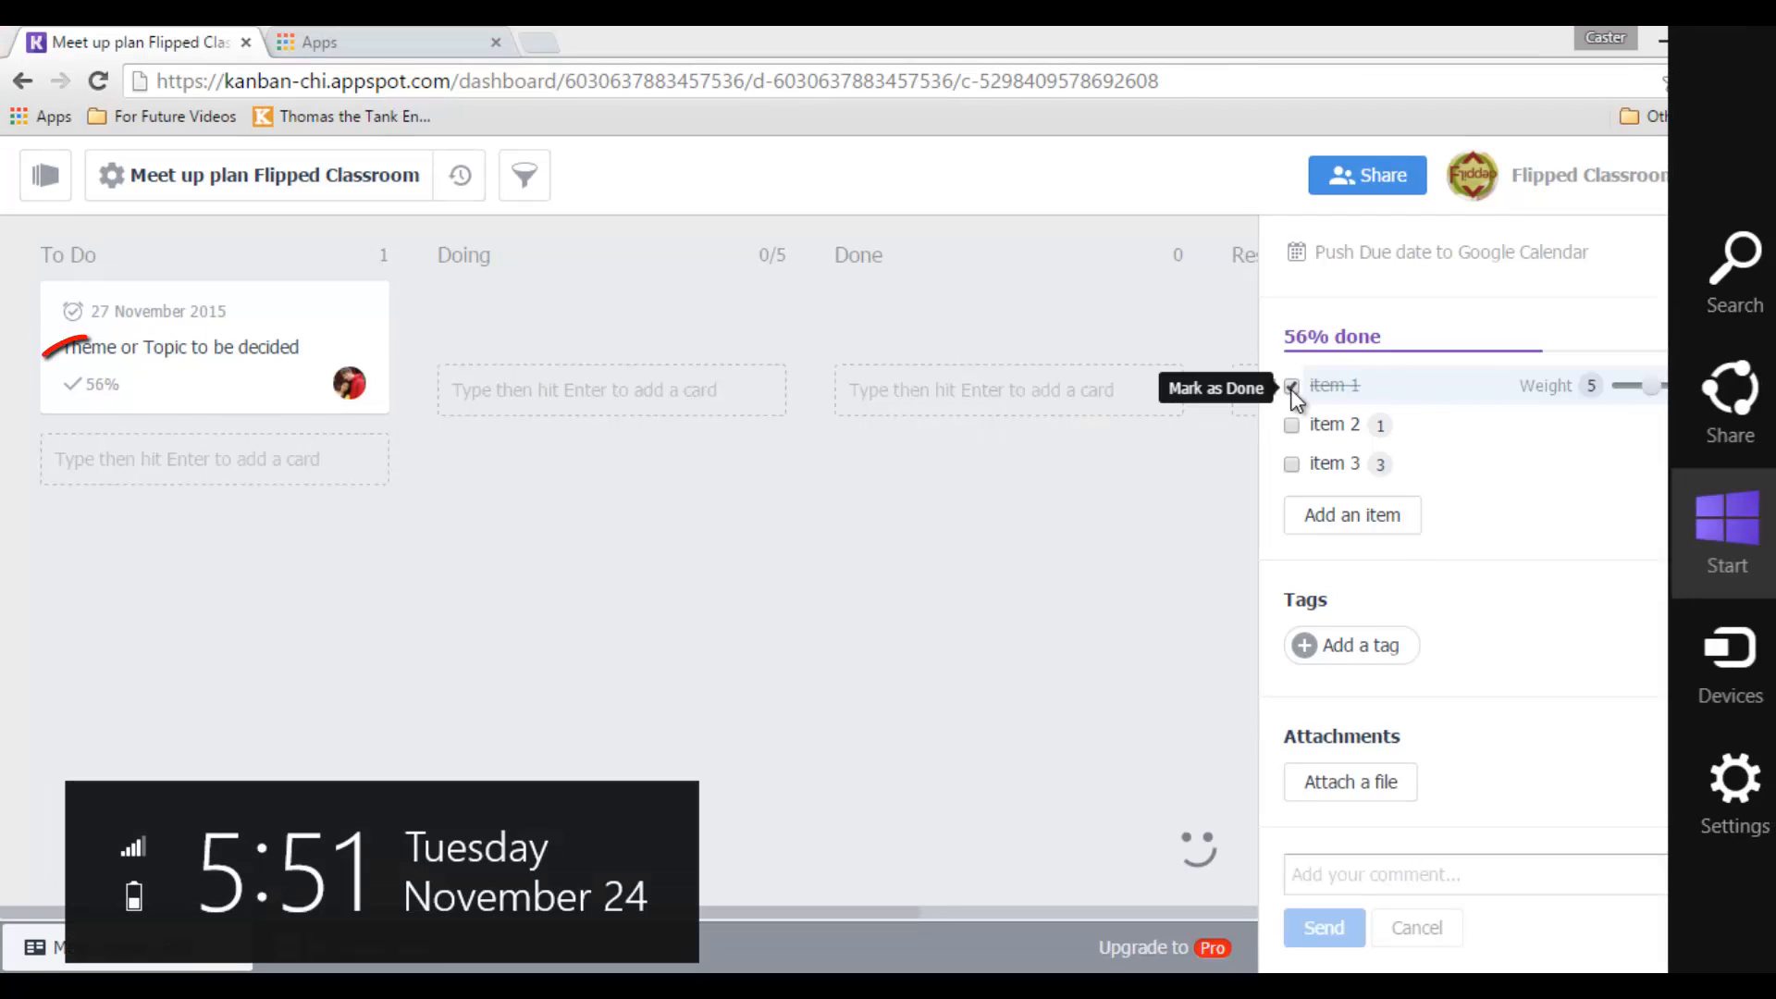
pyautogui.click(1291, 384)
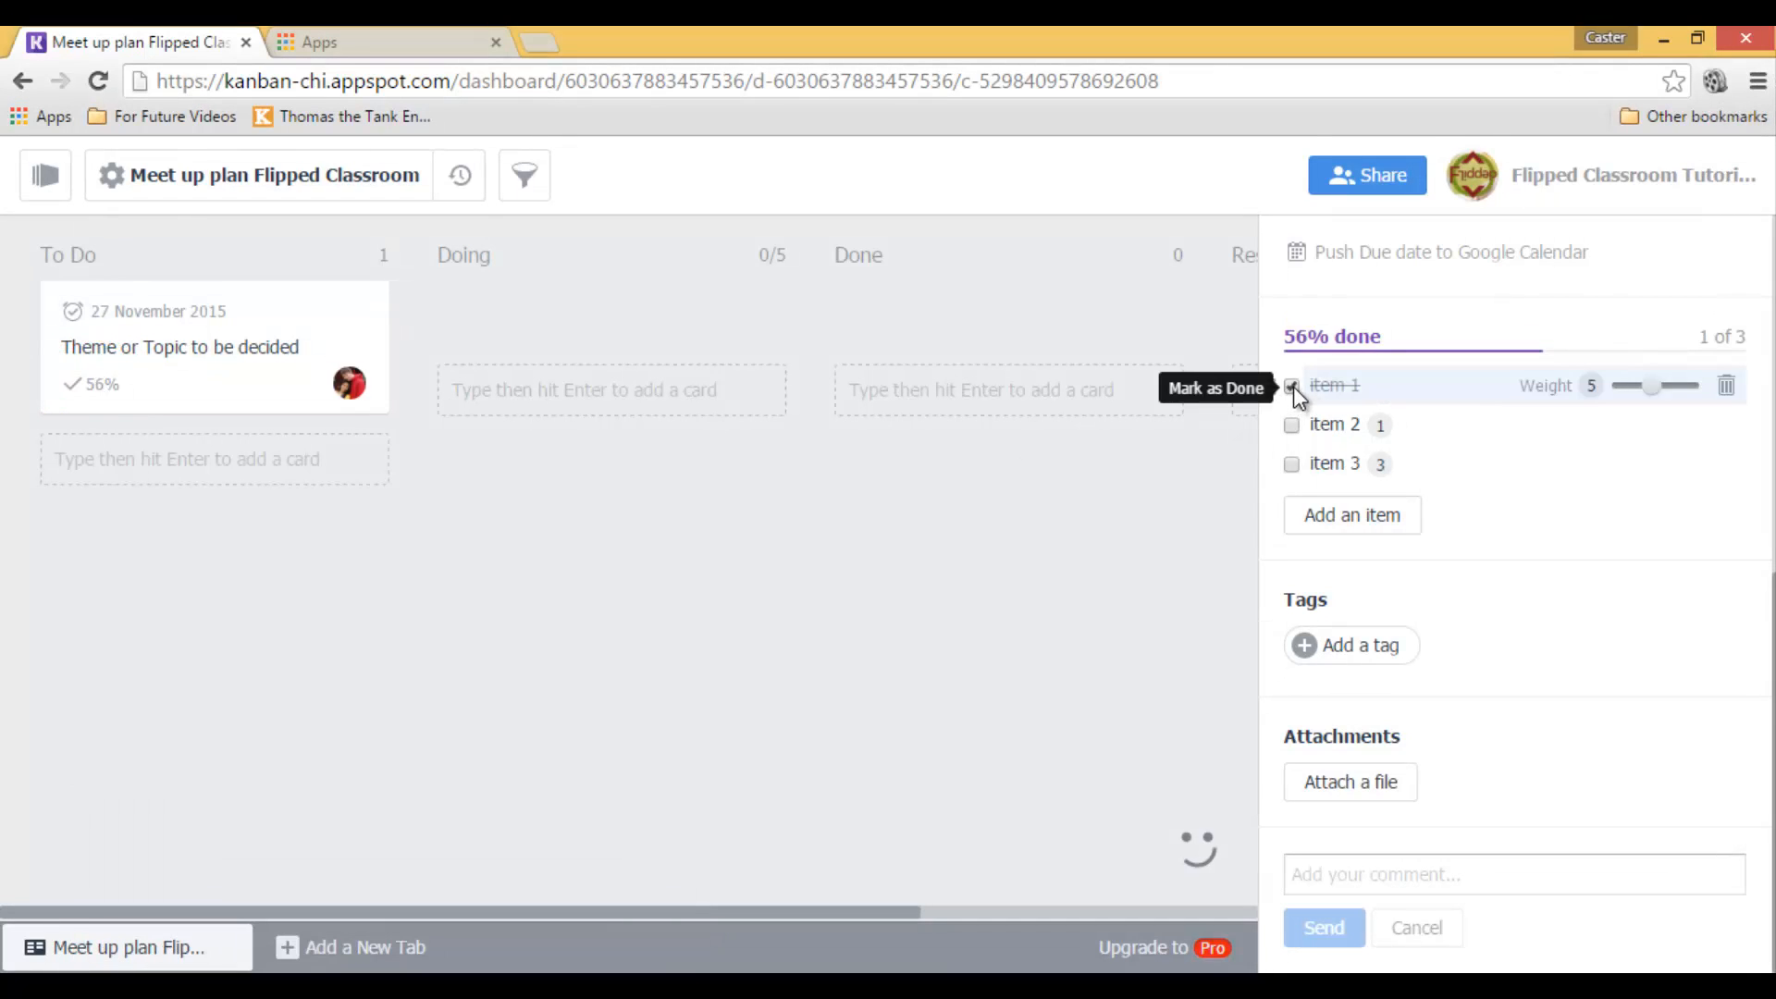
pyautogui.click(1292, 424)
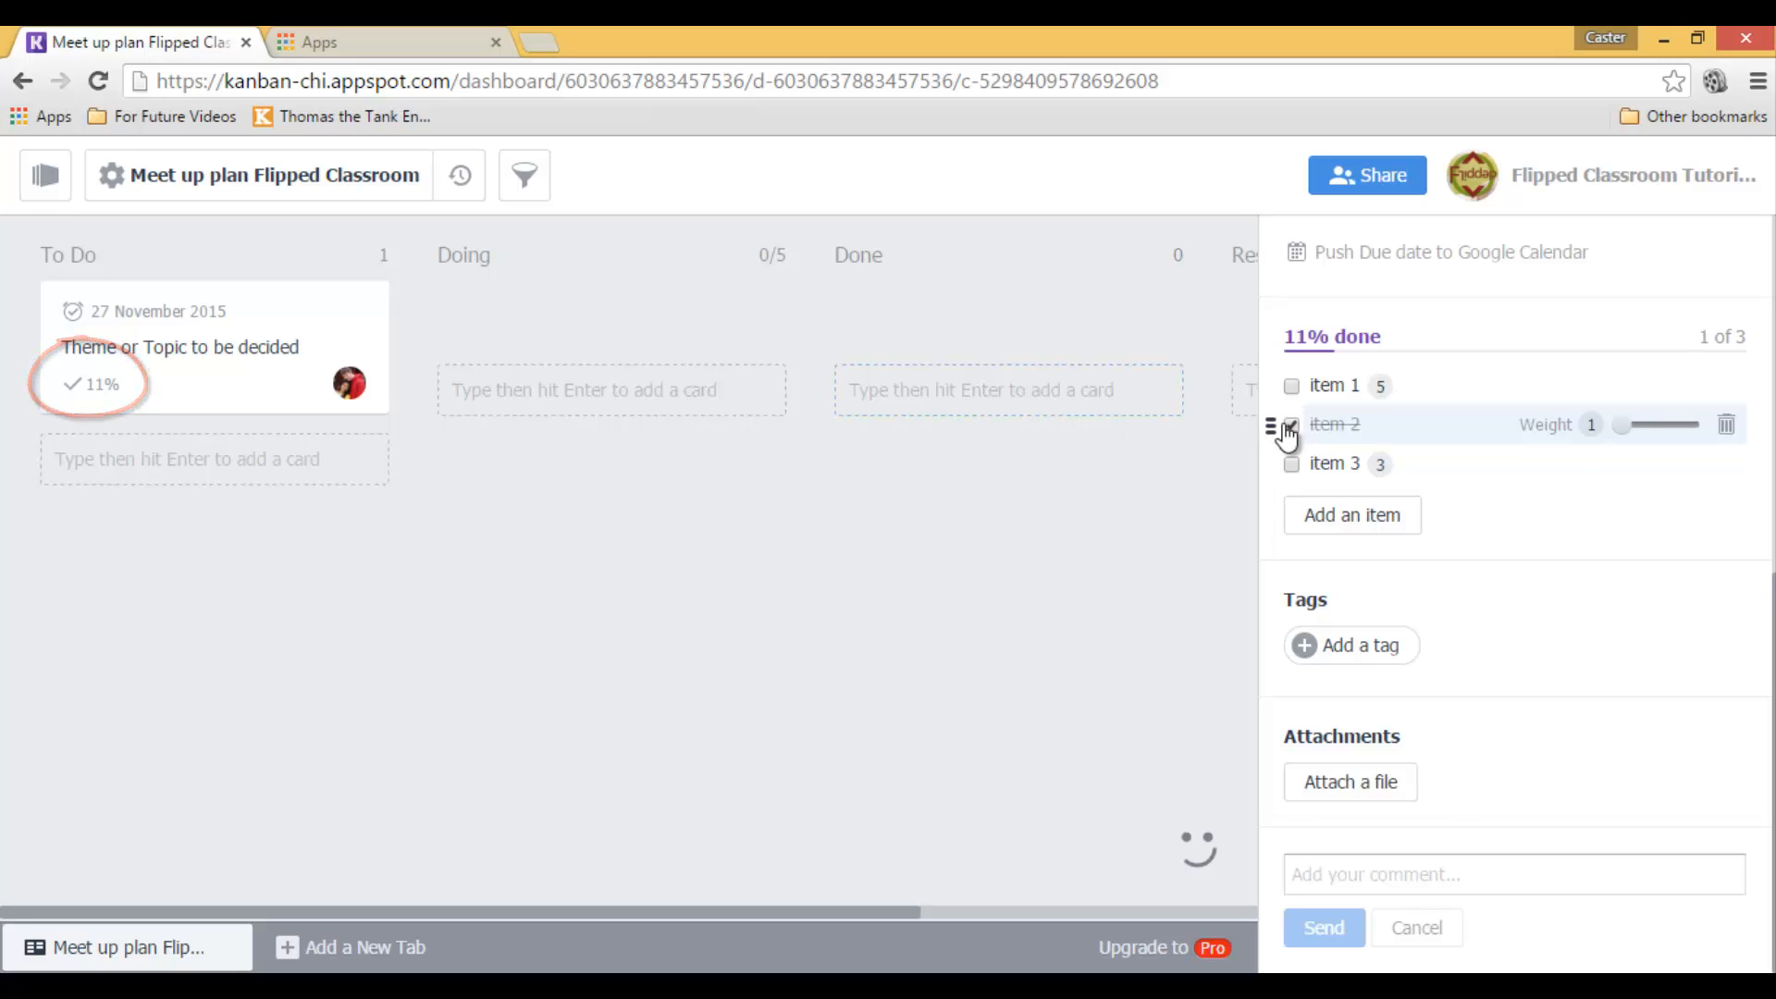
pyautogui.click(1292, 424)
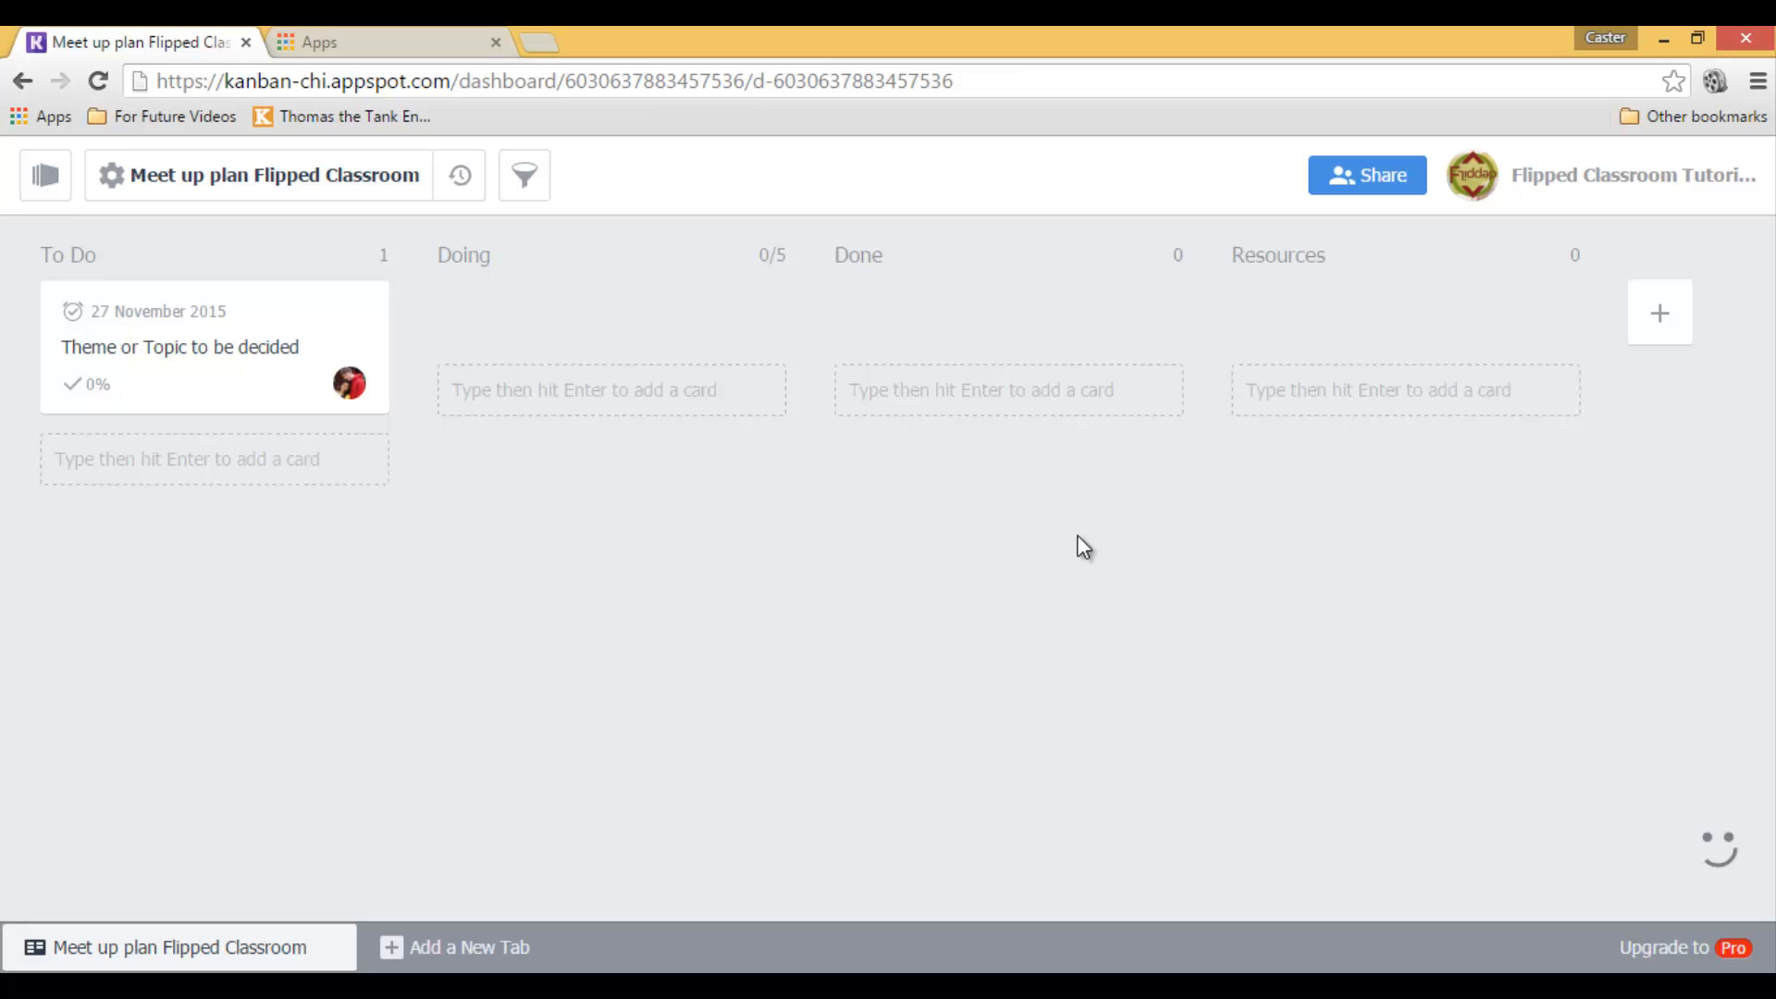
pyautogui.moveTo(229, 392)
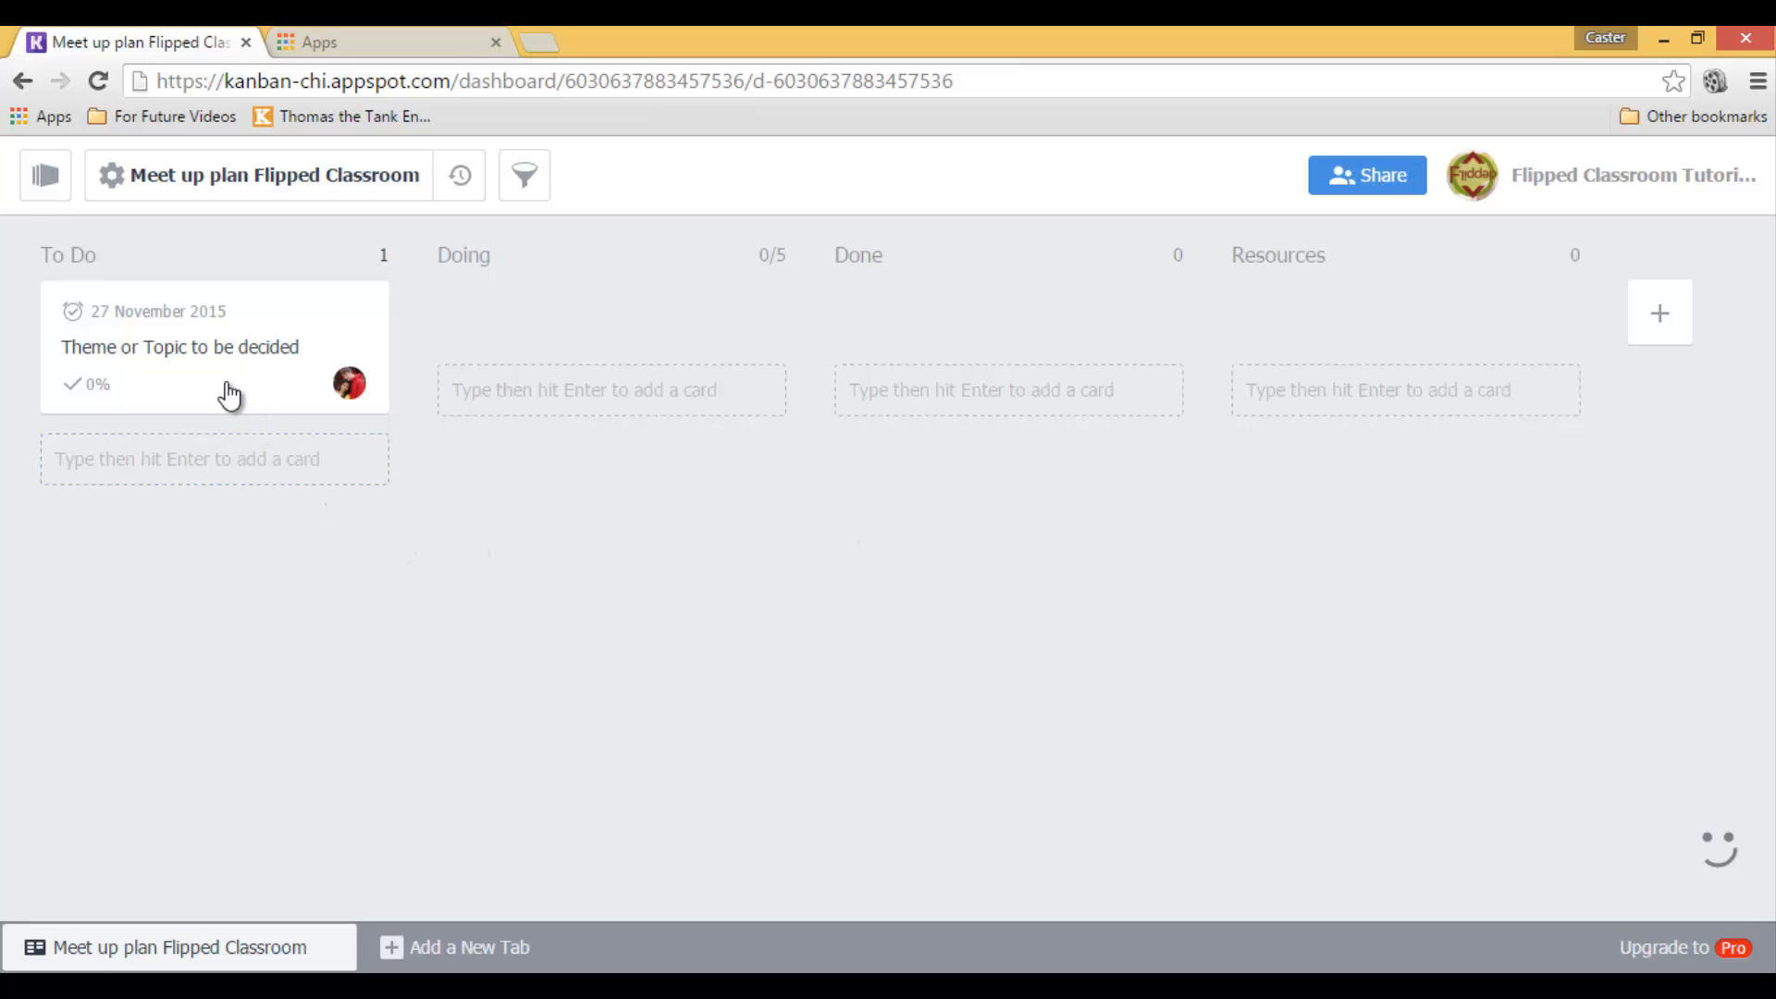
# - Start attaching a file to the card, checking the Upload option before returning to Google Drive
pyautogui.click(179, 346)
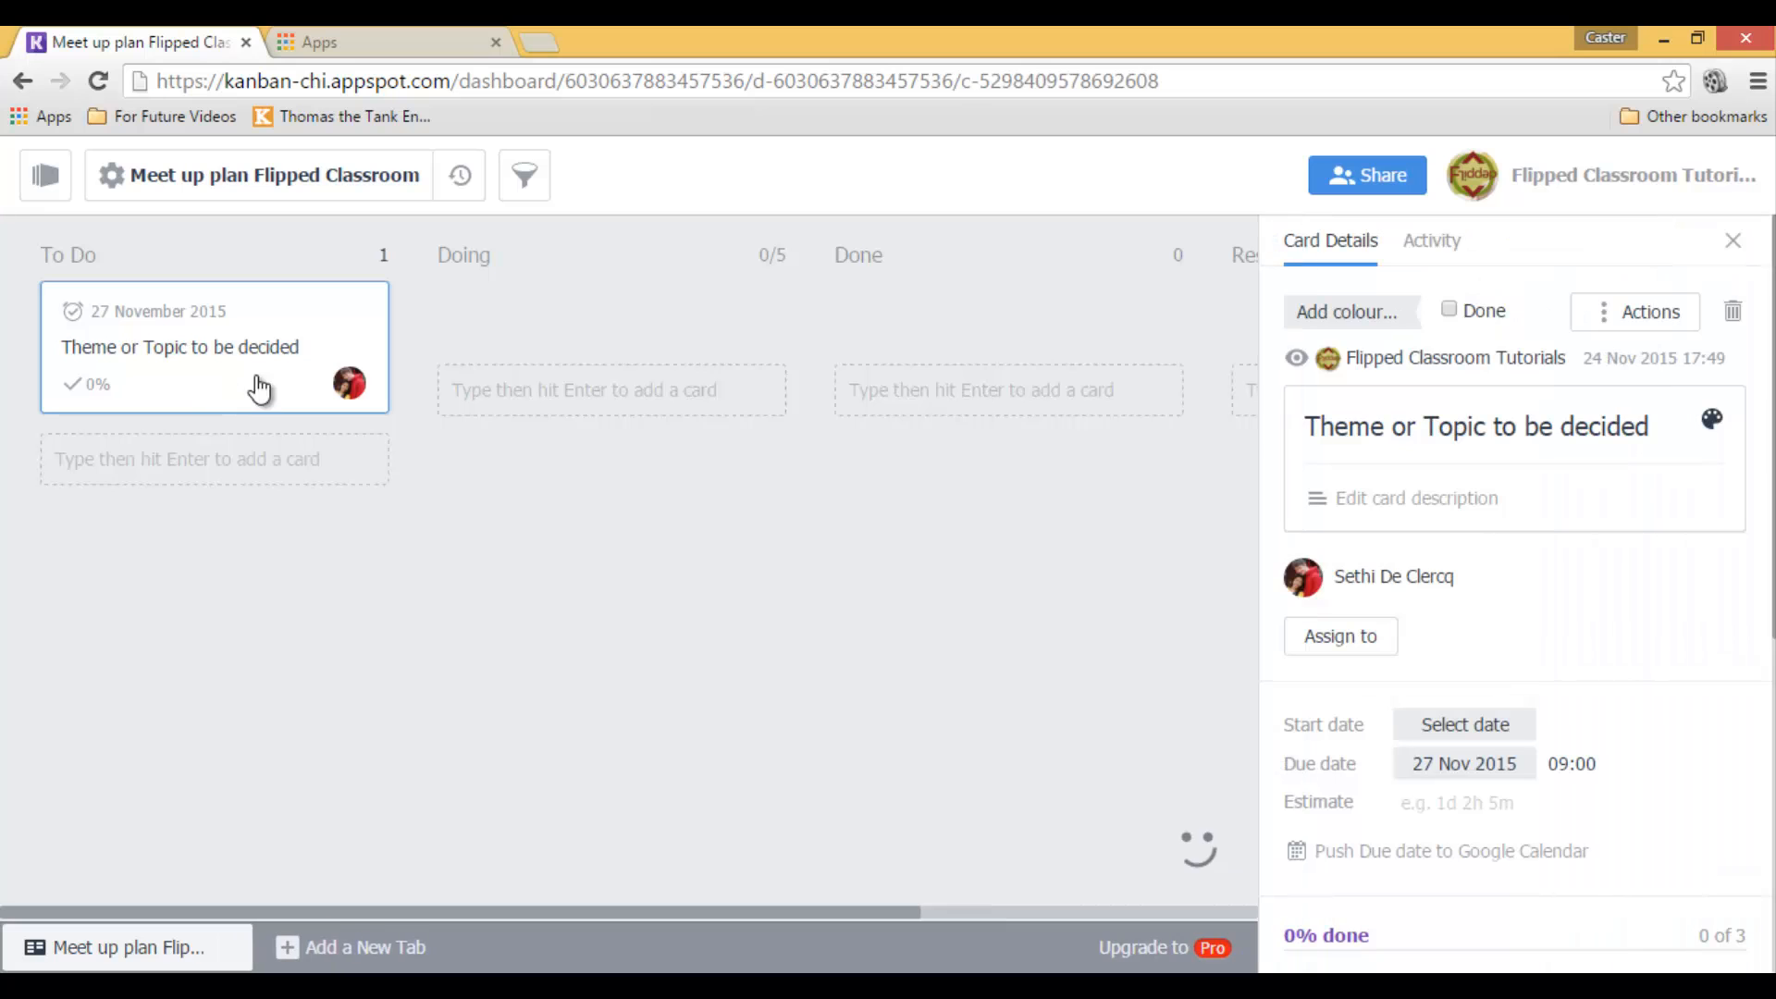
pyautogui.scroll(-3)
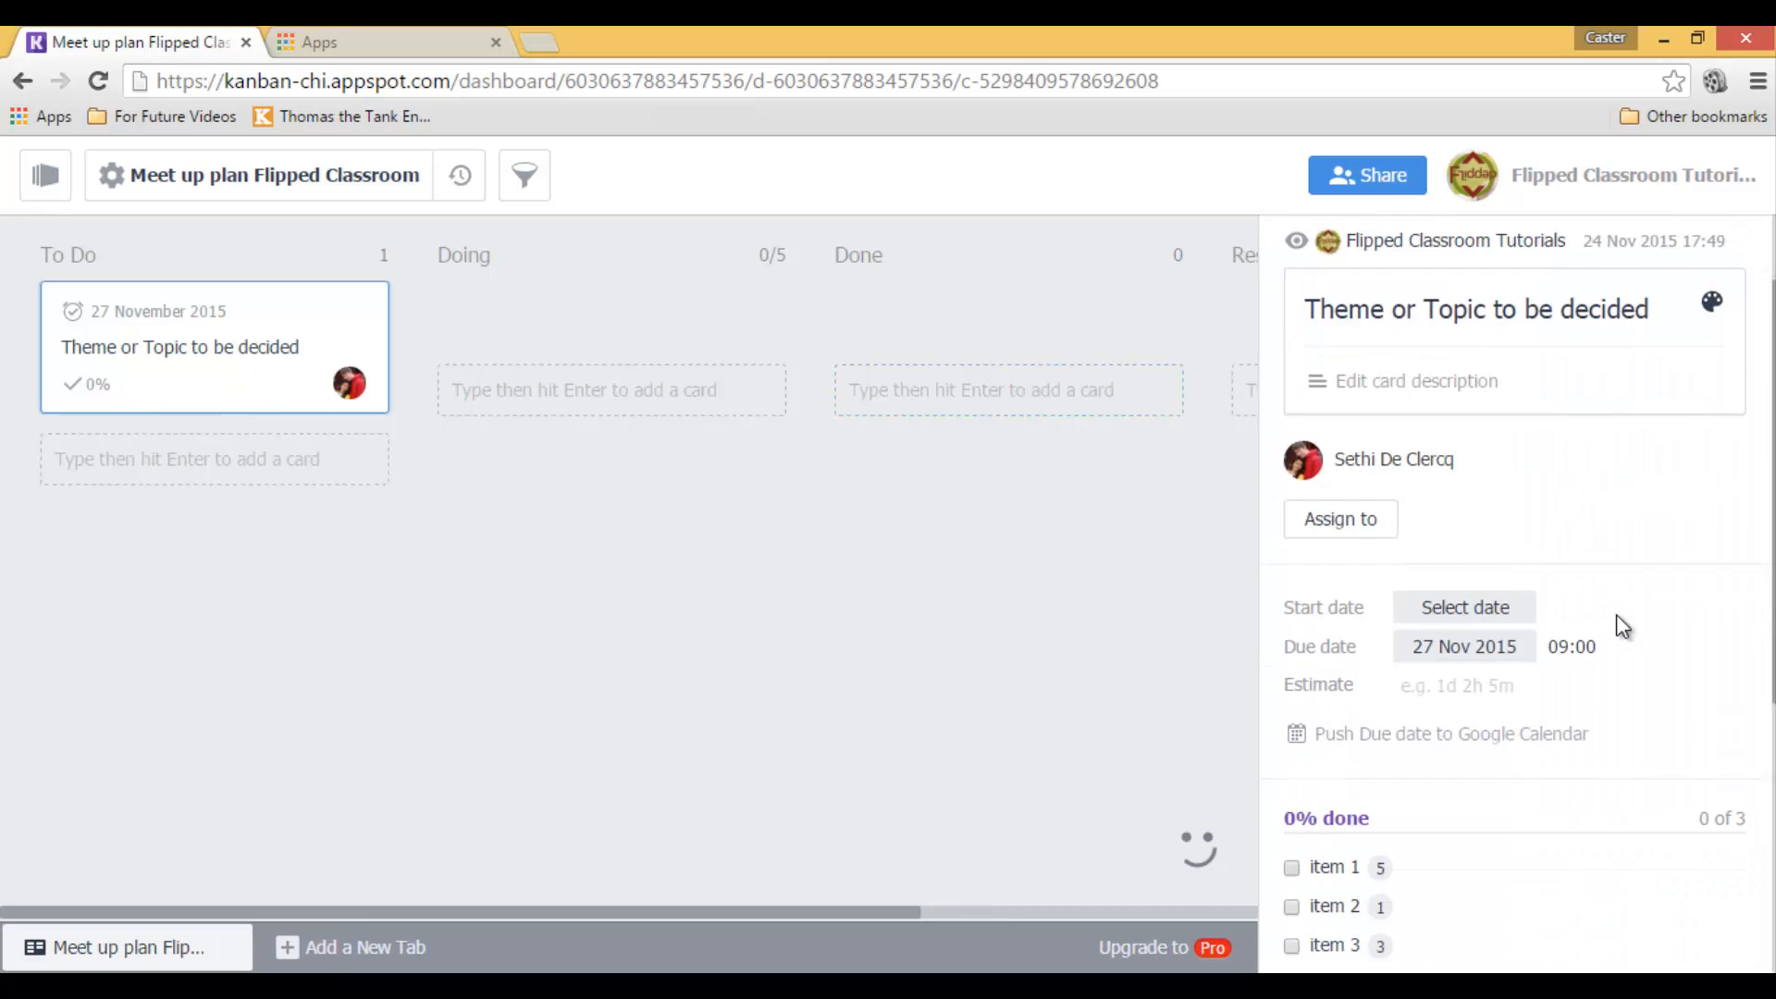
pyautogui.scroll(-3)
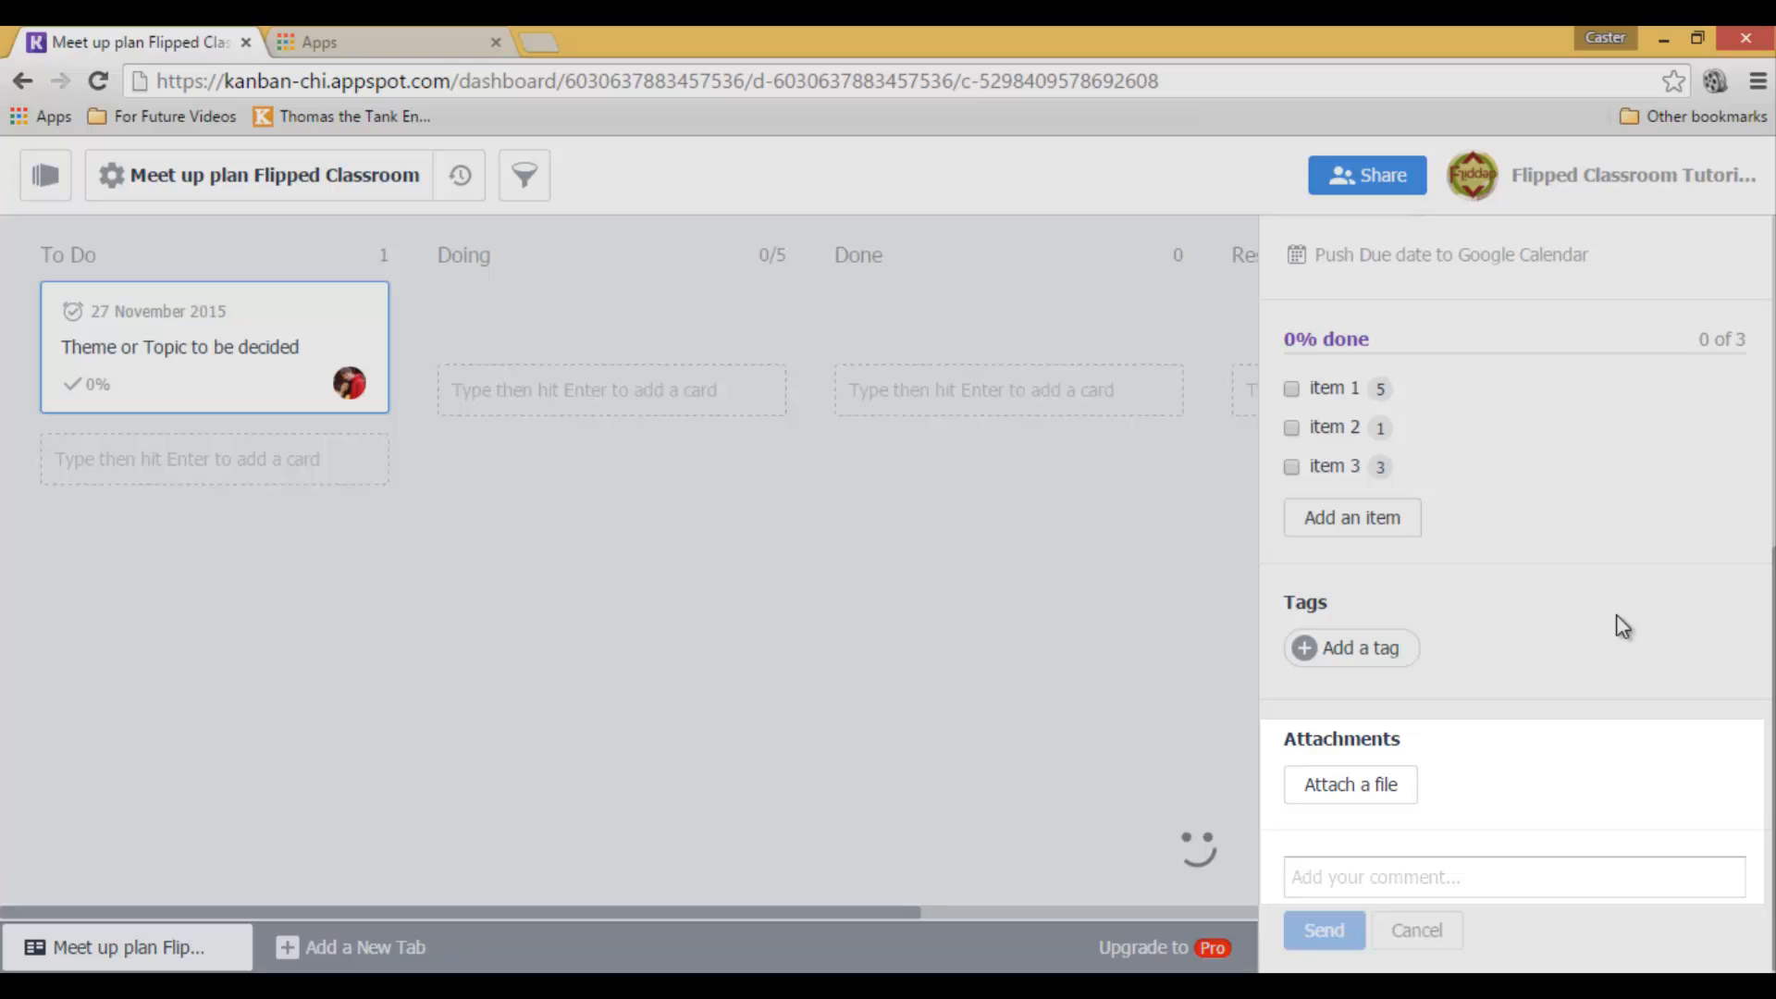
pyautogui.click(1348, 785)
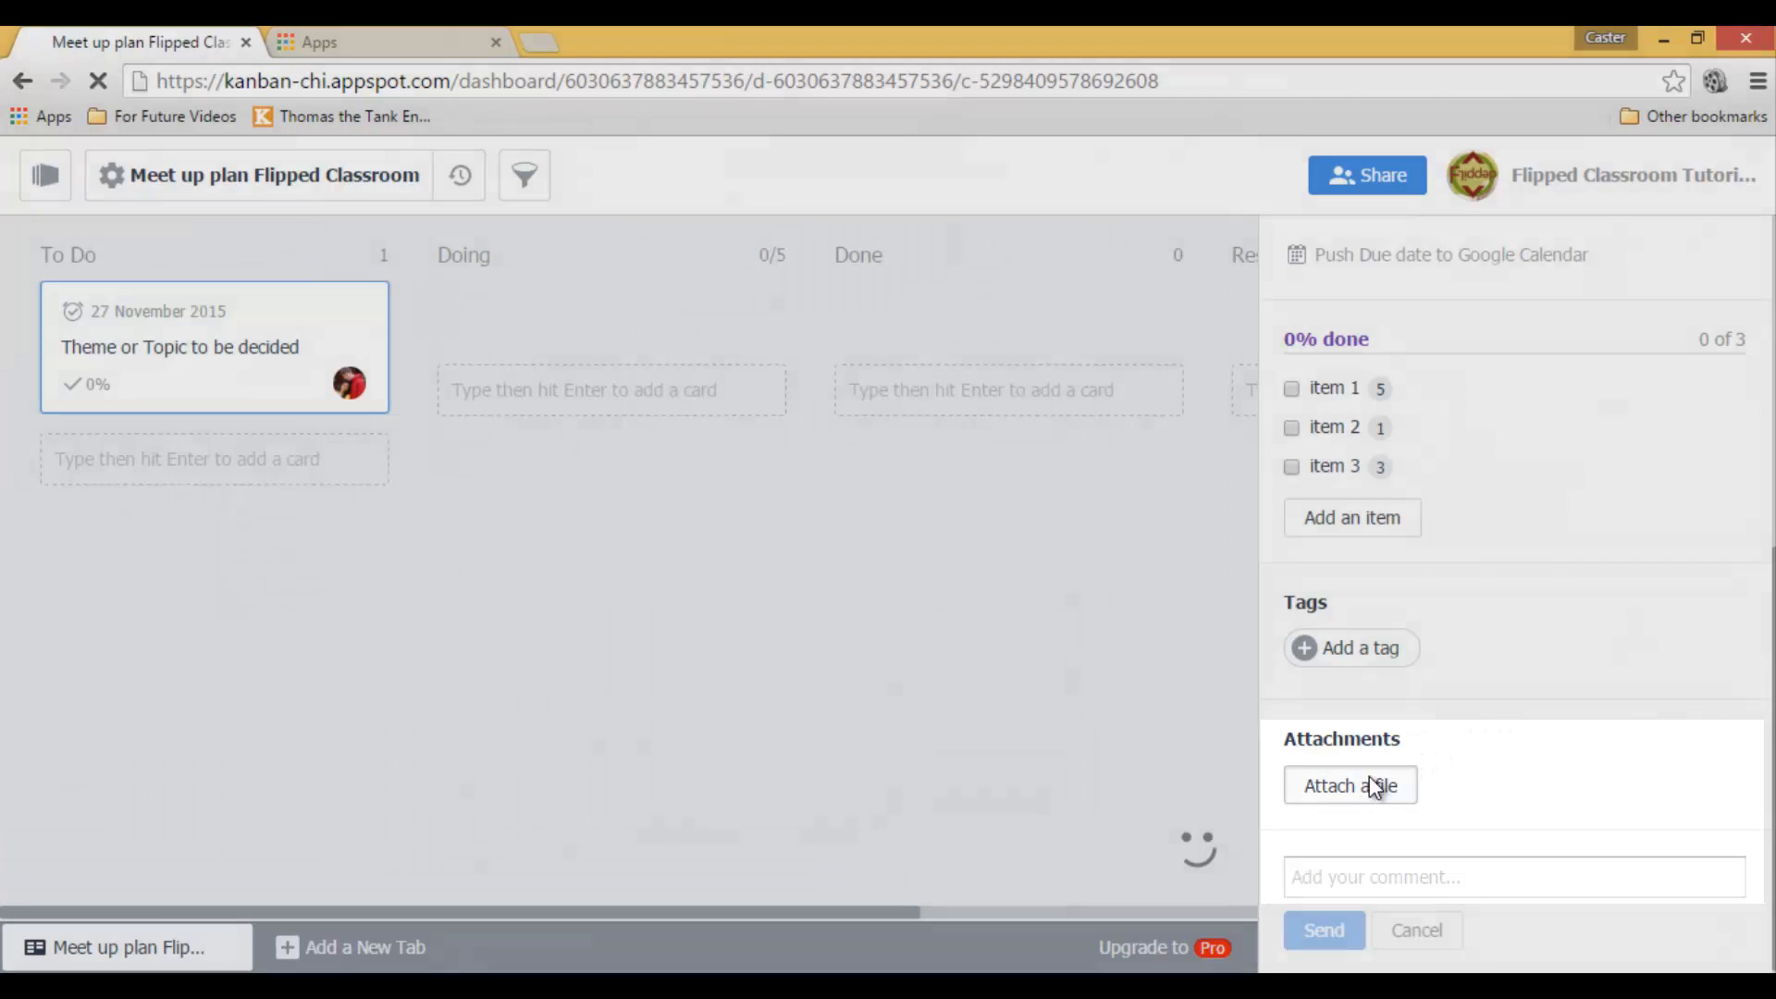
pyautogui.click(1349, 785)
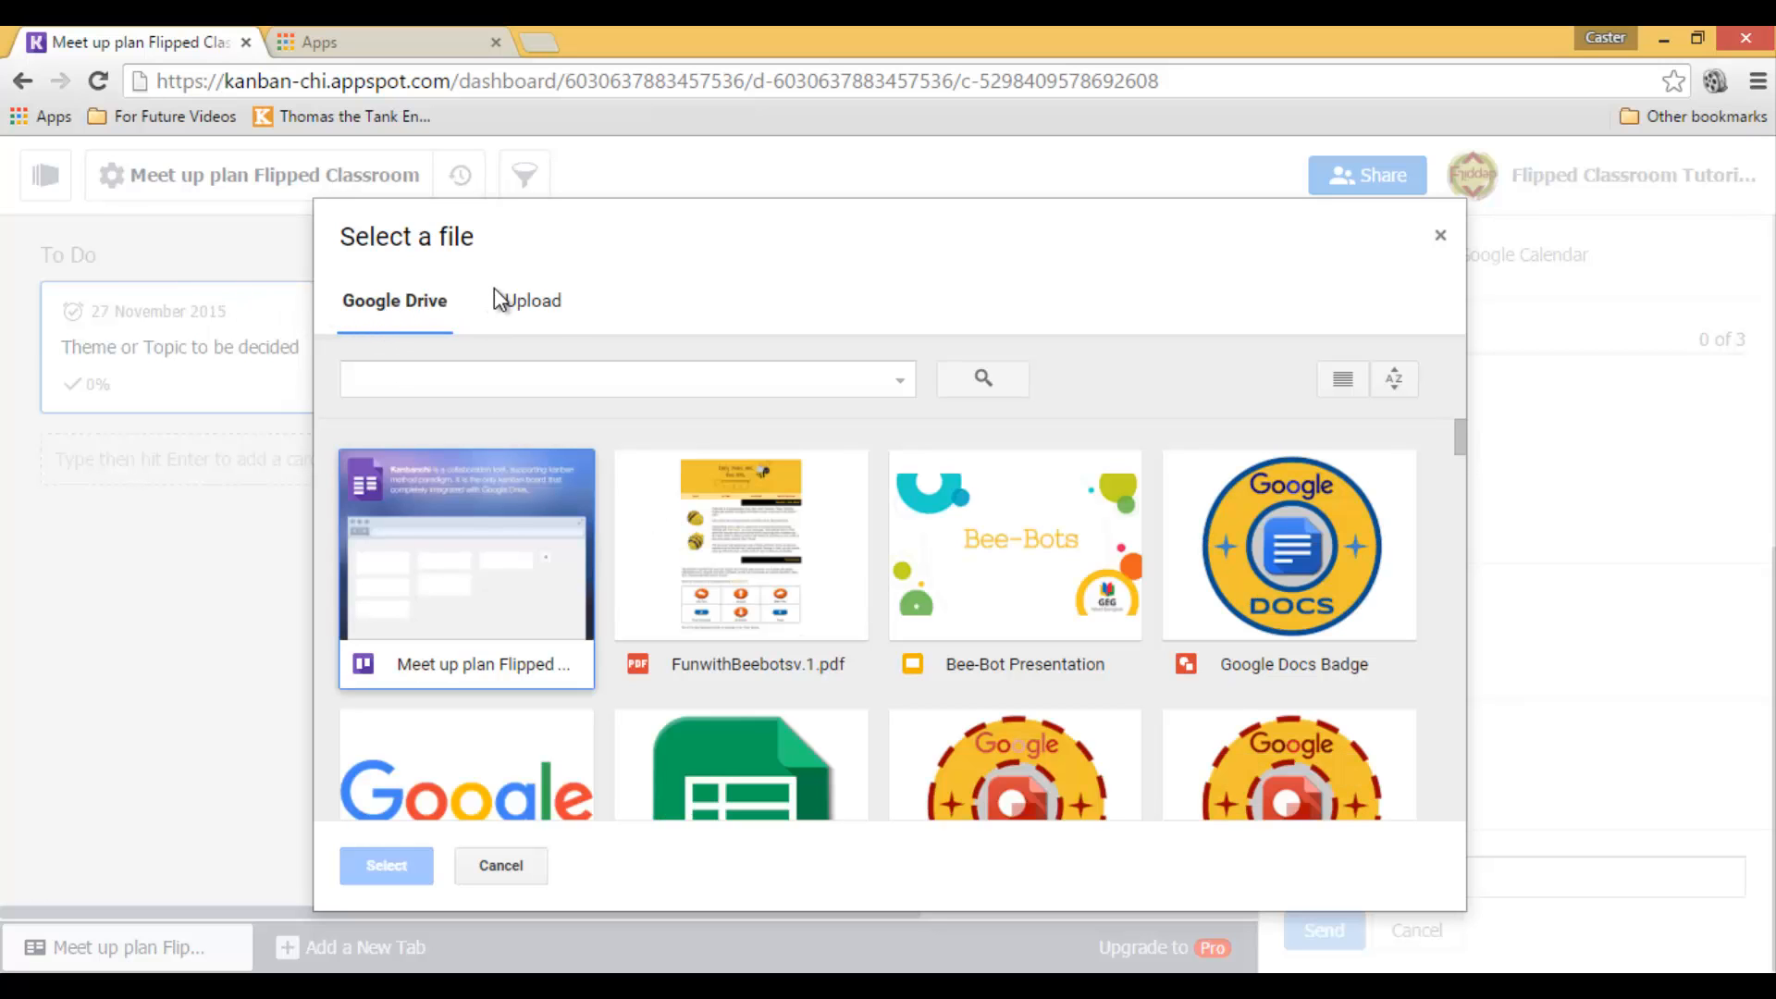
pyautogui.click(531, 299)
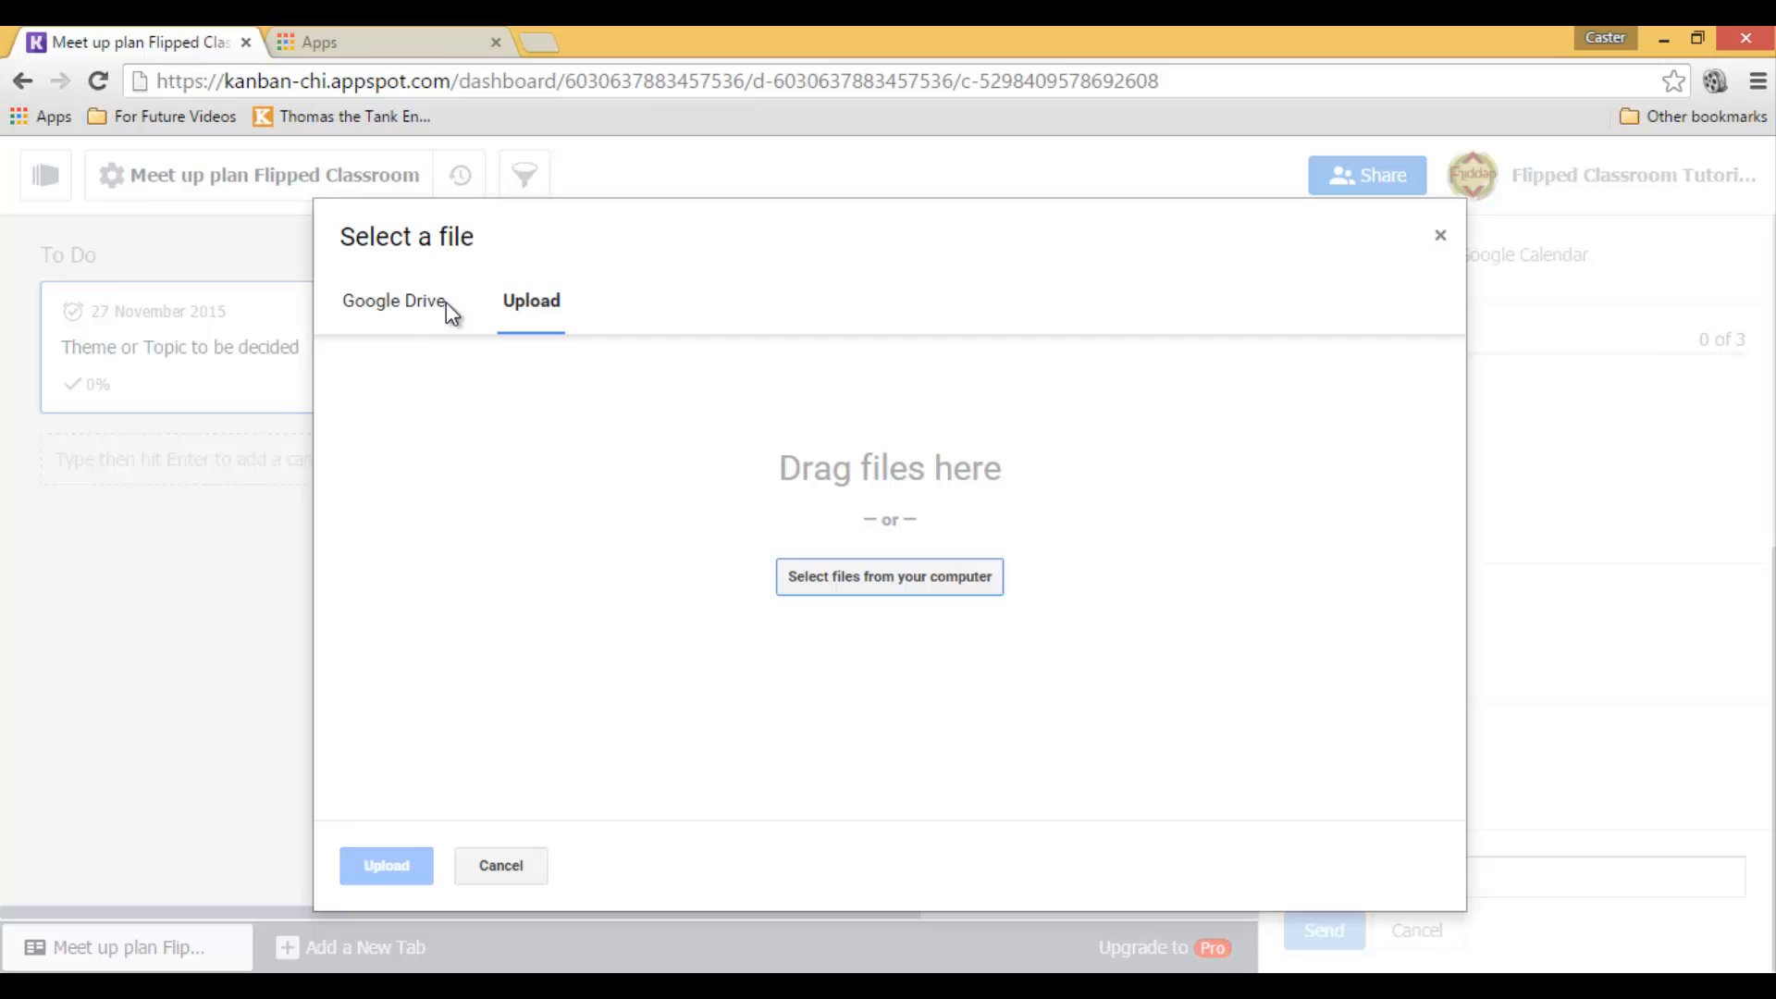
pyautogui.click(392, 300)
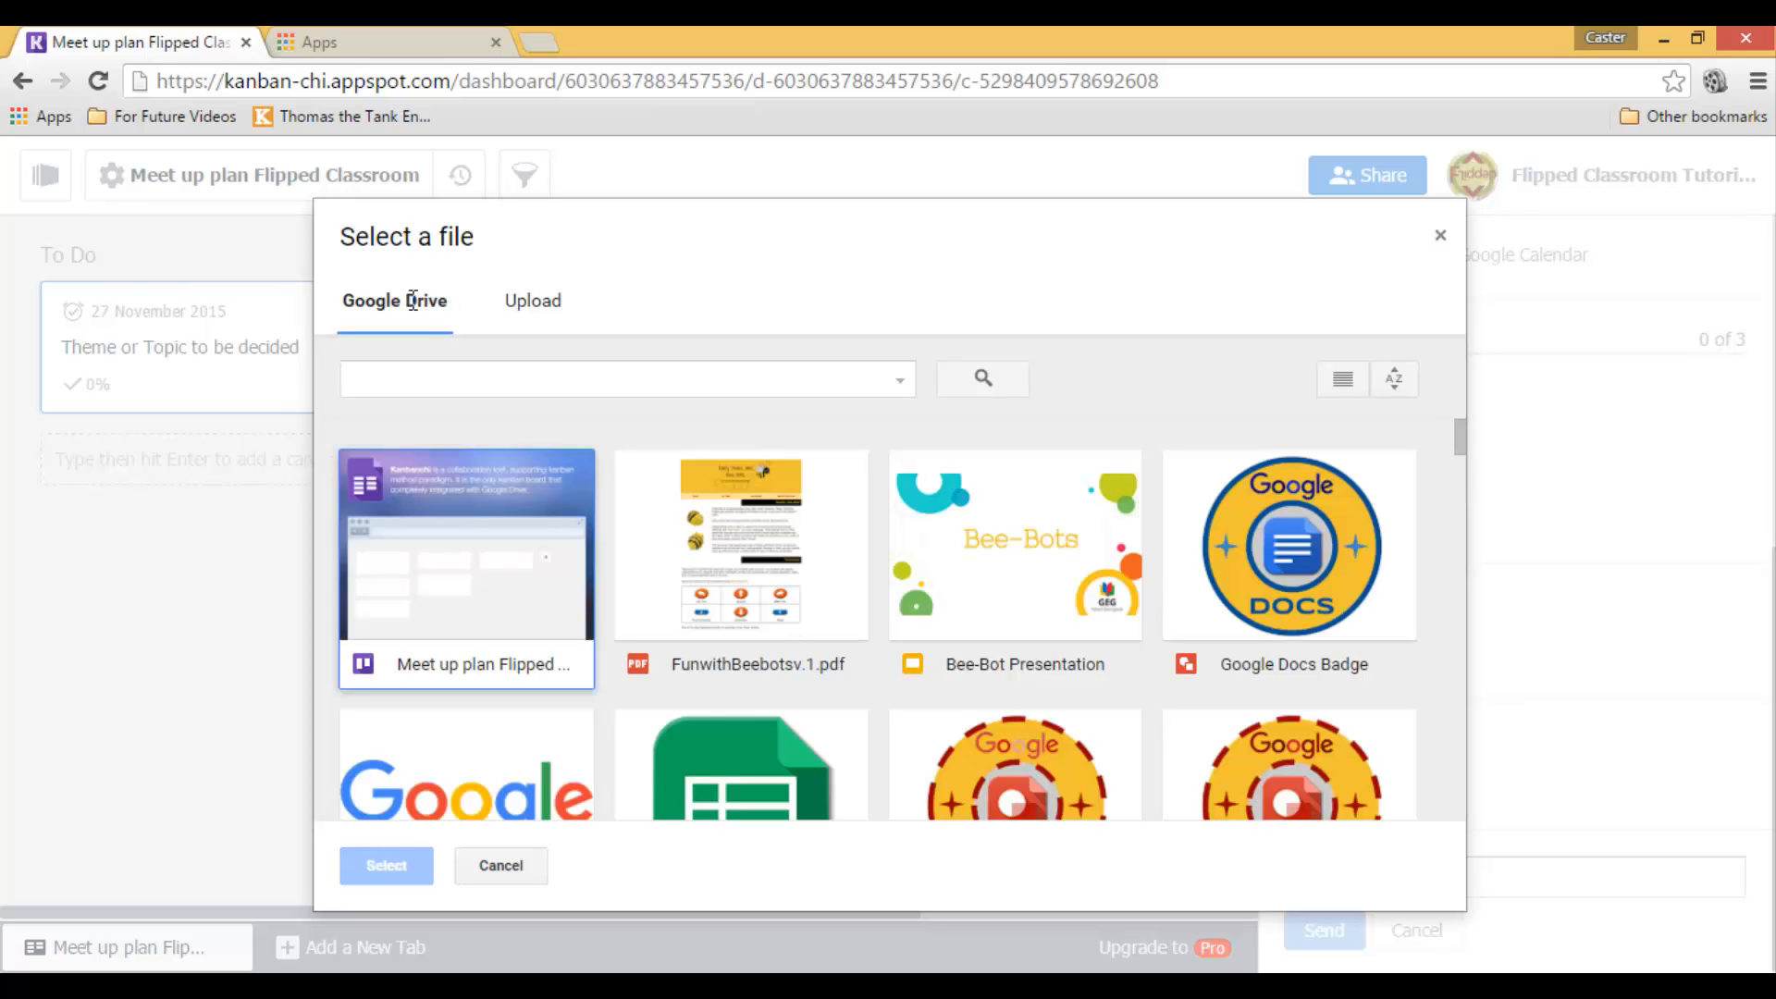
pyautogui.moveTo(453, 329)
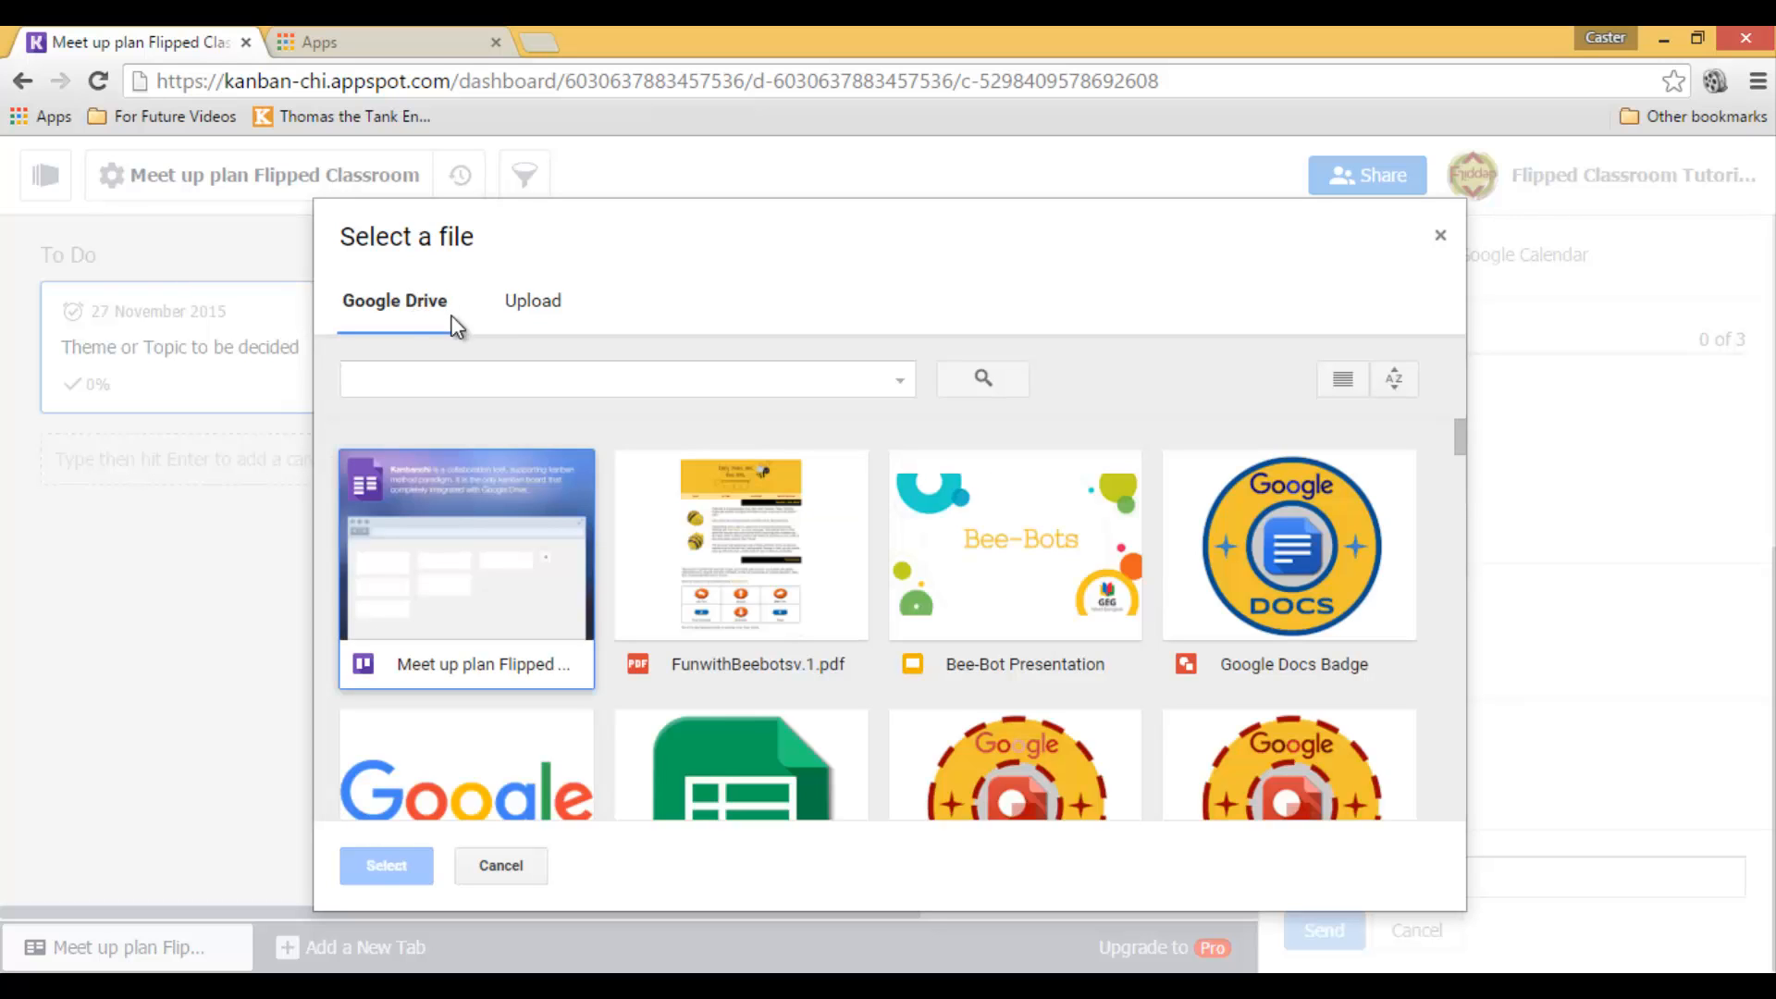
# - Attach the Bee-Bot Presentation from Google Drive to the card
pyautogui.click(1014, 544)
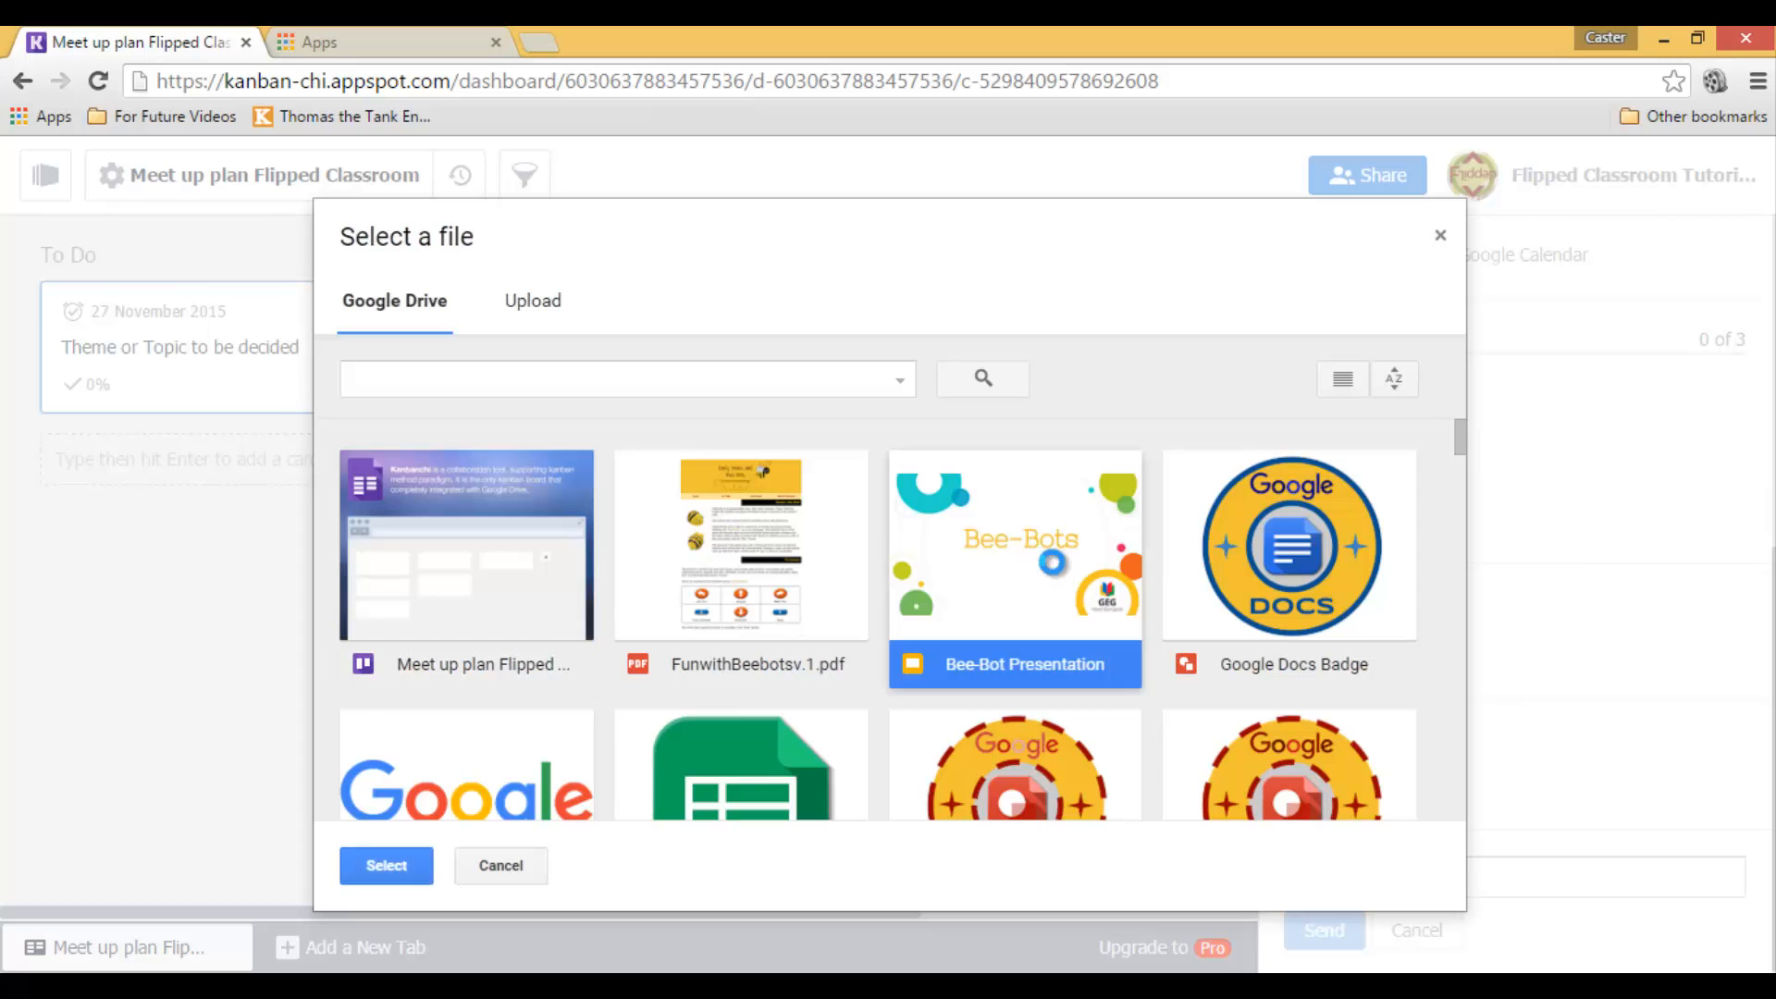
pyautogui.click(385, 865)
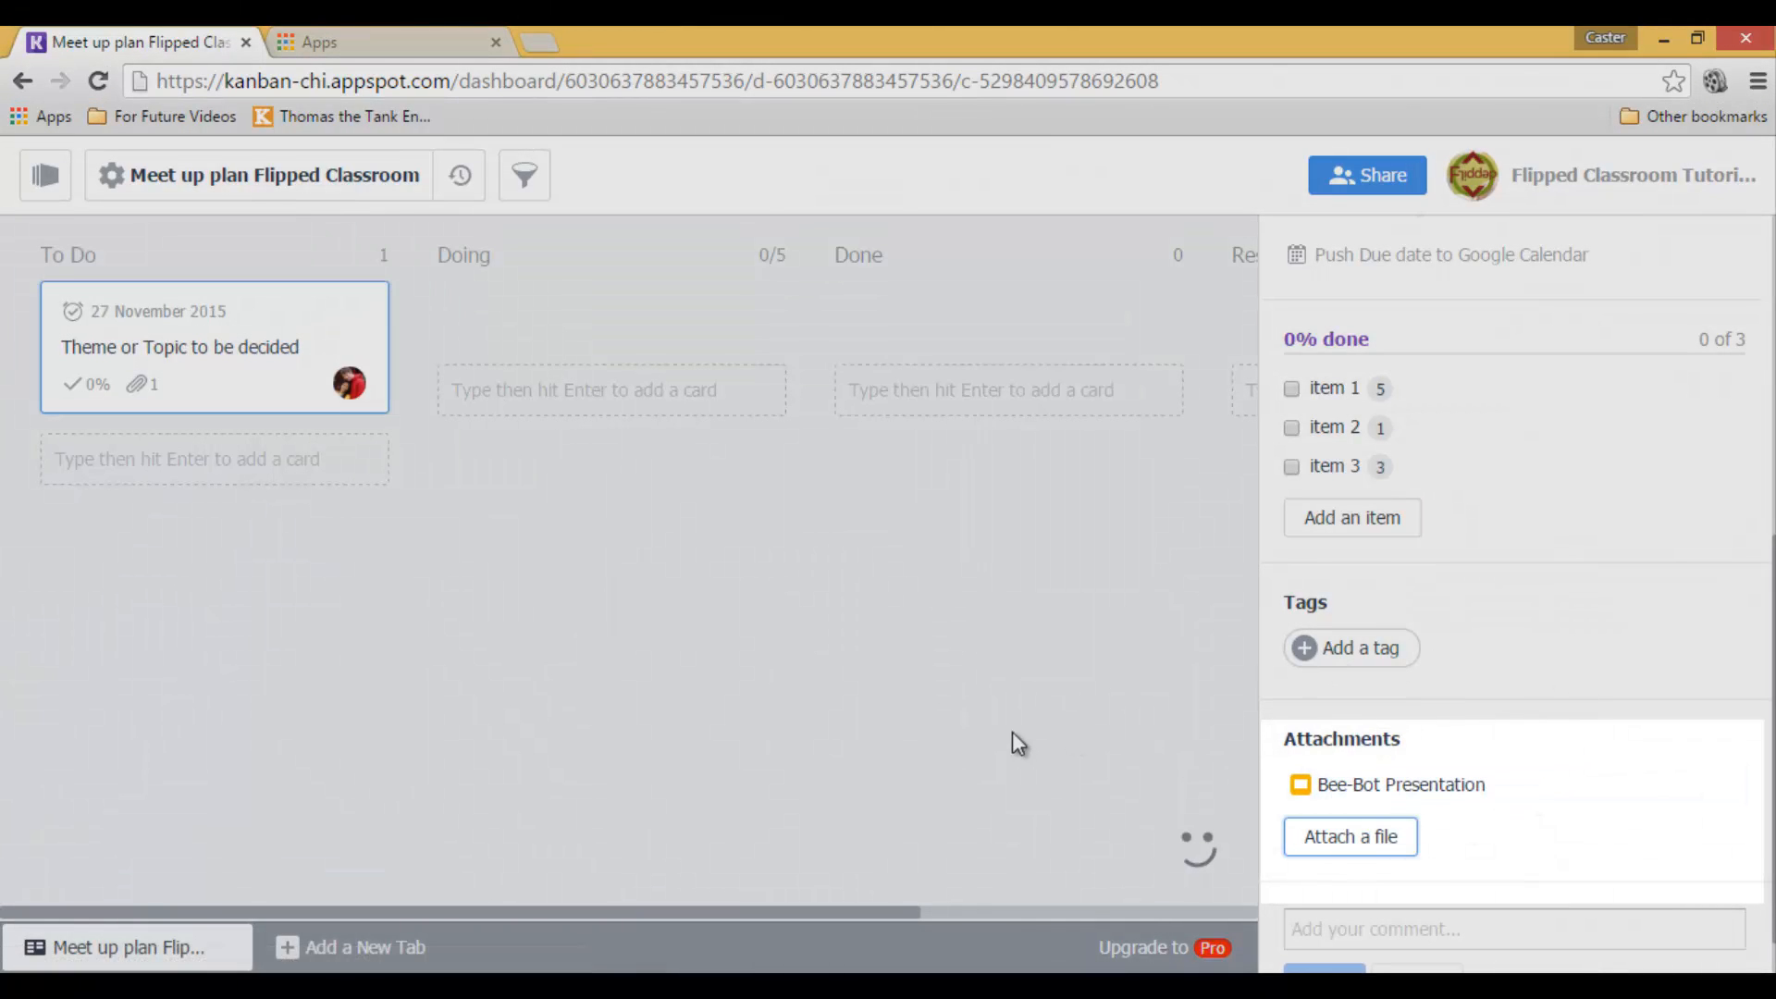
pyautogui.moveTo(703, 612)
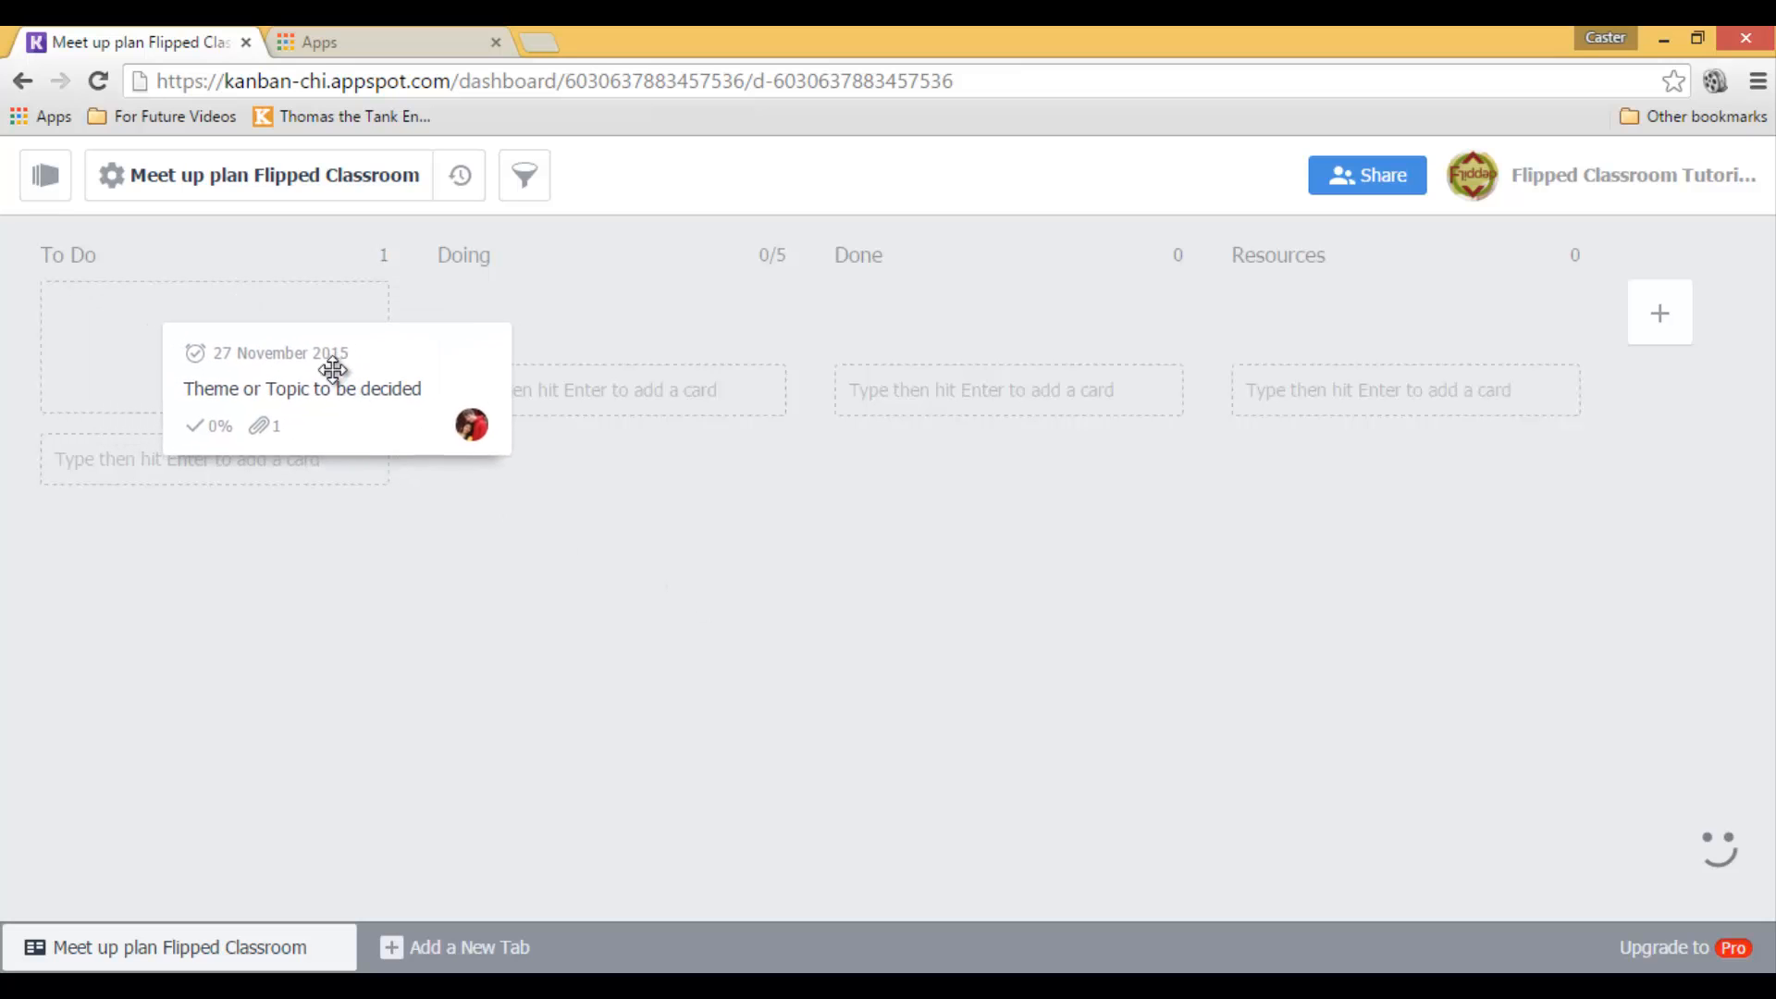
# - Move the card from To Do through Doing into the Done list
pyautogui.moveTo(301, 387); pyautogui.dragTo(618, 347)
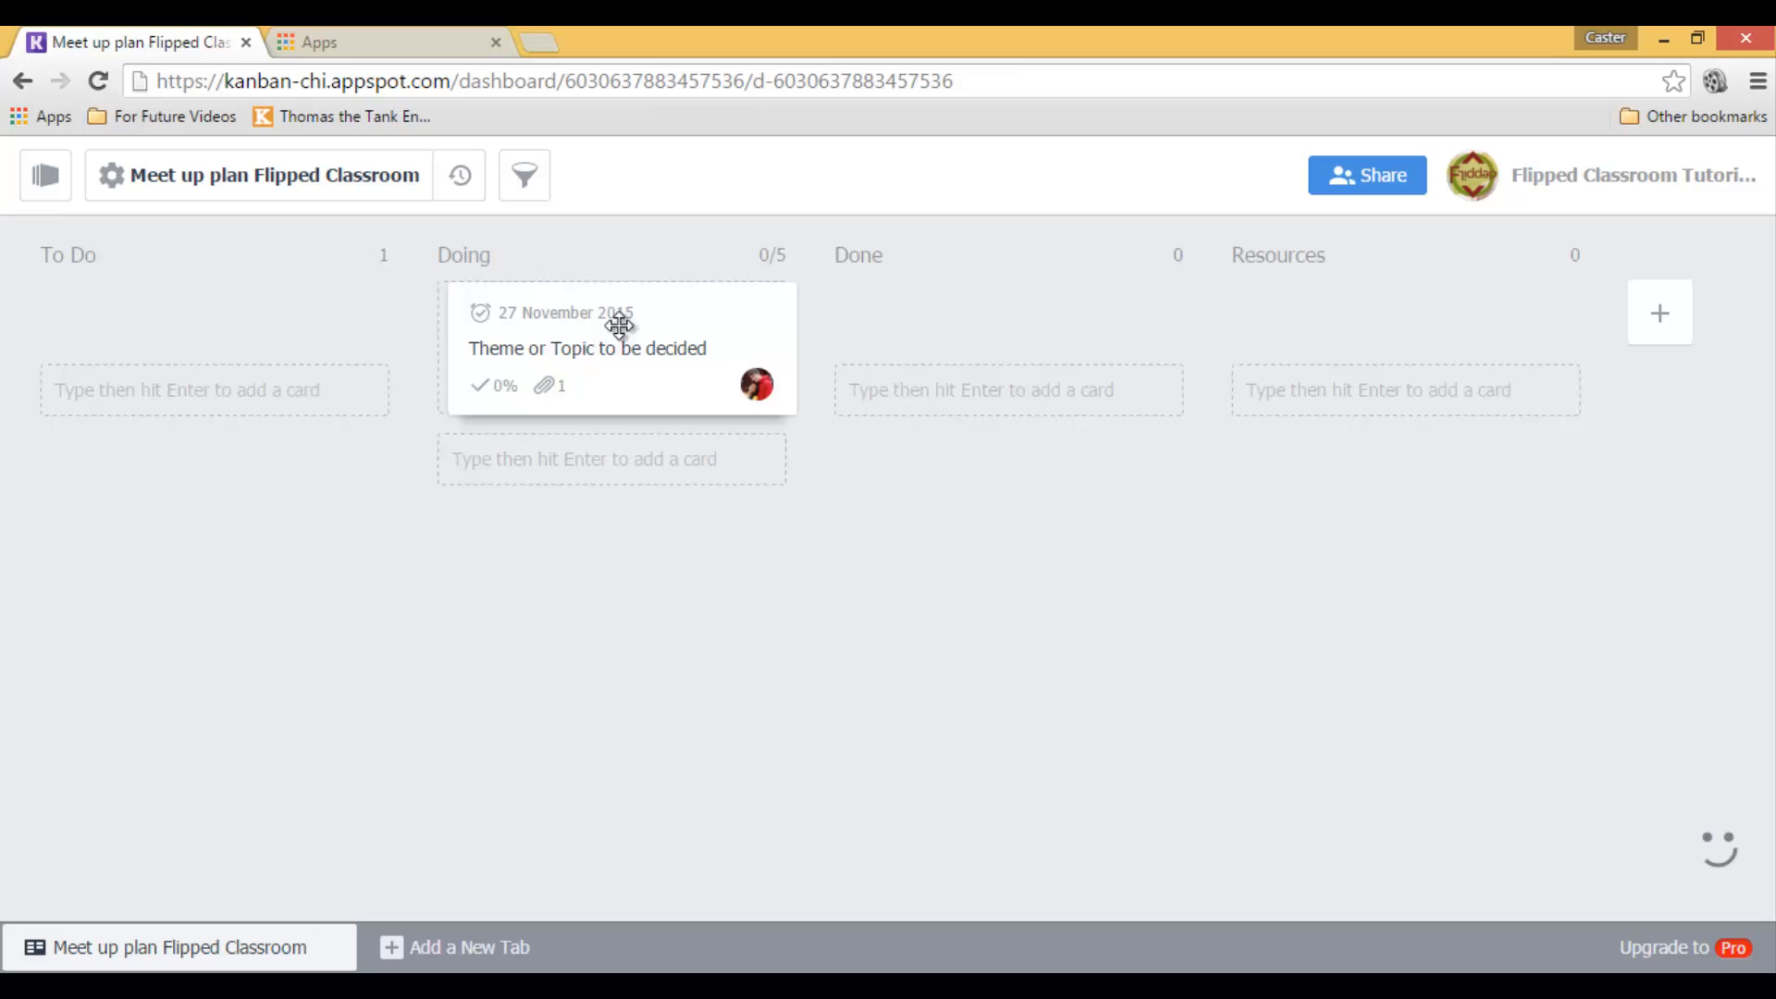
pyautogui.moveTo(618, 347); pyautogui.dragTo(1009, 347)
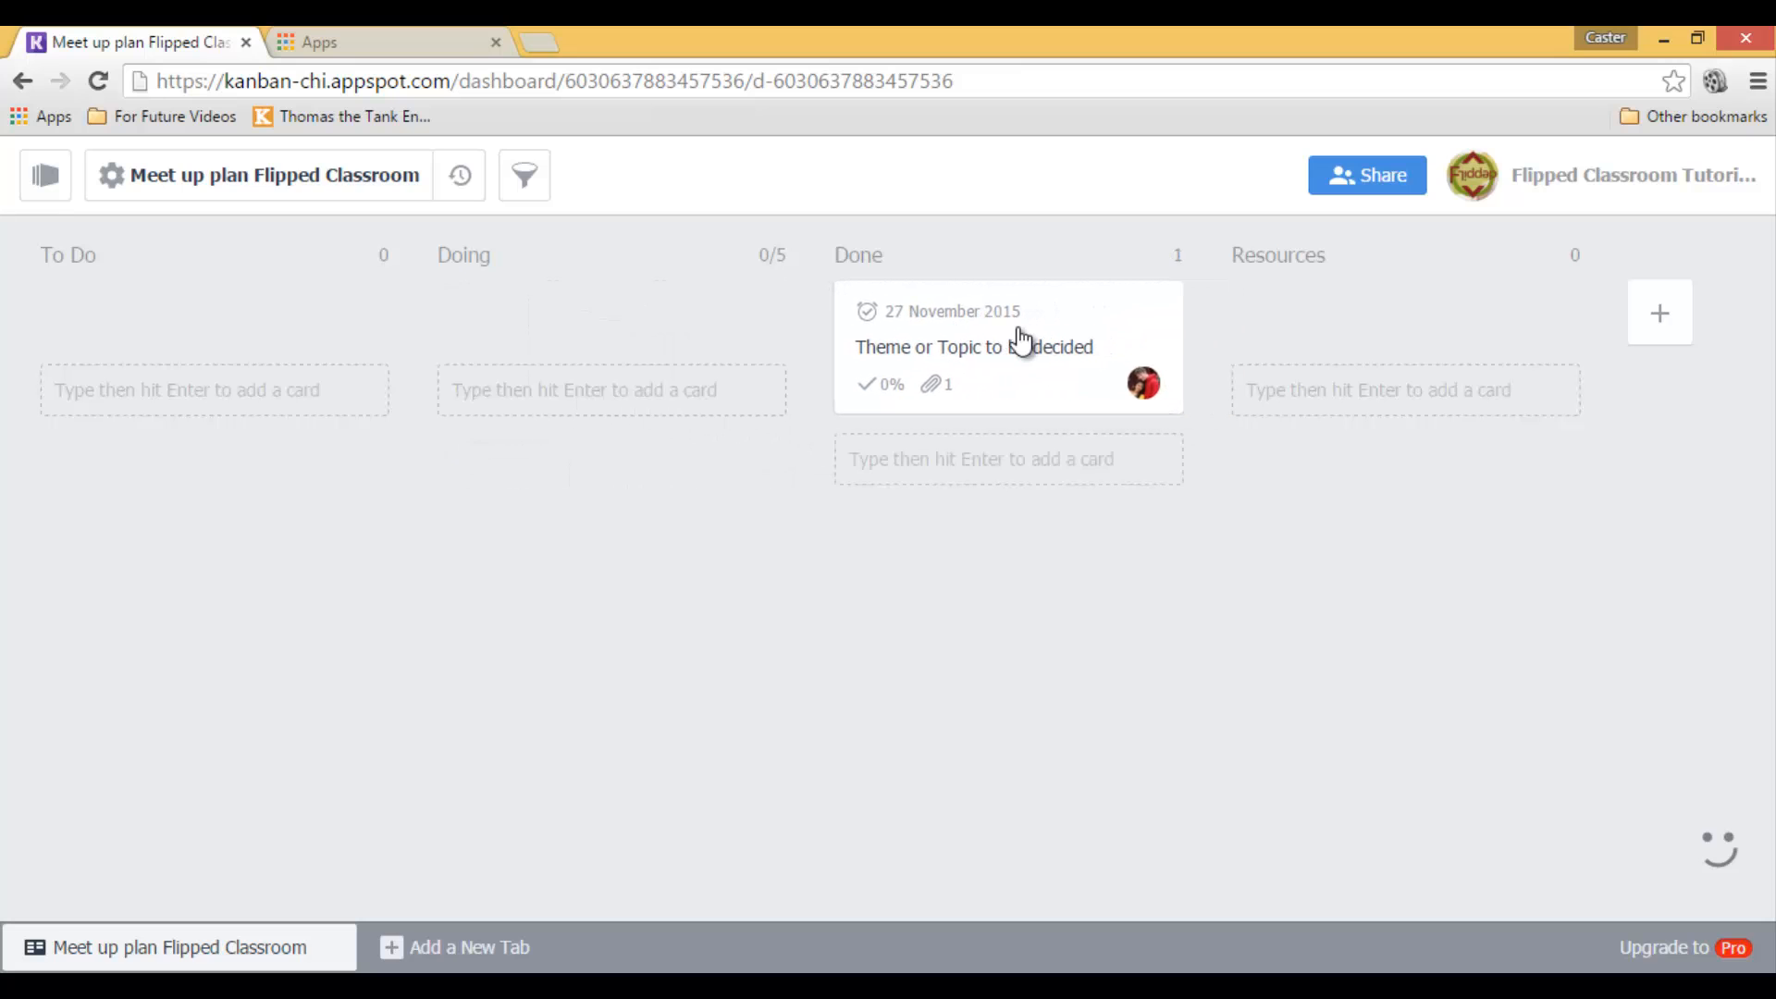
pyautogui.moveTo(957, 346)
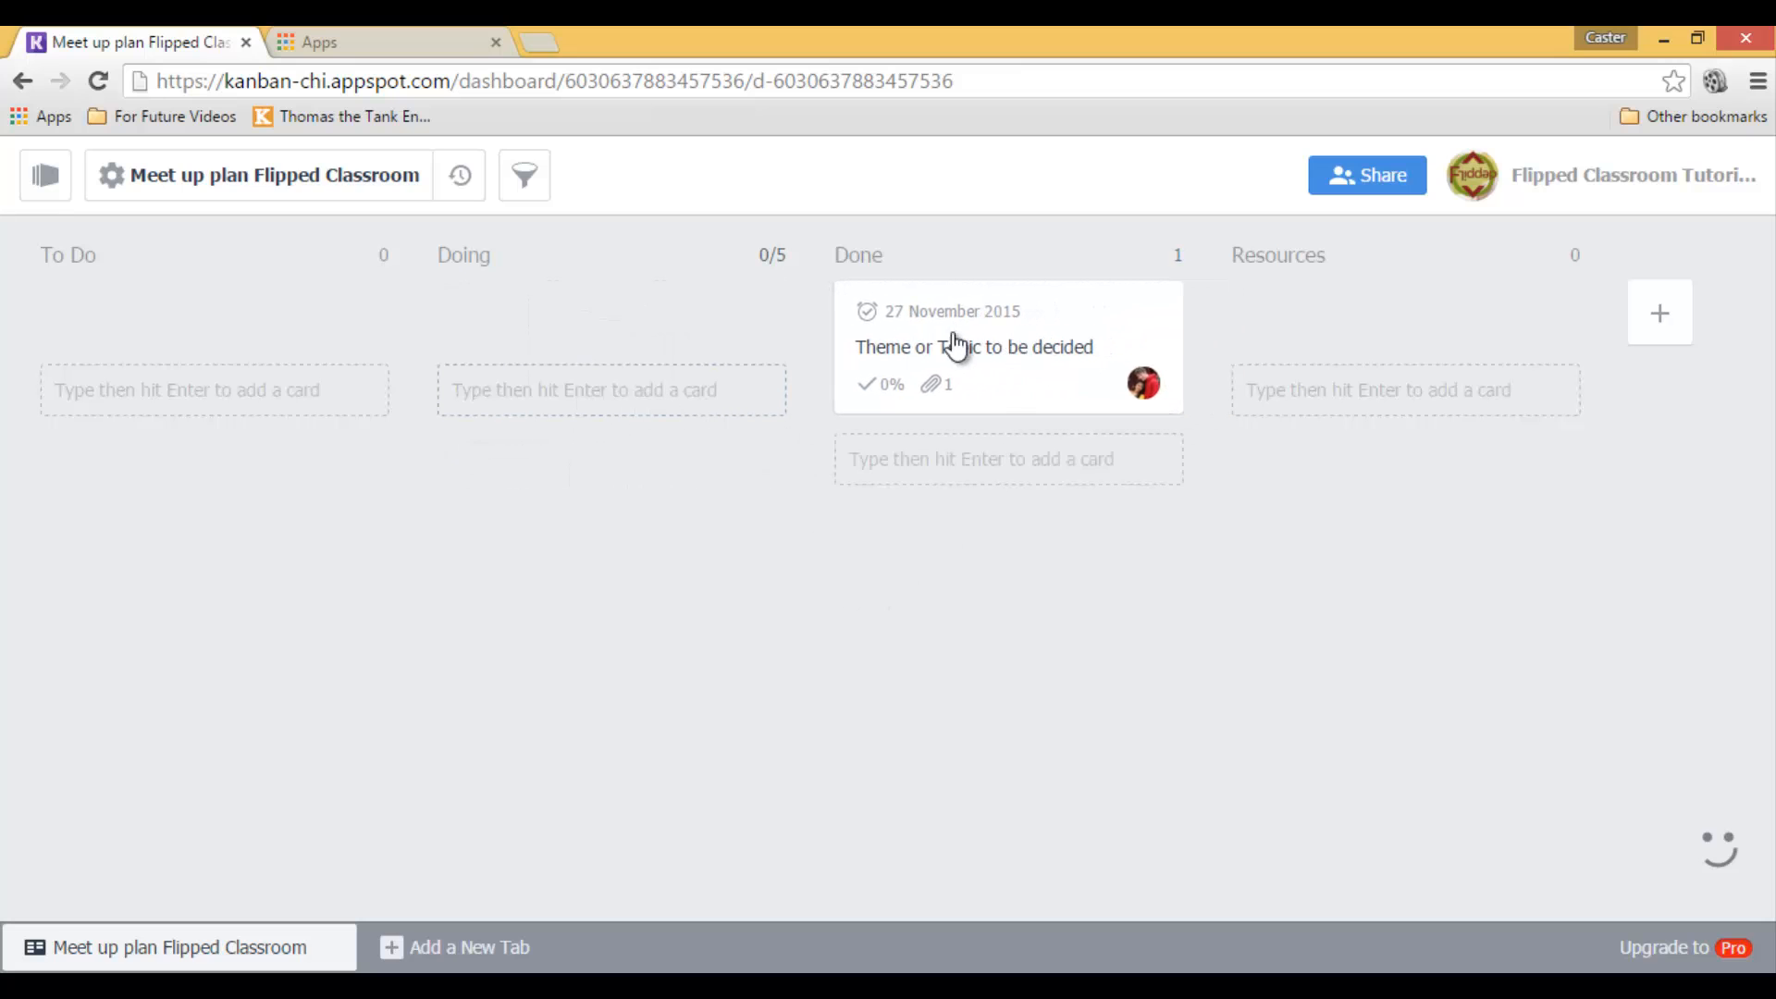
# - Colour the card green and bring up its colour tag choices
pyautogui.click(973, 346)
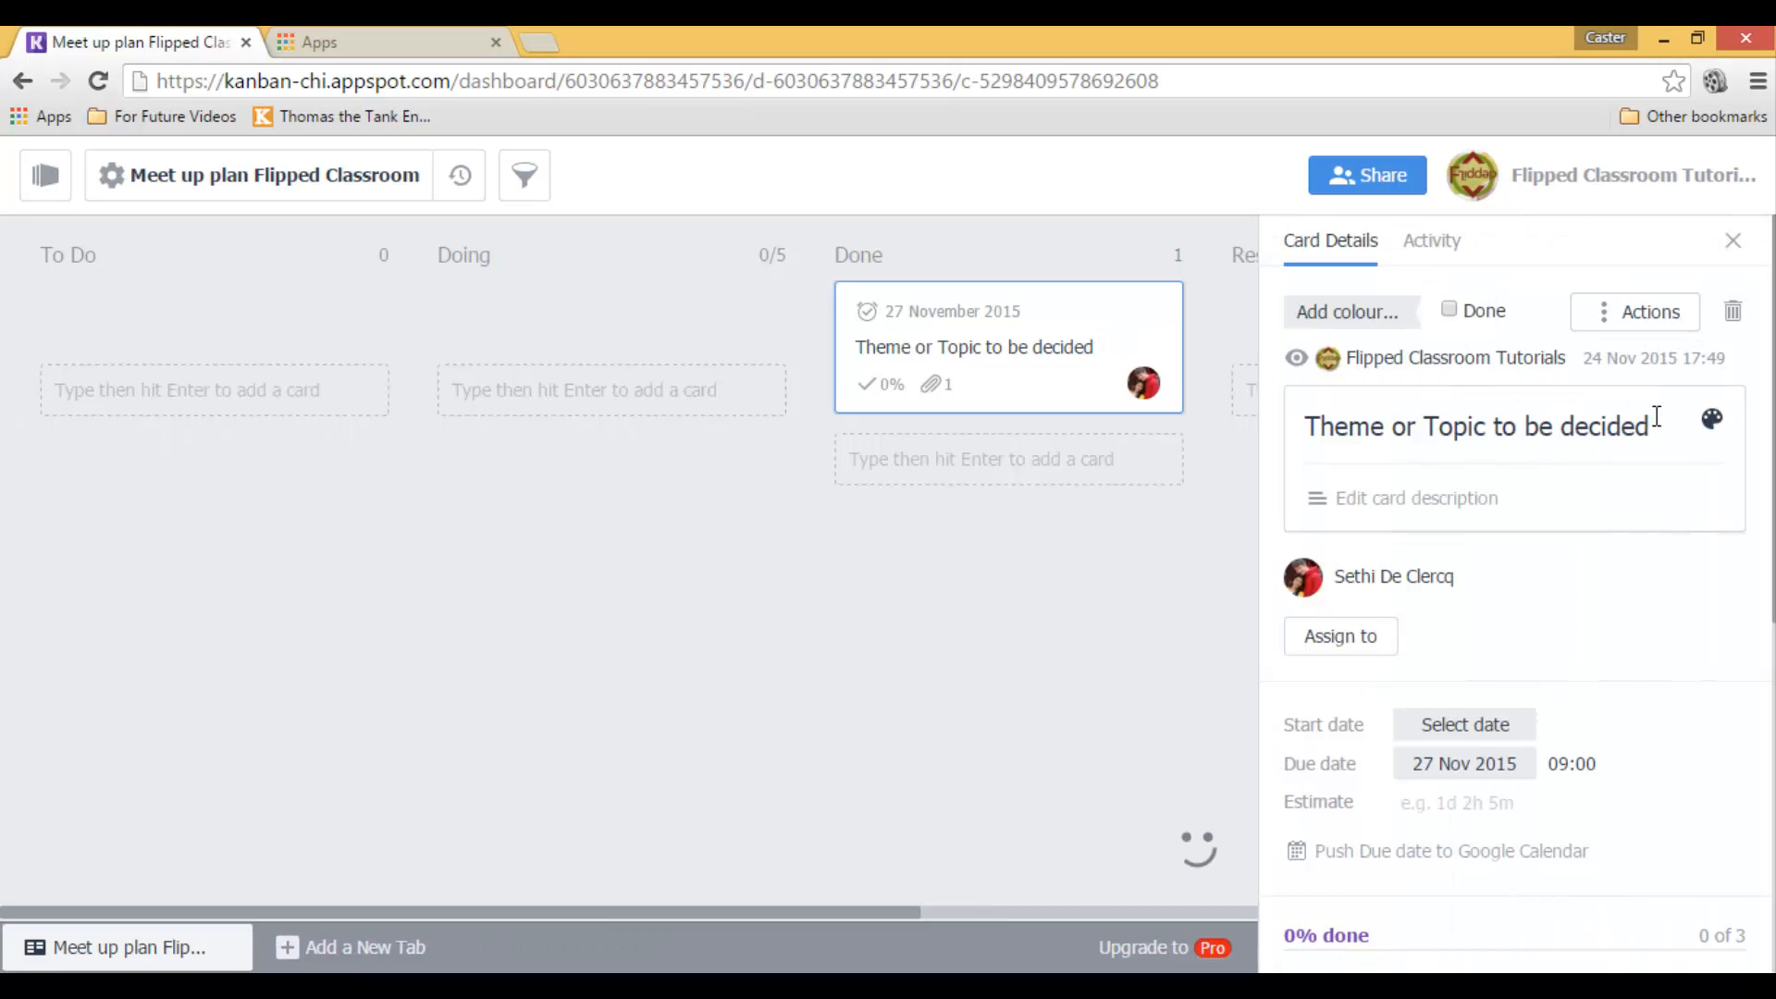
pyautogui.click(1711, 420)
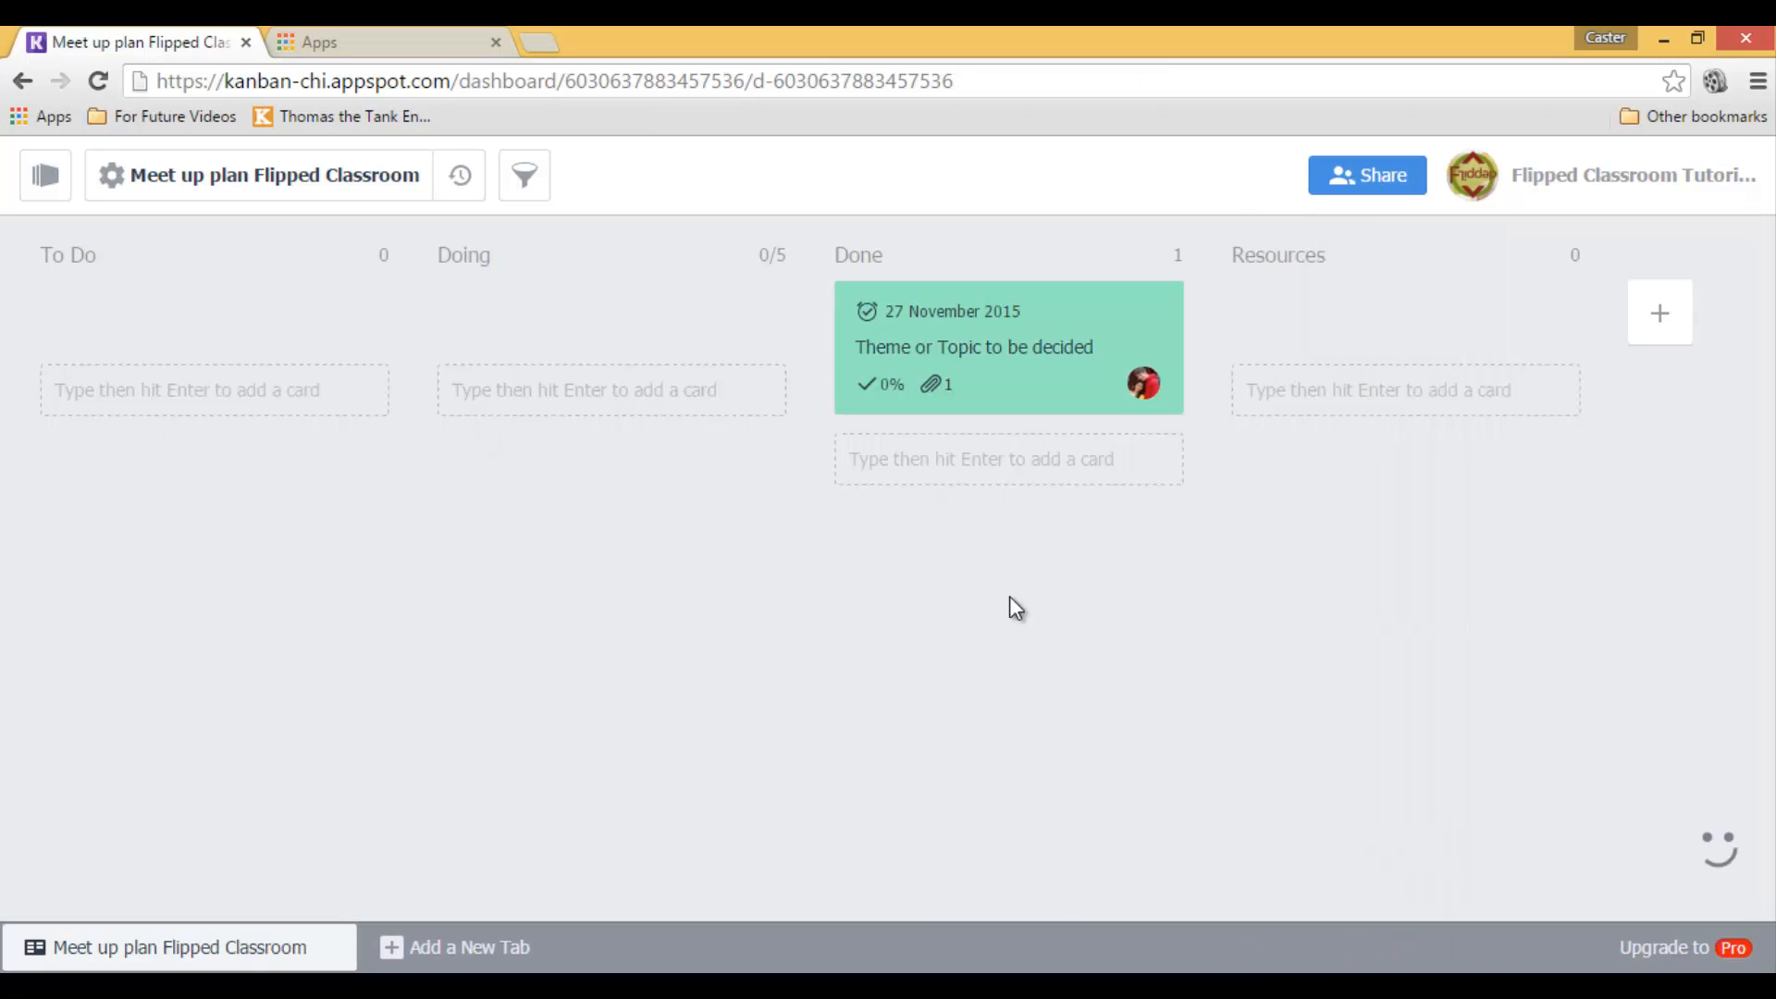
pyautogui.click(1007, 346)
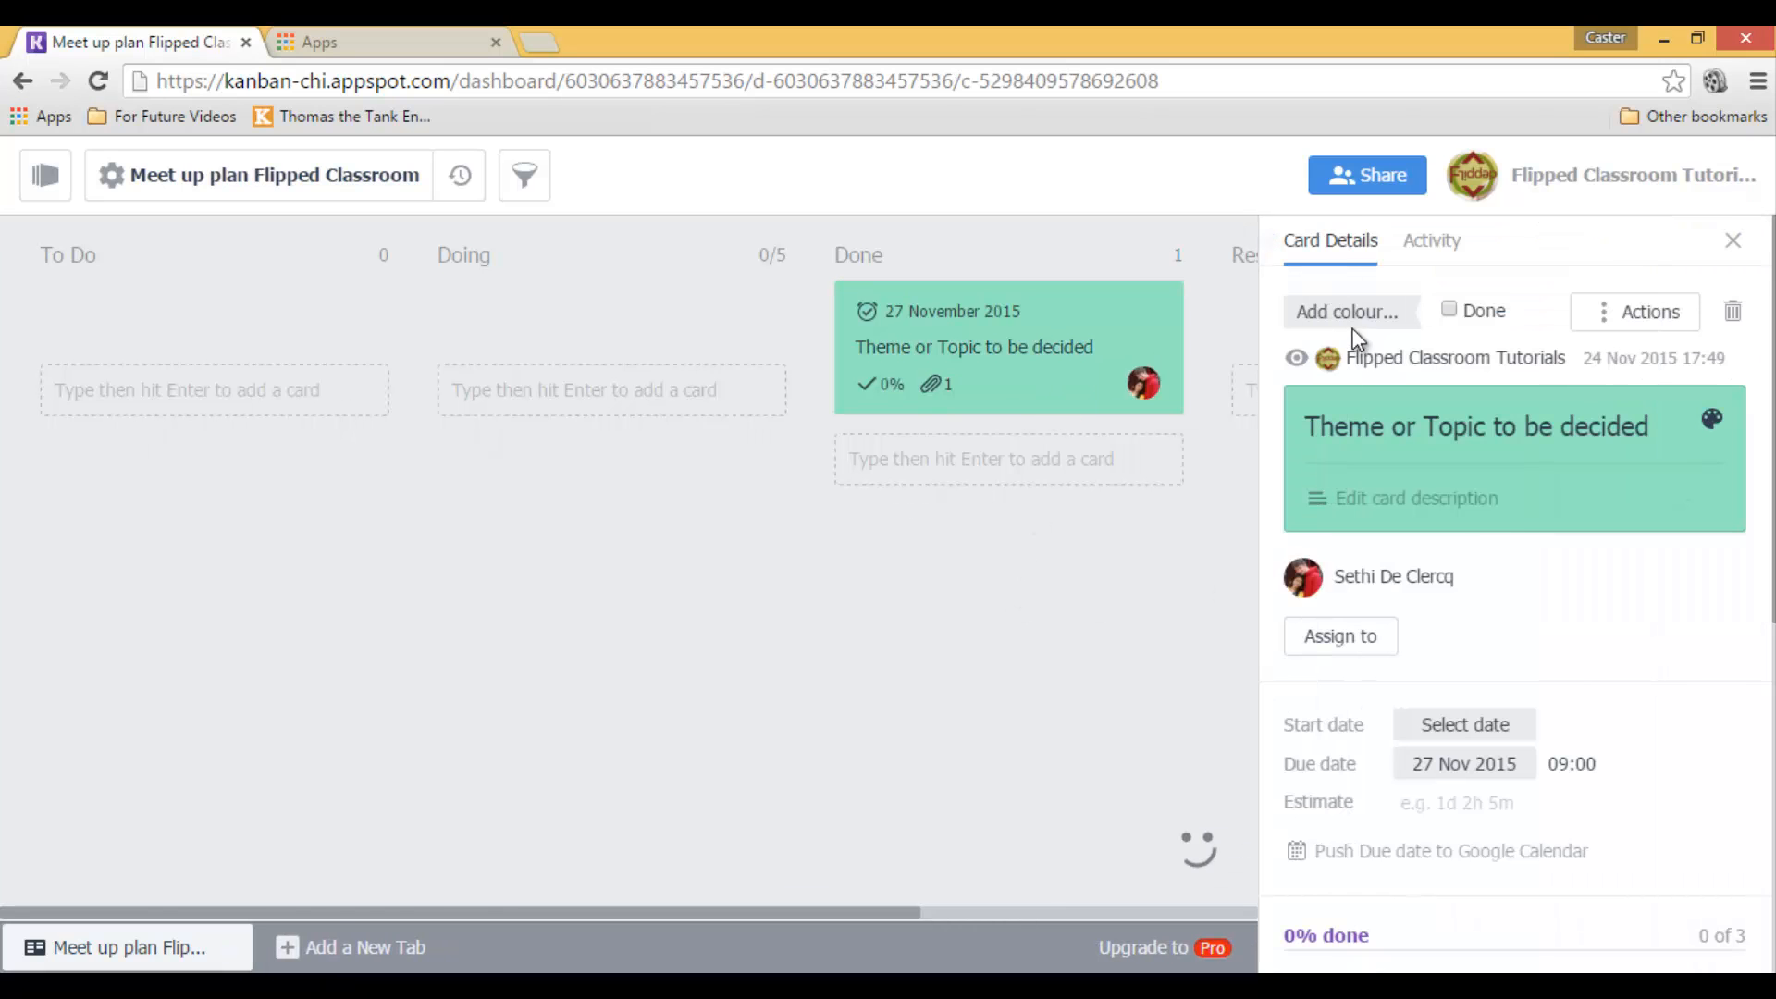
pyautogui.click(1349, 311)
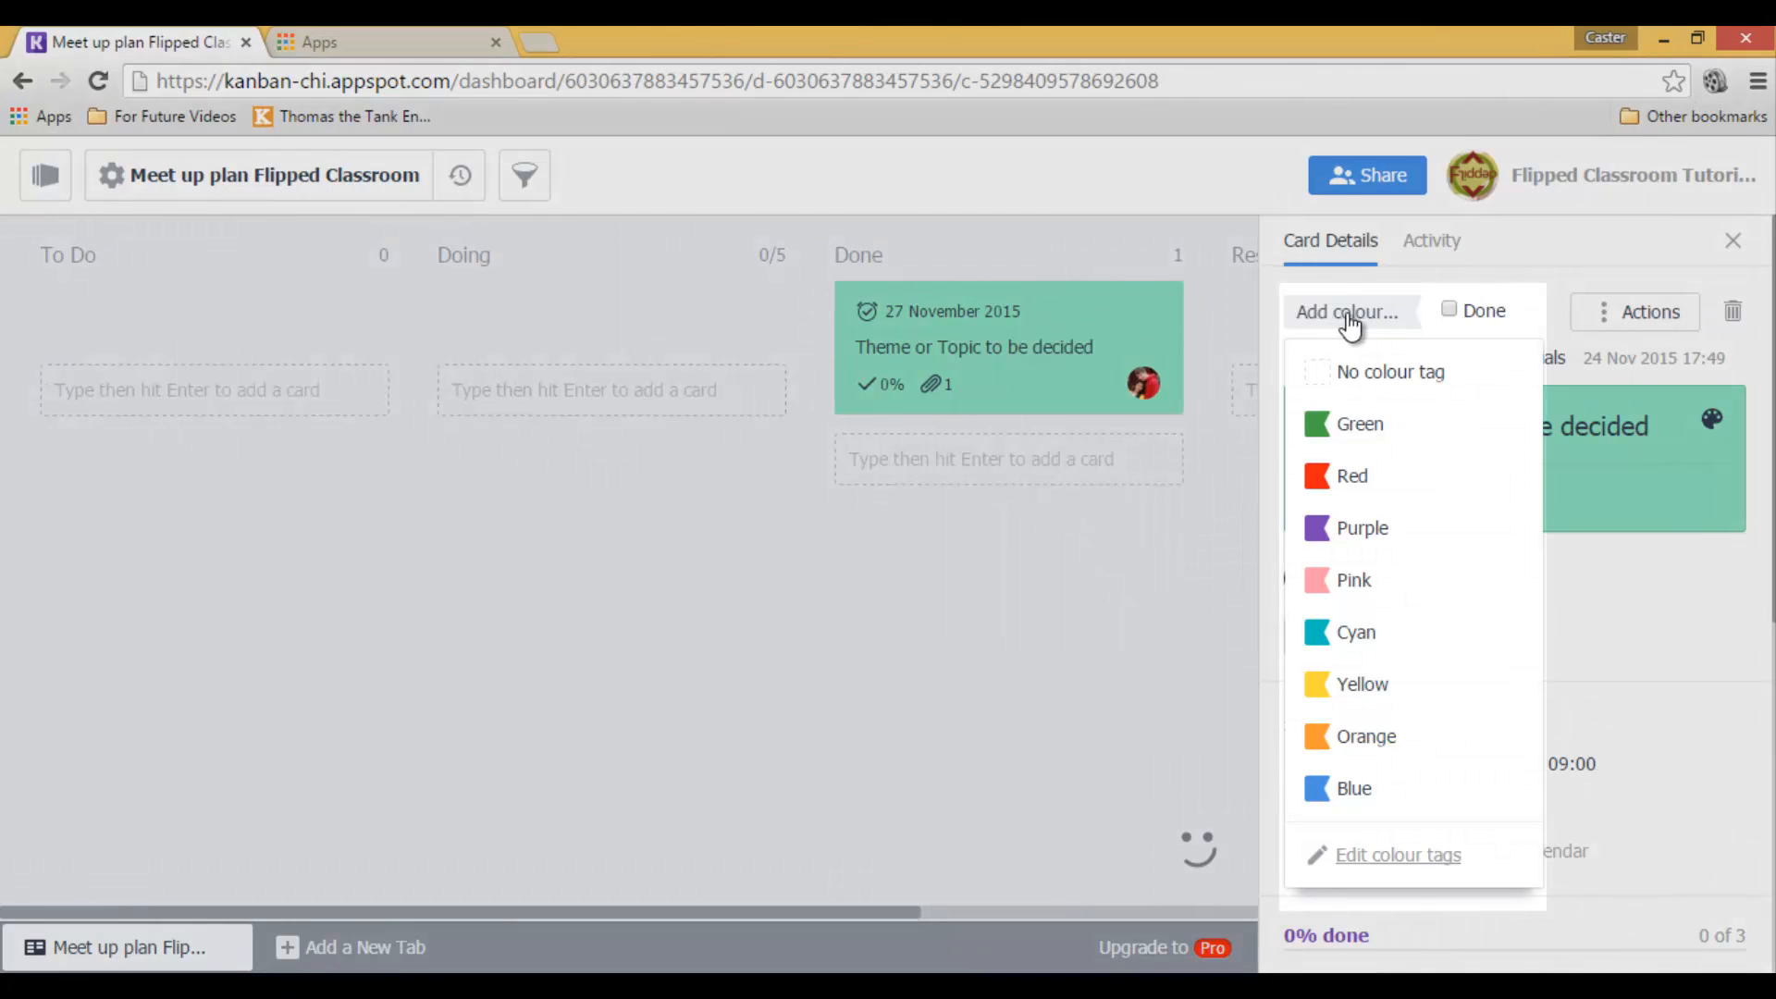
pyautogui.moveTo(1399, 855)
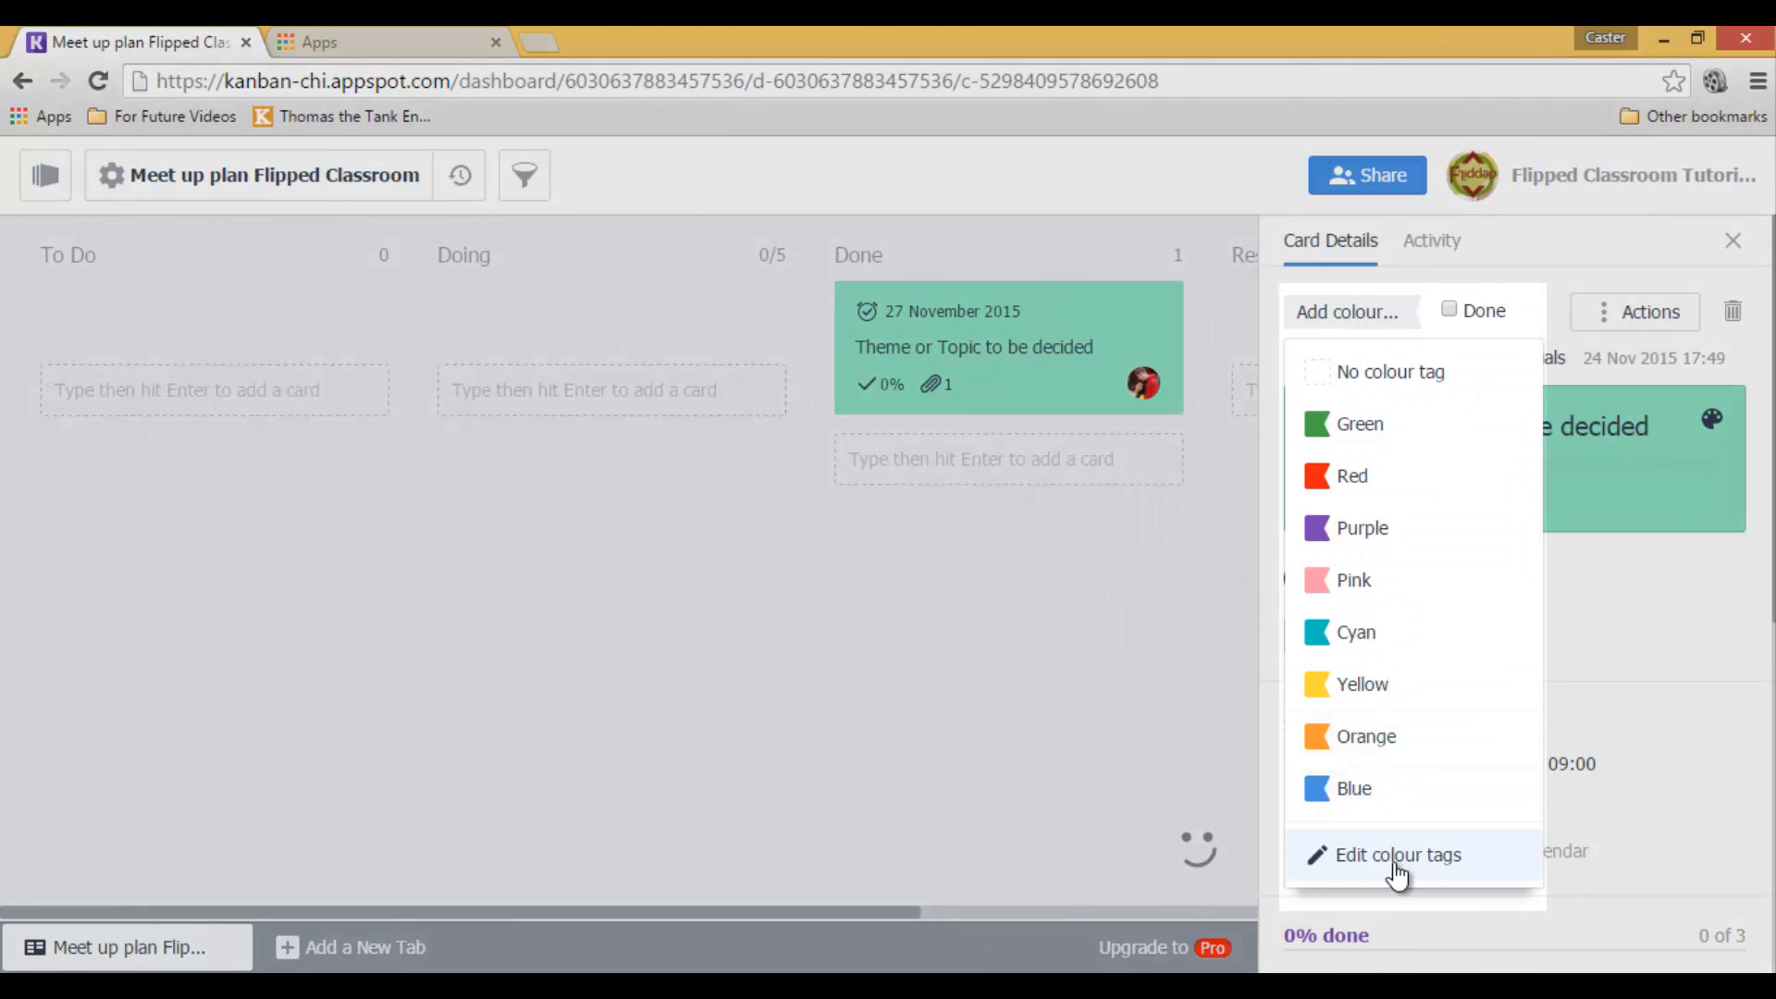
# - Rename the Red colour tag to 'Urgent' in Dashboard Details and return to the board
pyautogui.click(1395, 855)
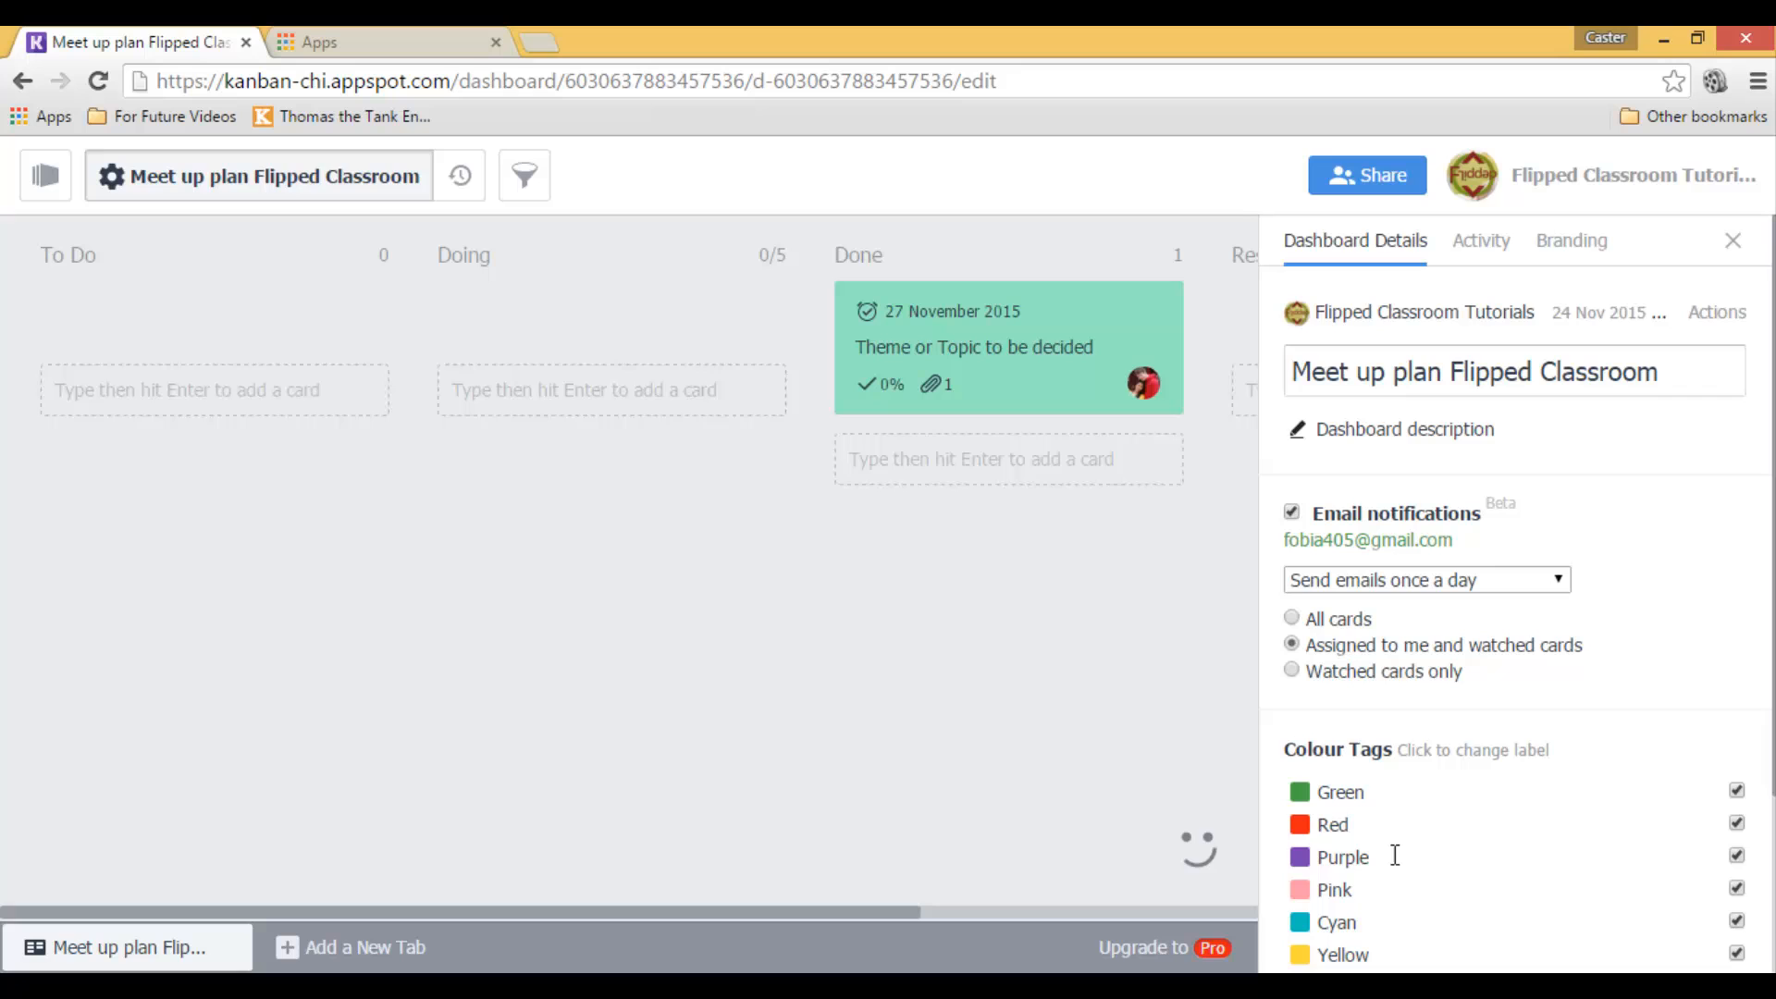
pyautogui.scroll(-3)
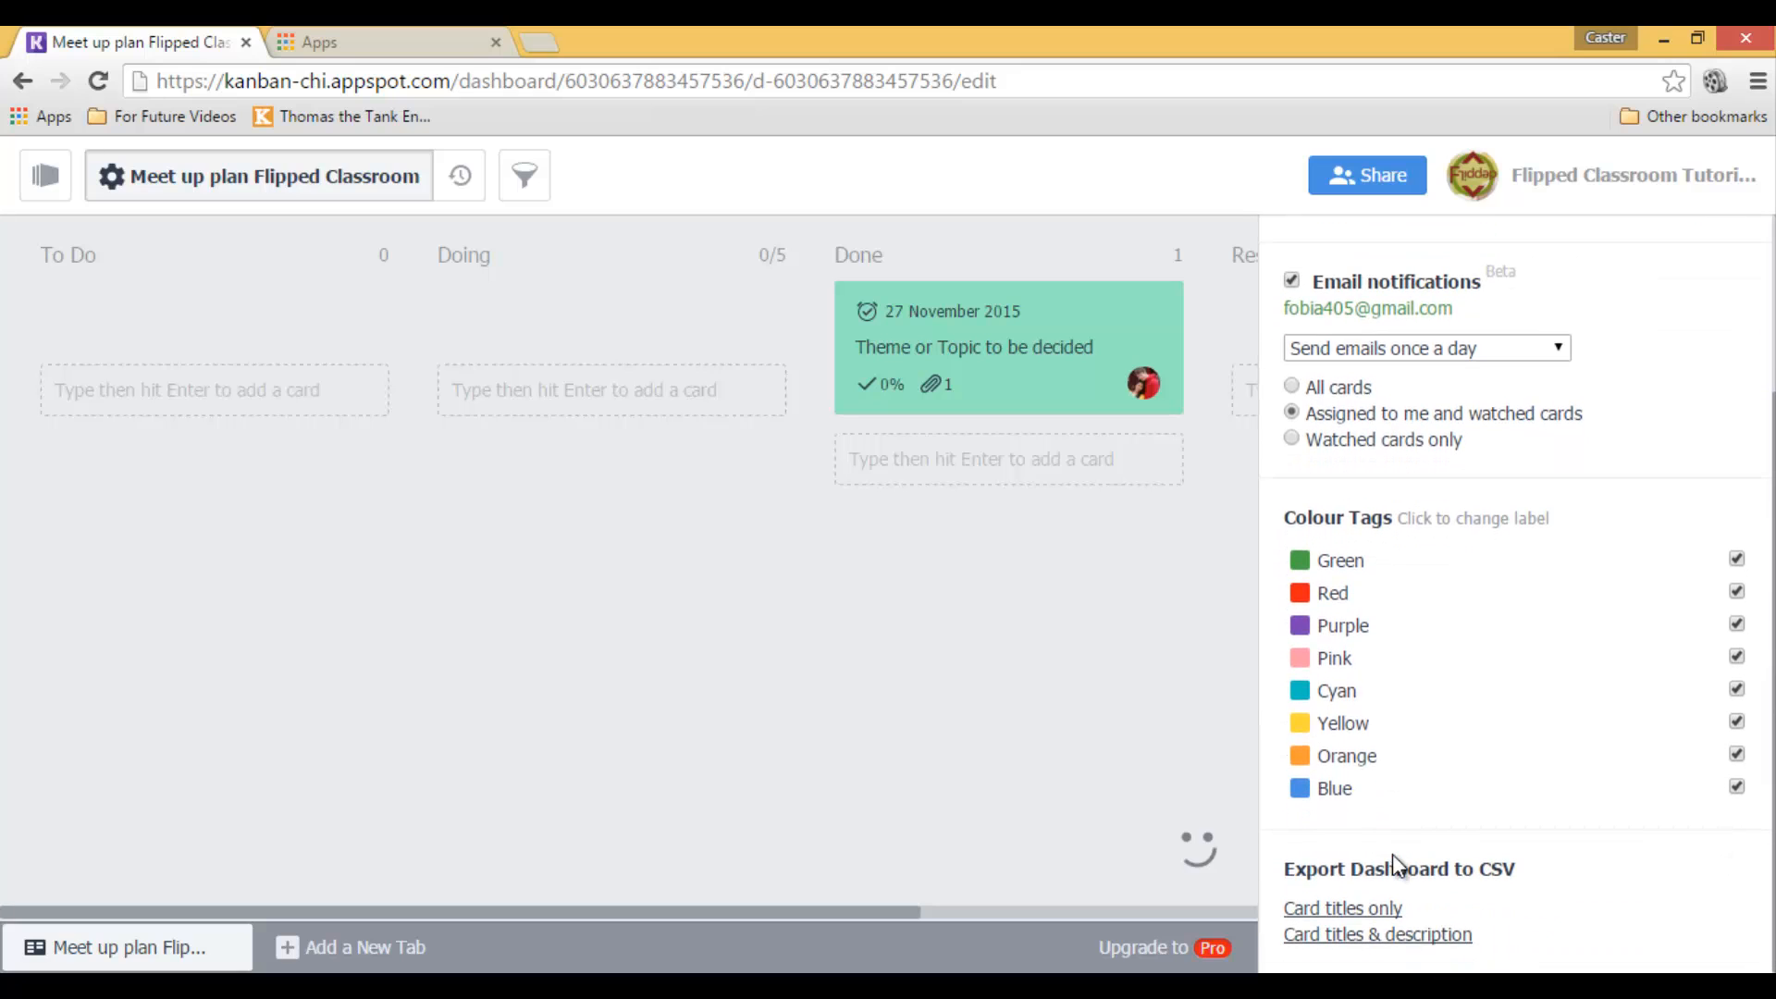
pyautogui.click(1334, 592)
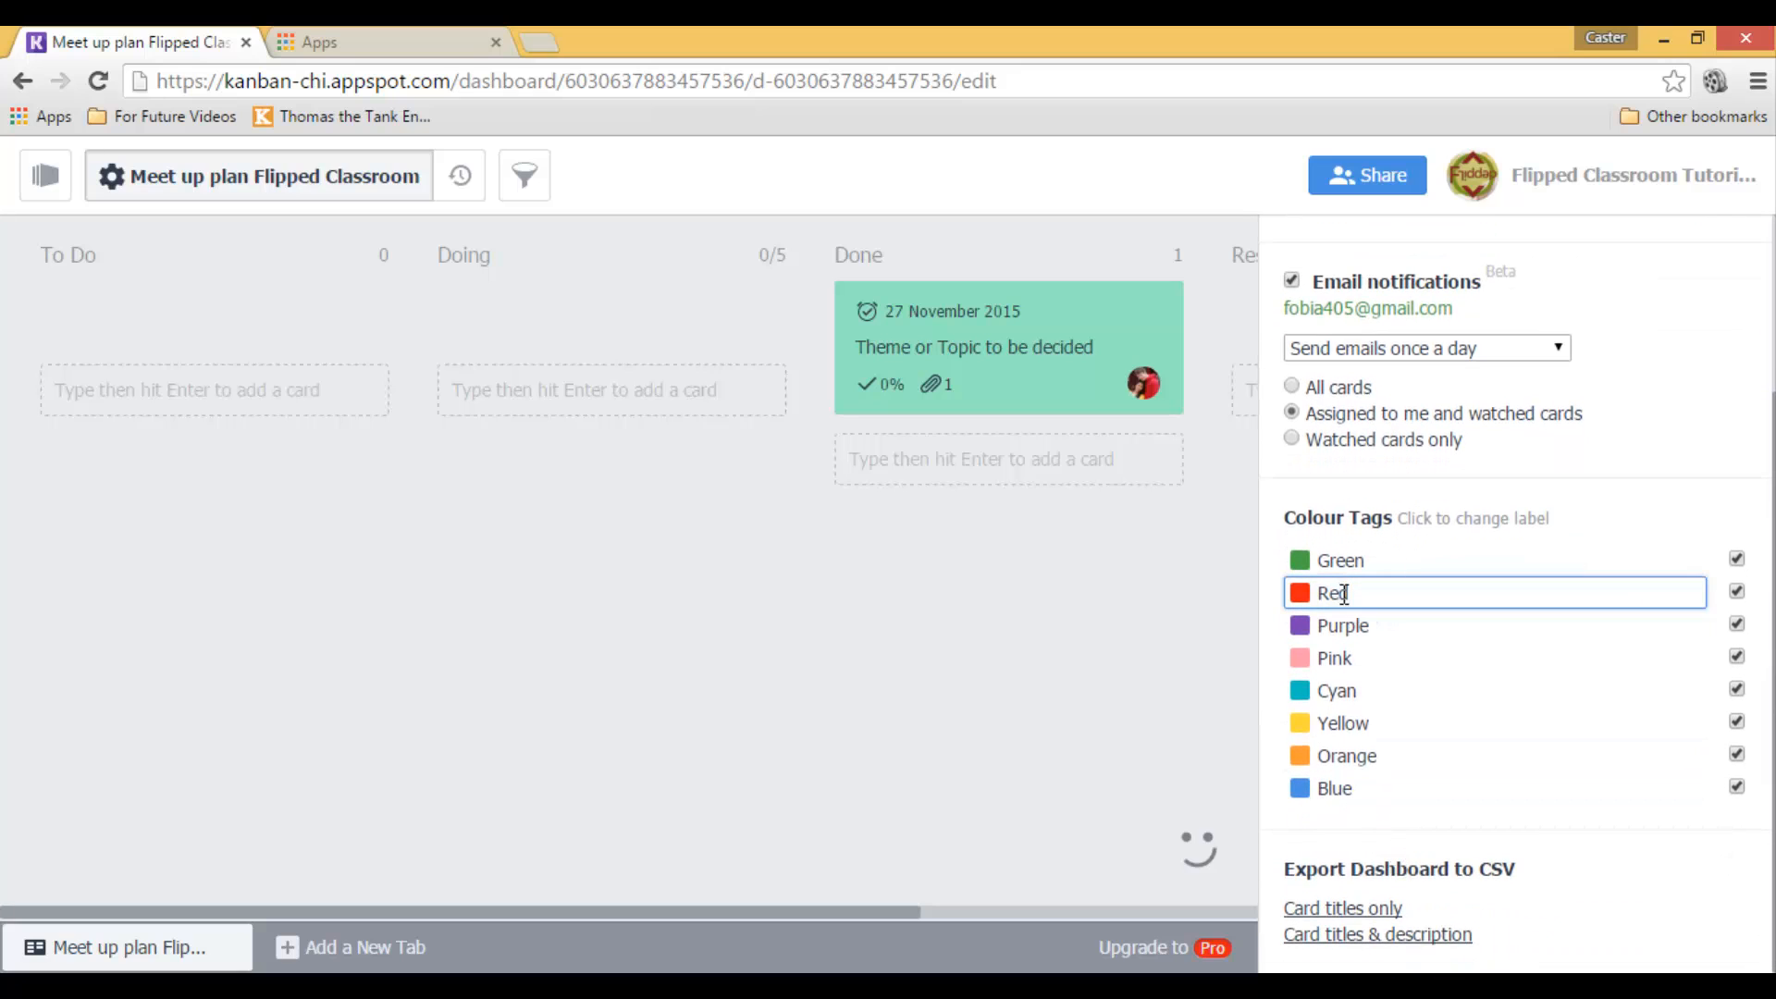
pyautogui.write('Important')
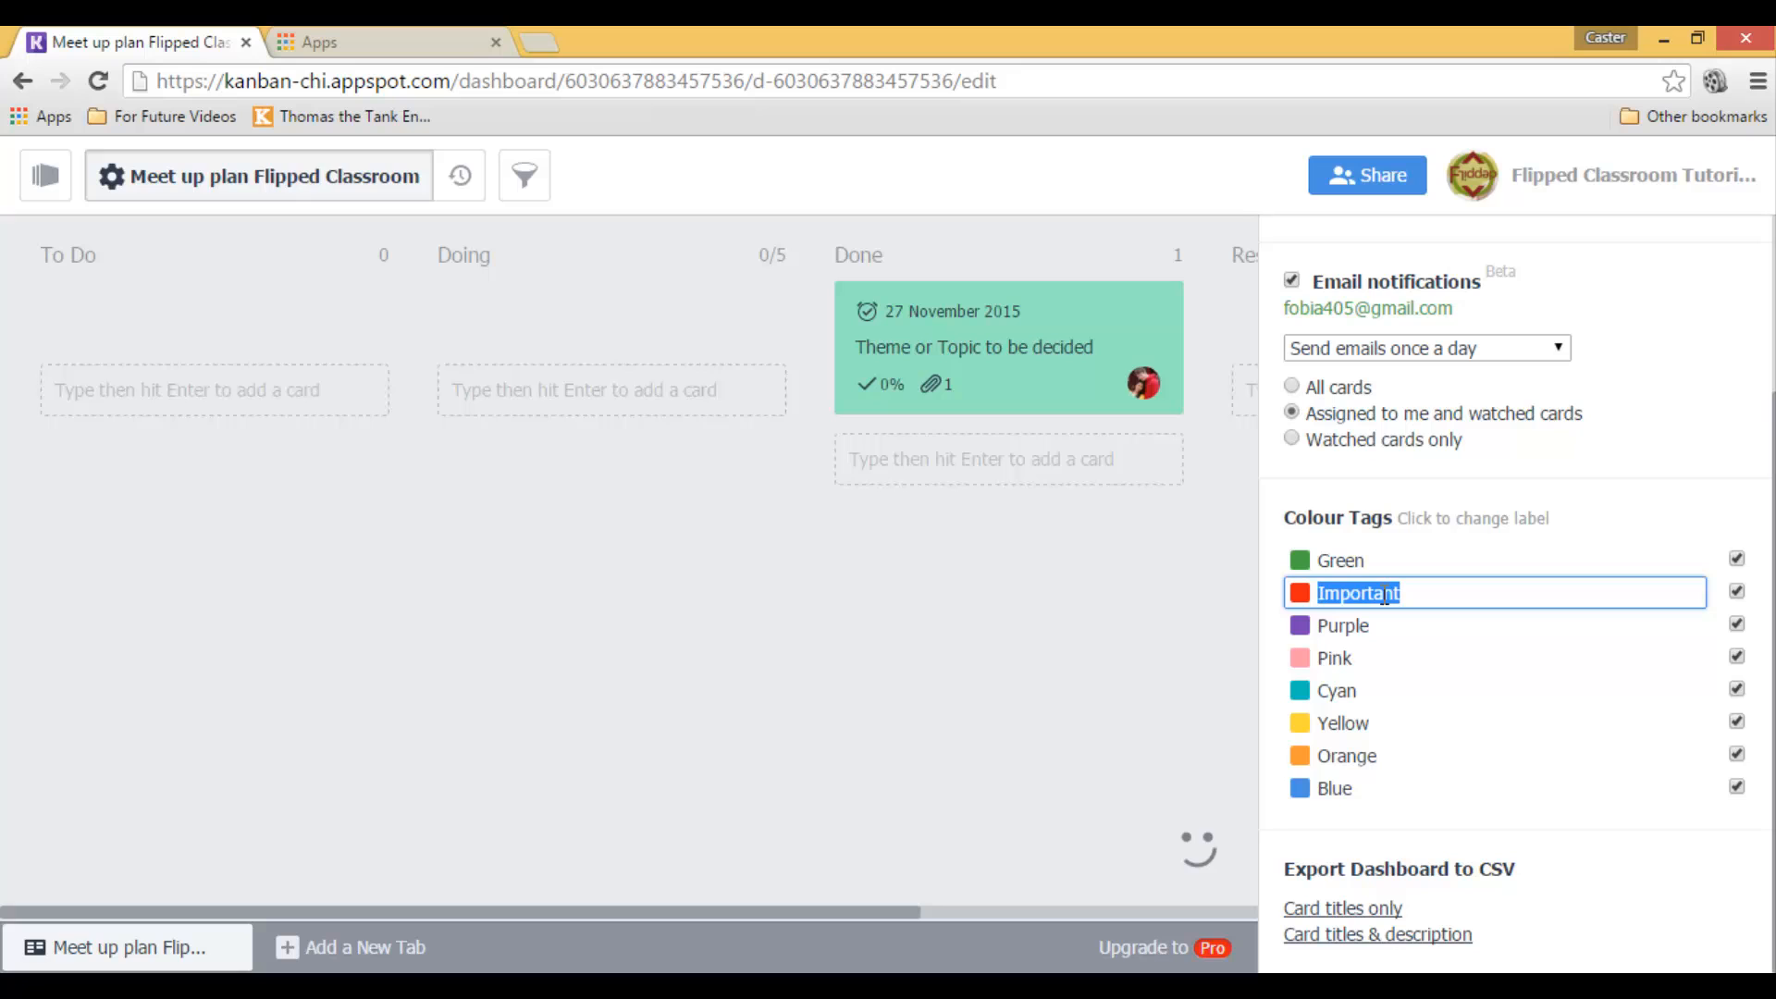
pyautogui.write('Urgent')
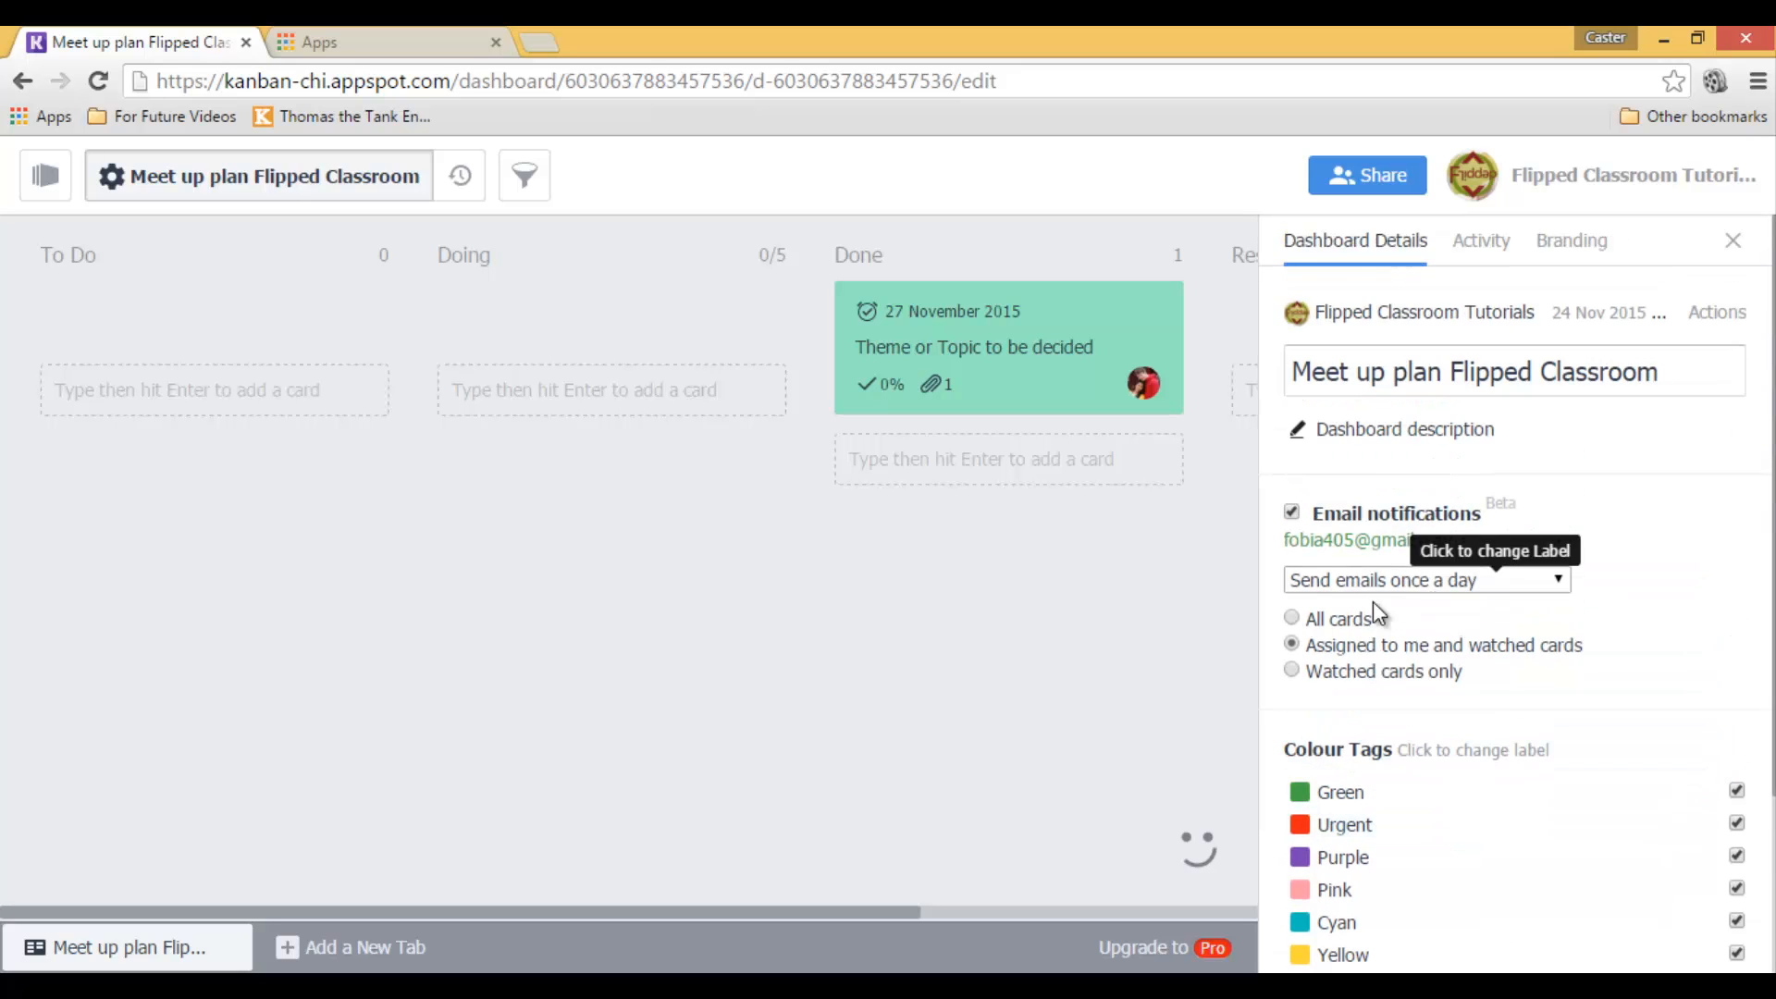
pyautogui.click(1732, 240)
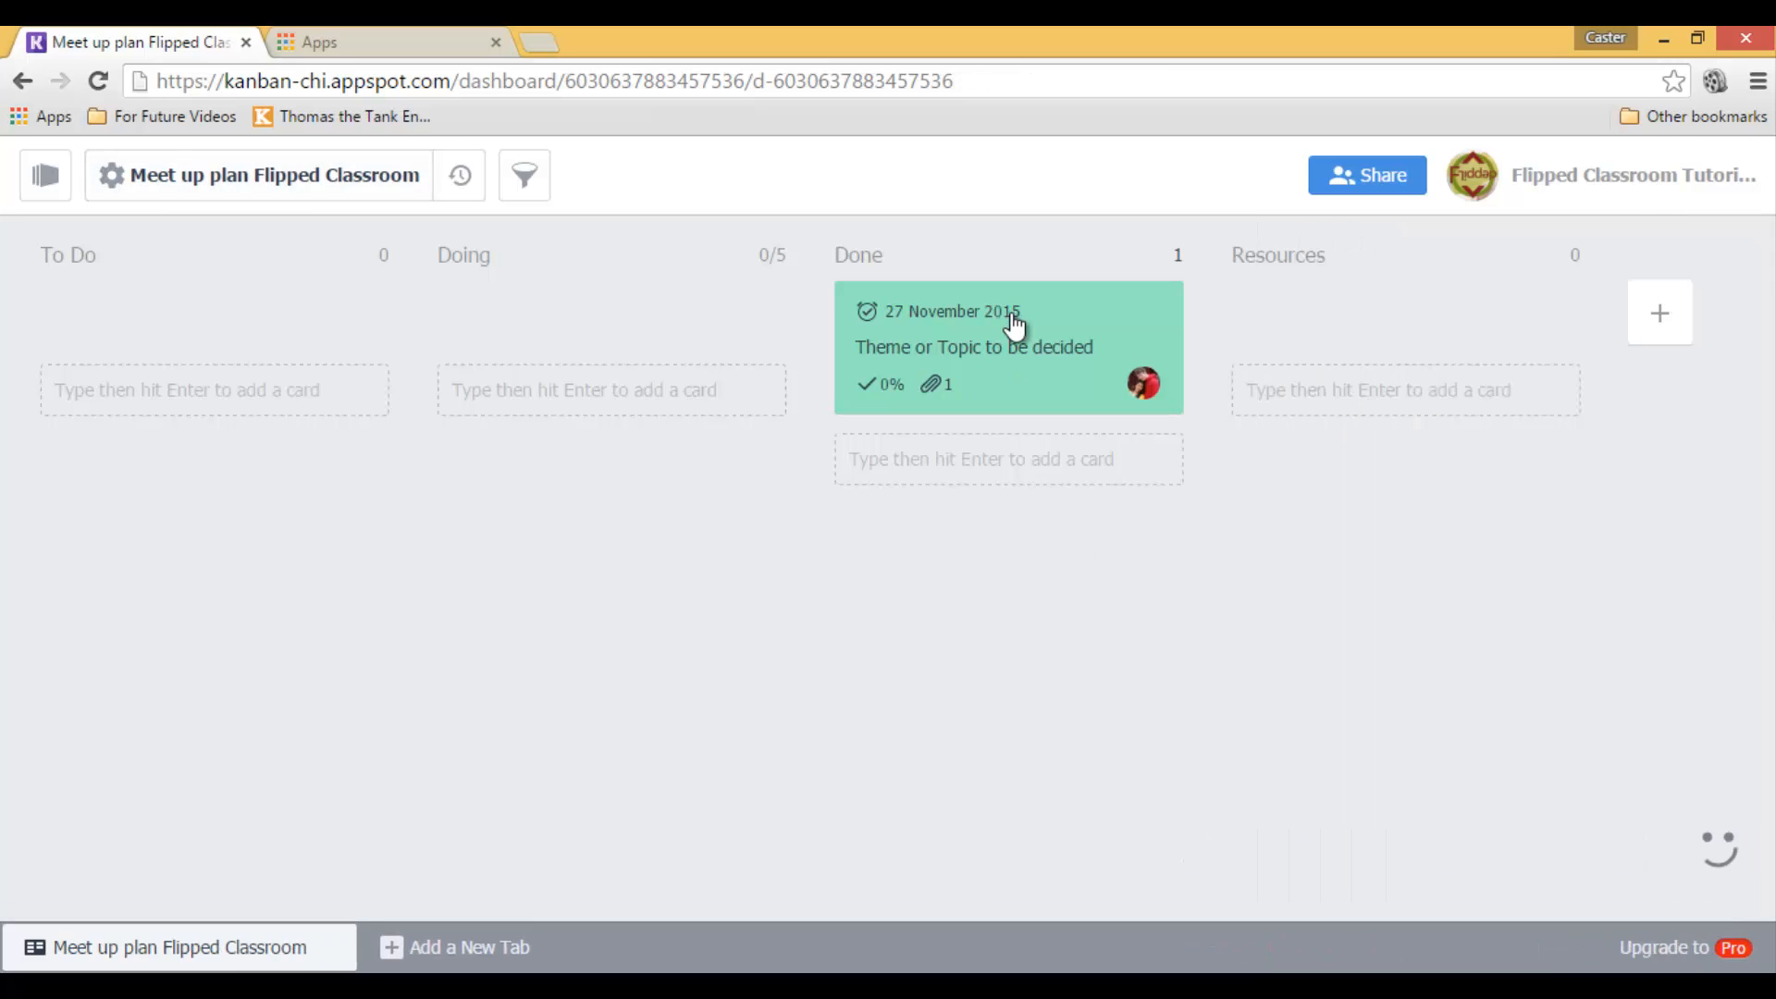
# - Tag the green Theme or Topic card in Done with the red Urgent colour tag
pyautogui.click(1009, 346)
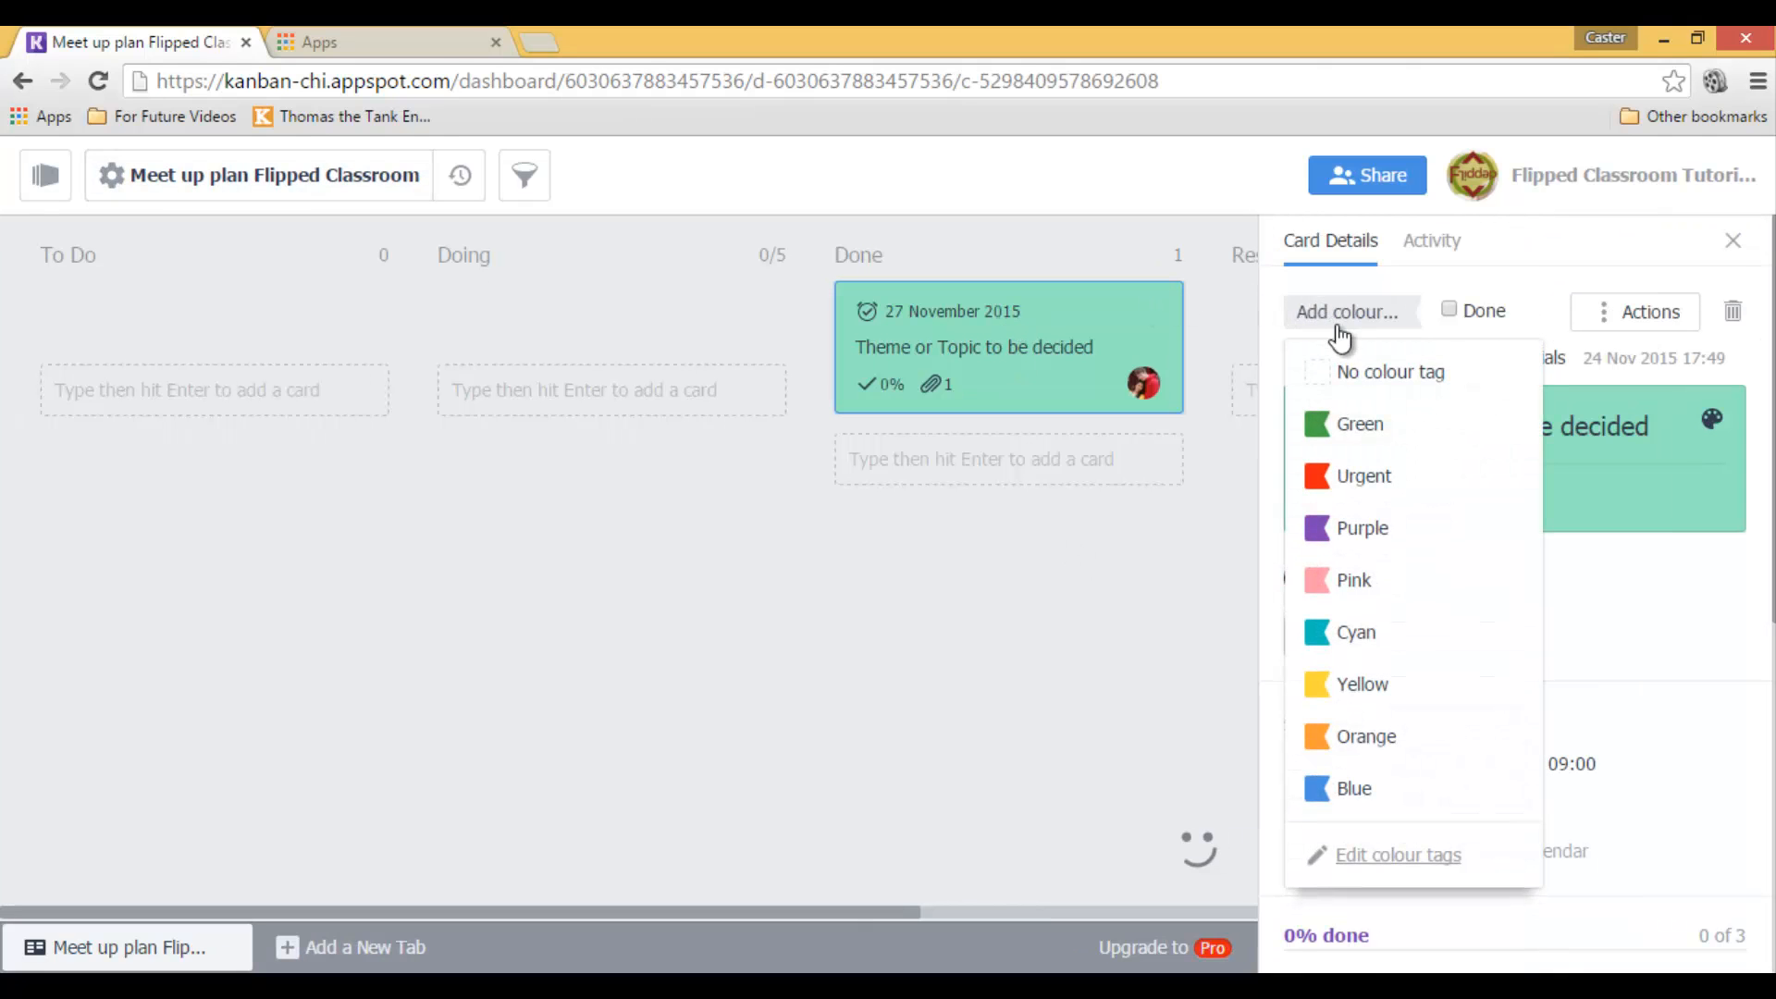
pyautogui.click(1363, 475)
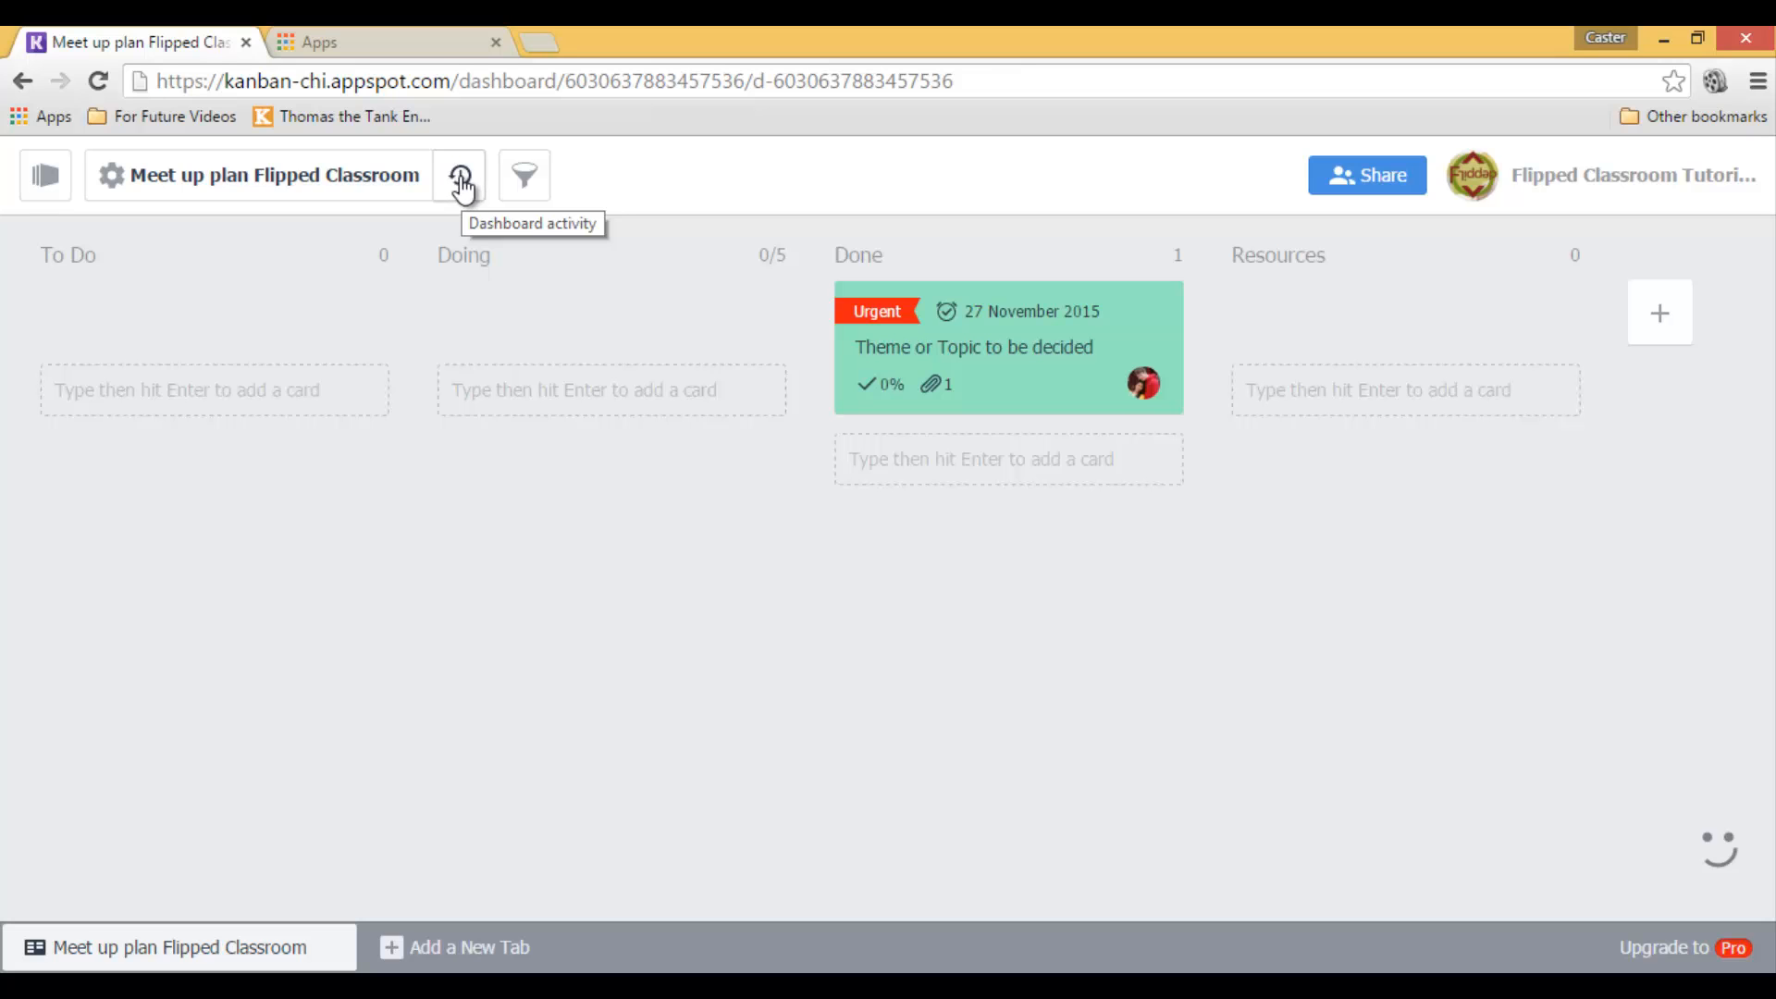
# - Keep emails sent once a day and switch notifications to cover all cards
pyautogui.click(459, 176)
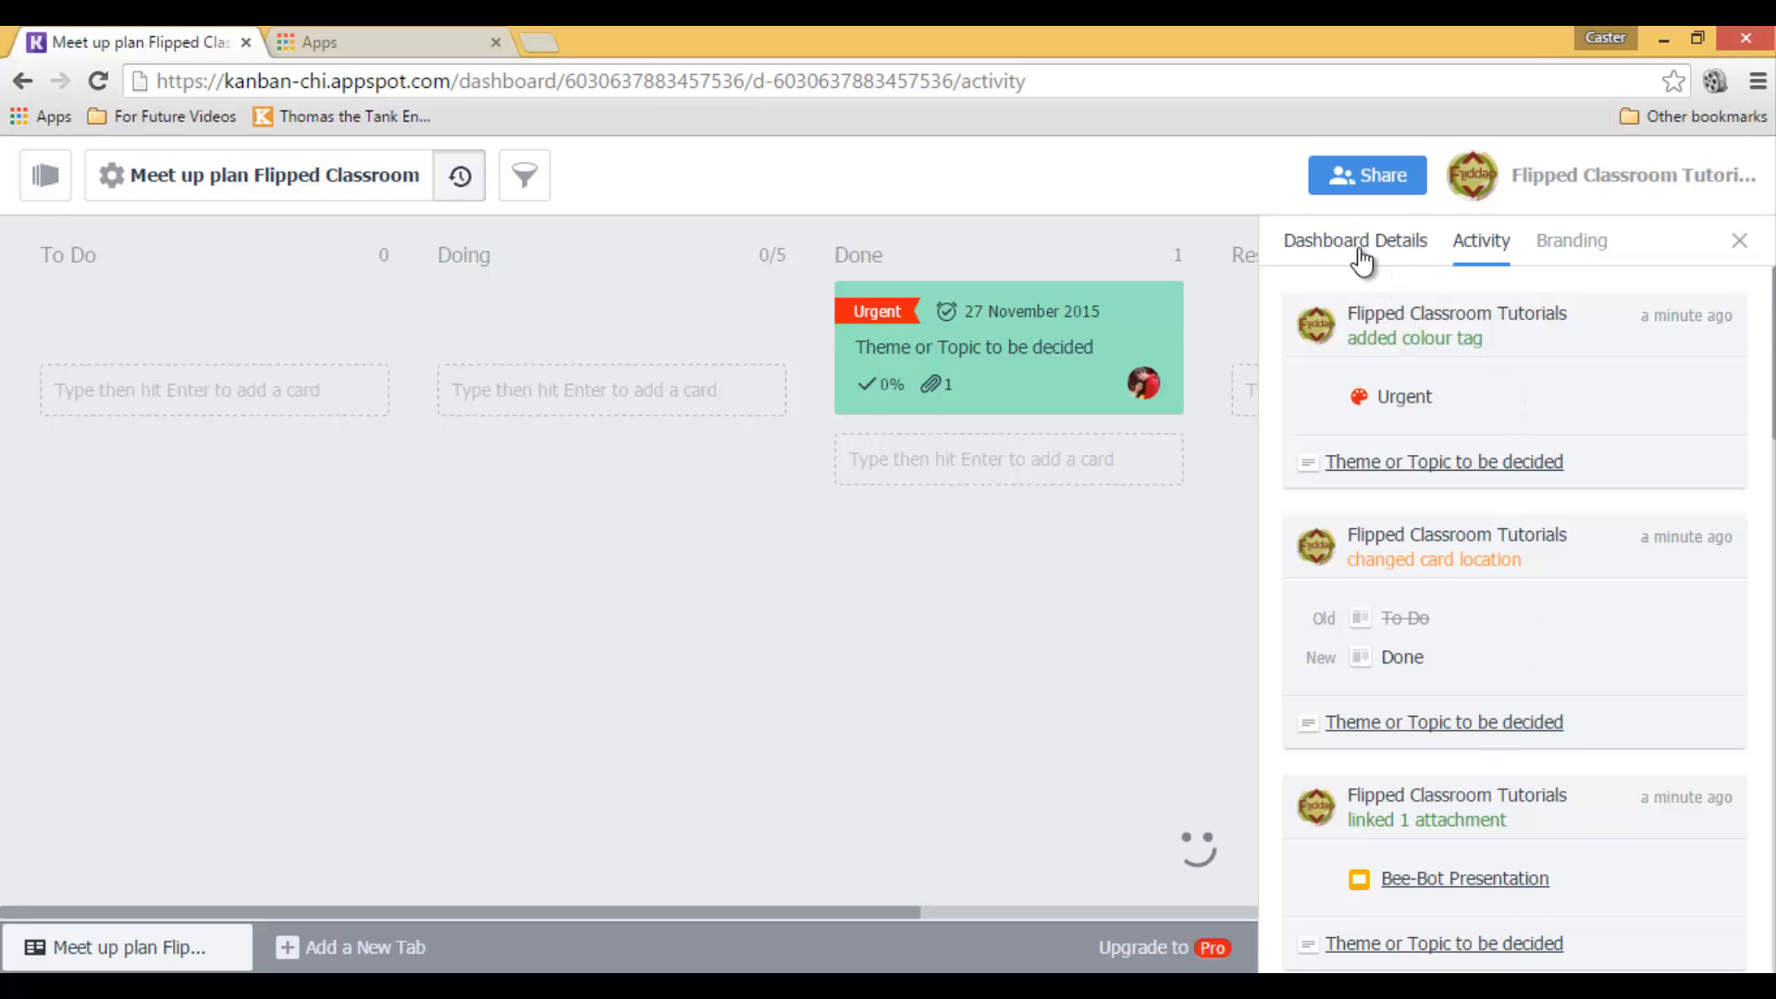
pyautogui.click(1355, 240)
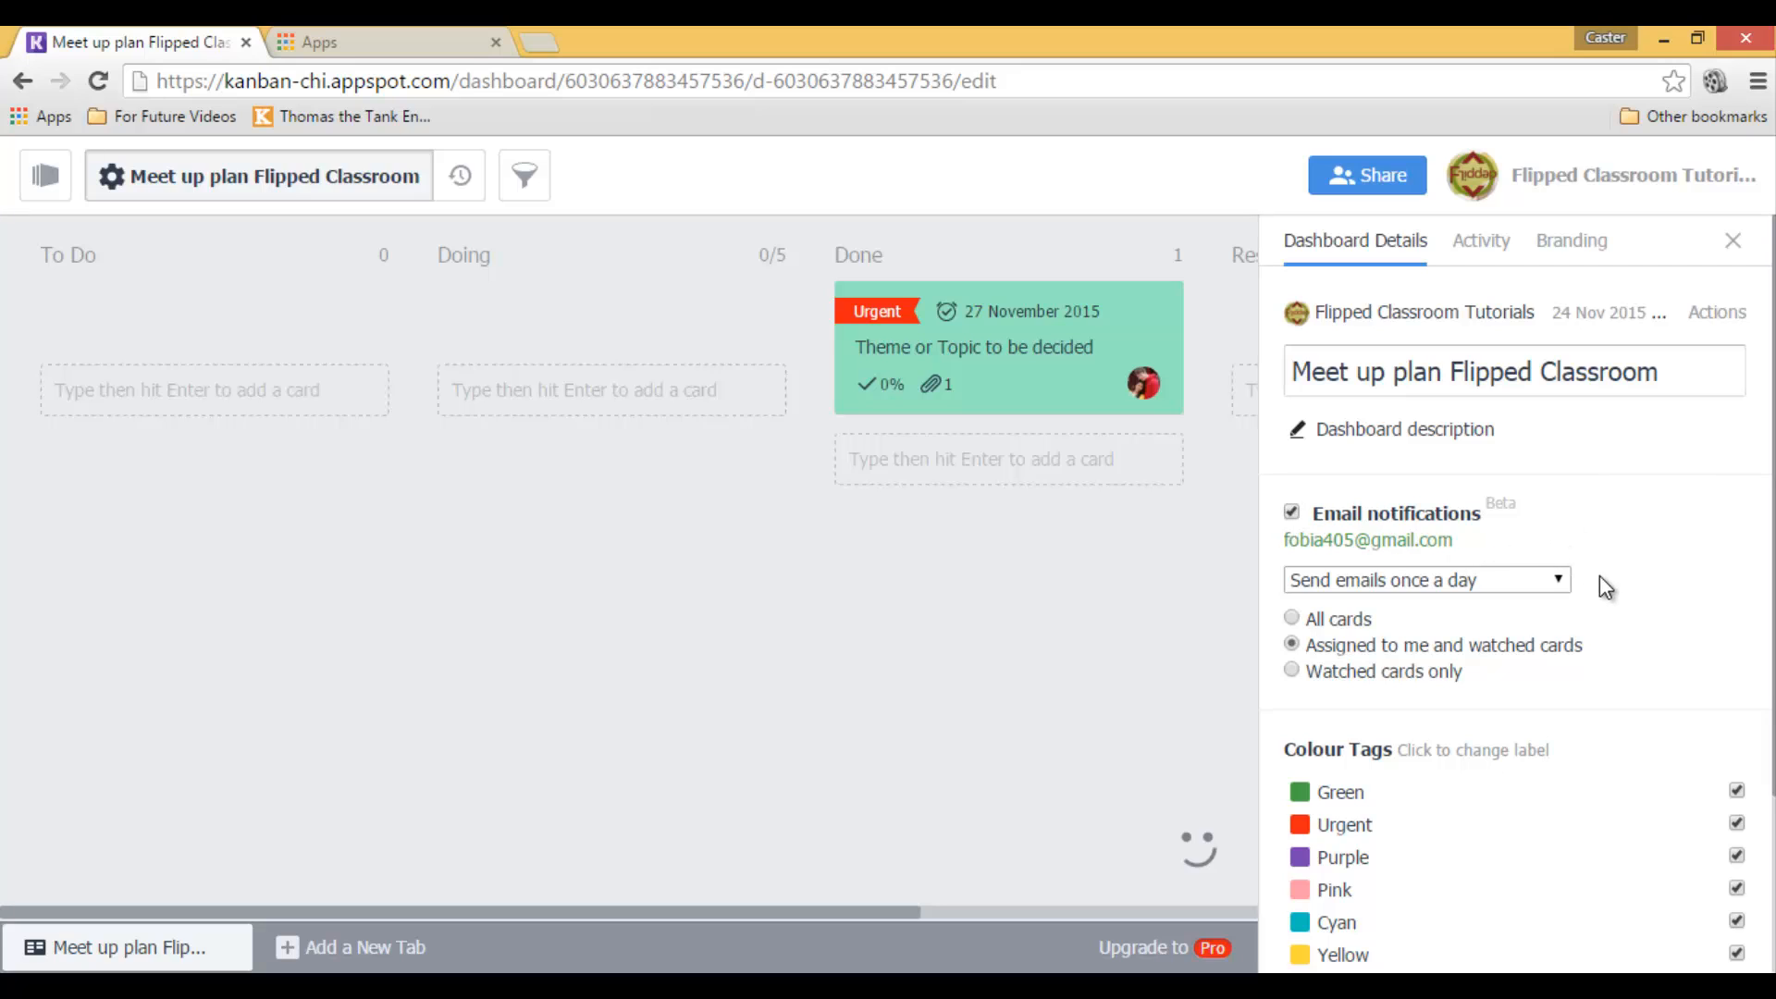
pyautogui.click(1425, 579)
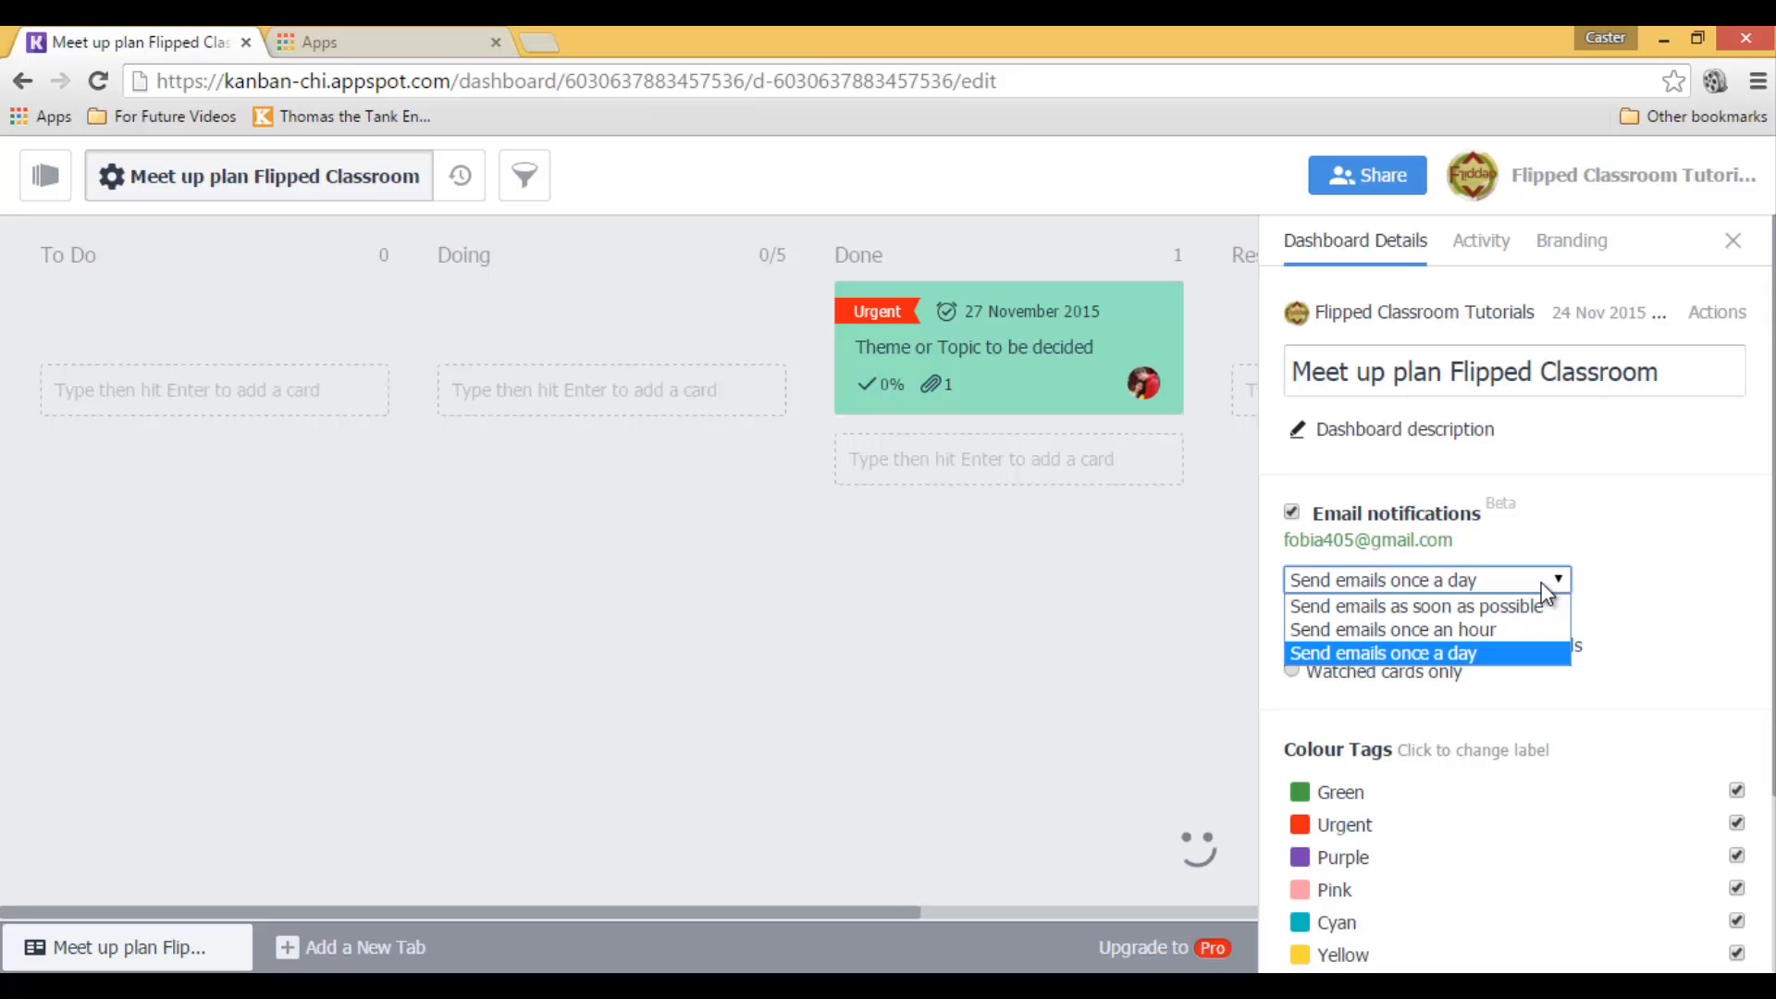
pyautogui.moveTo(1473, 607)
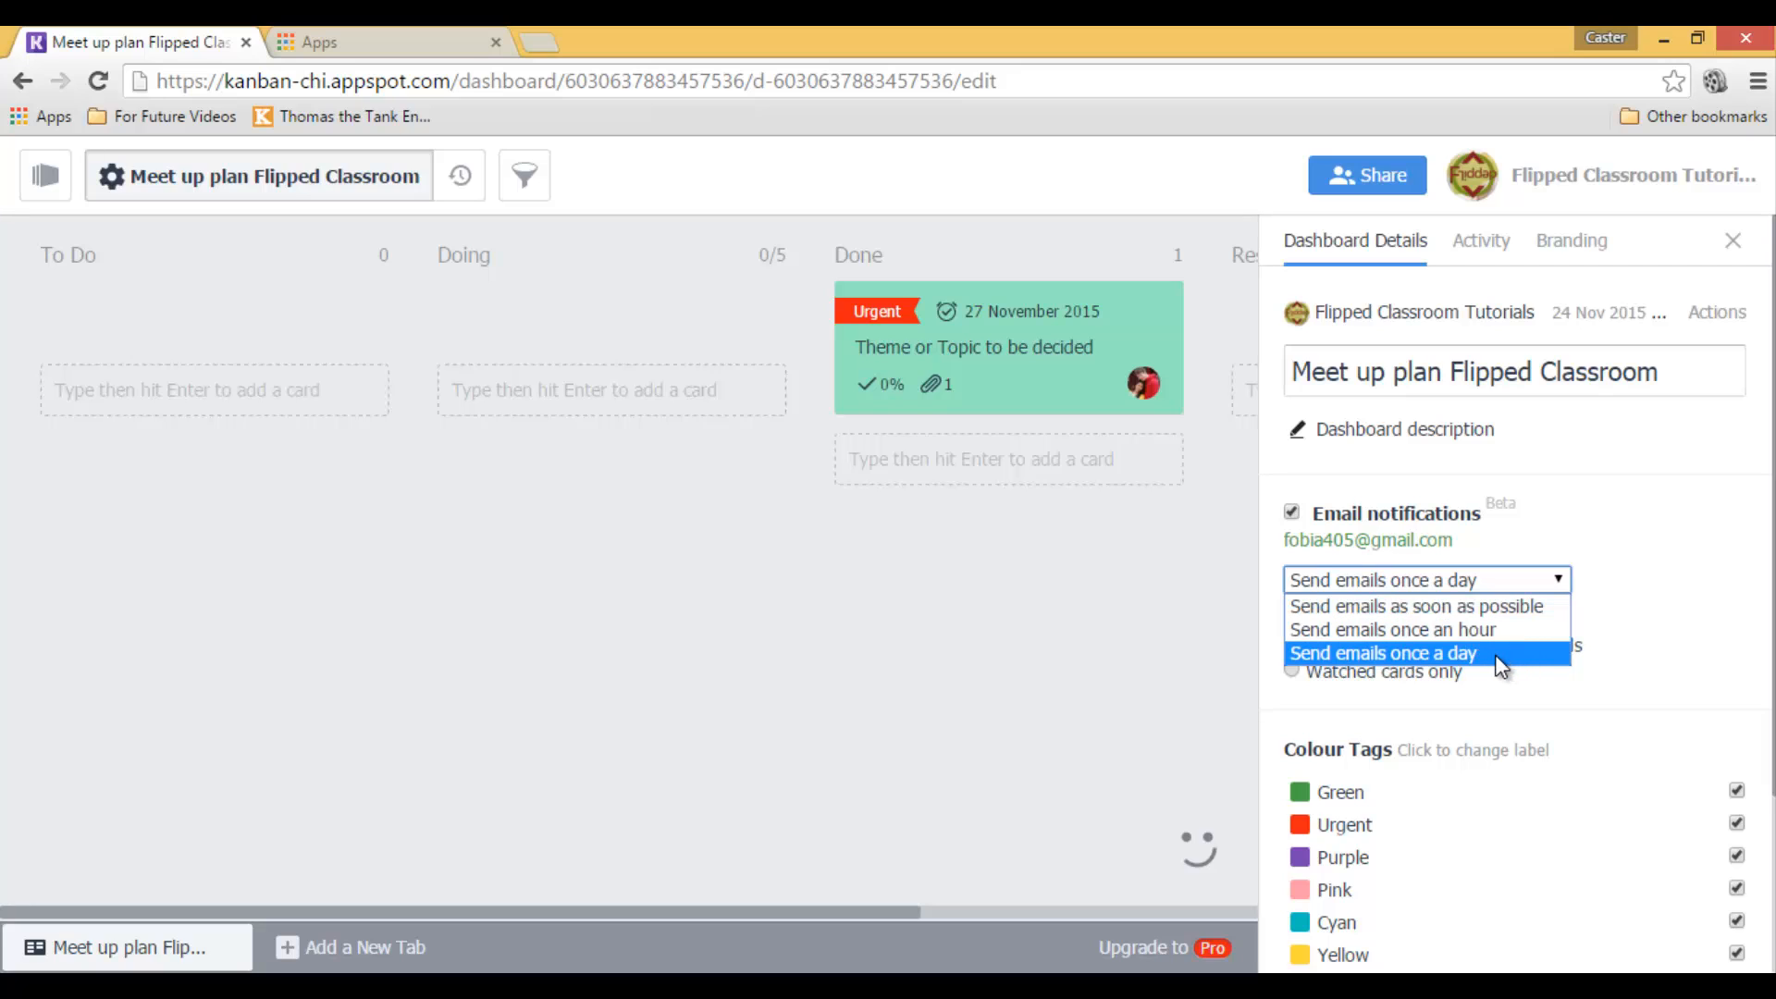
pyautogui.click(1384, 654)
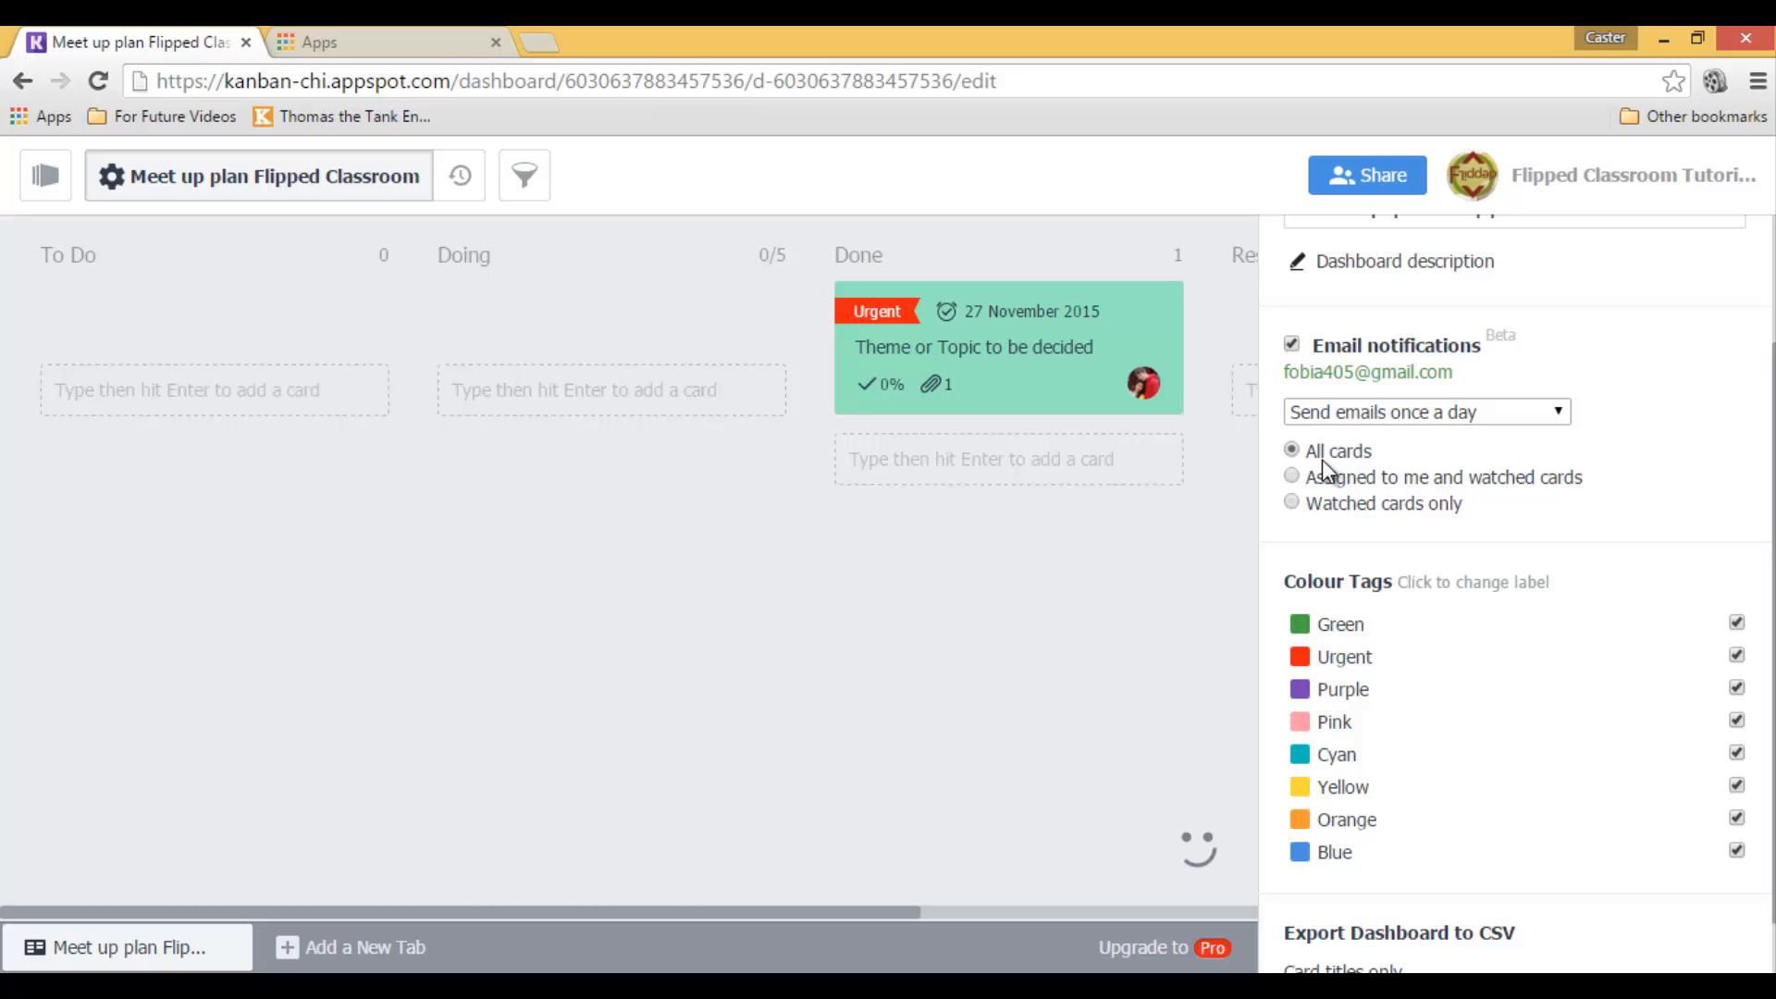
pyautogui.click(1291, 477)
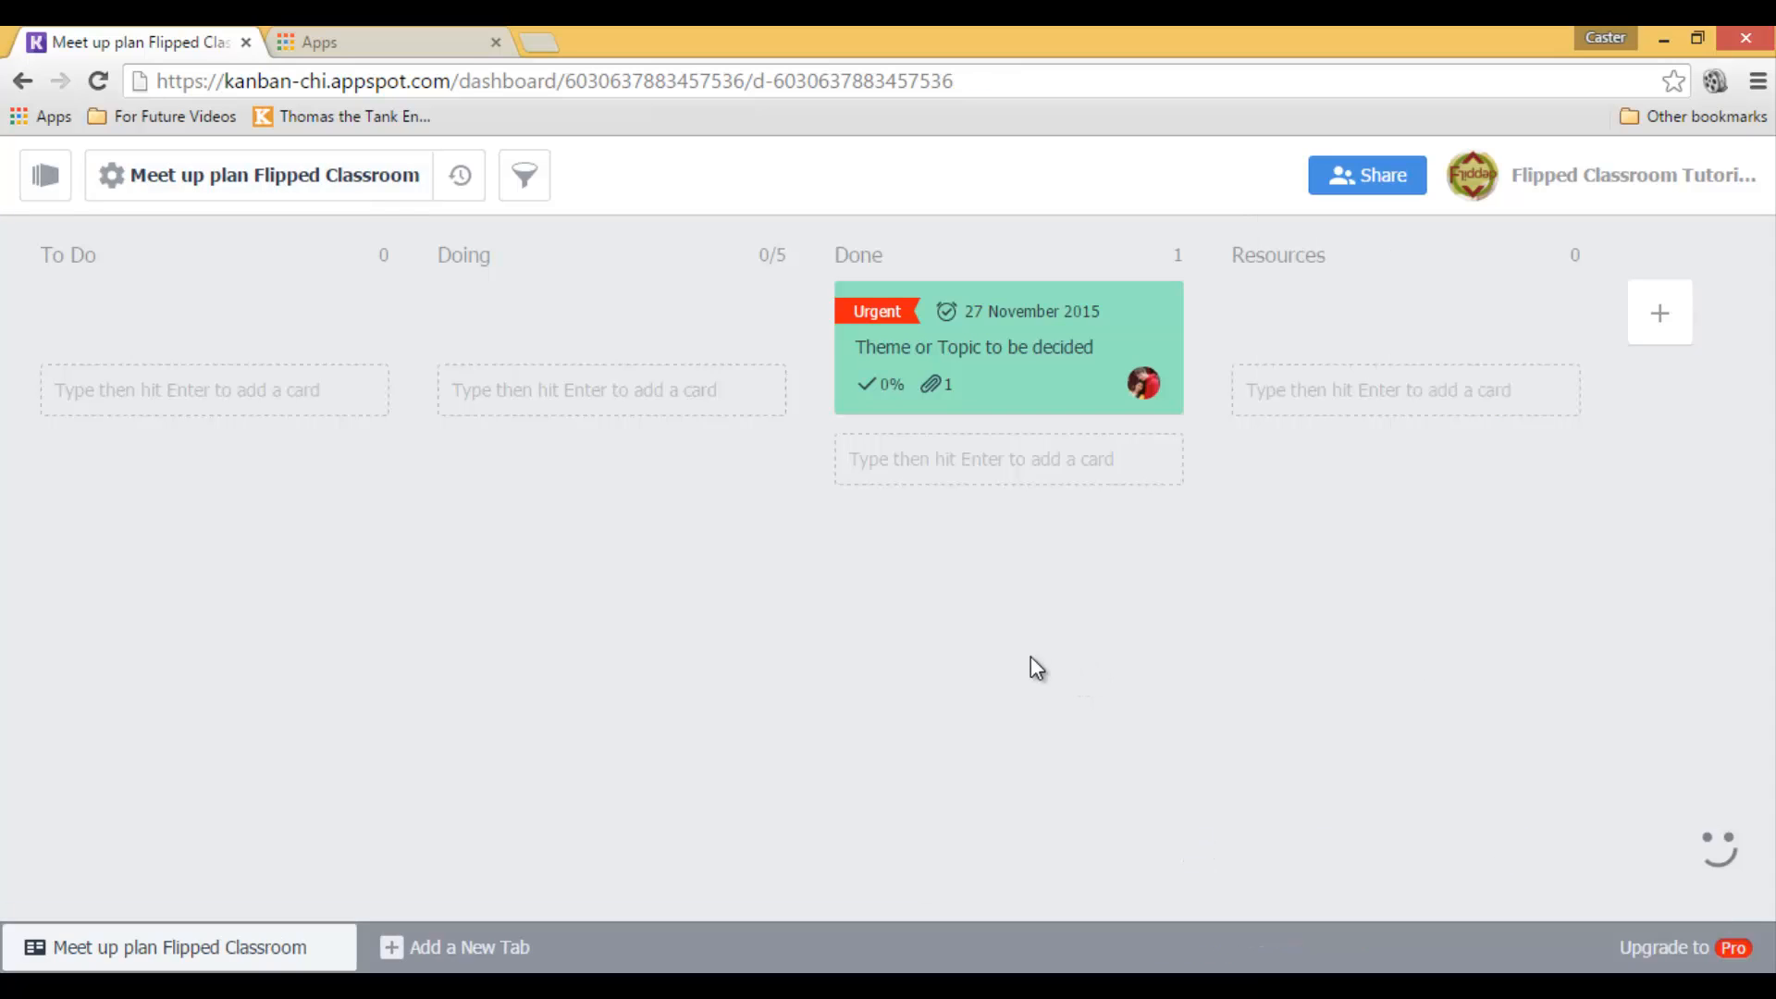
pyautogui.moveTo(1036, 667)
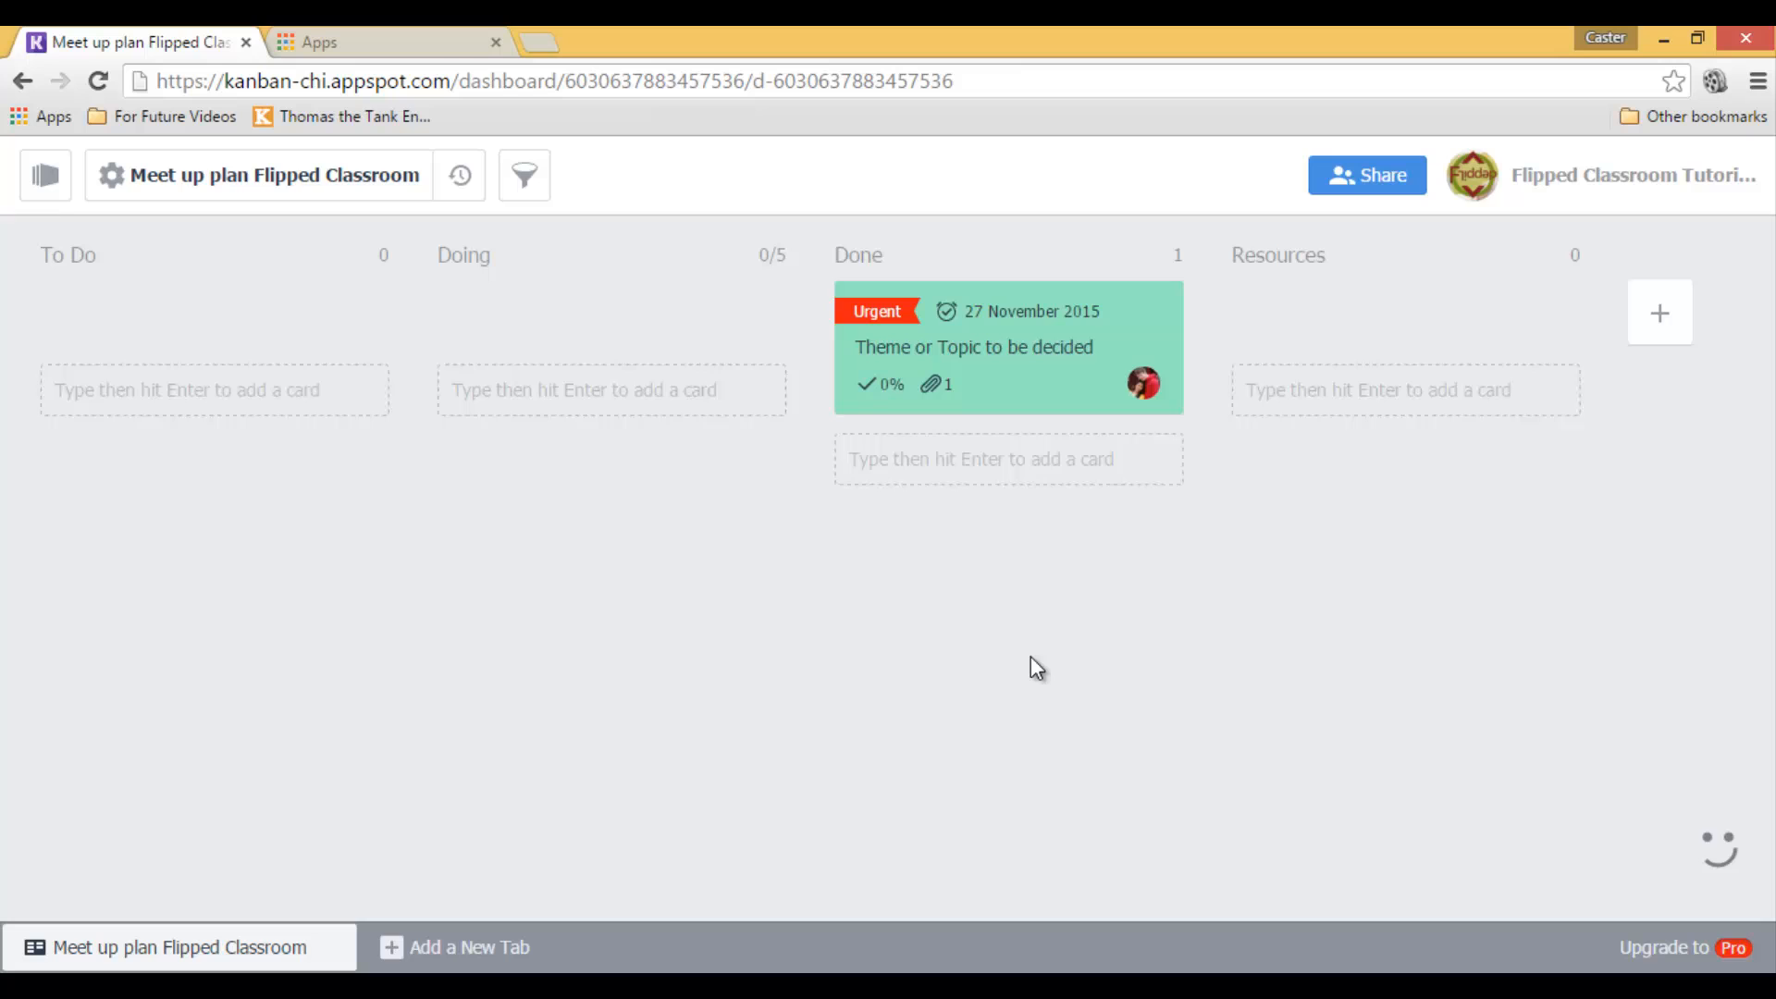
pyautogui.moveTo(1184, 635)
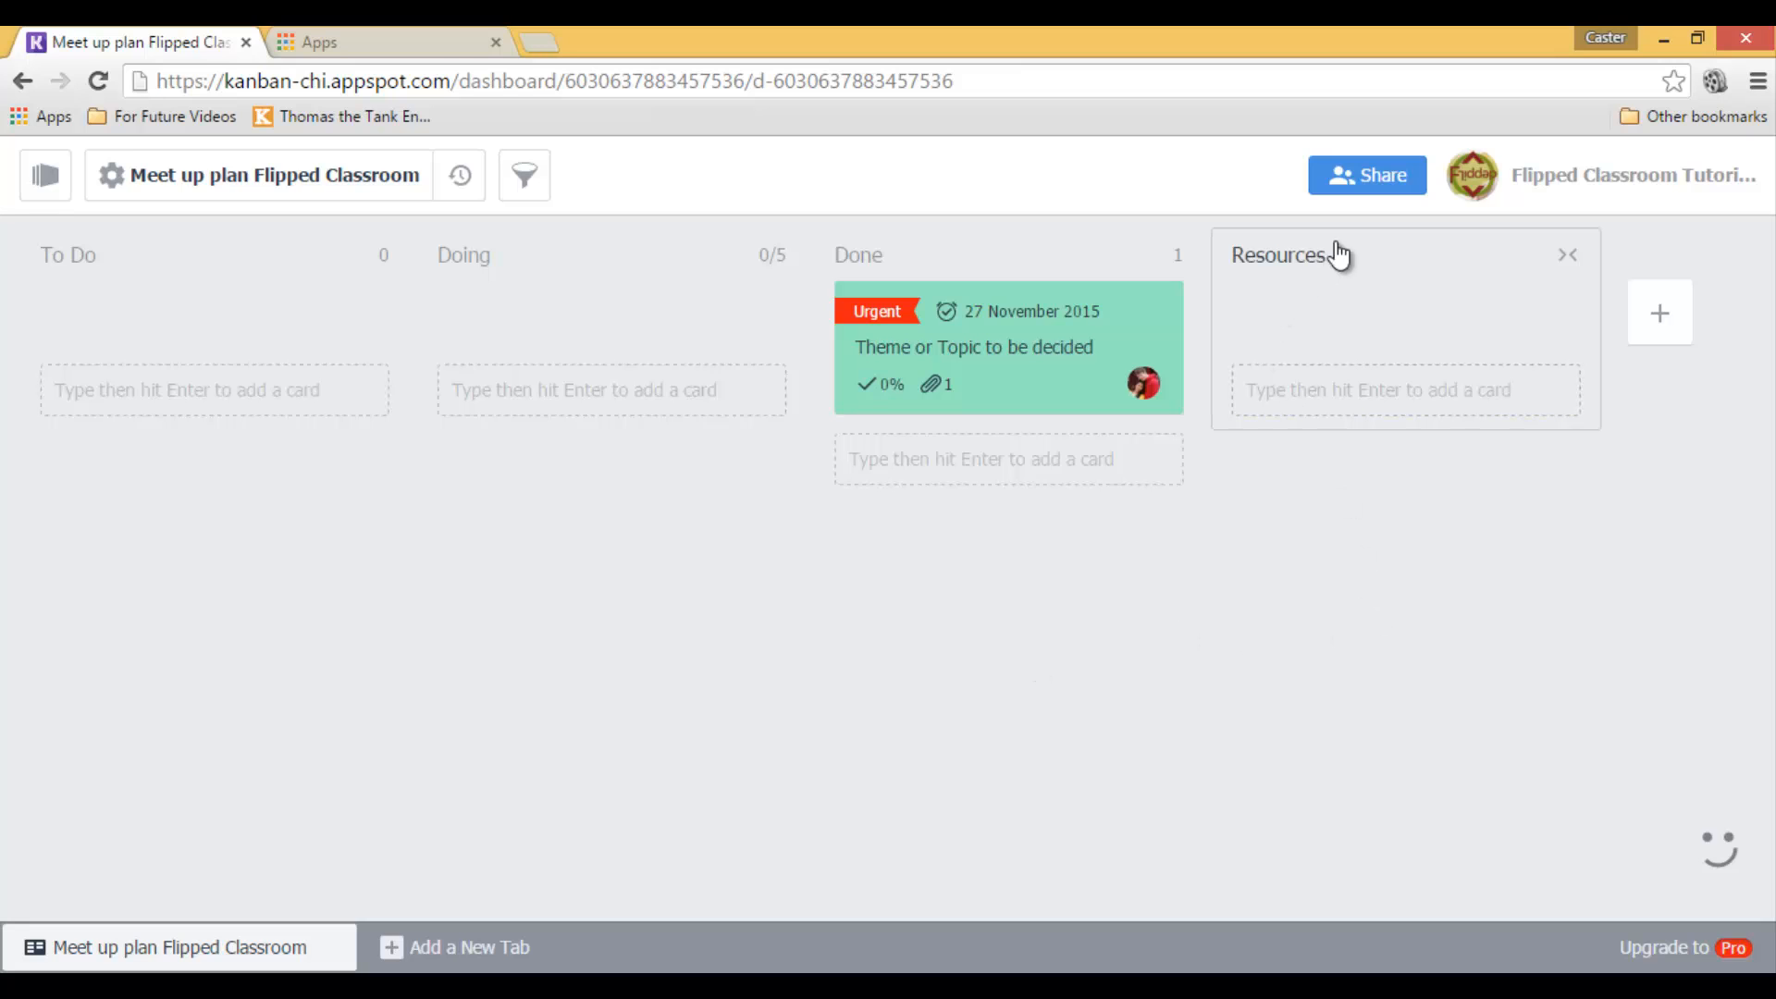
# - Fold the Resources and Doing lists, leaving Done expanded
pyautogui.click(1567, 255)
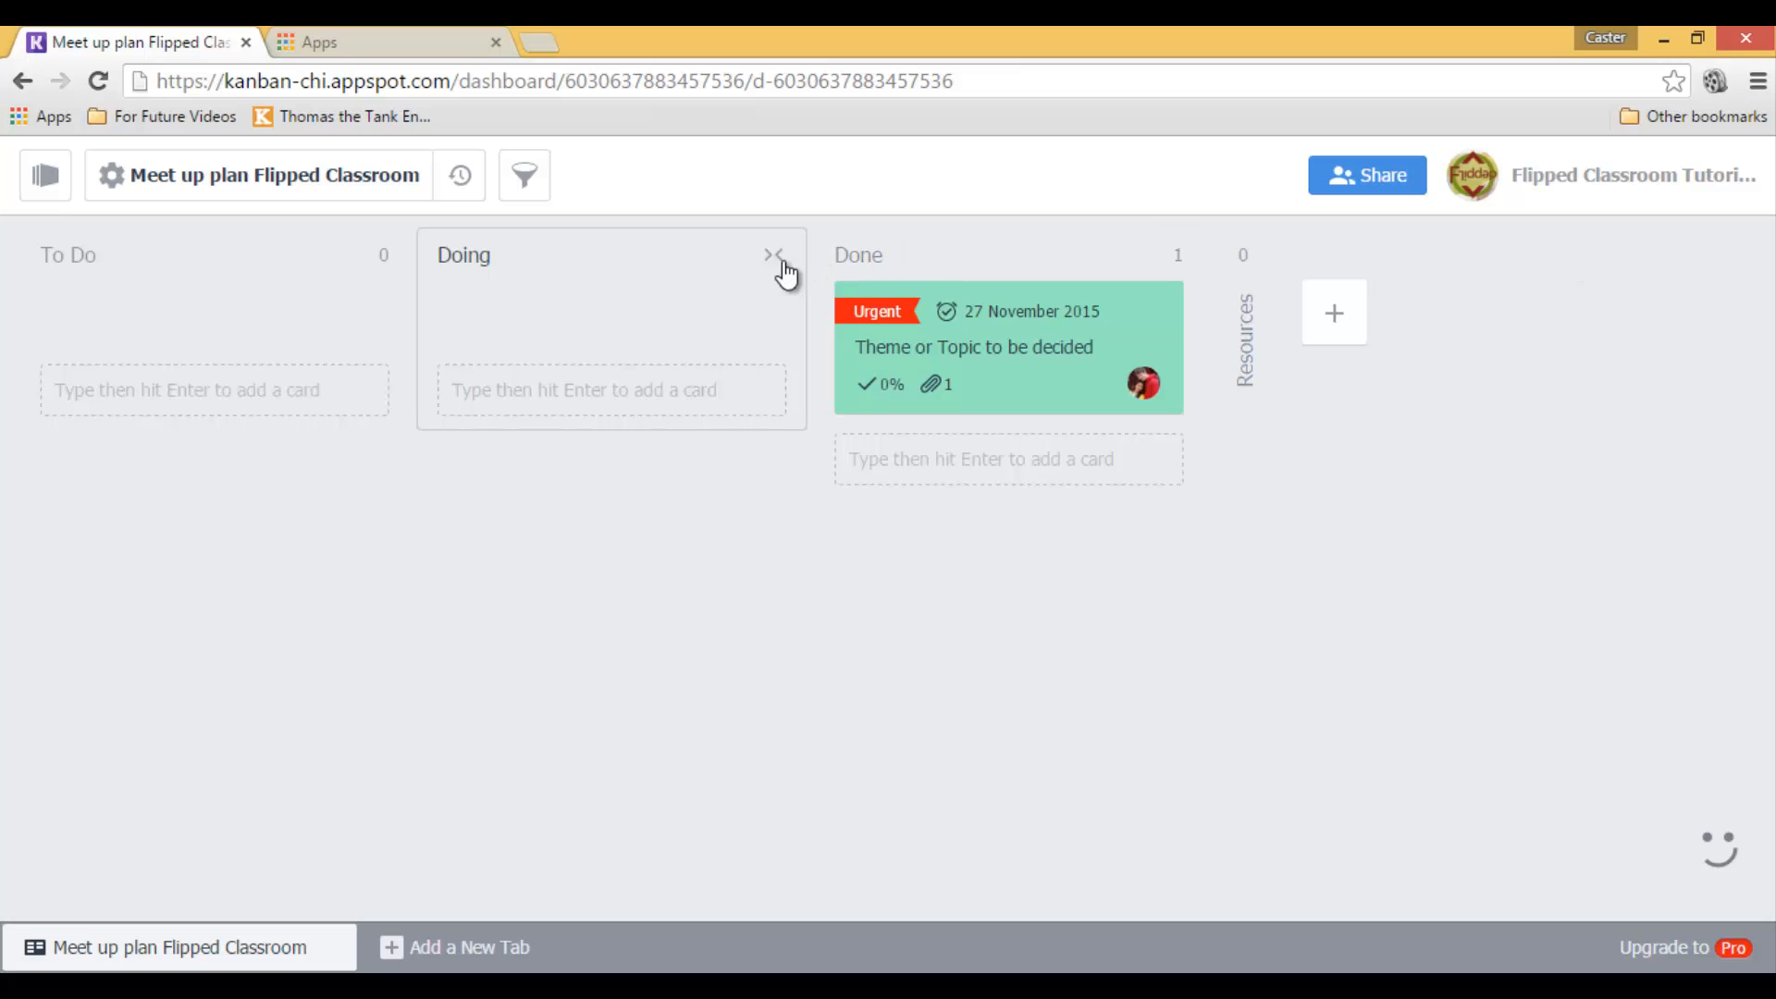
pyautogui.click(776, 254)
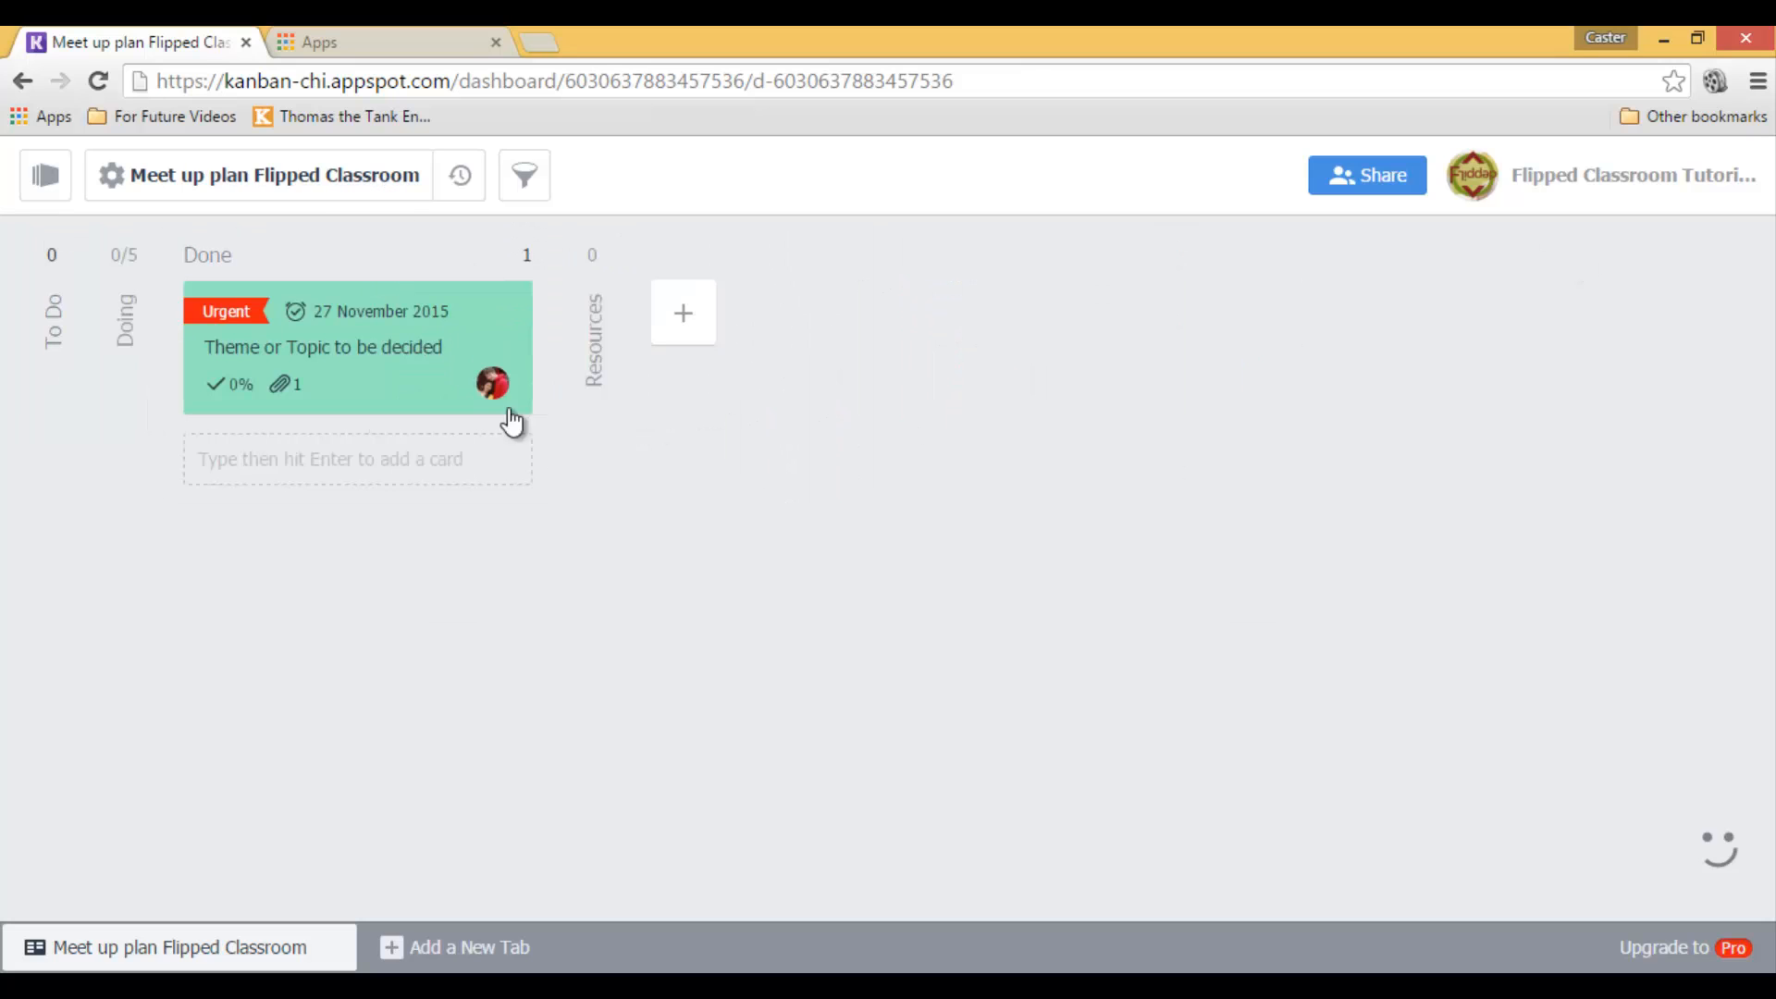
pyautogui.moveTo(292, 648)
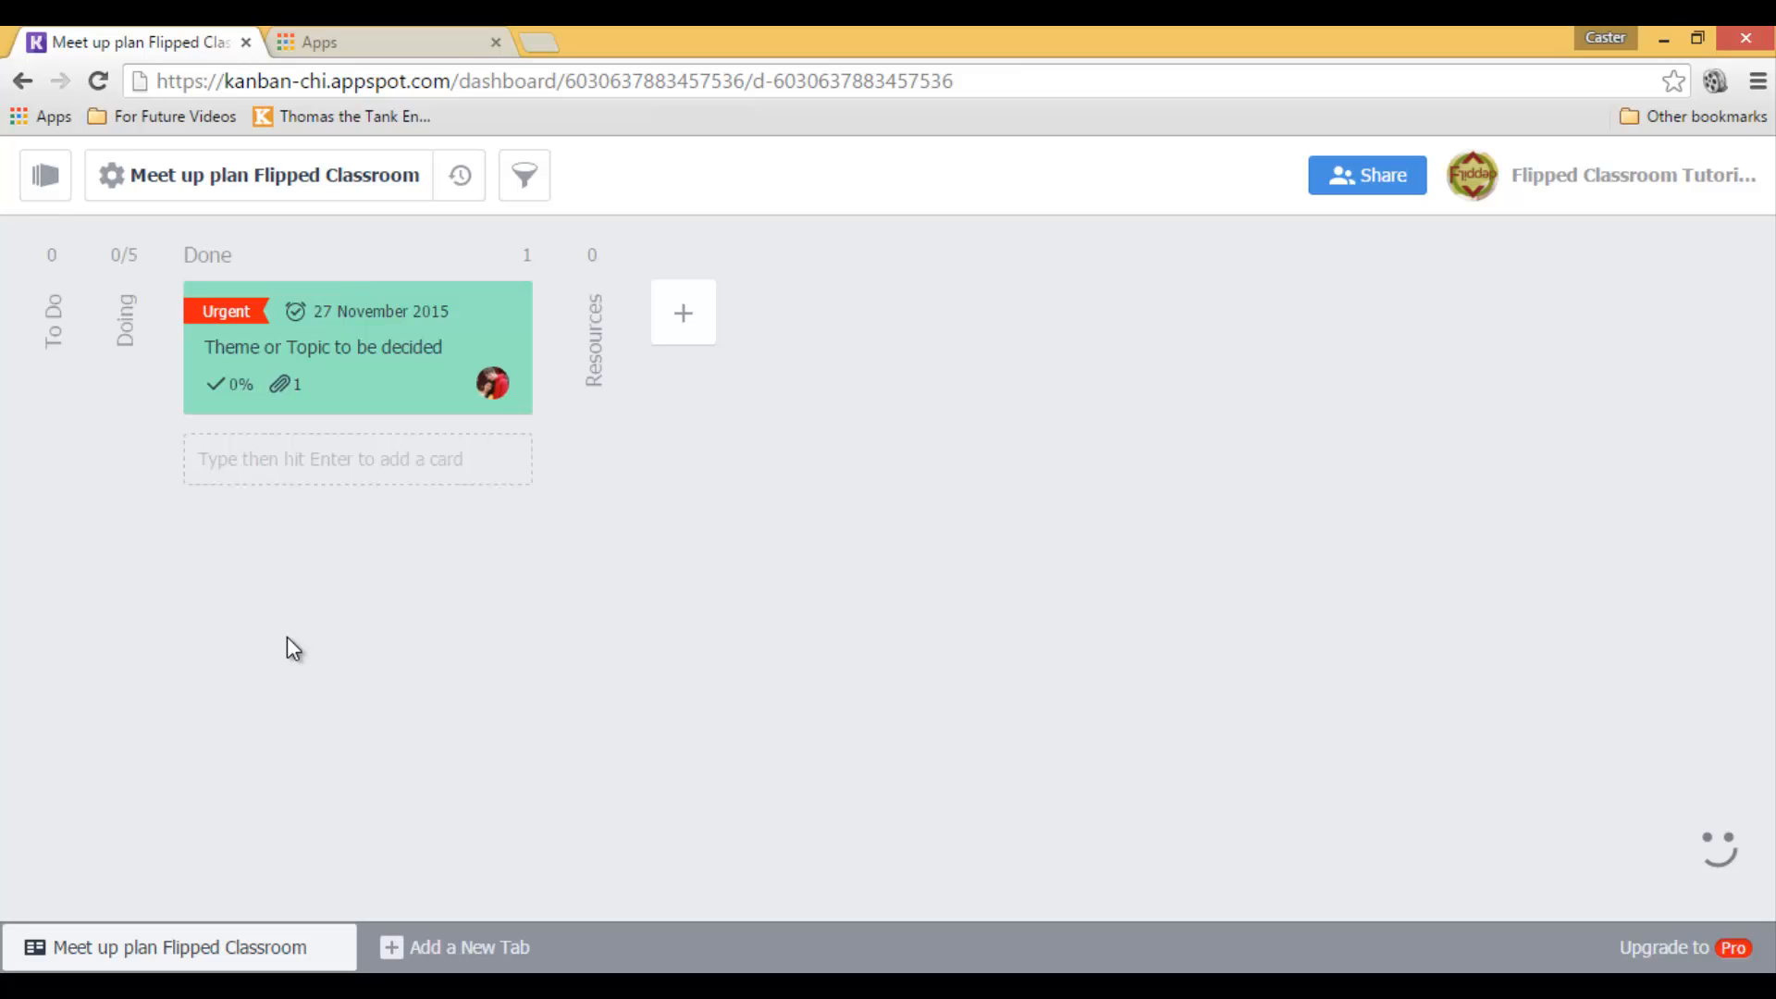
pyautogui.moveTo(524, 176)
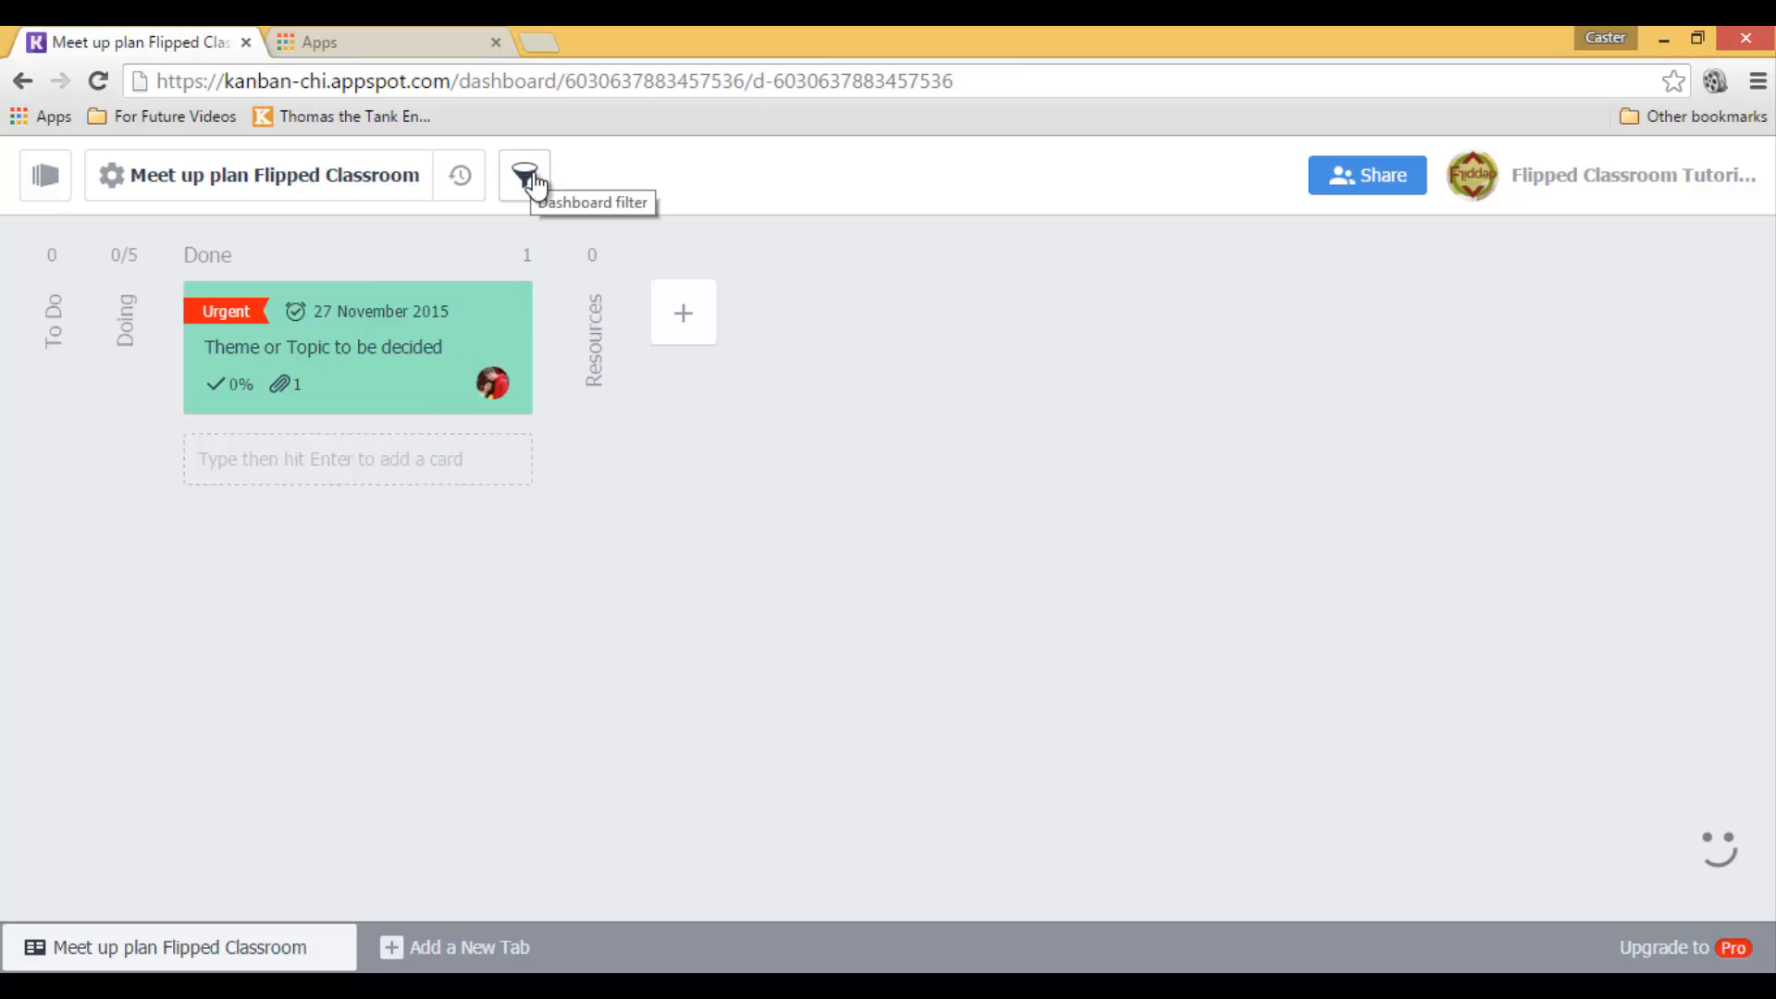
pyautogui.click(524, 174)
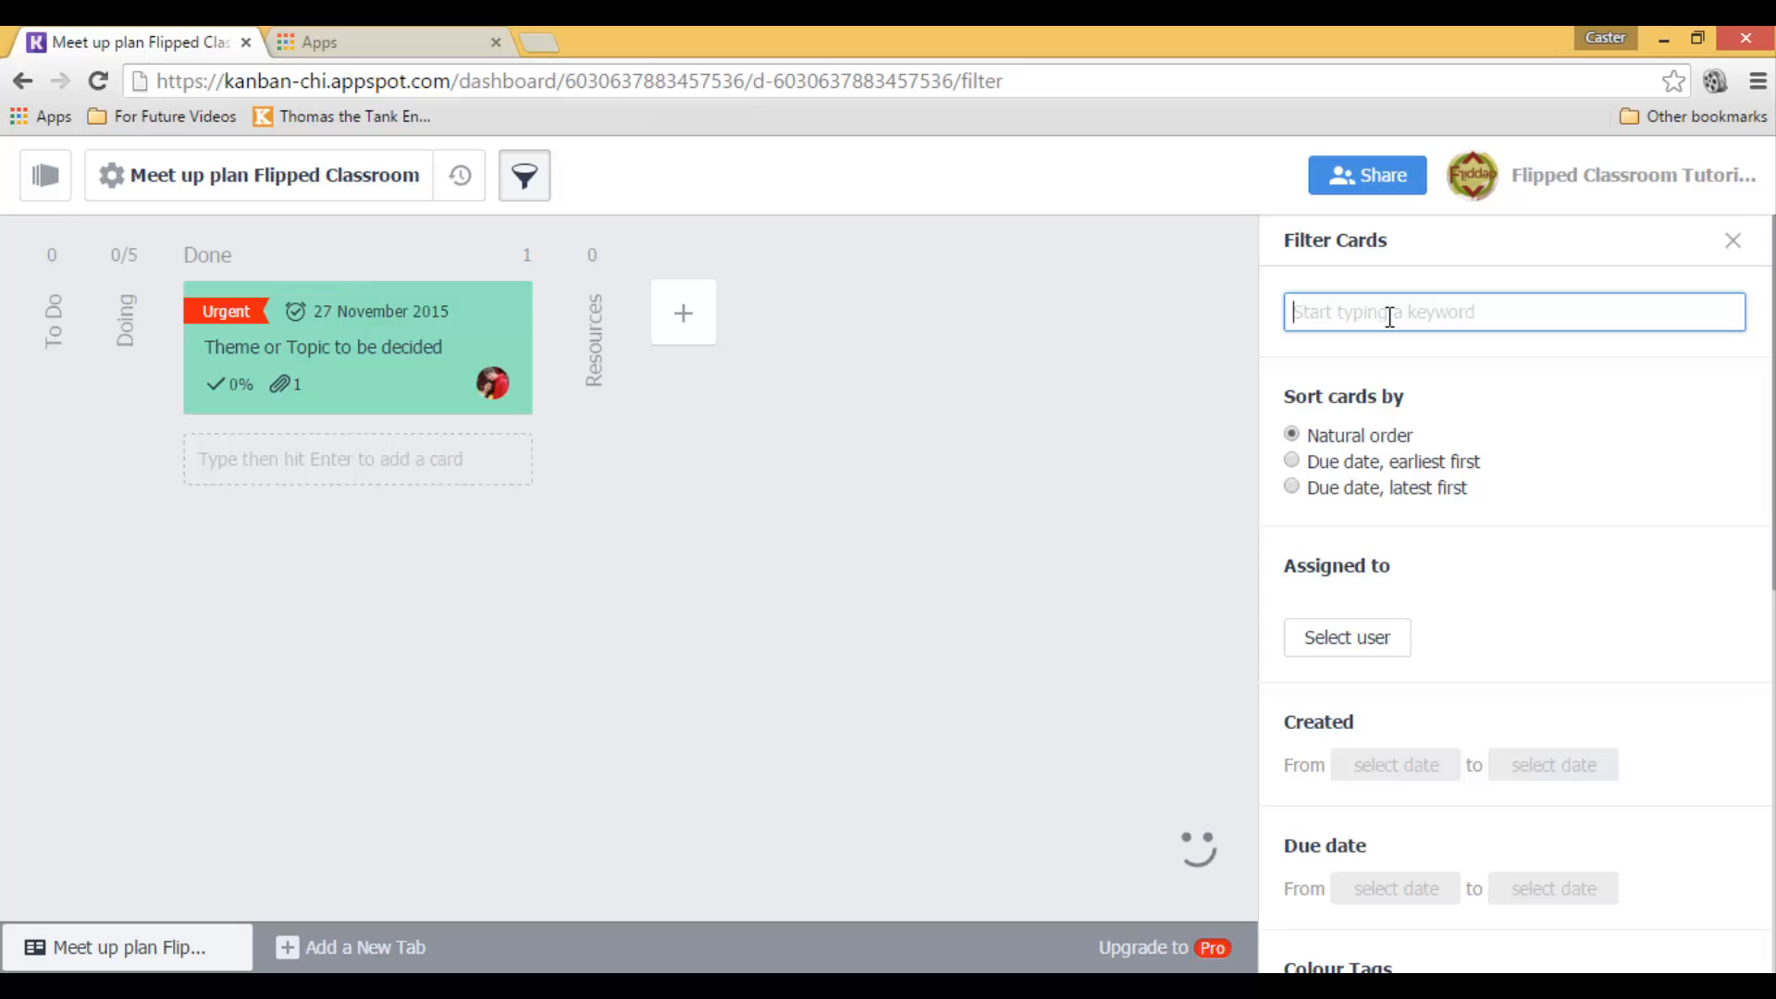
pyautogui.write('theme')
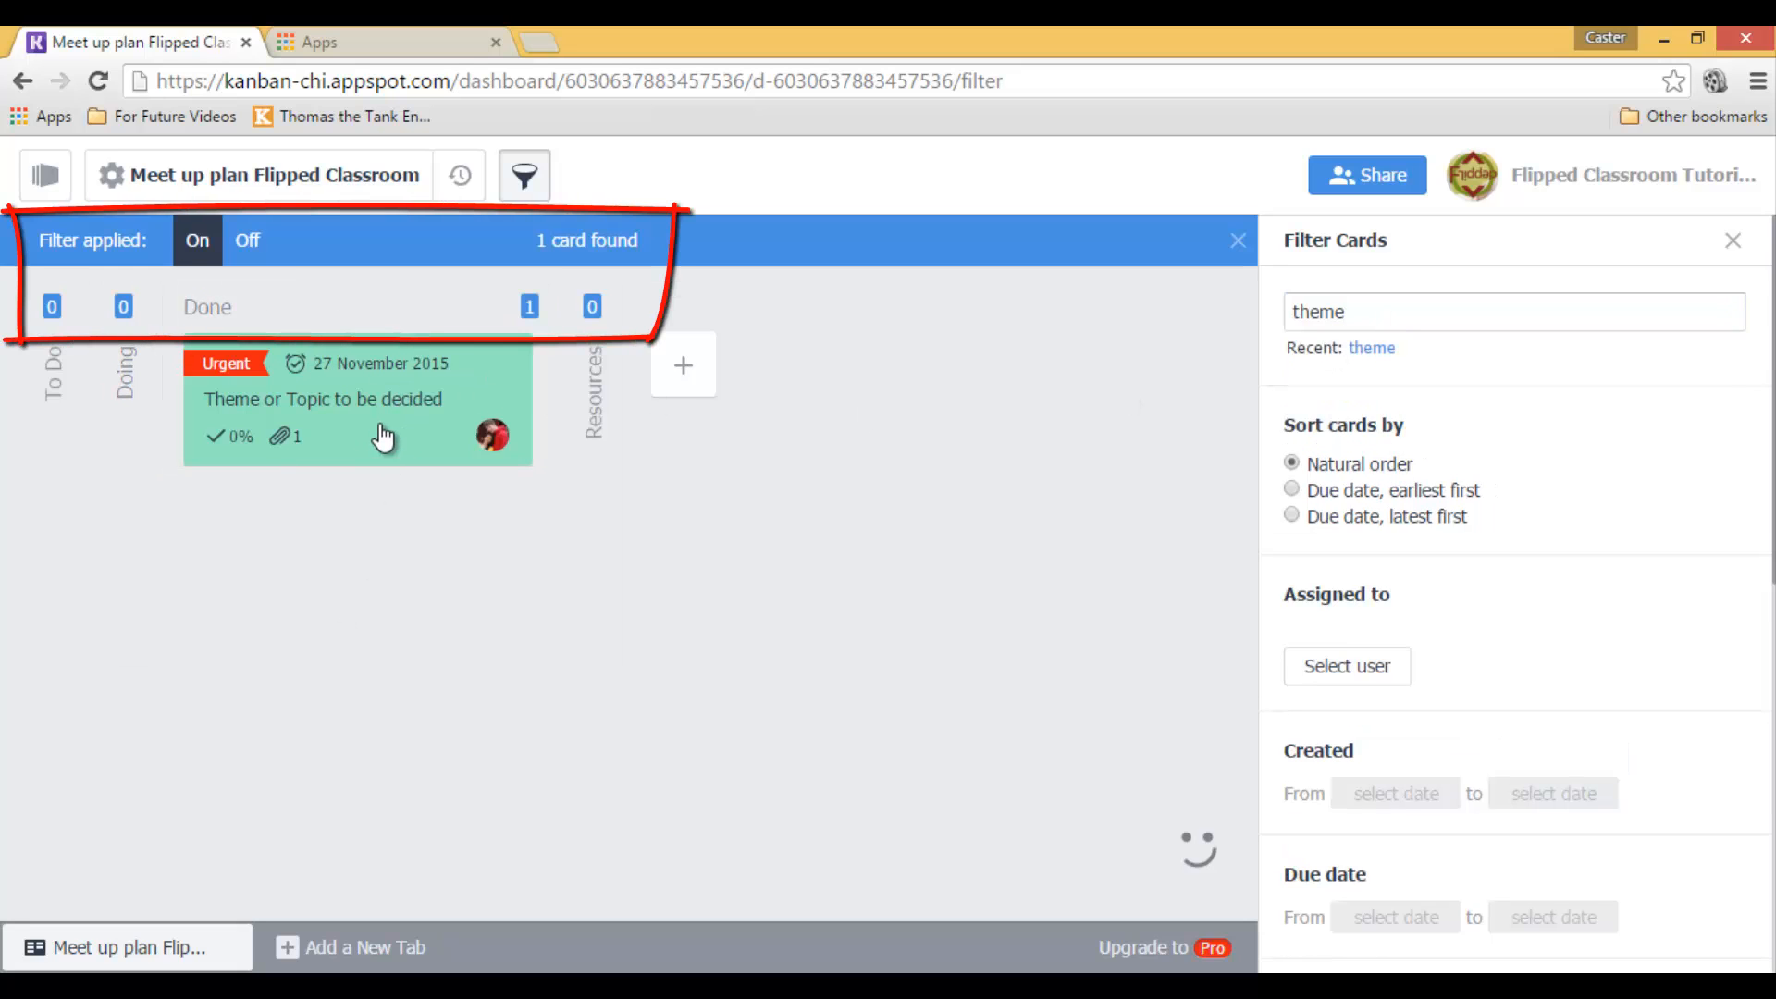
pyautogui.moveTo(1048, 690)
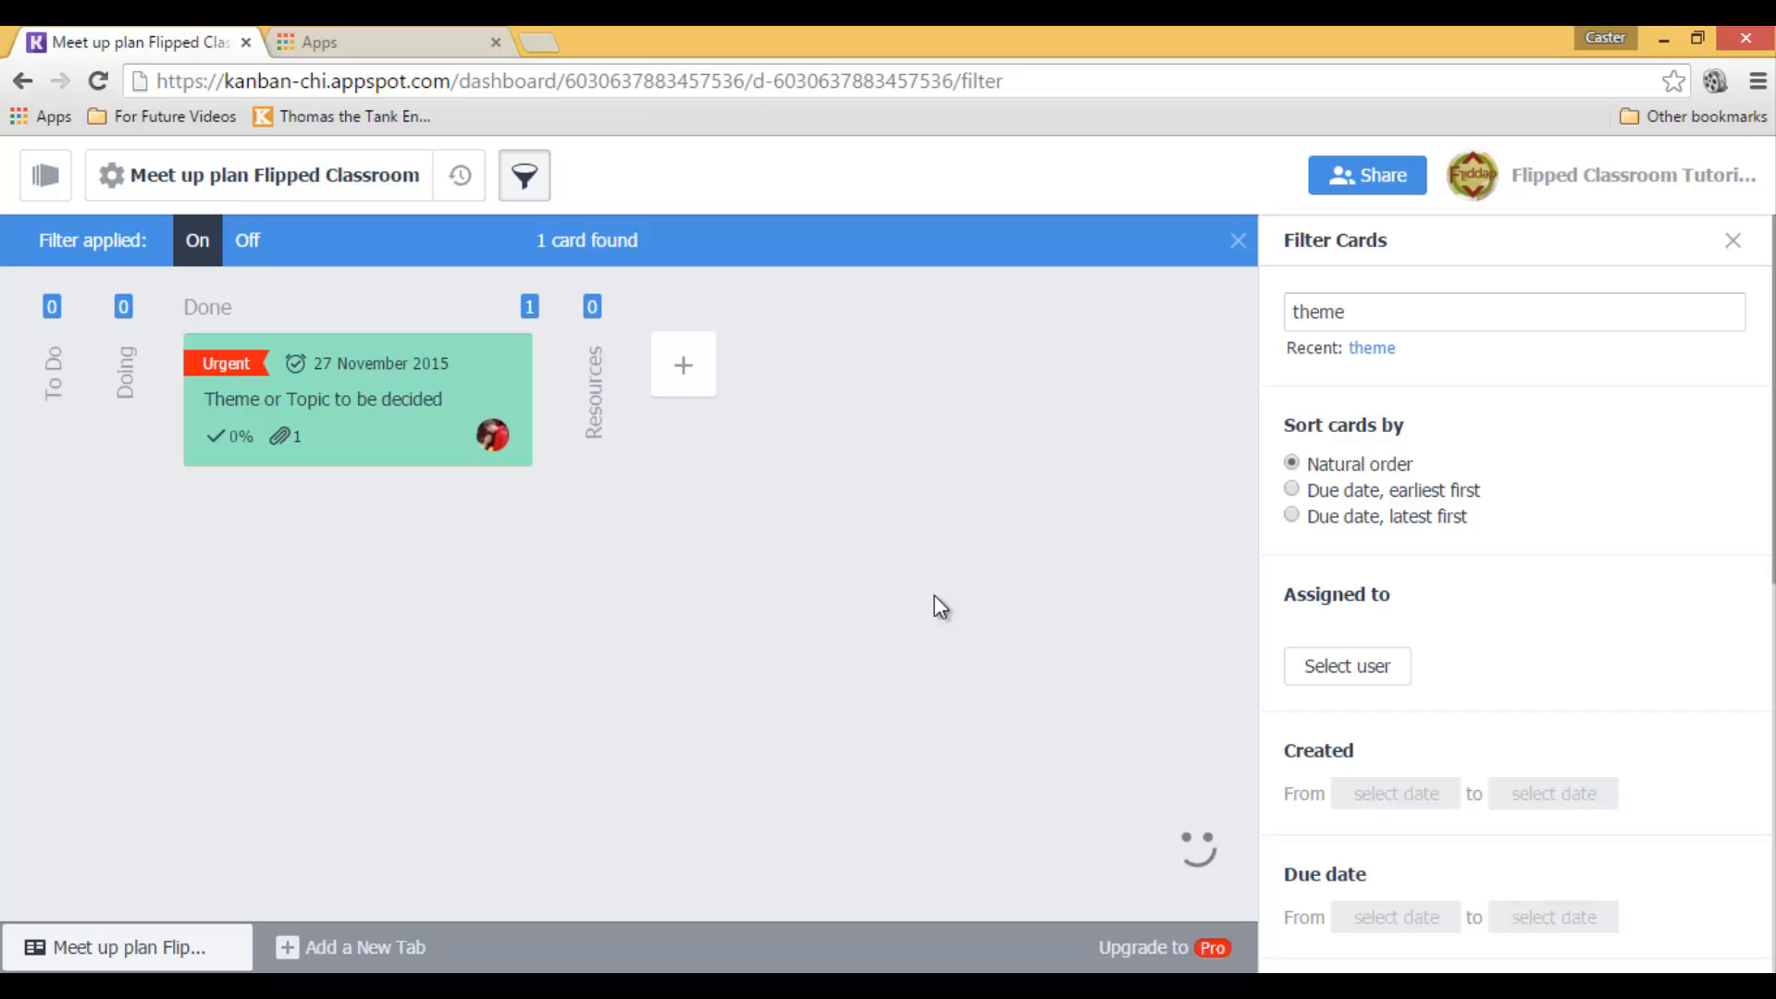
pyautogui.click(1238, 240)
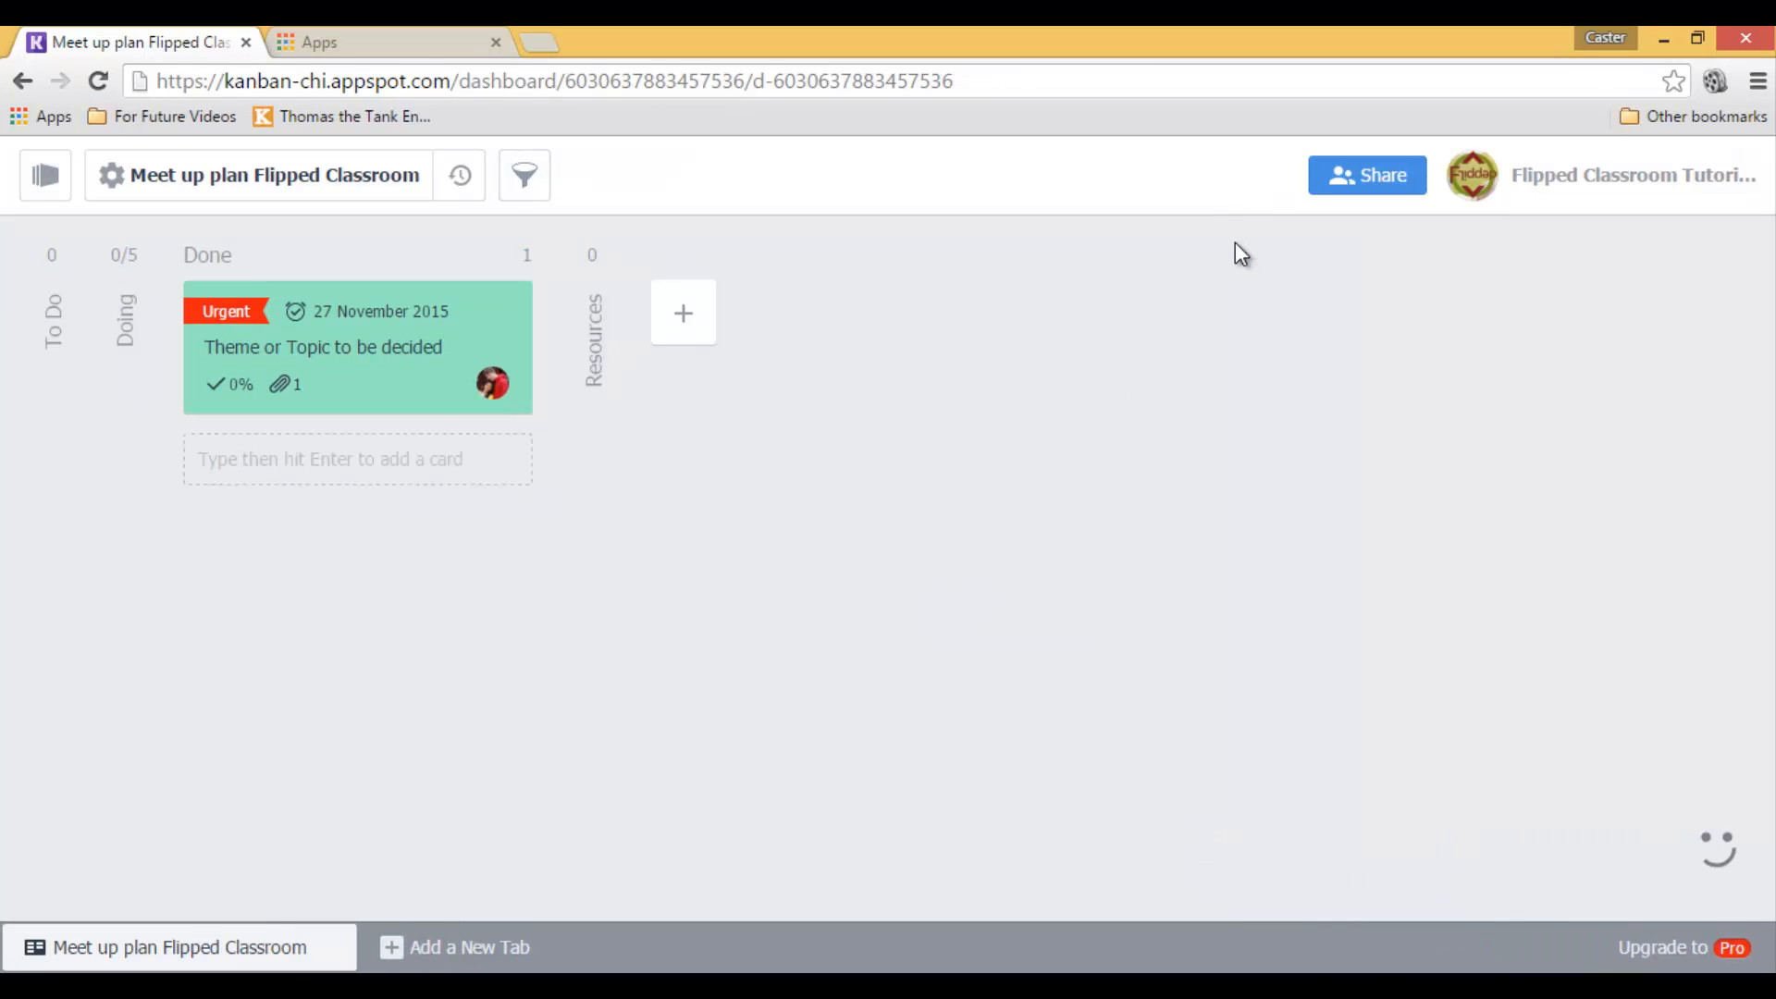
pyautogui.moveTo(1129, 521)
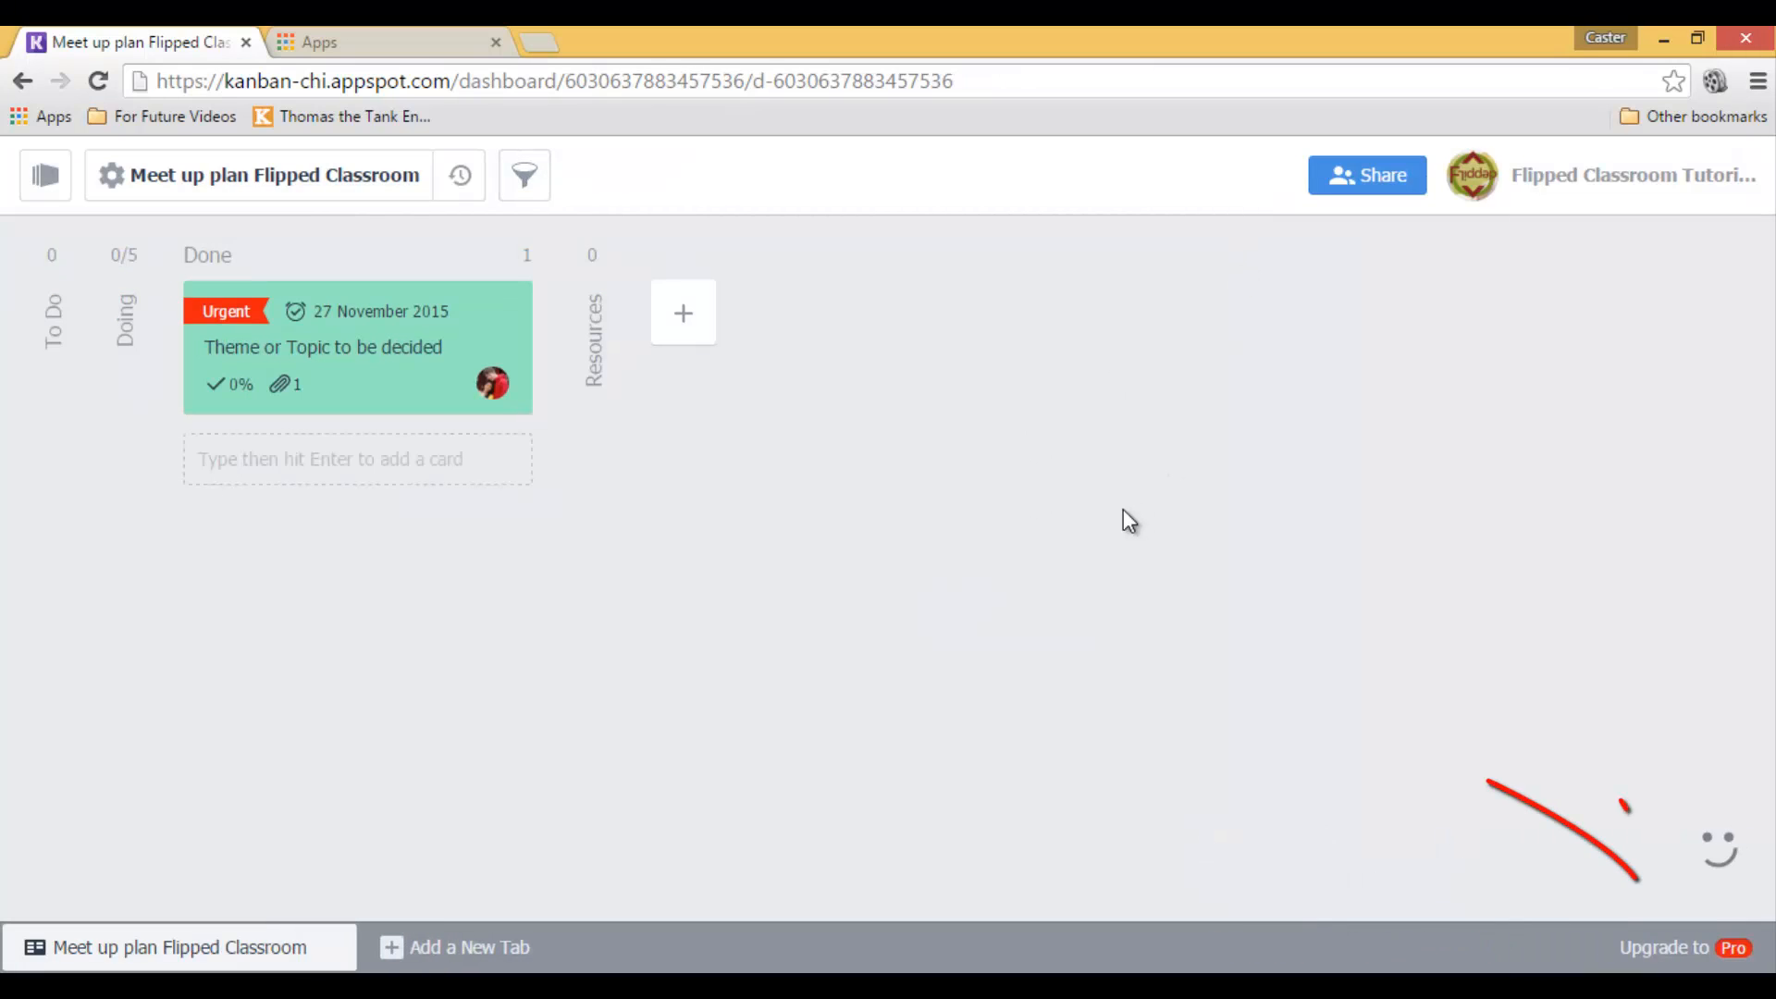
pyautogui.moveTo(1415, 720)
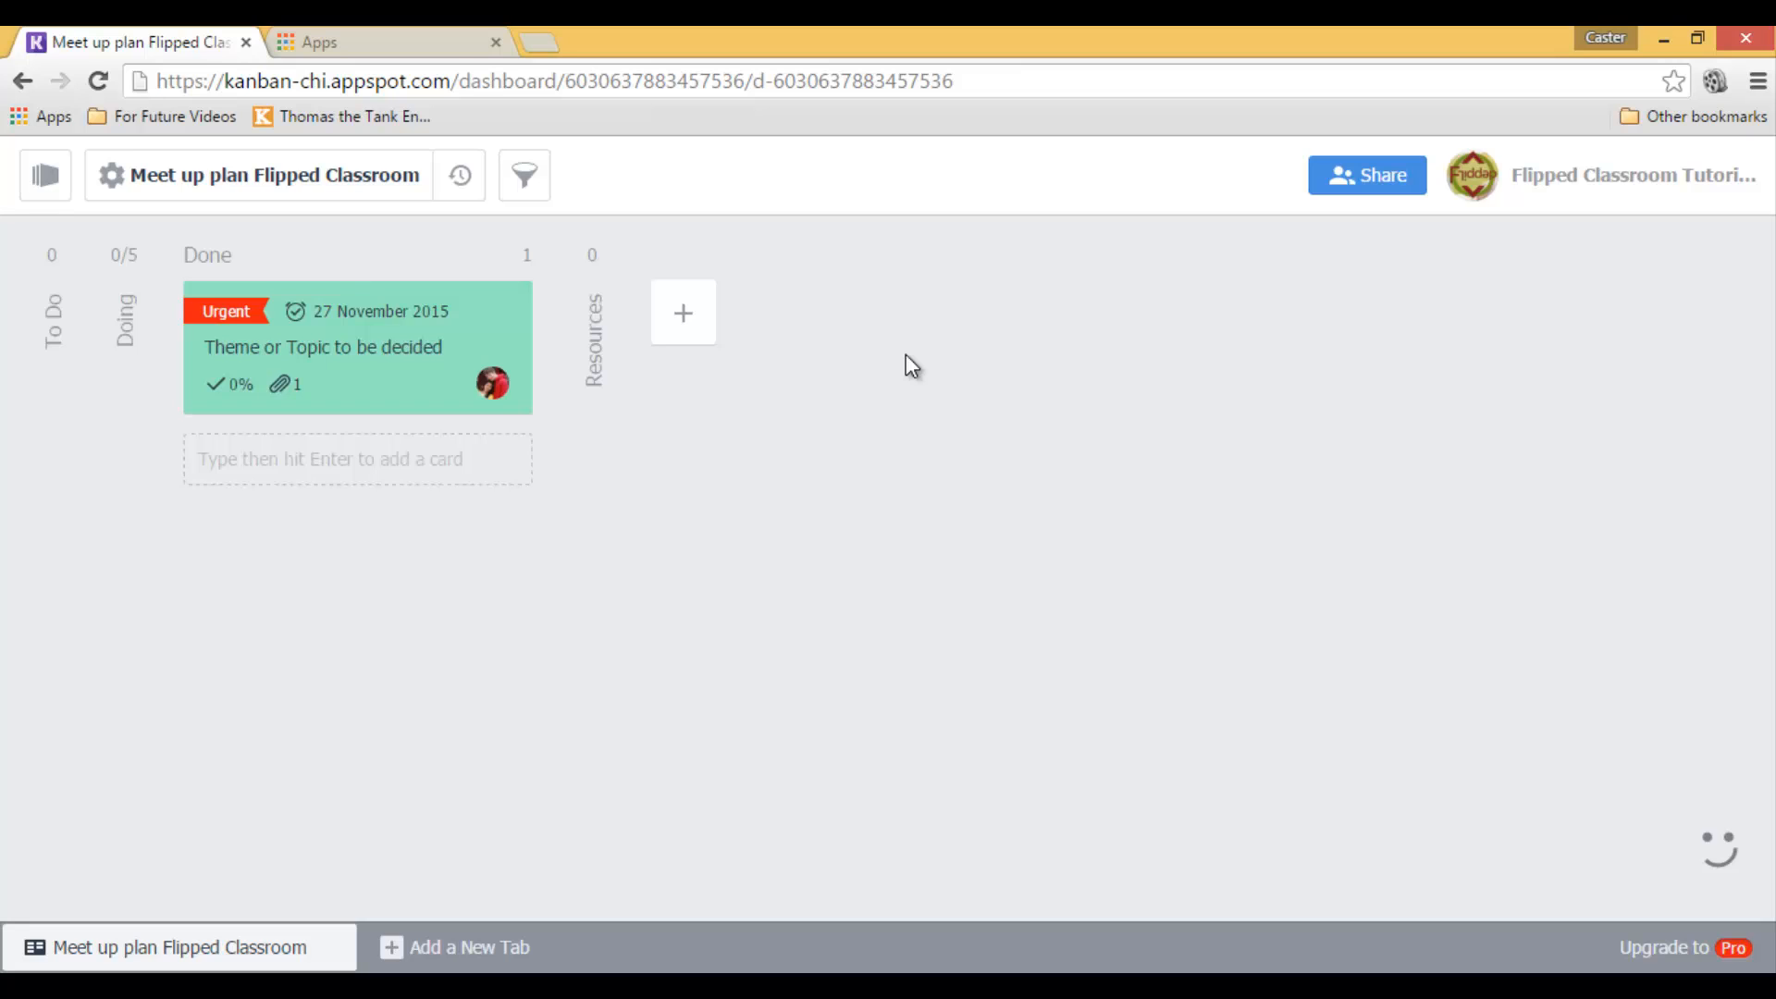
pyautogui.moveTo(1030, 587)
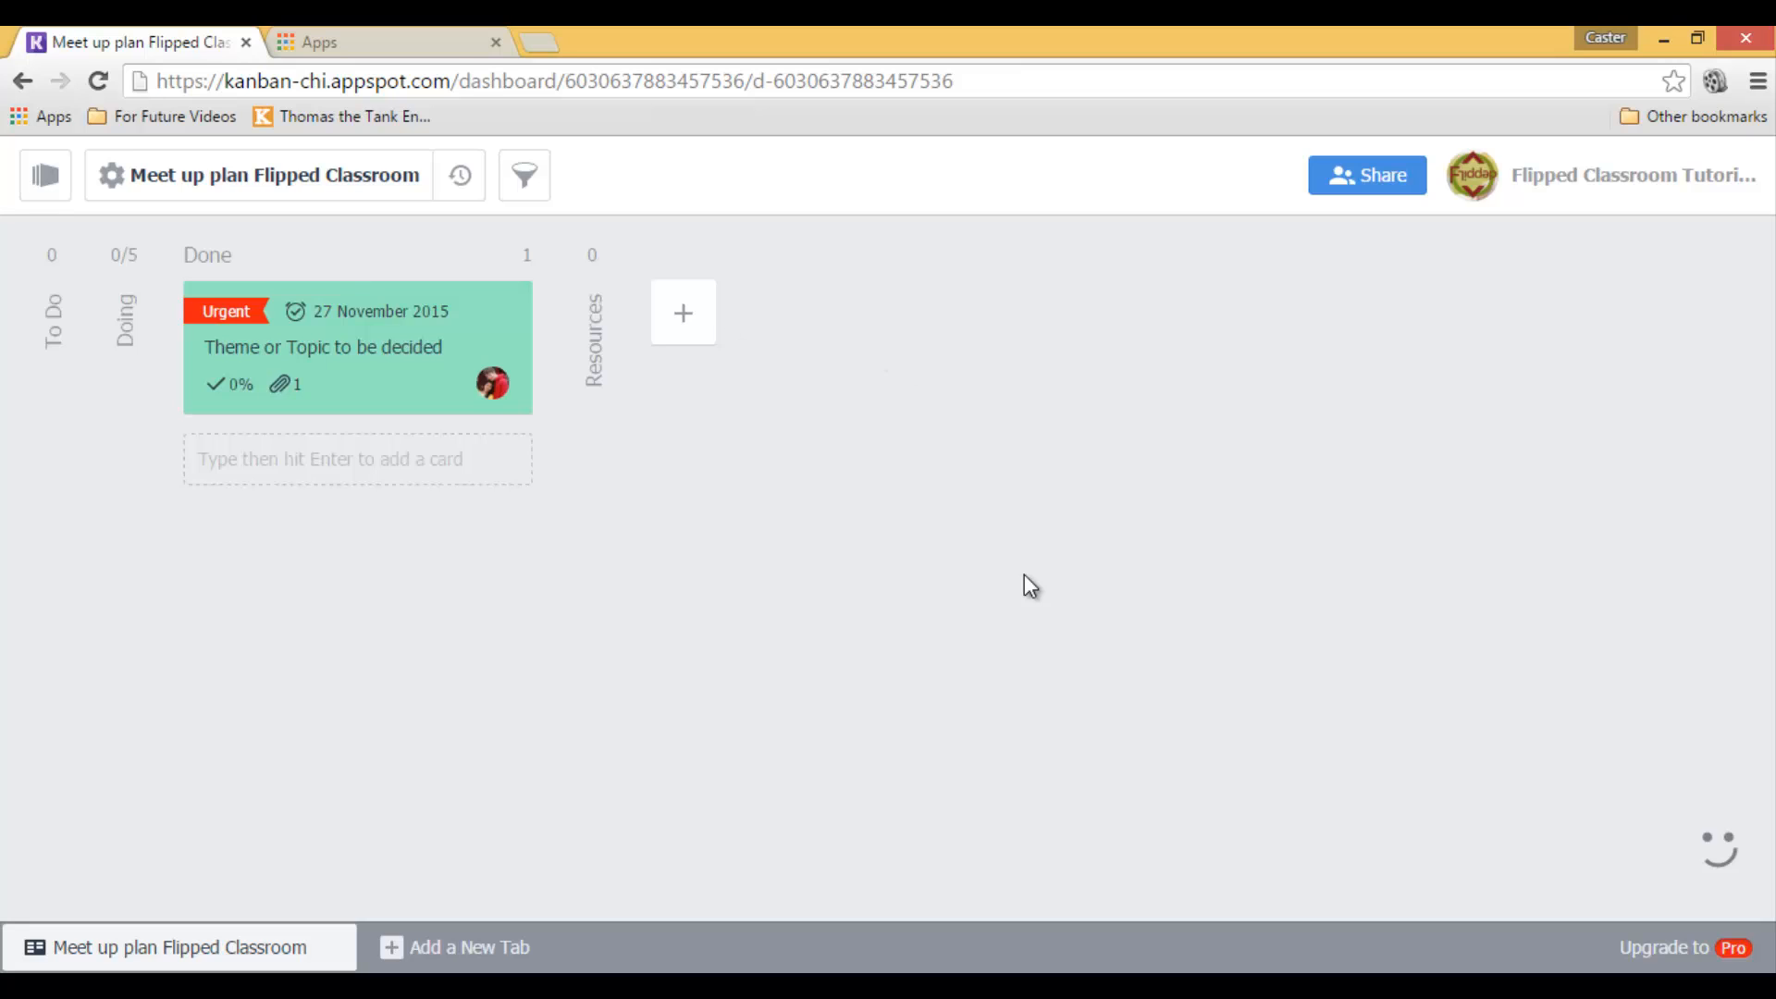
pyautogui.moveTo(1264, 437)
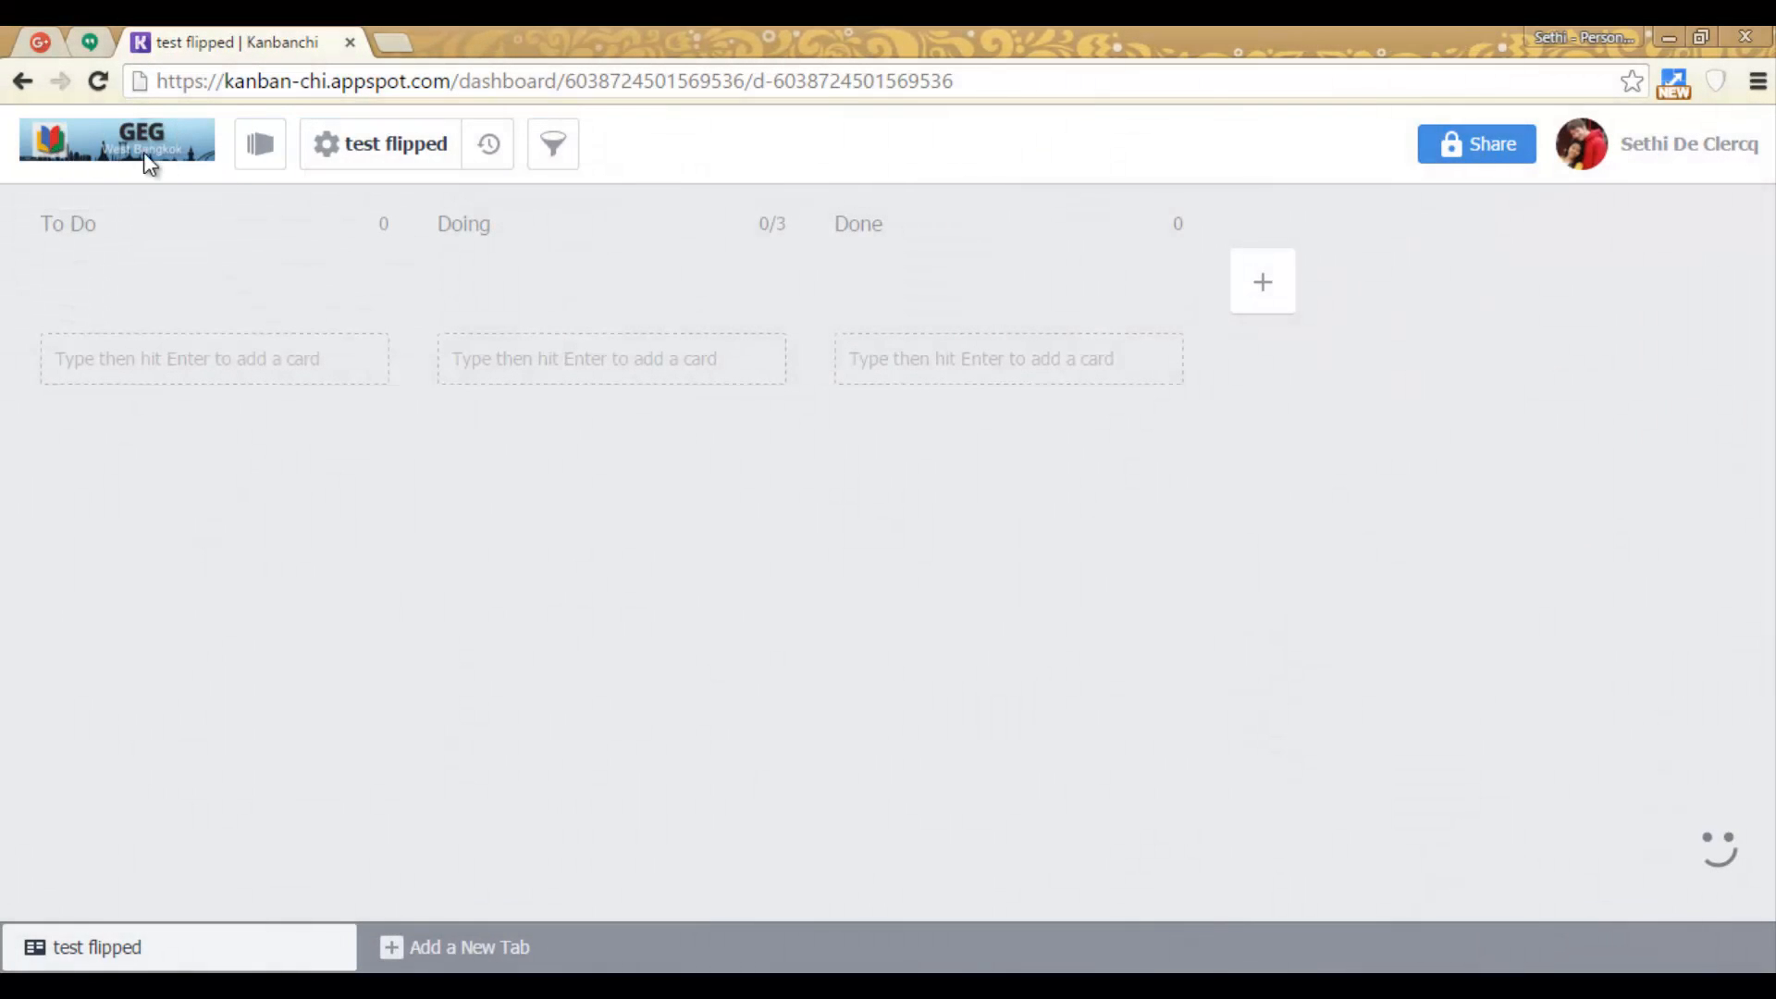
# - Apply the misty forest premade theme as the test flipped board's background via Branding
pyautogui.click(610, 357)
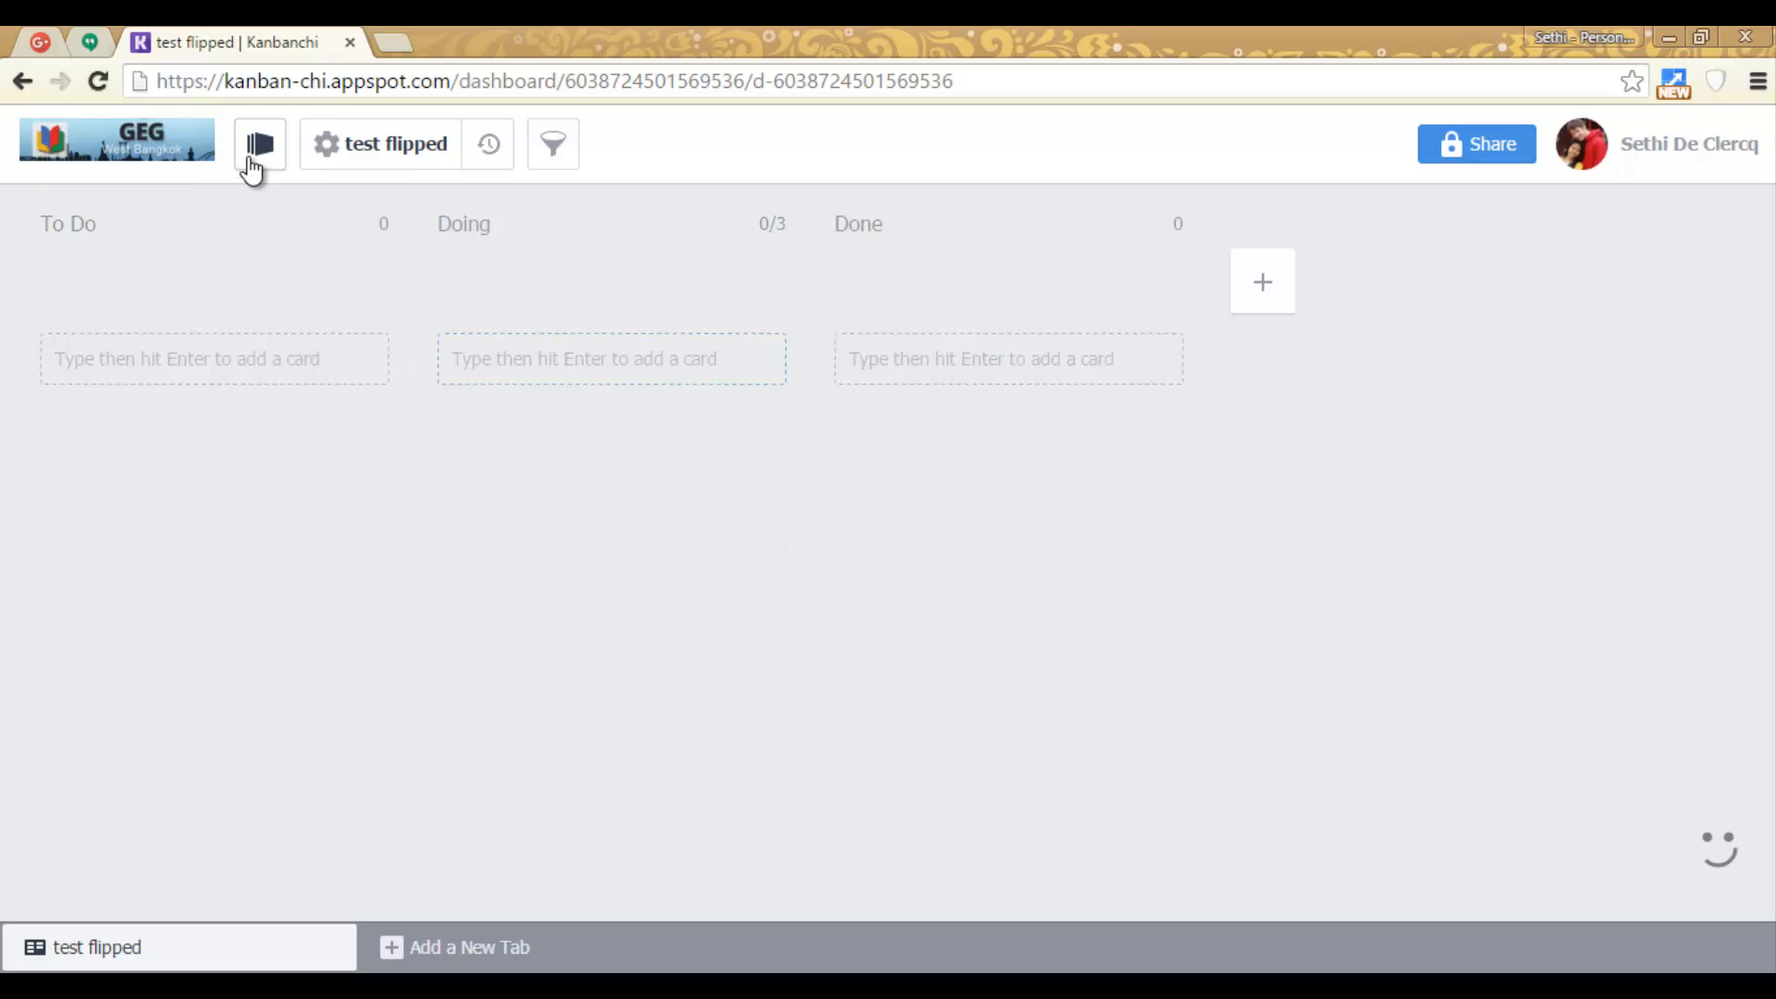
pyautogui.click(380, 144)
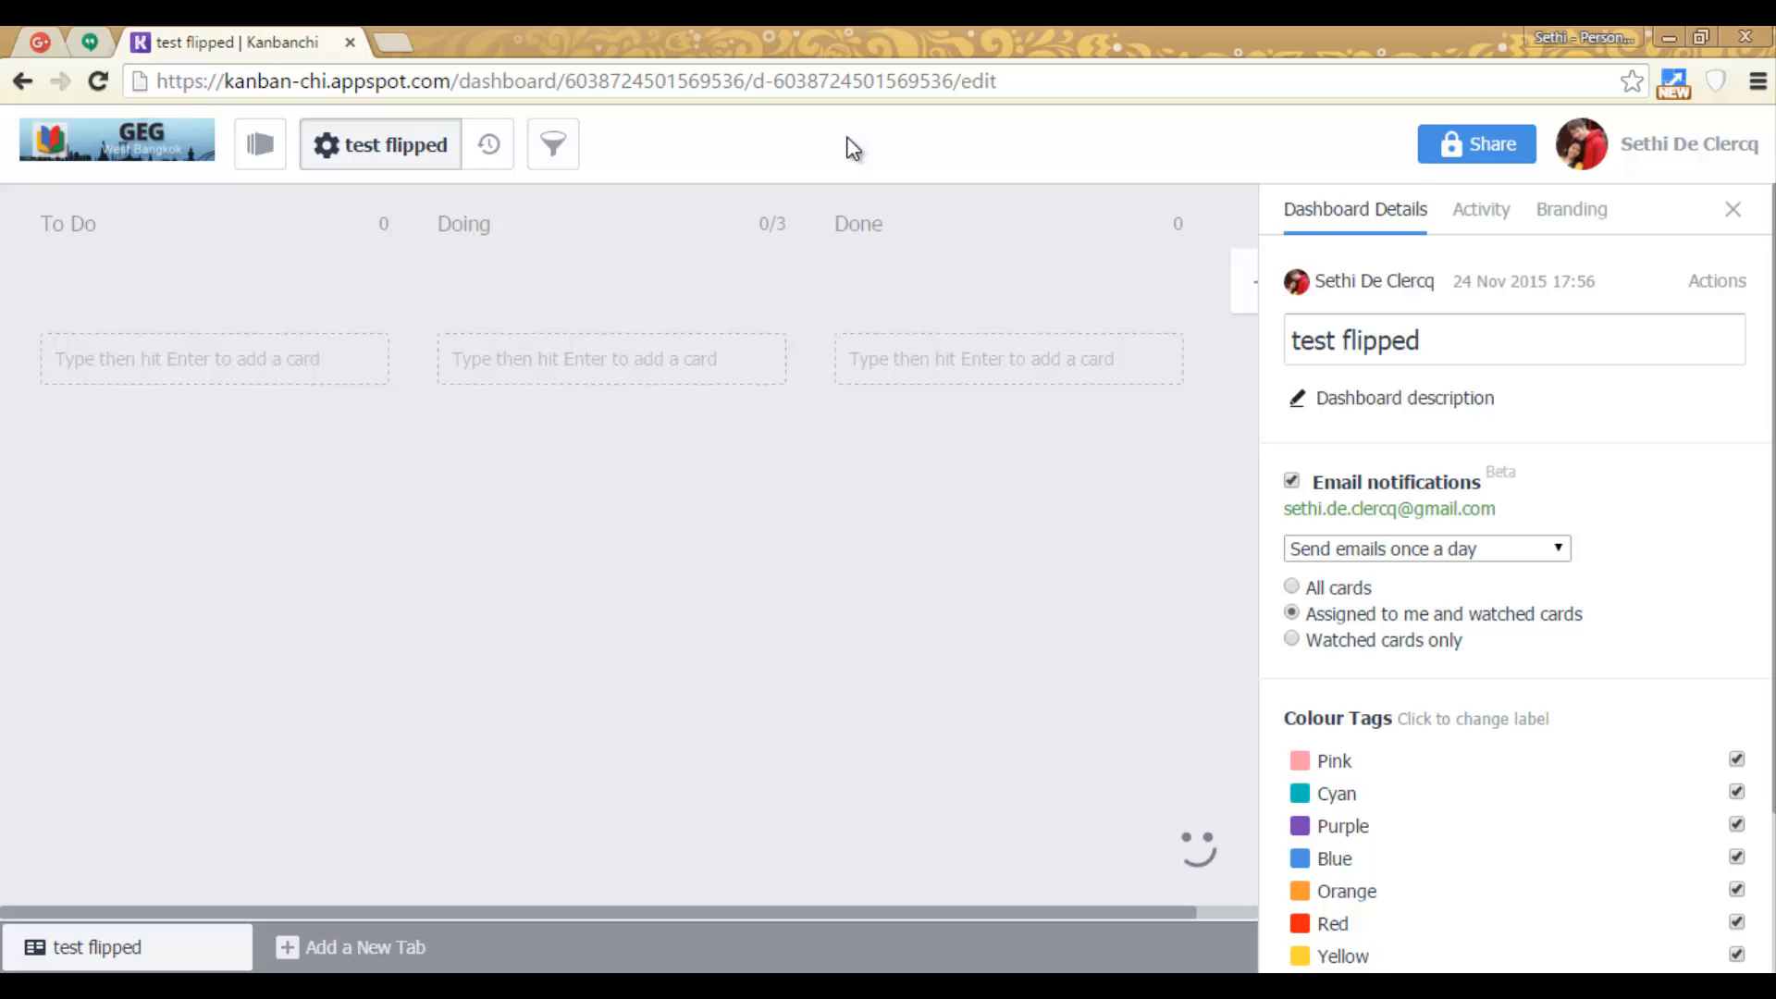
pyautogui.click(1571, 210)
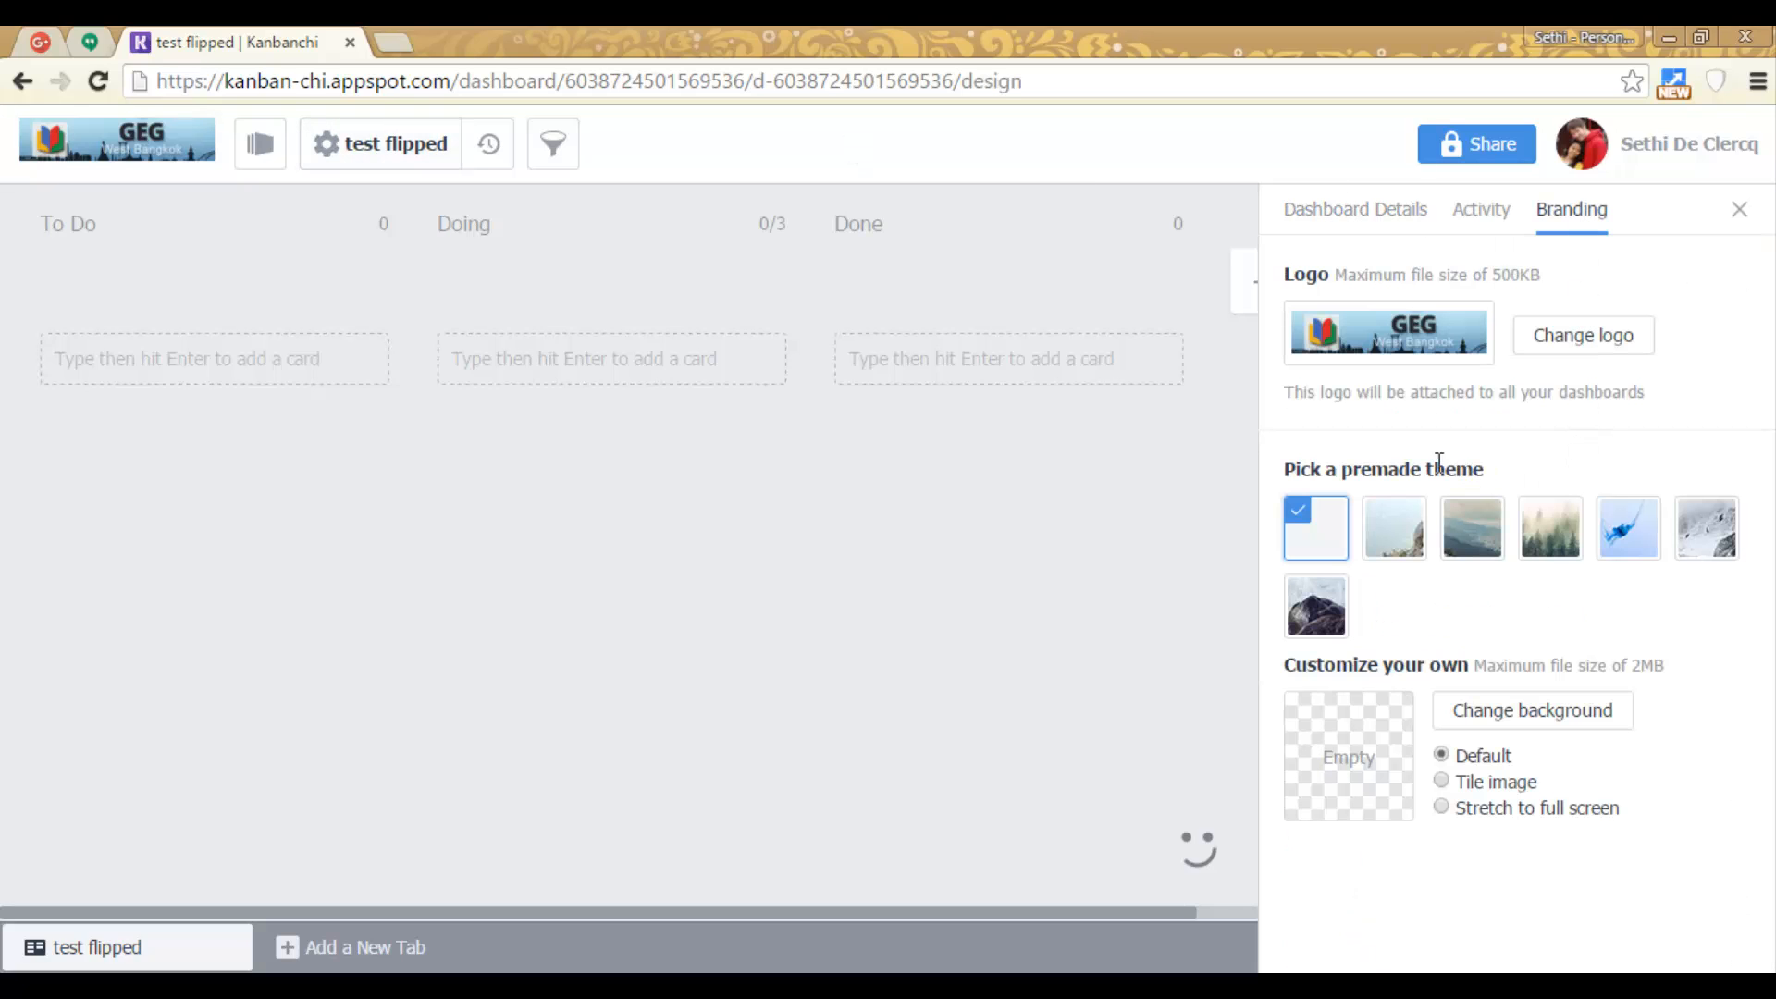
pyautogui.moveTo(1532, 635)
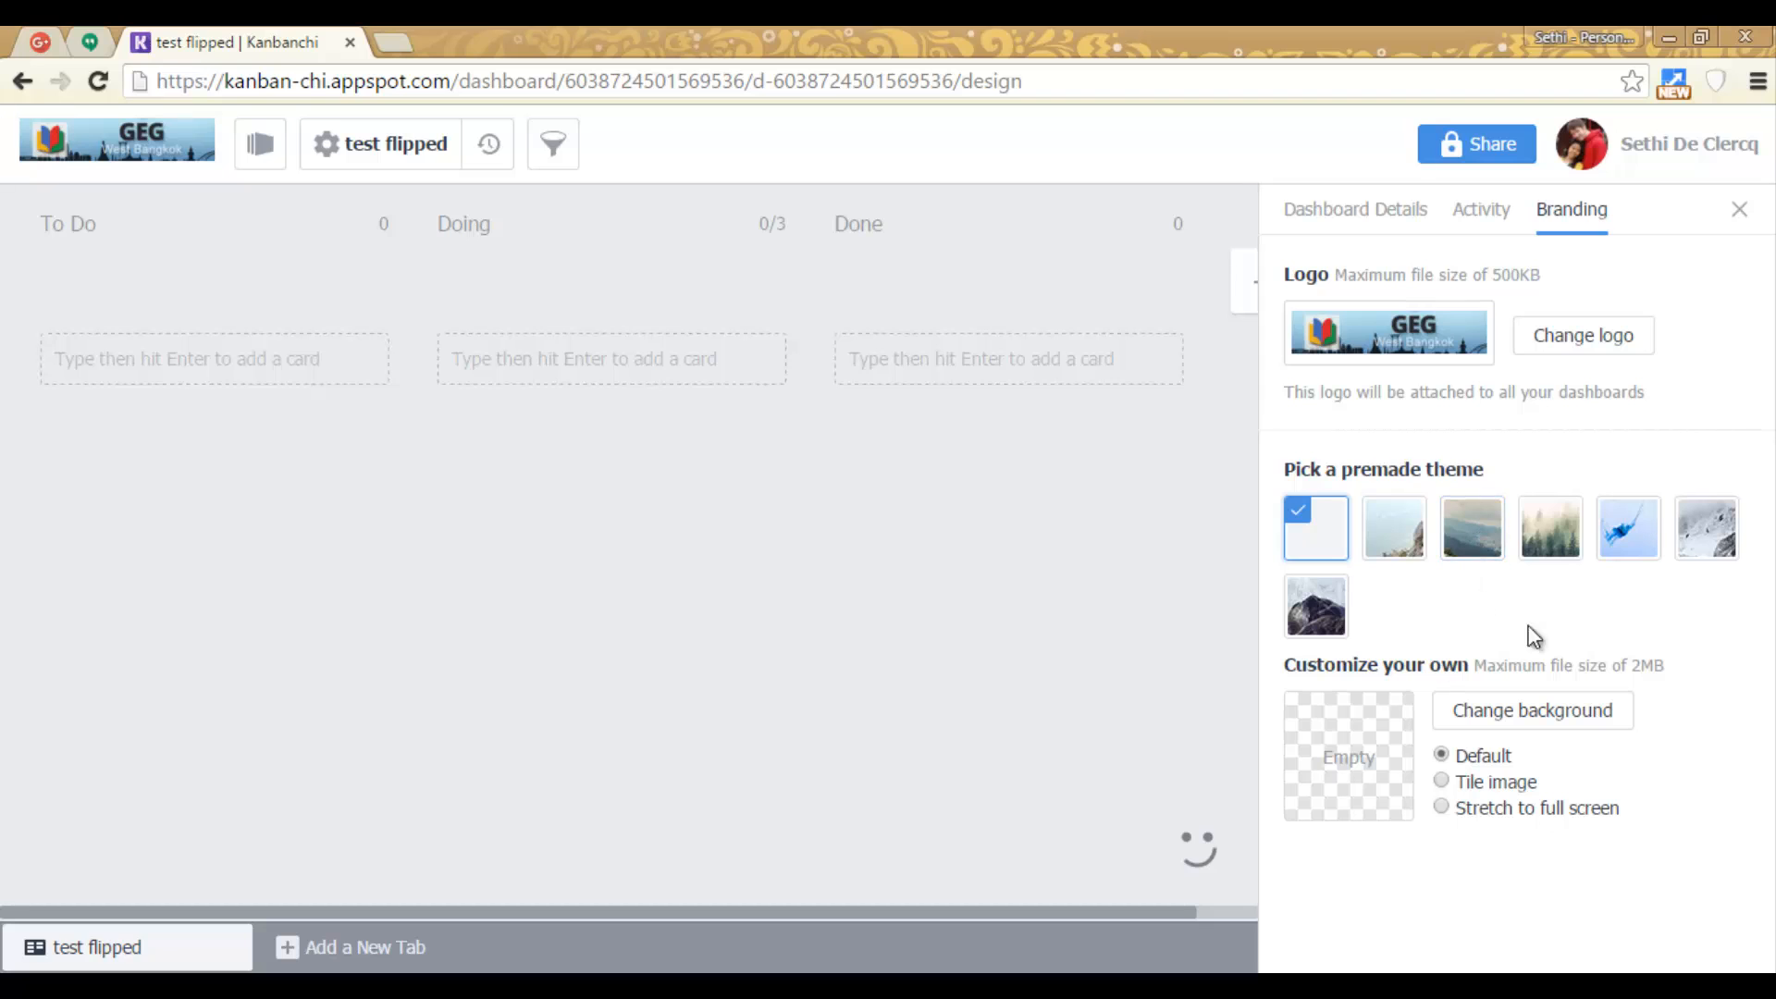
pyautogui.moveTo(1517, 666)
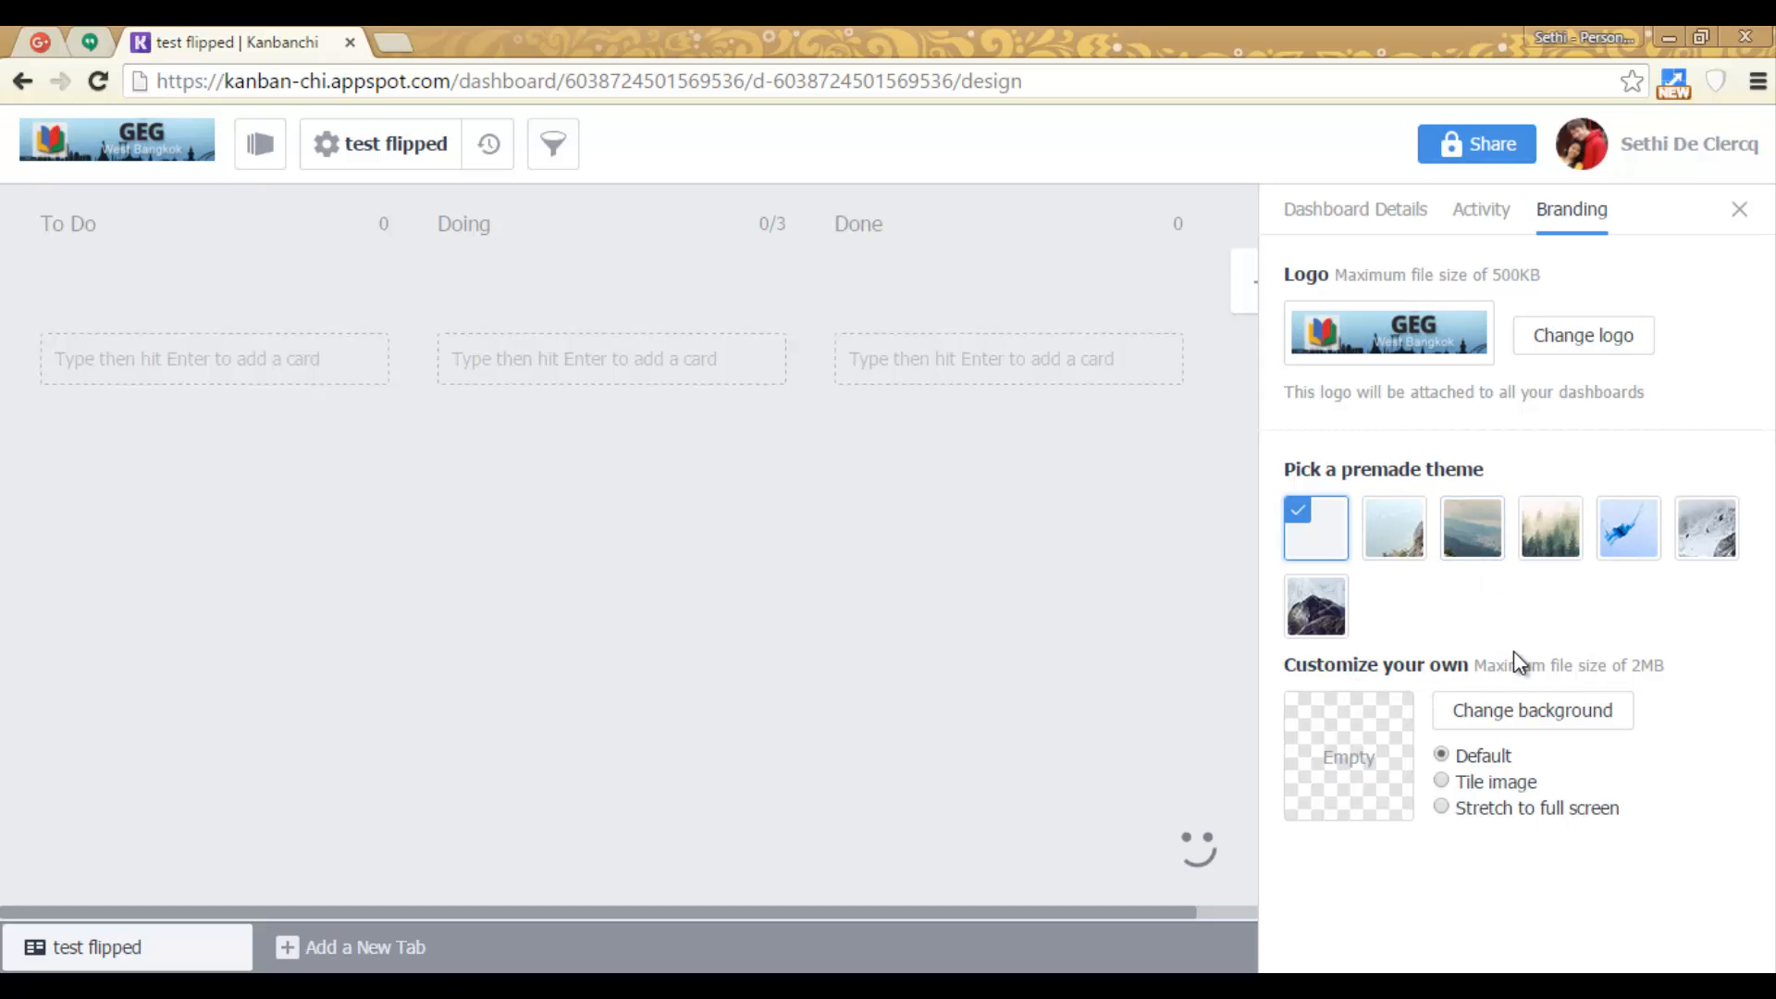
pyautogui.click(1551, 528)
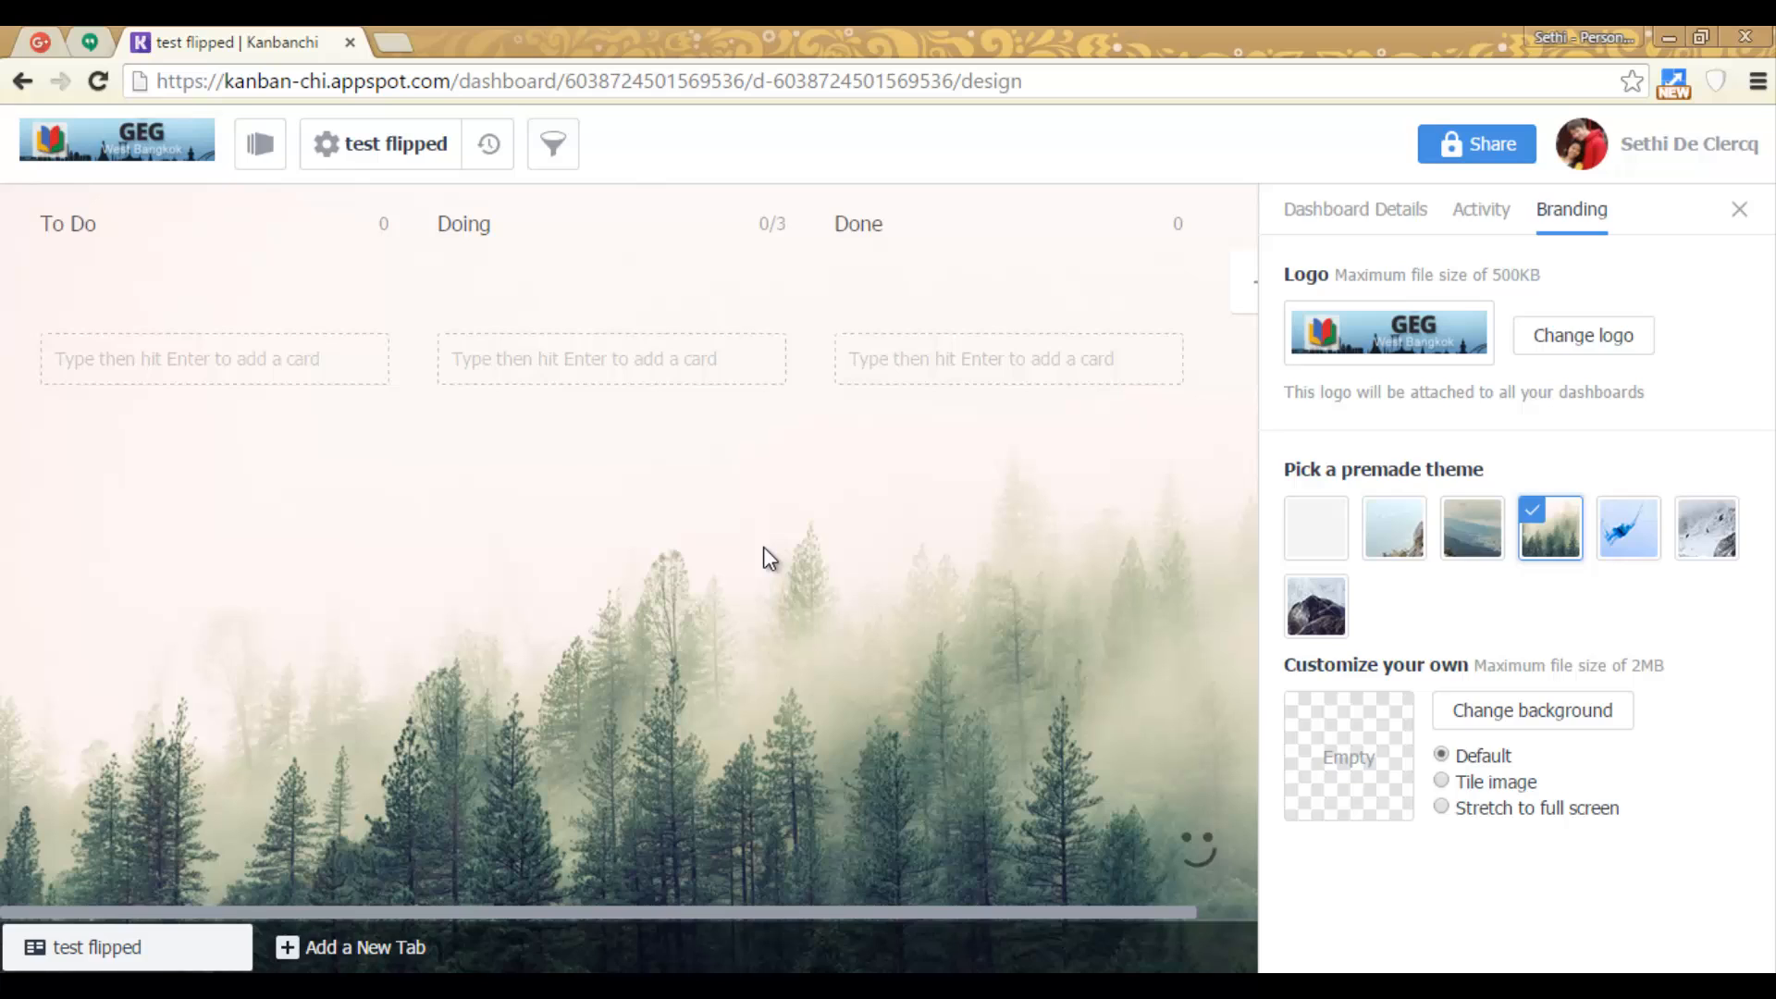
pyautogui.click(1739, 209)
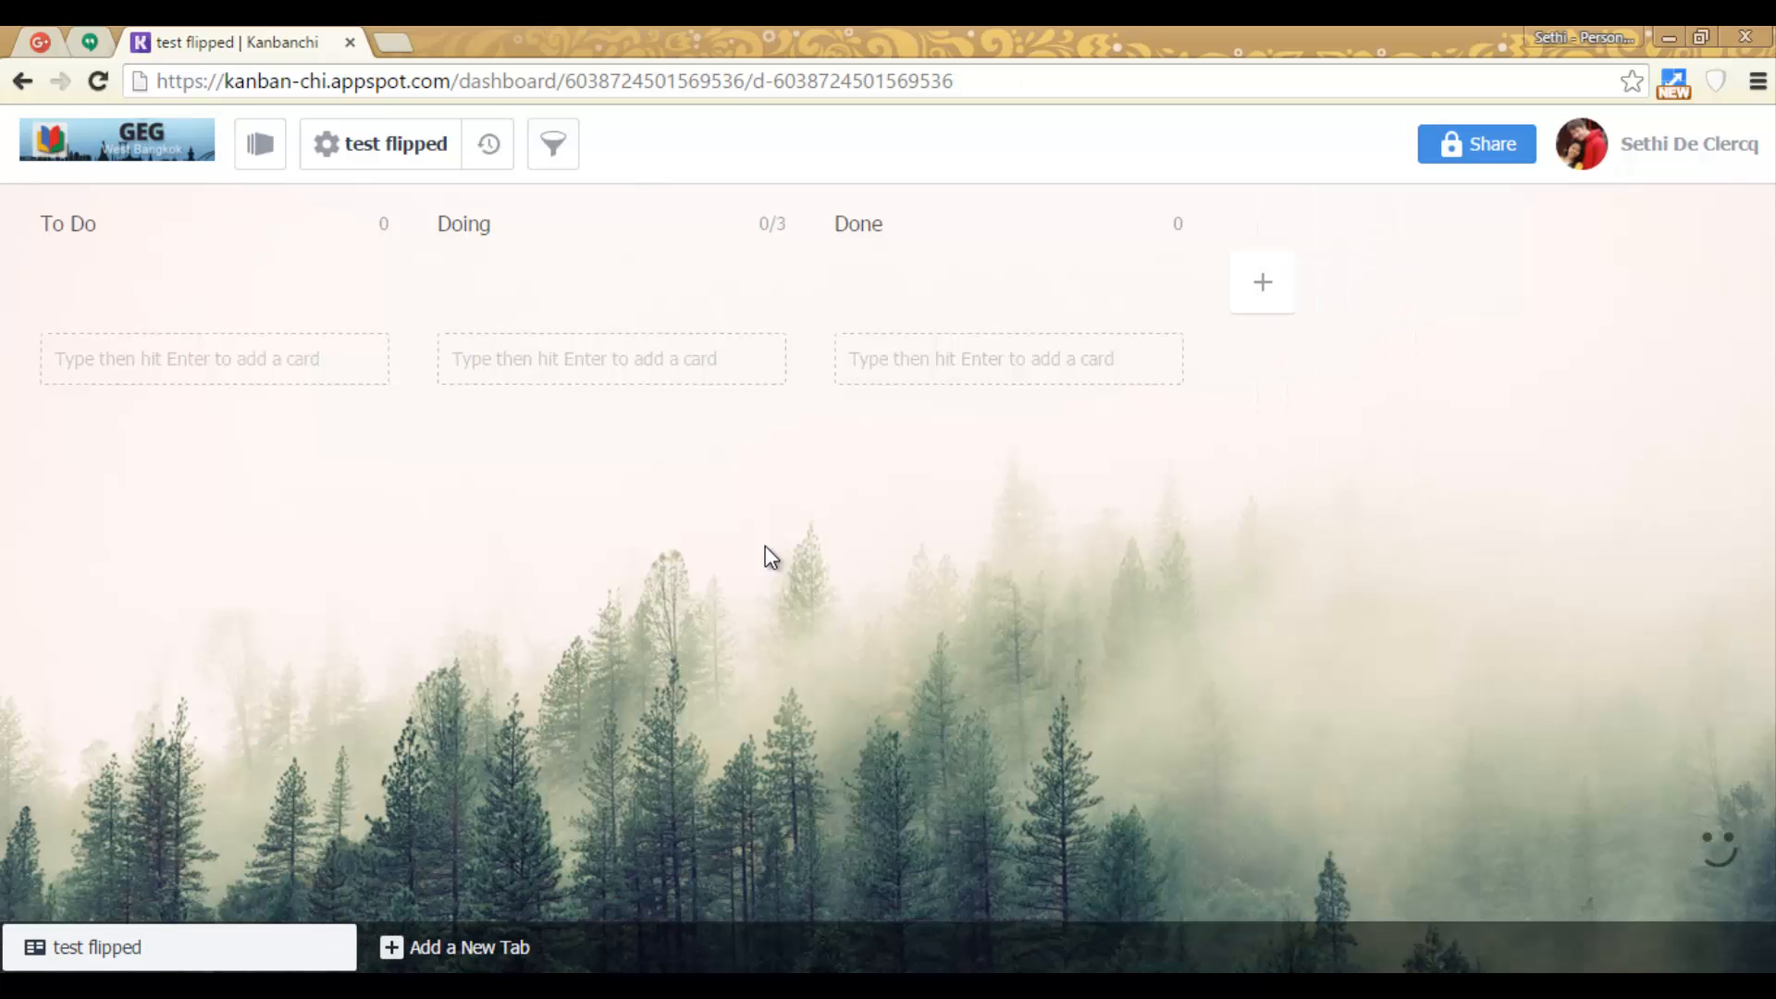
pyautogui.moveTo(1046, 662)
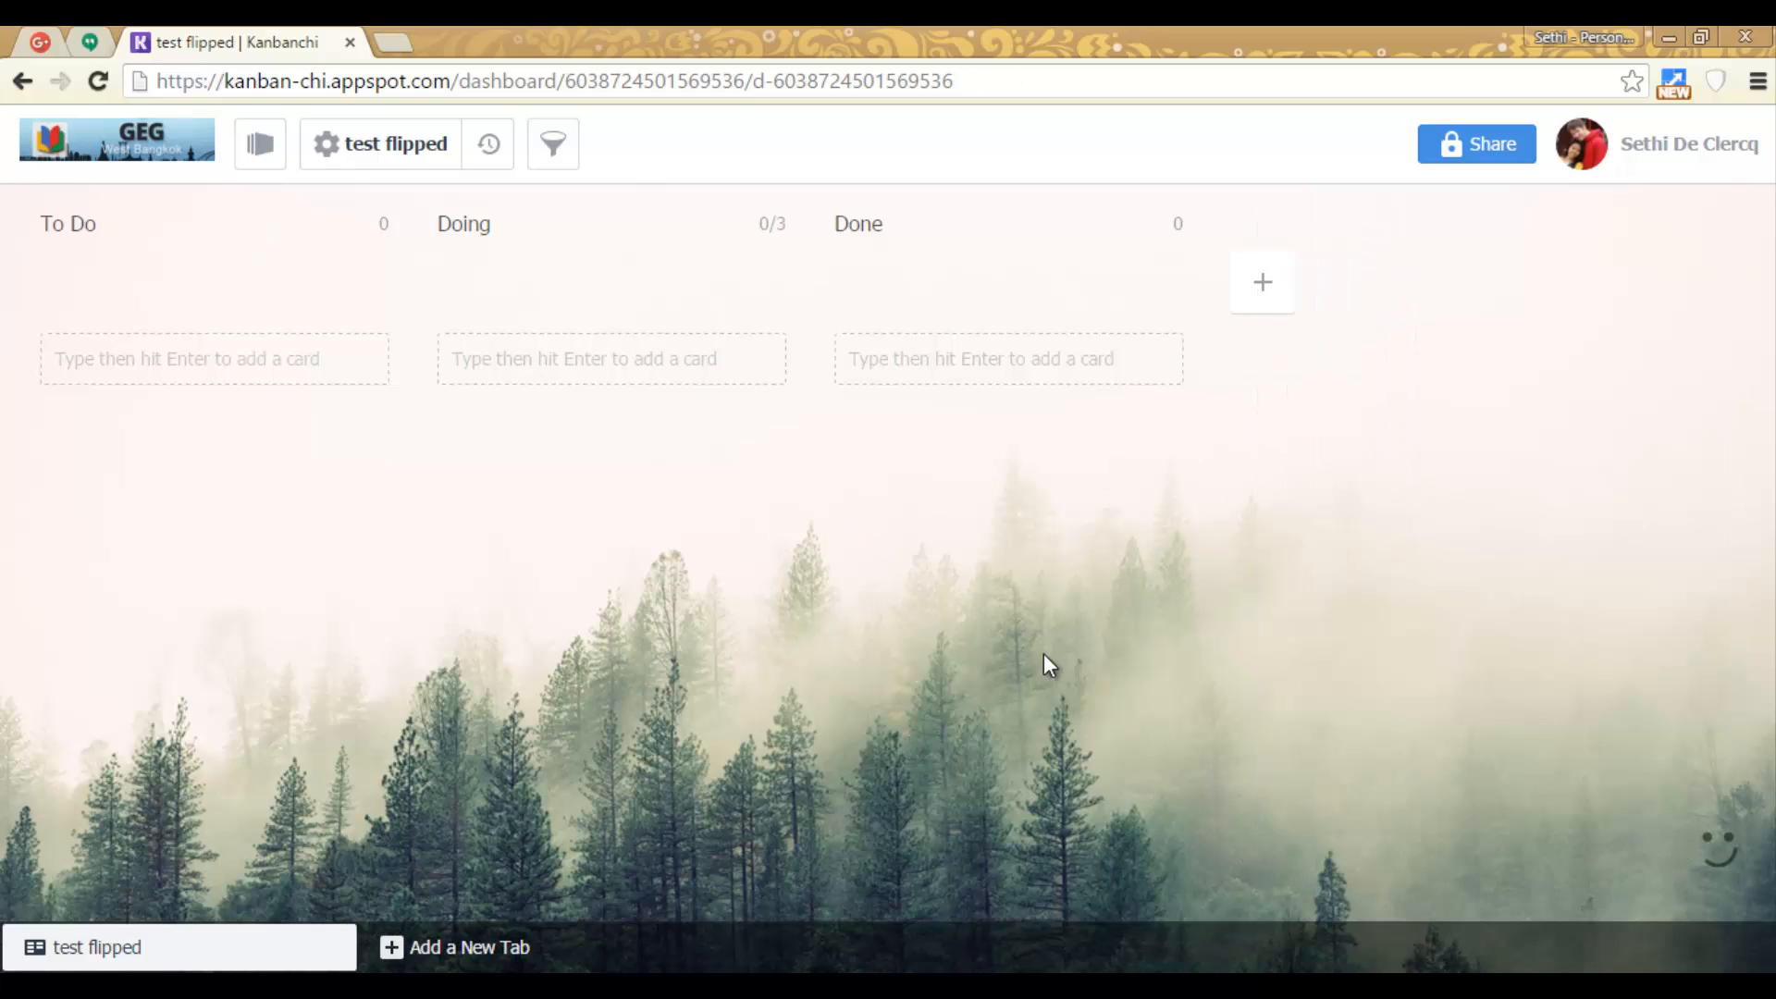